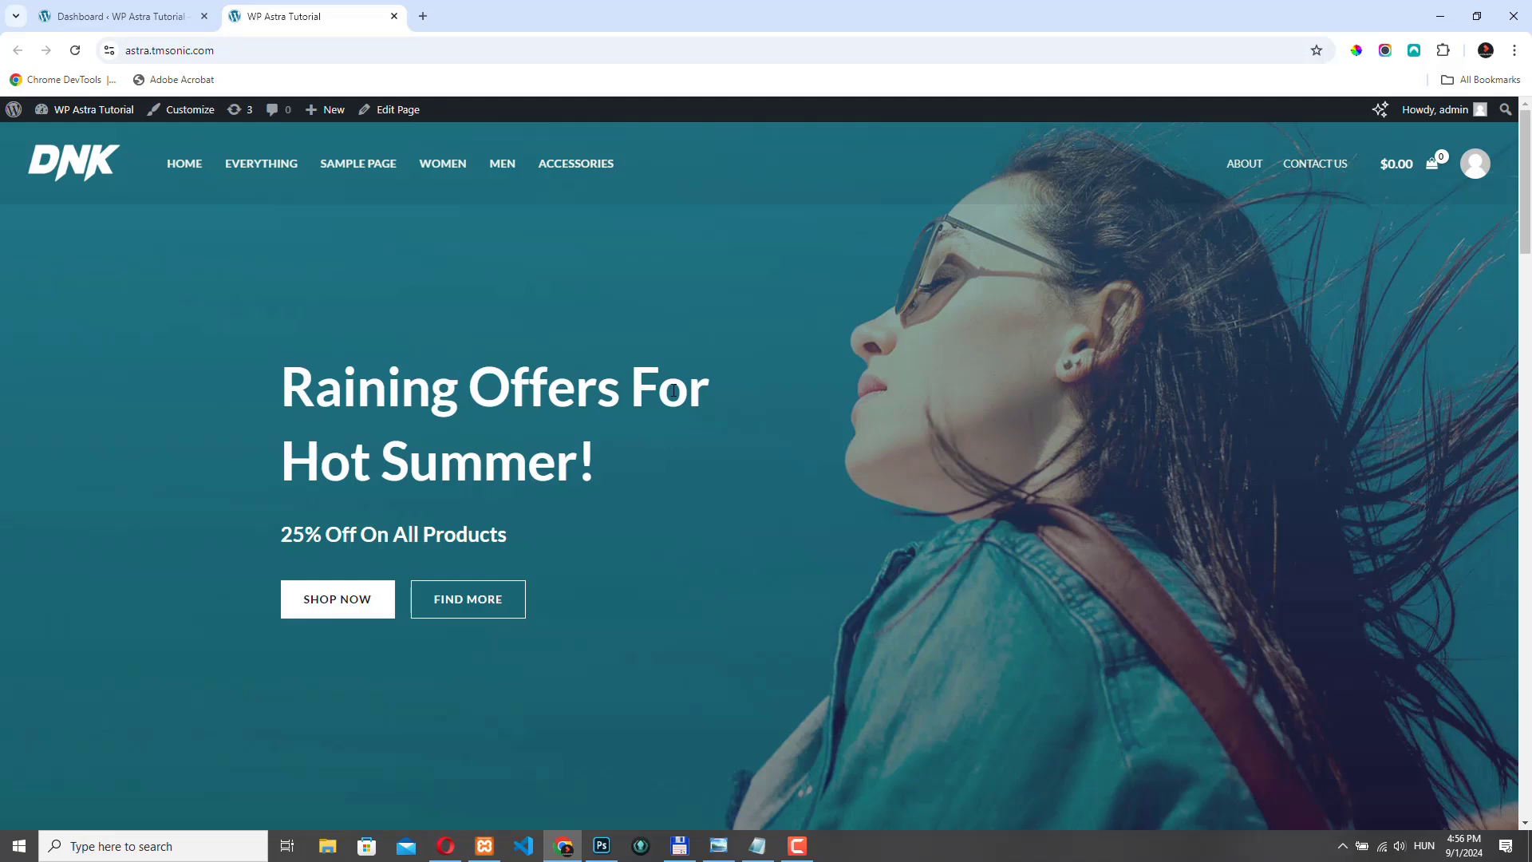
mouse_move(778, 426)
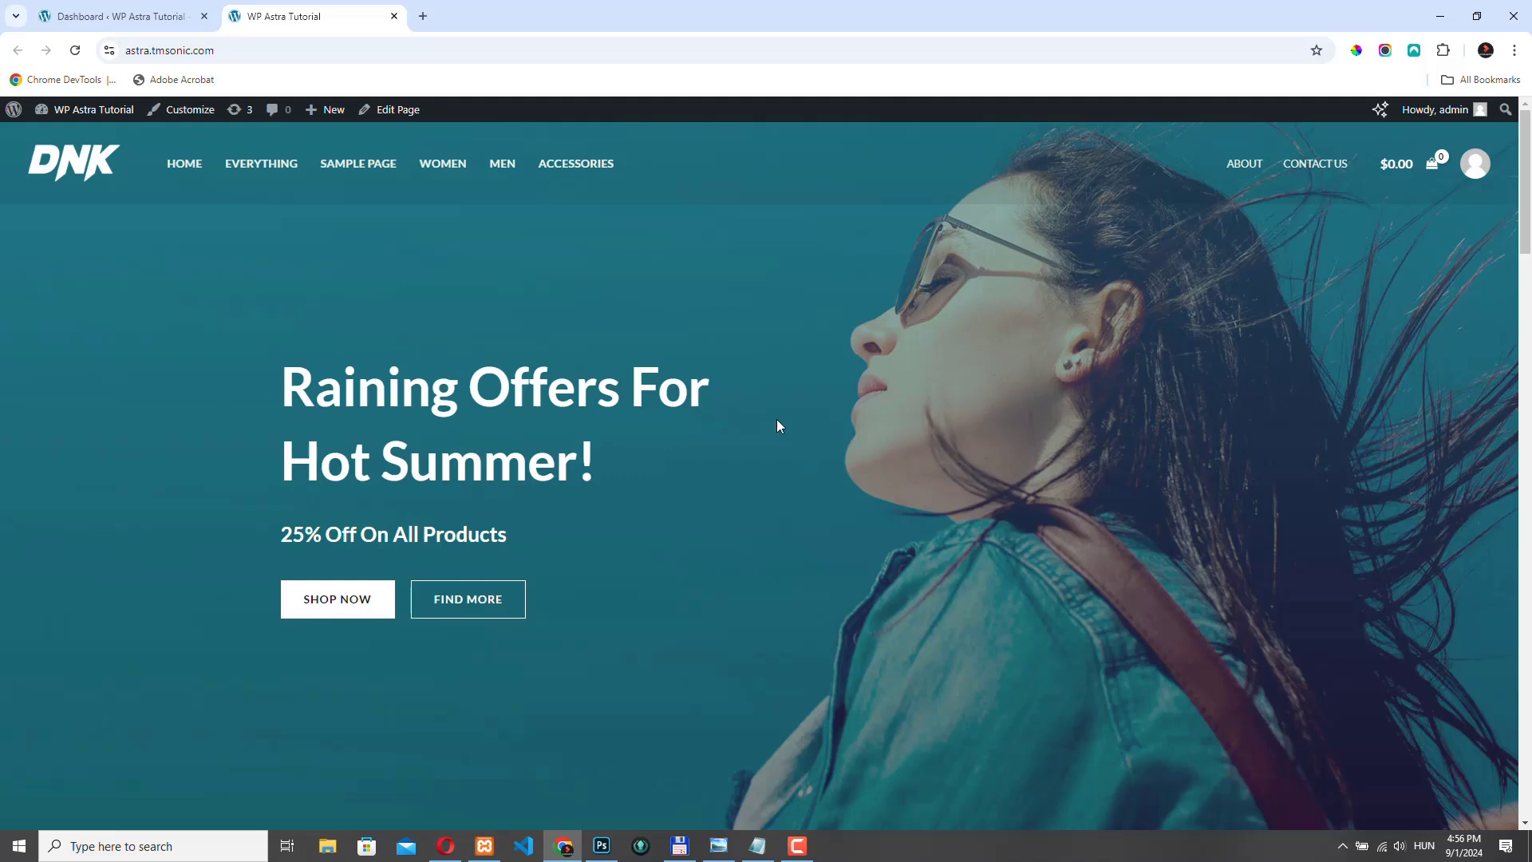
mouse_move(818, 147)
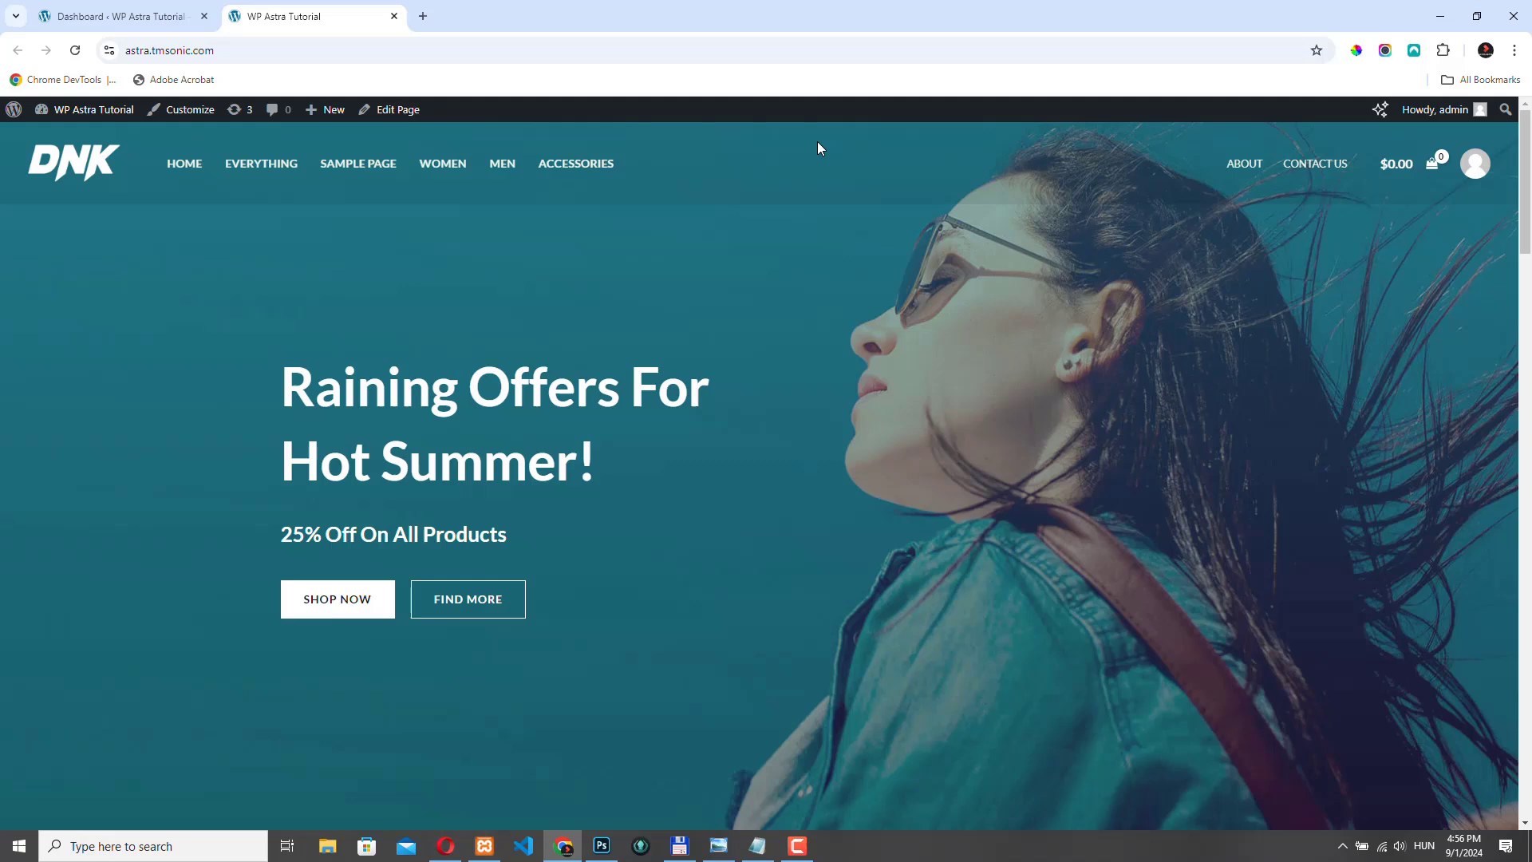
mouse_move(951, 385)
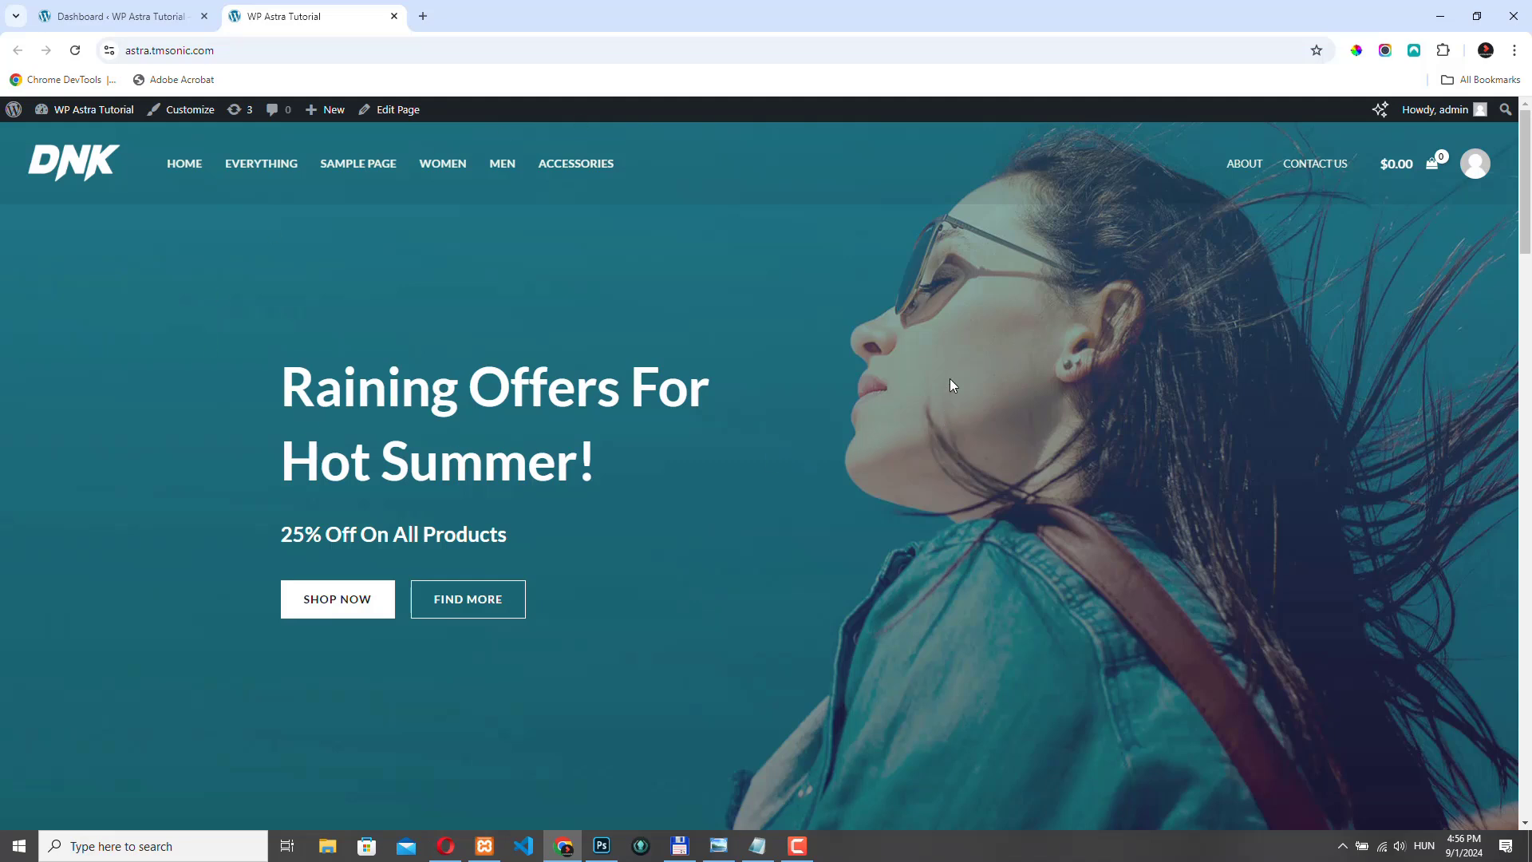
mouse_move(835, 418)
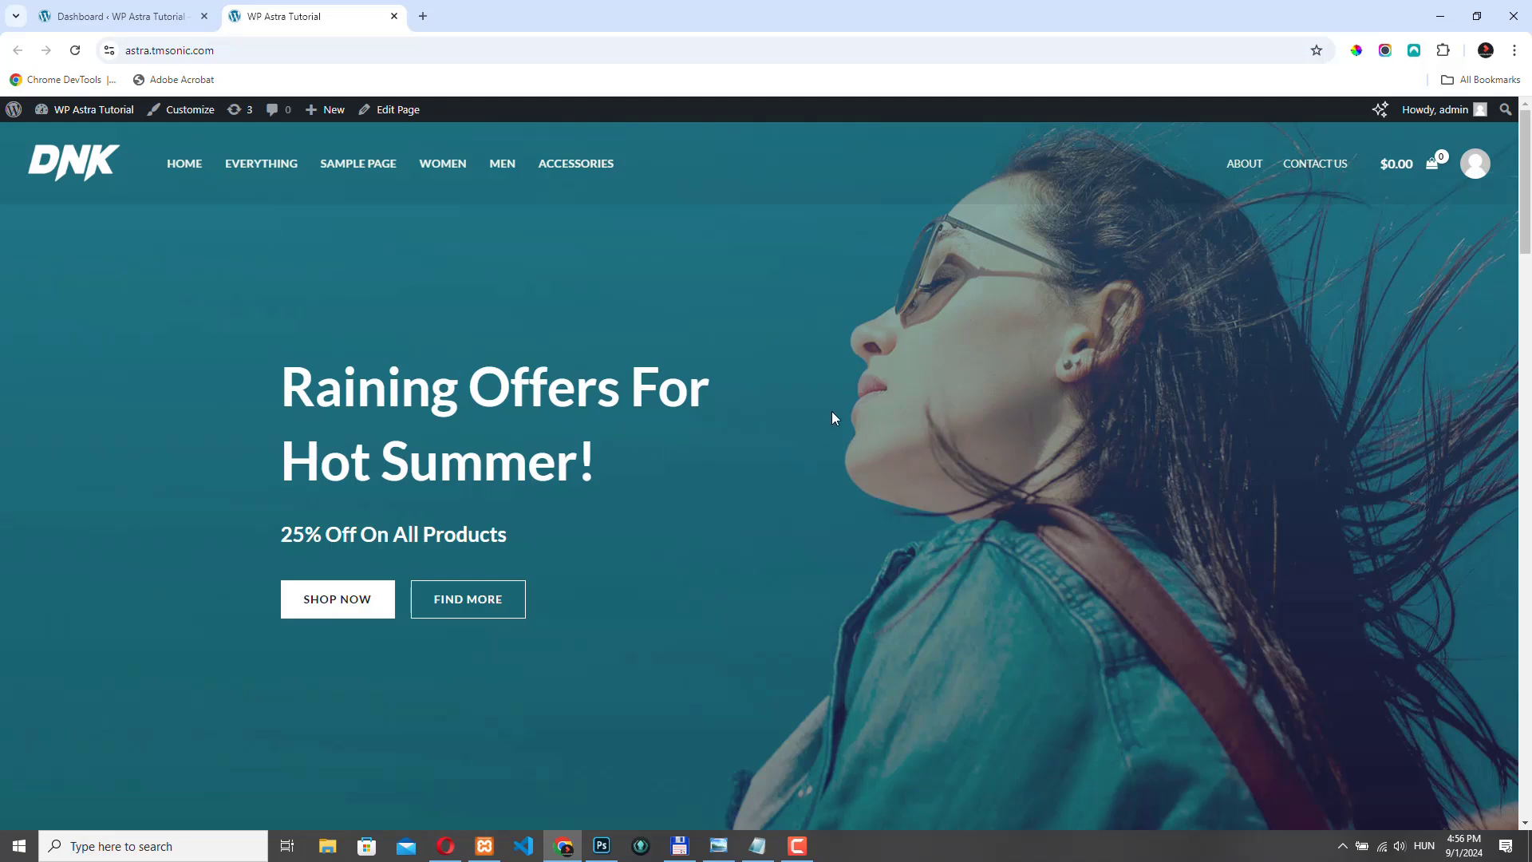
mouse_move(785, 263)
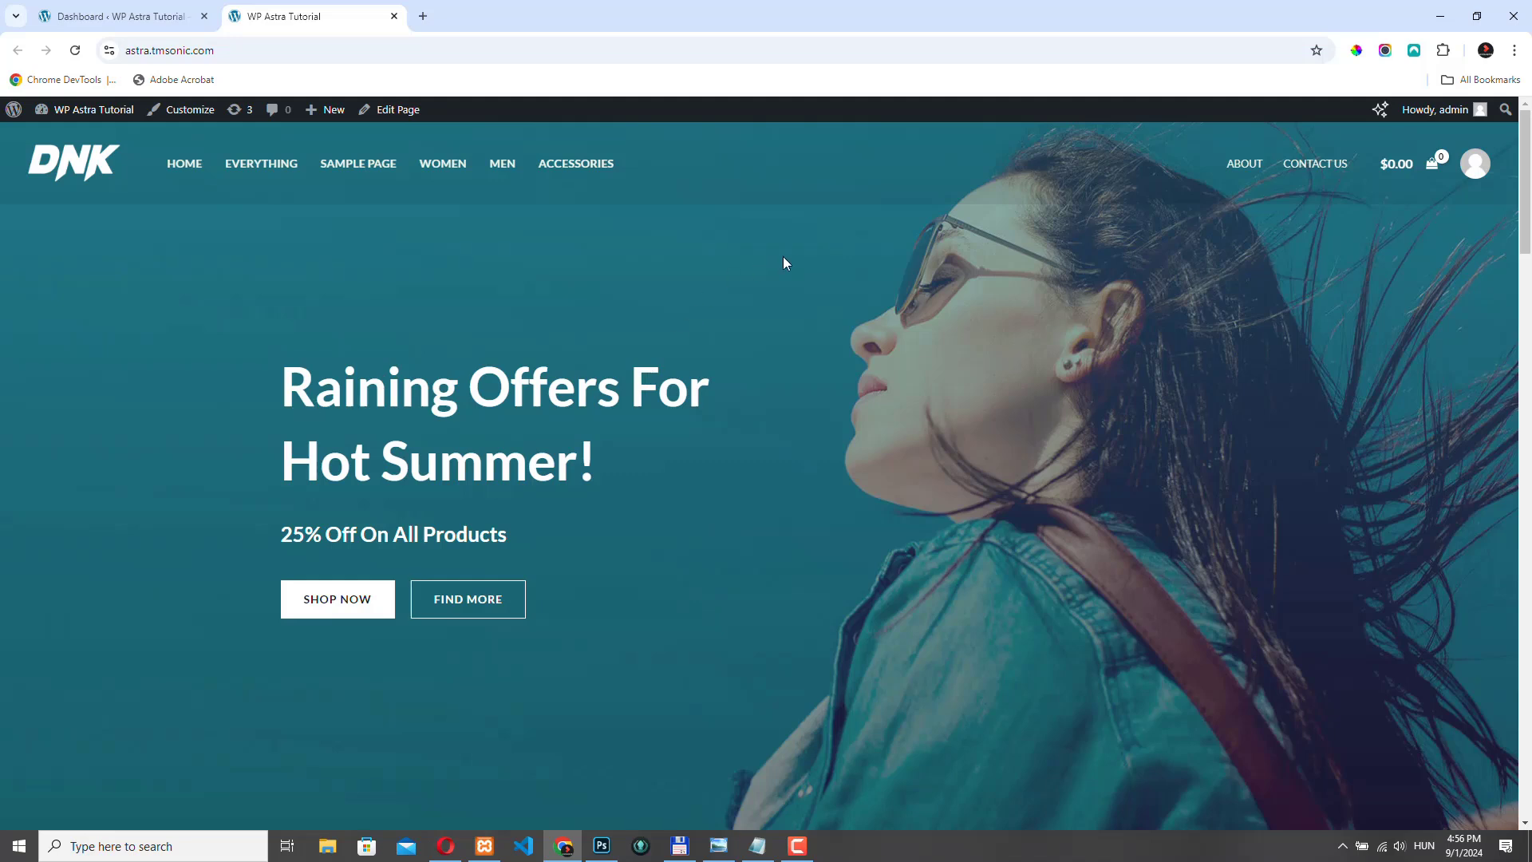
mouse_move(1425, 262)
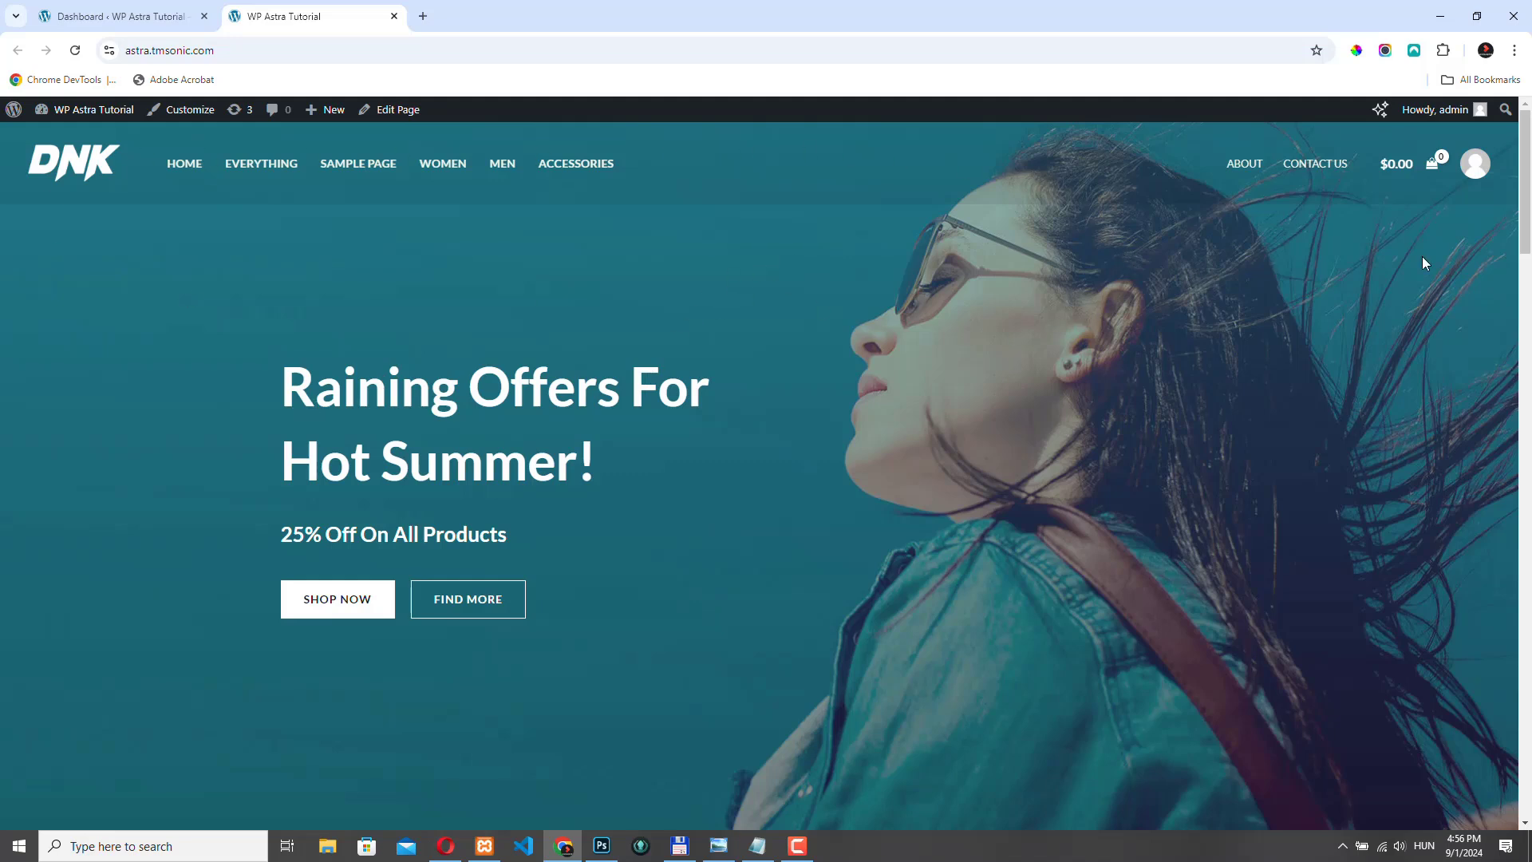
mouse_move(533, 352)
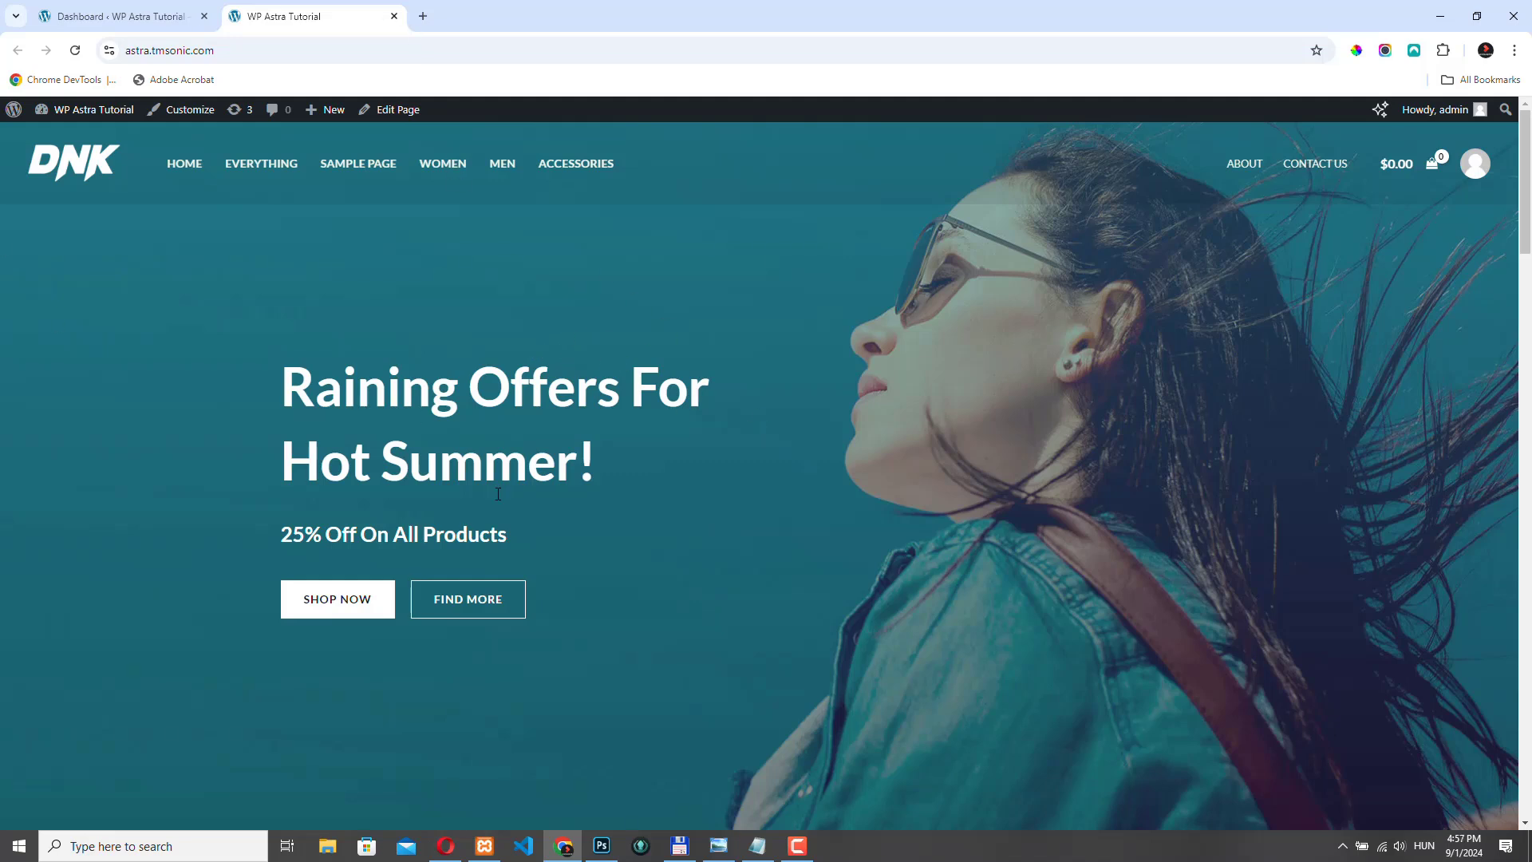
Step: Enter the live Customizer and reach the Global > Colors settings
scroll(down, 3)
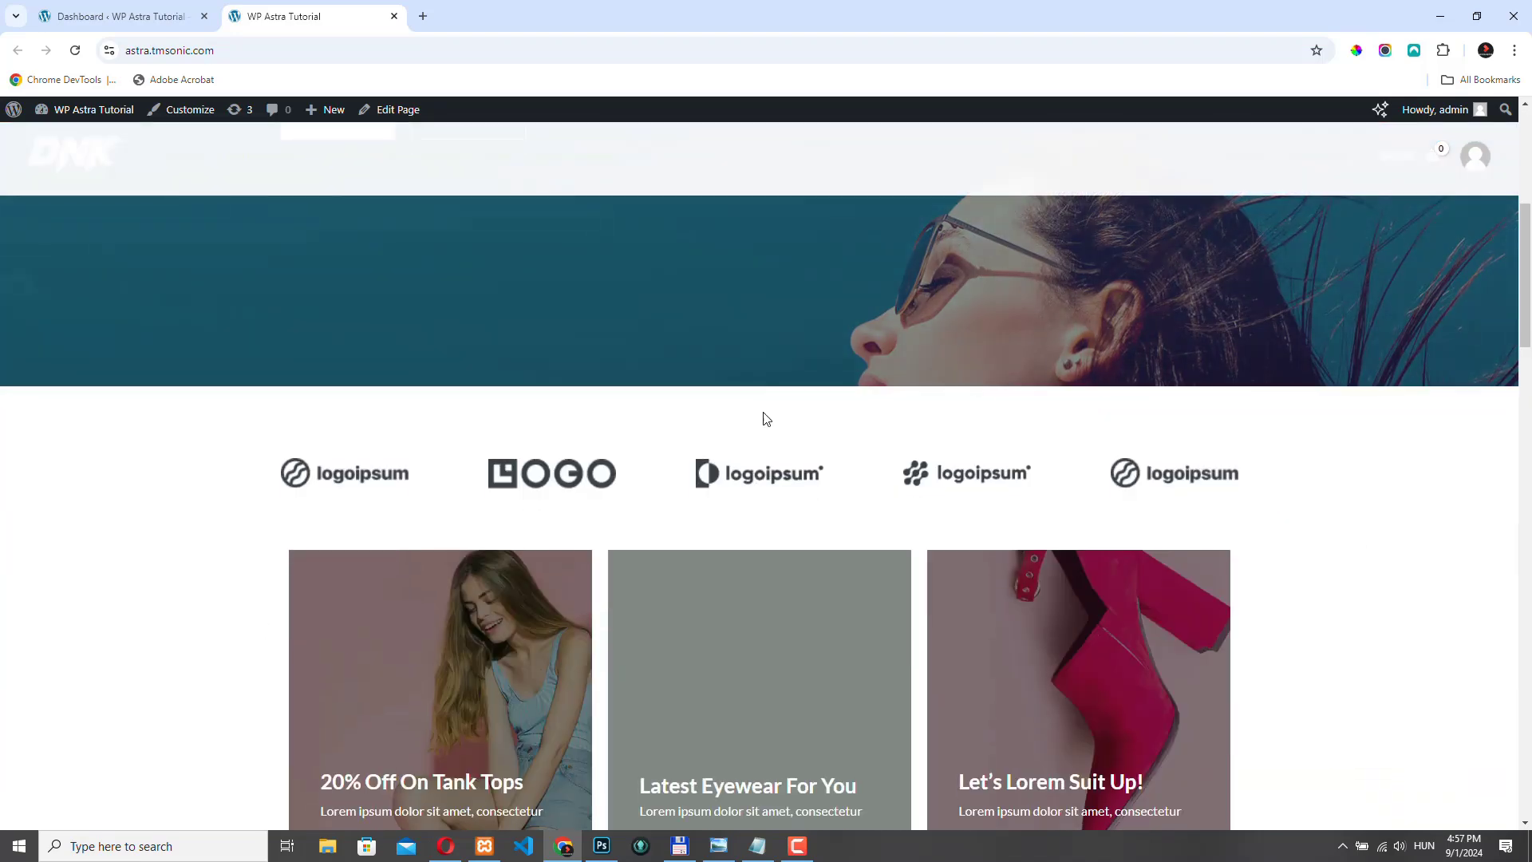
scroll(down, 3)
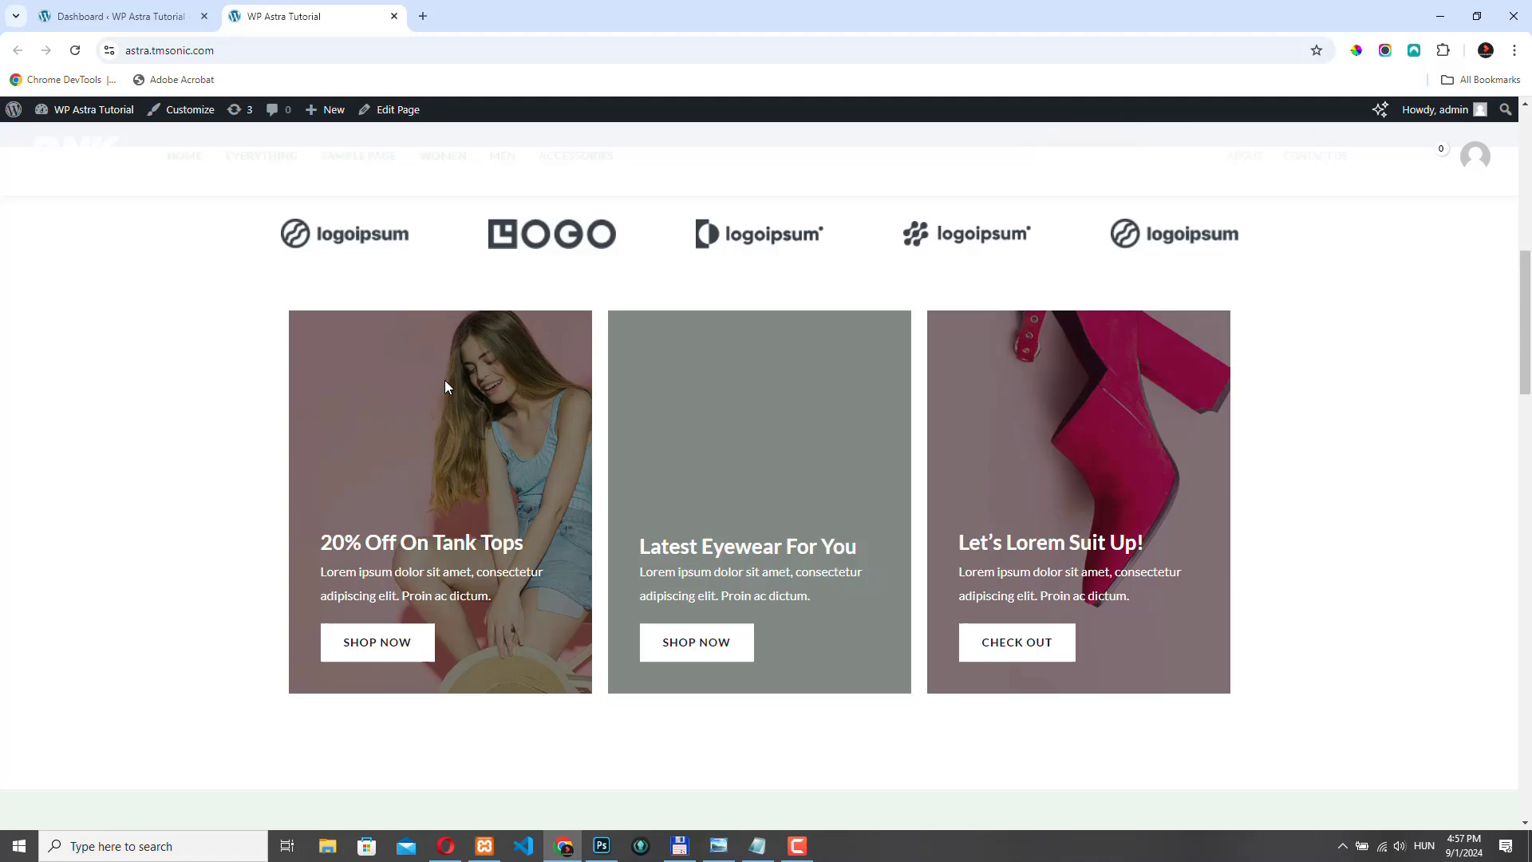
scroll(down, 3)
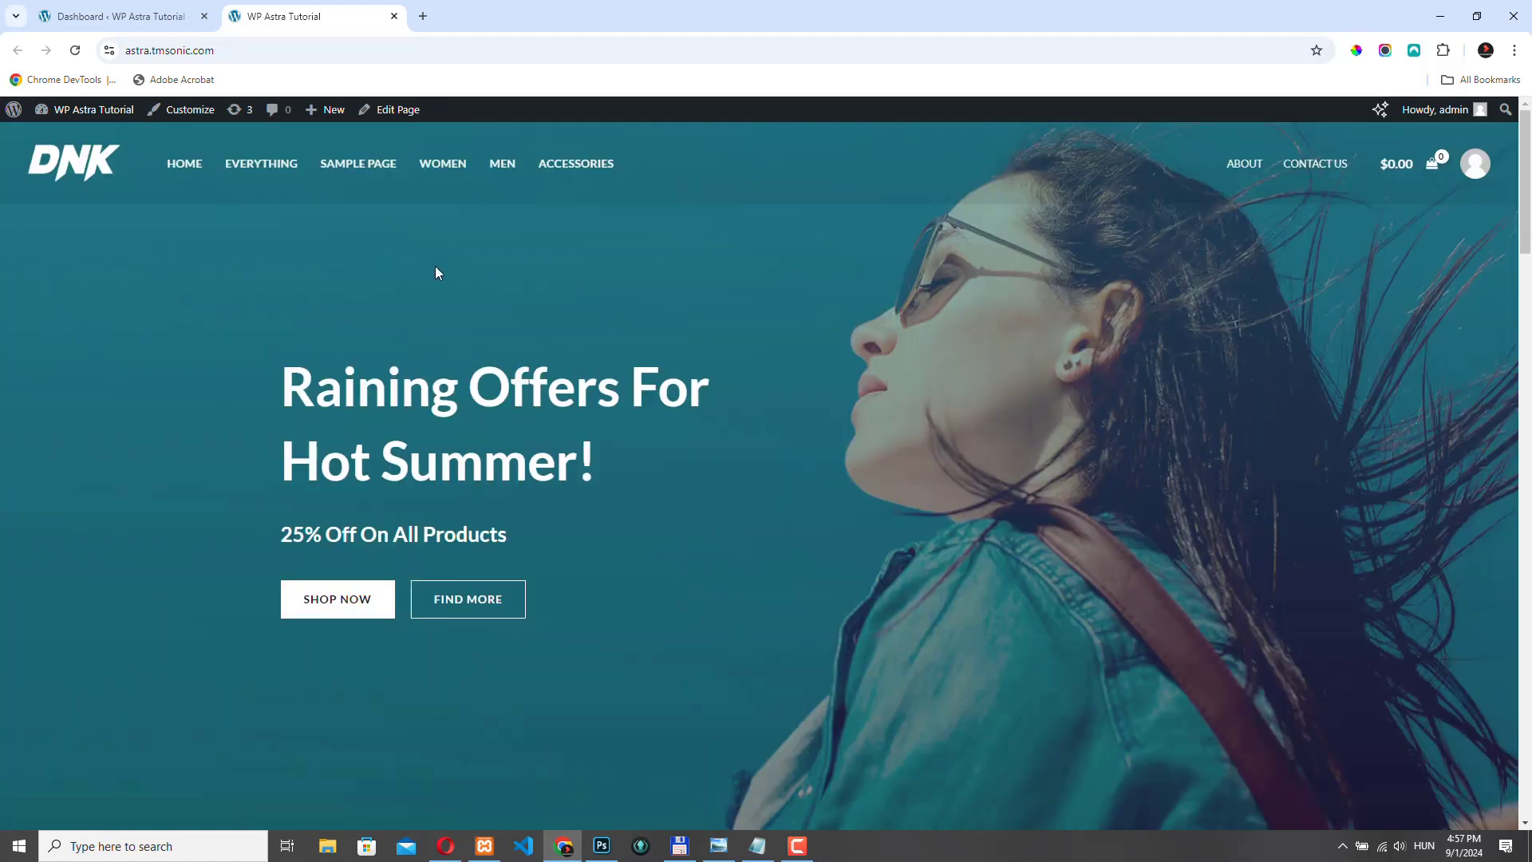
mouse_move(191, 110)
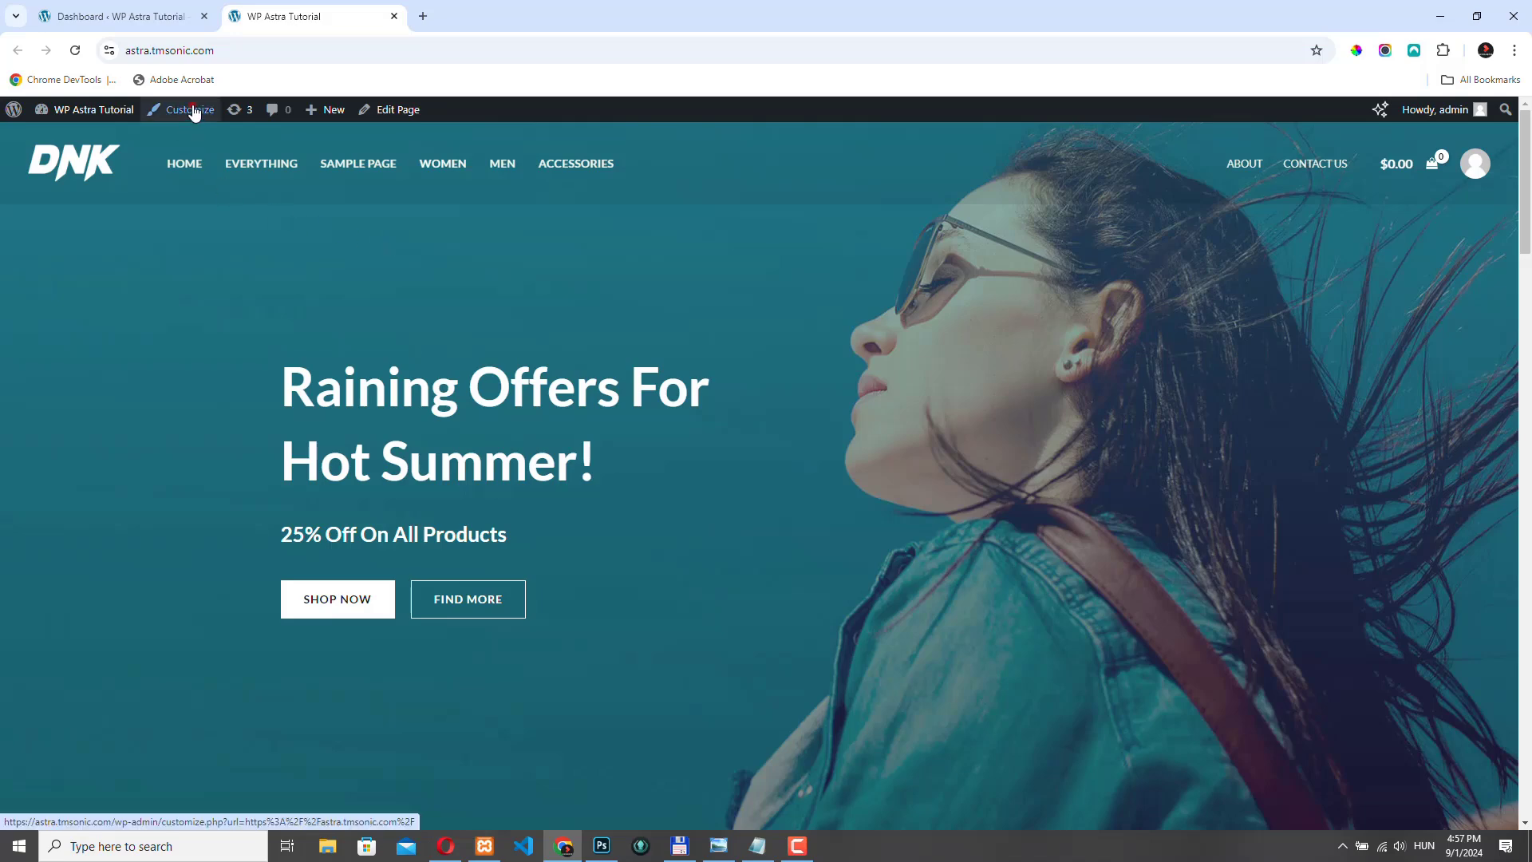
click(187, 110)
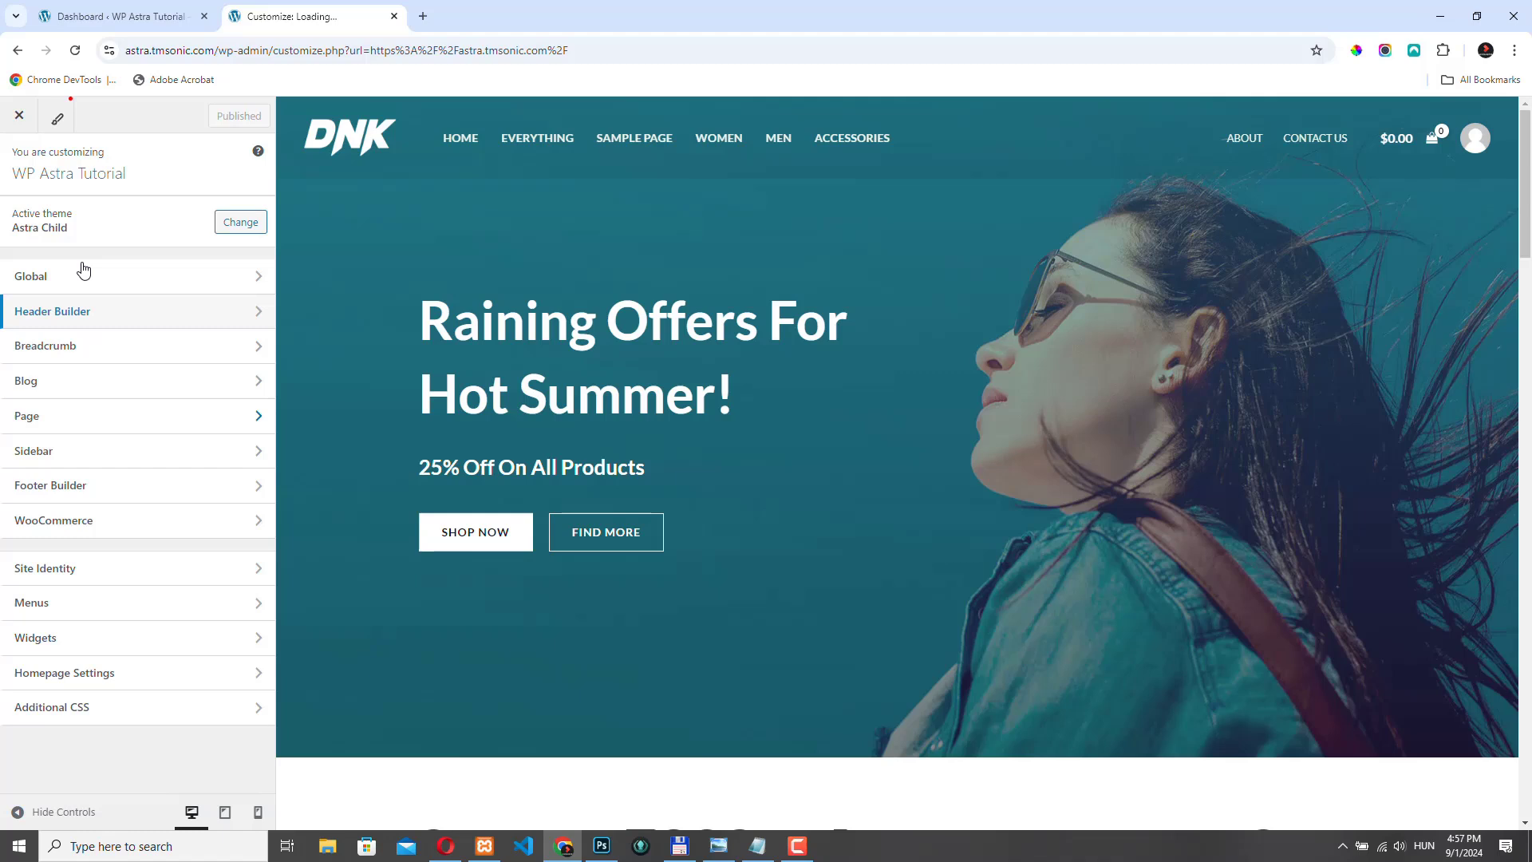
click(32, 276)
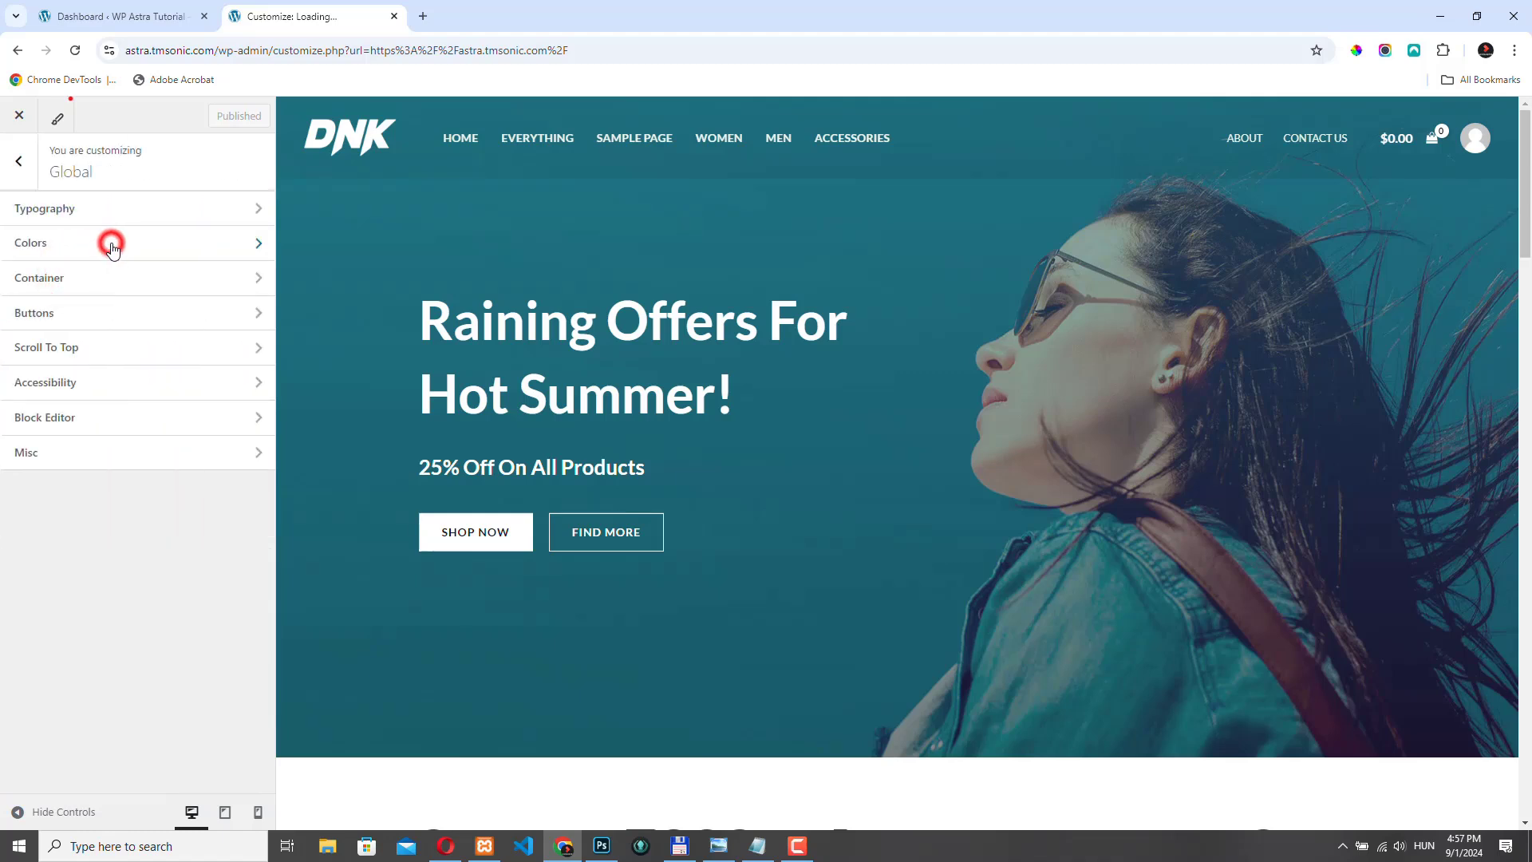
click(111, 243)
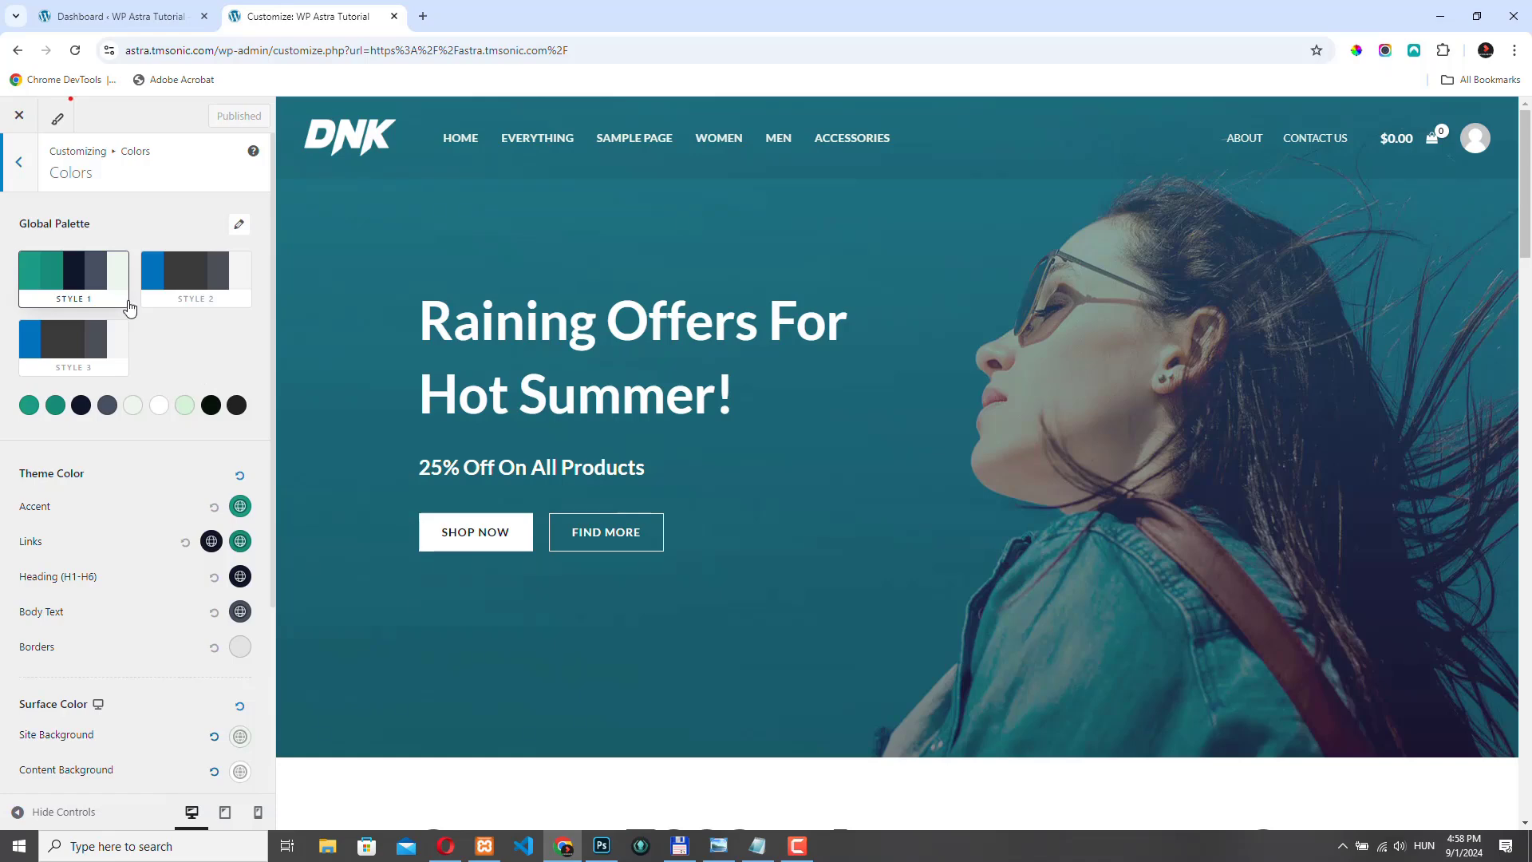
mouse_move(28, 230)
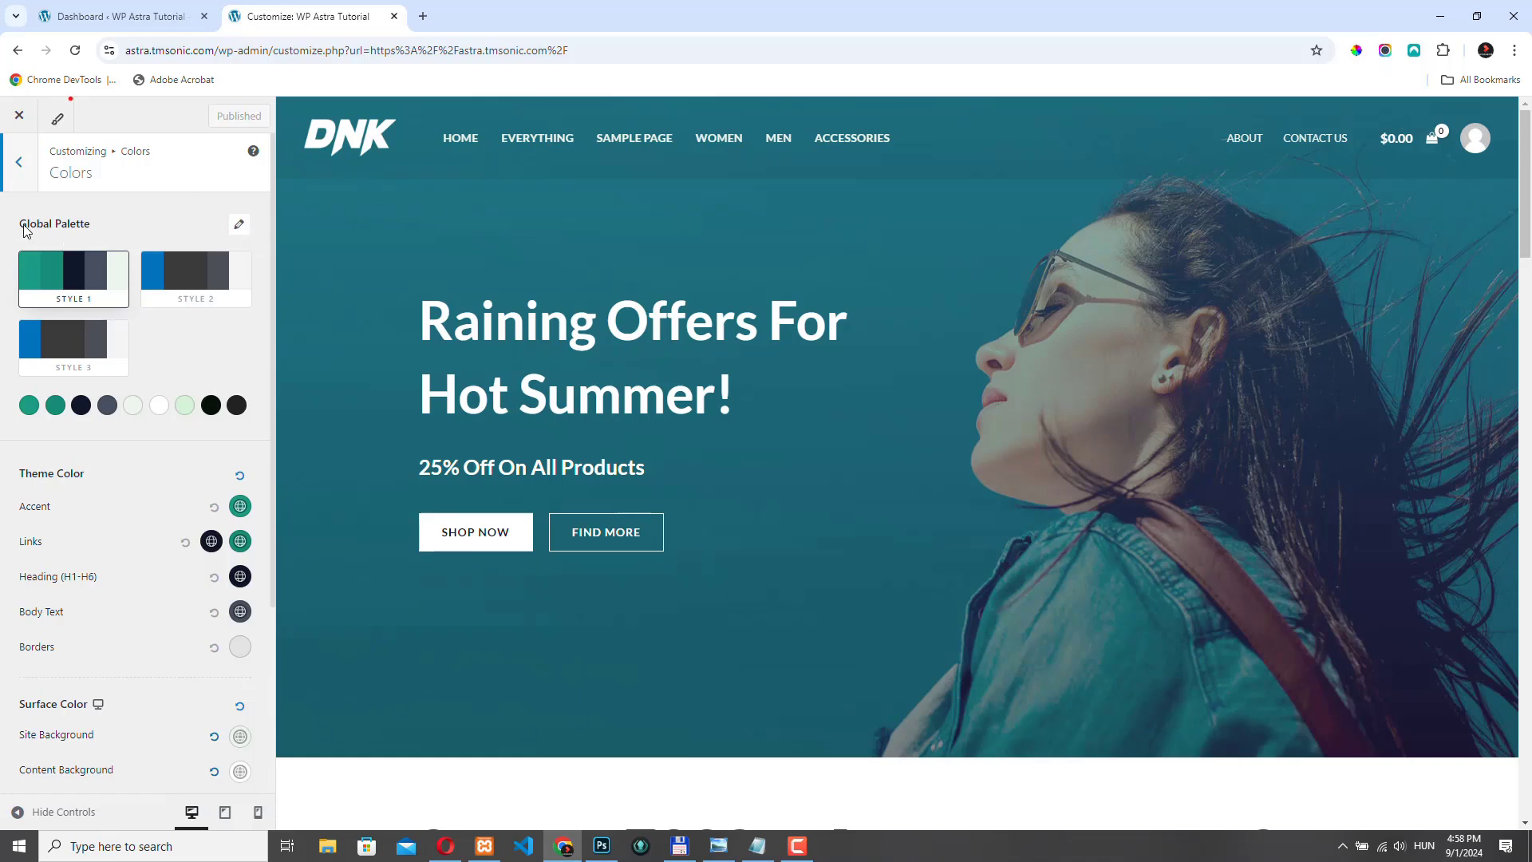
Step: Apply a gold-accent colour preset to the global palette and check it on the footer
click(239, 225)
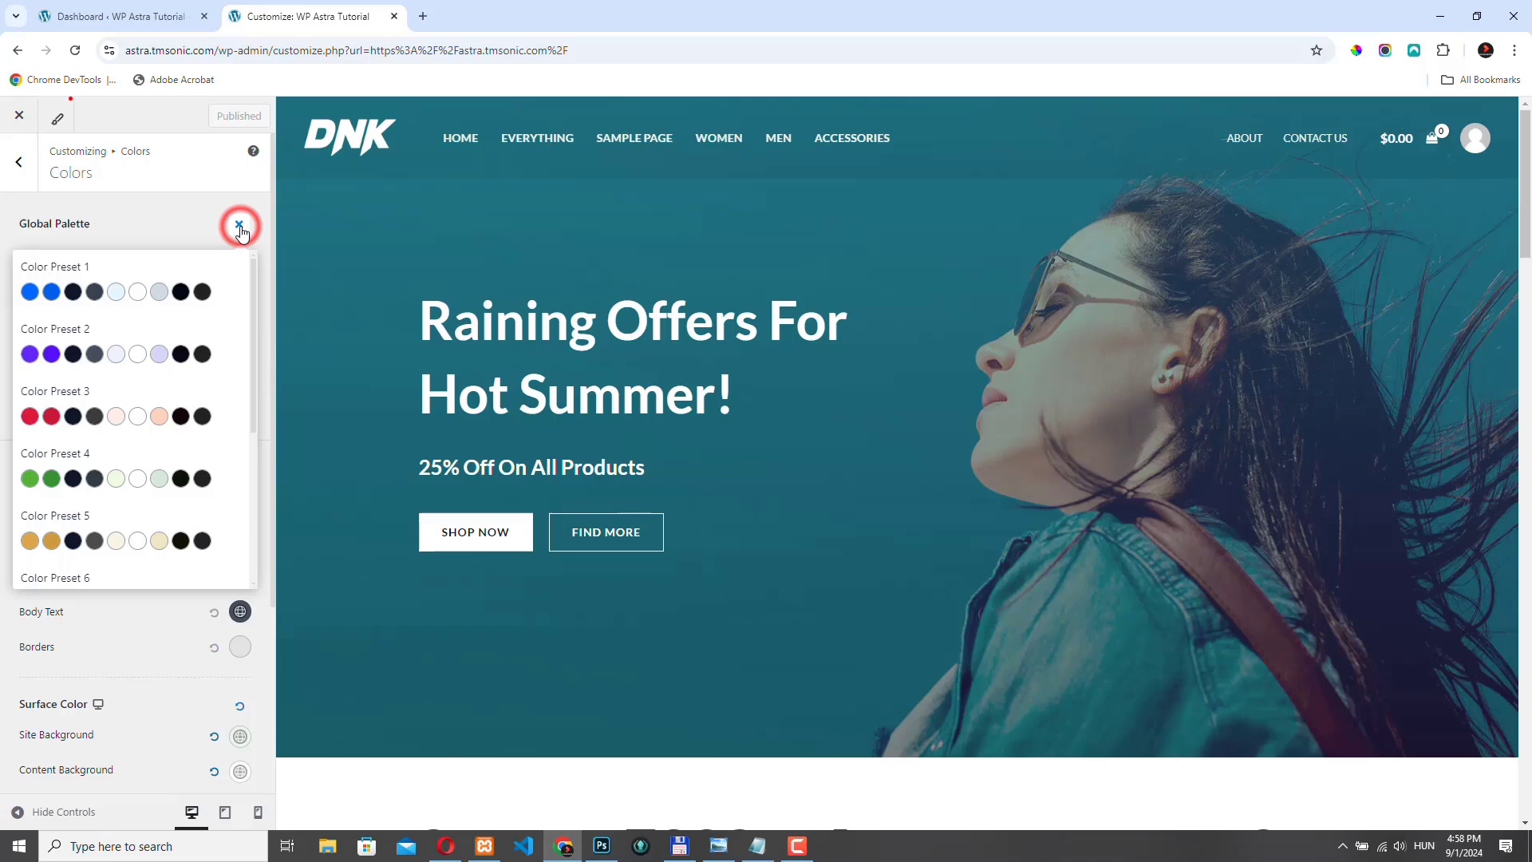
scroll(down, 3)
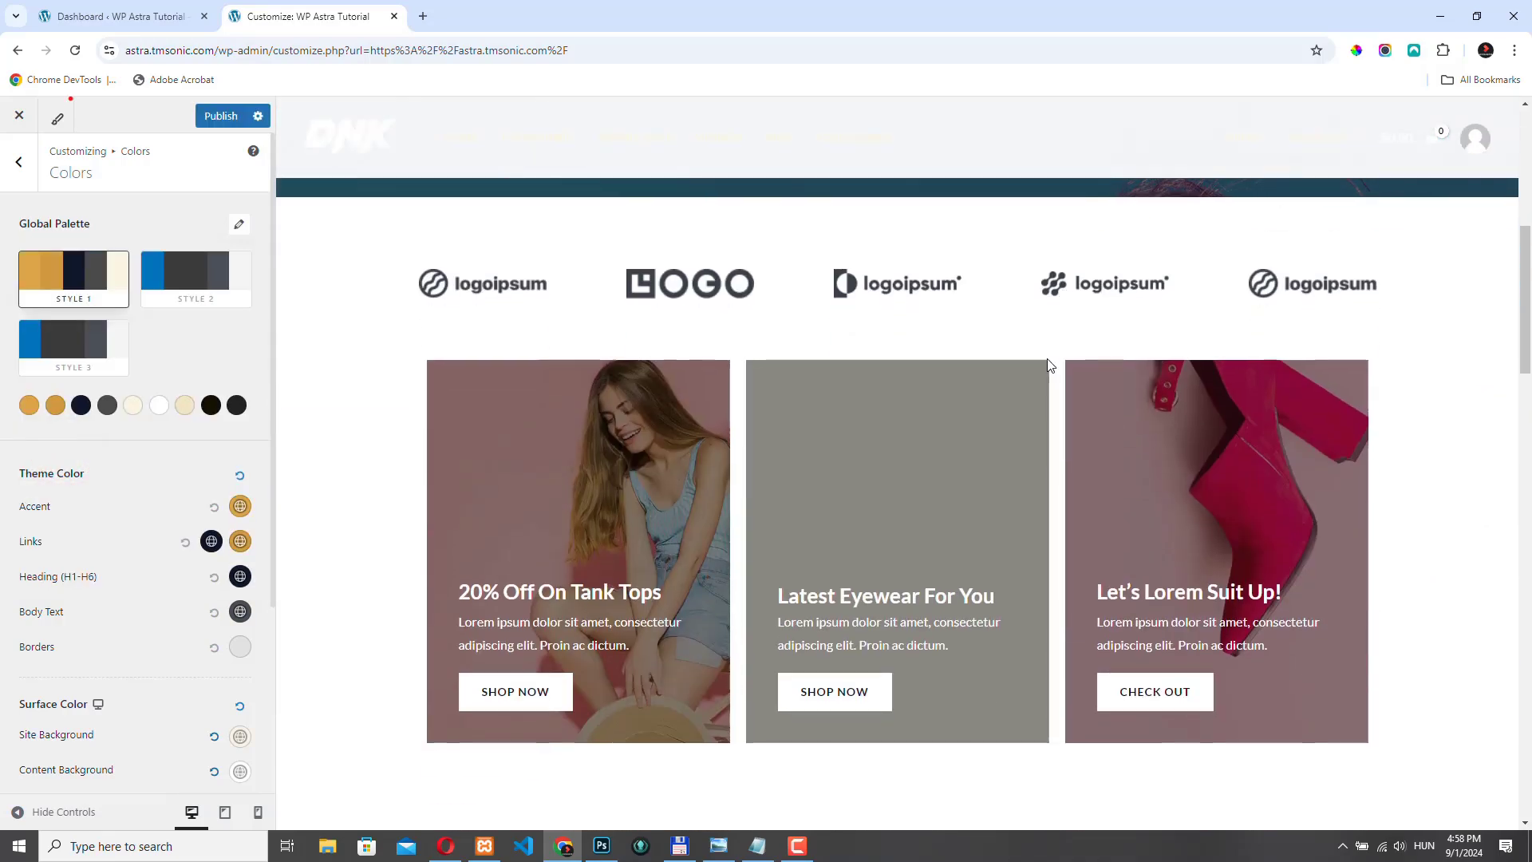
scroll(down, 3)
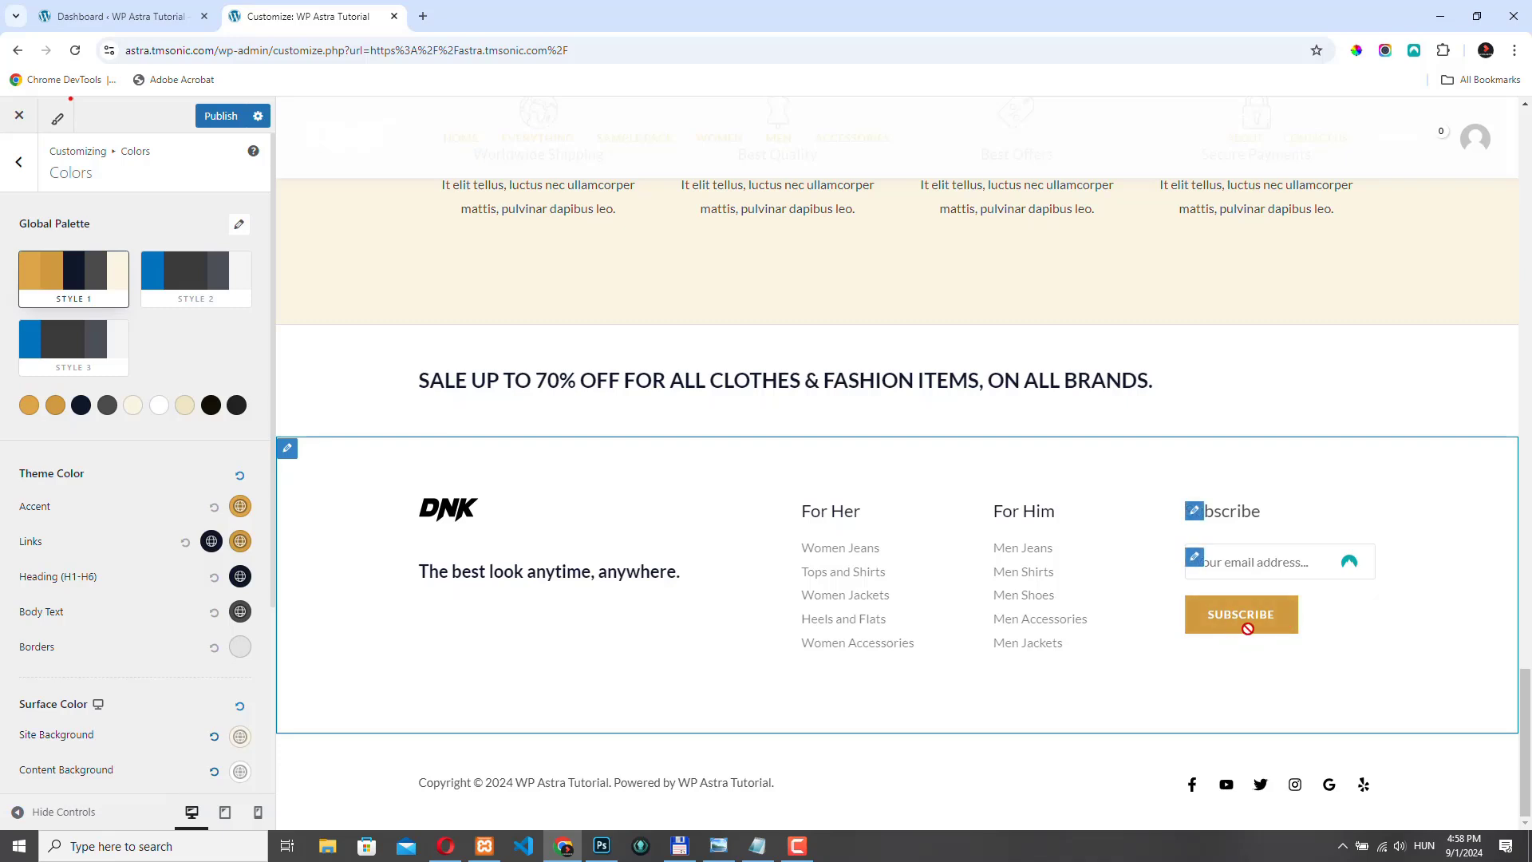
mouse_move(633, 480)
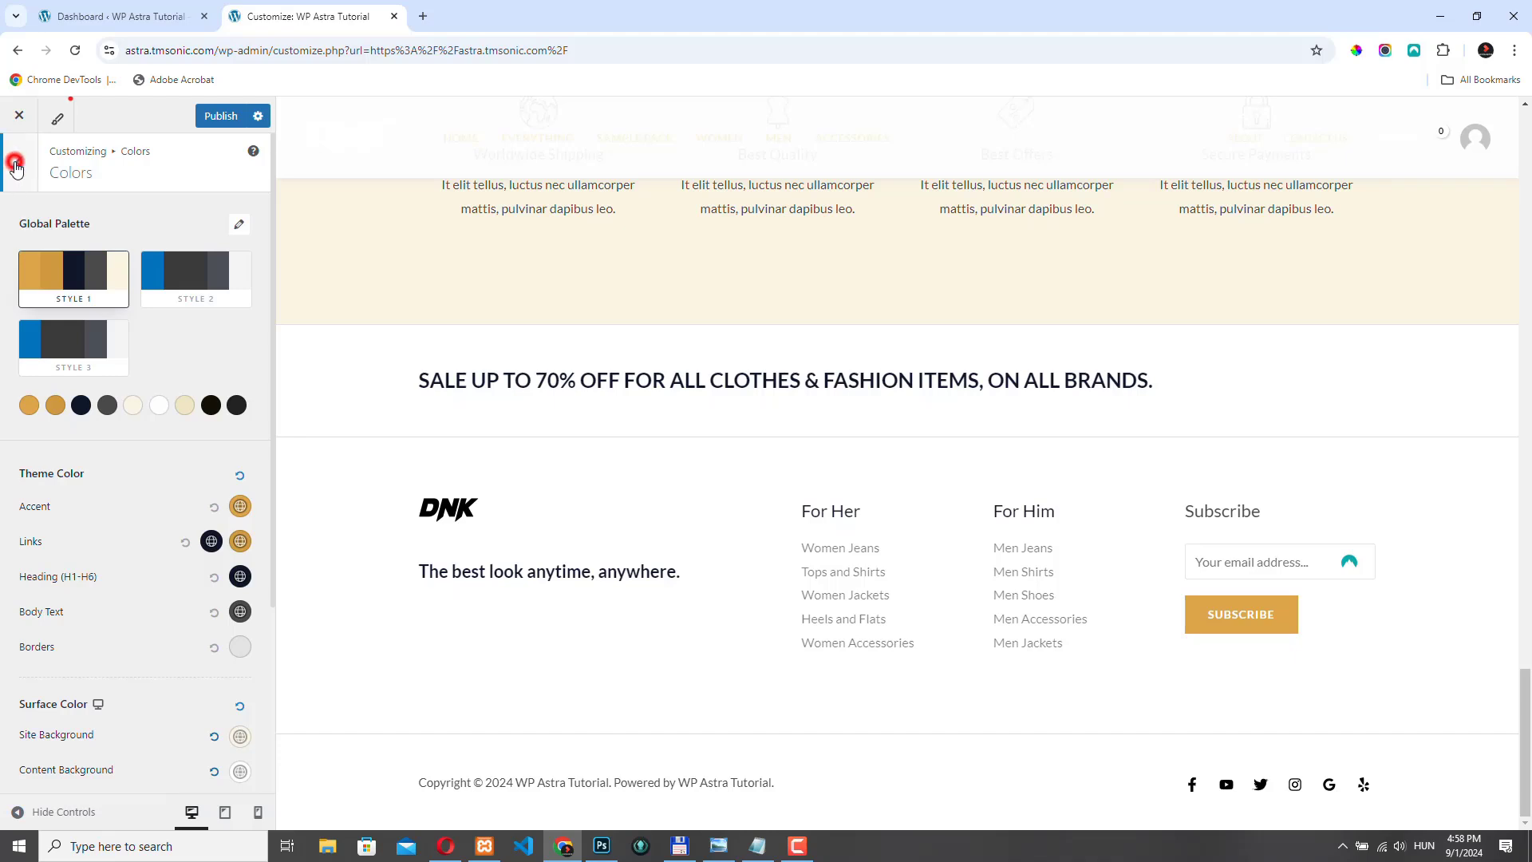
Step: Reach Global > Typography and review the body font settings
click(16, 161)
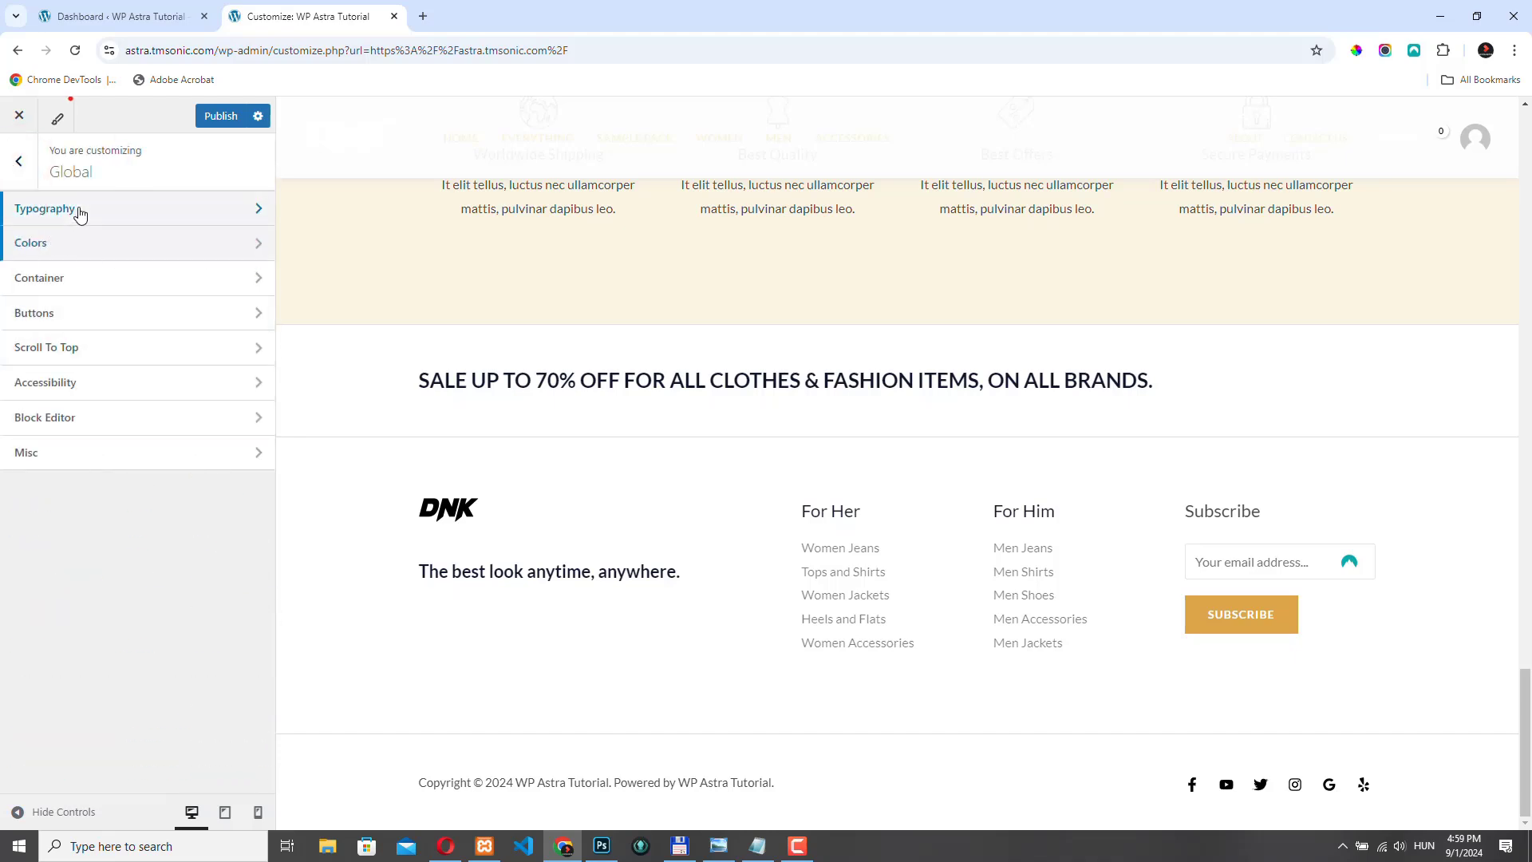
click(45, 207)
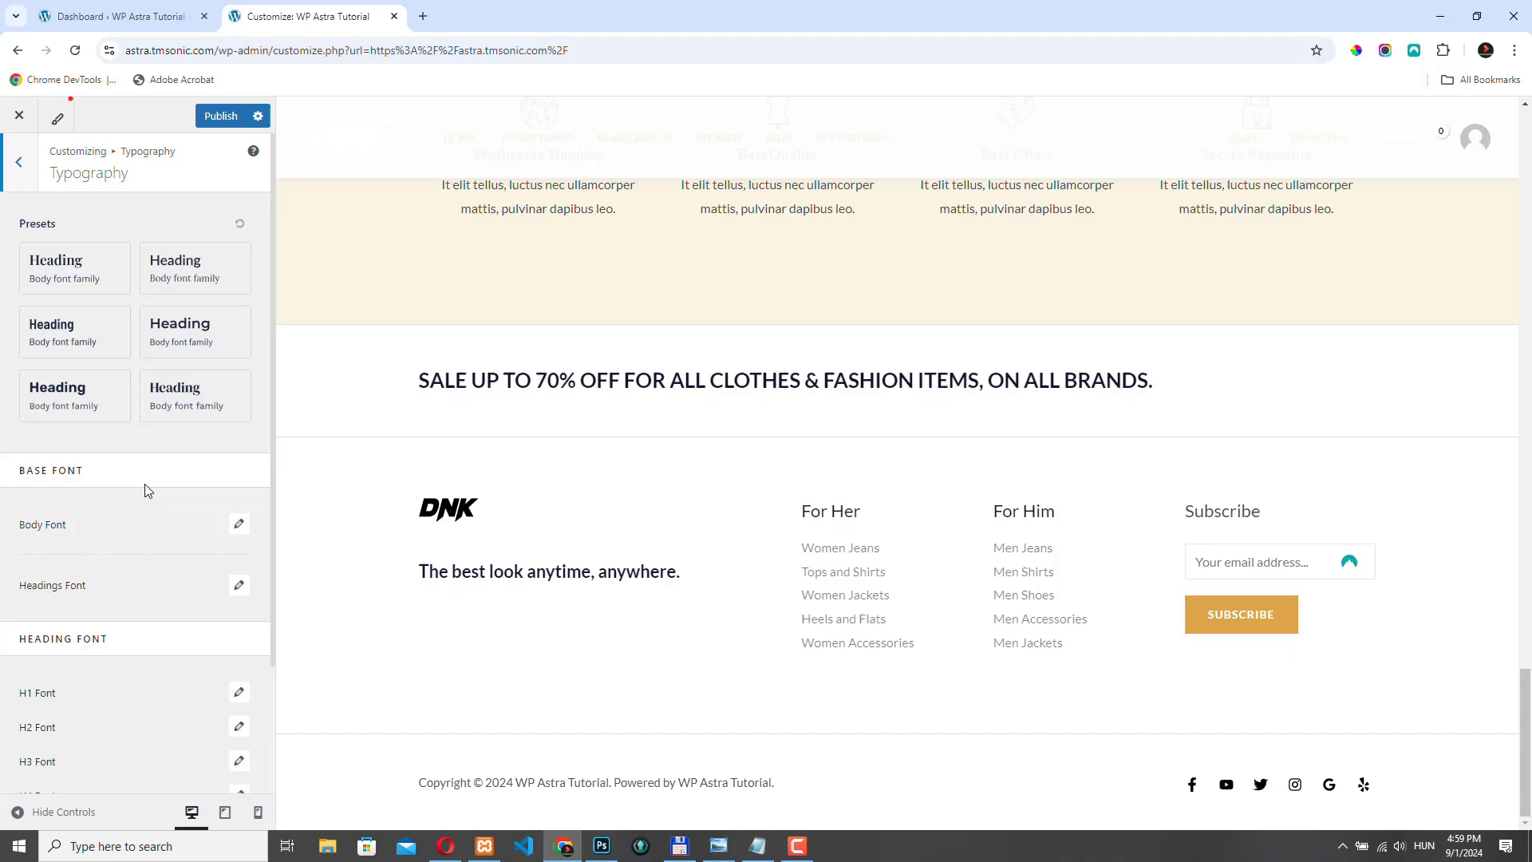
scroll(down, 3)
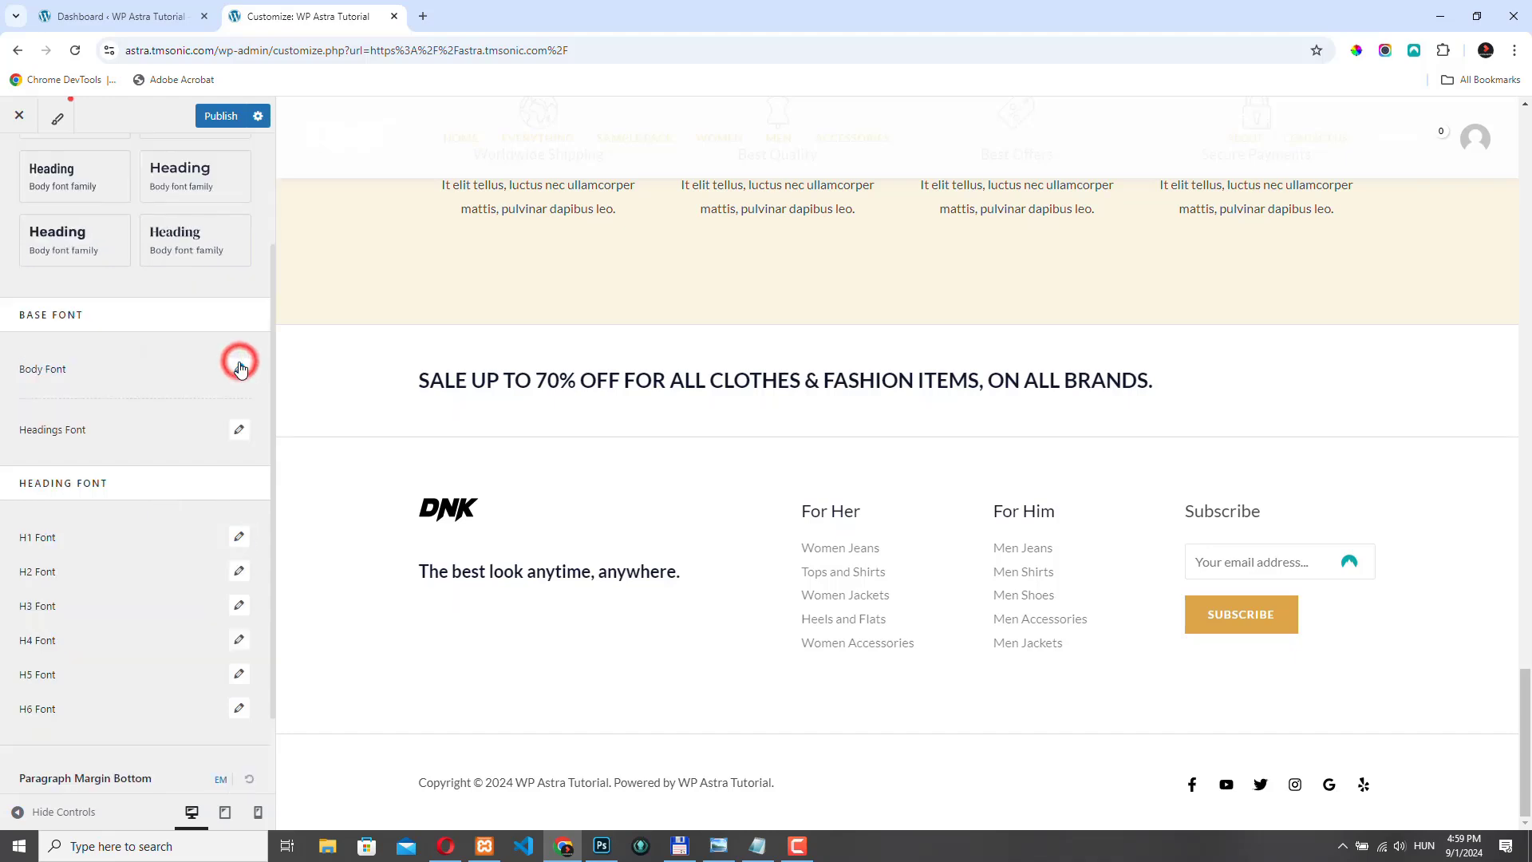
click(239, 368)
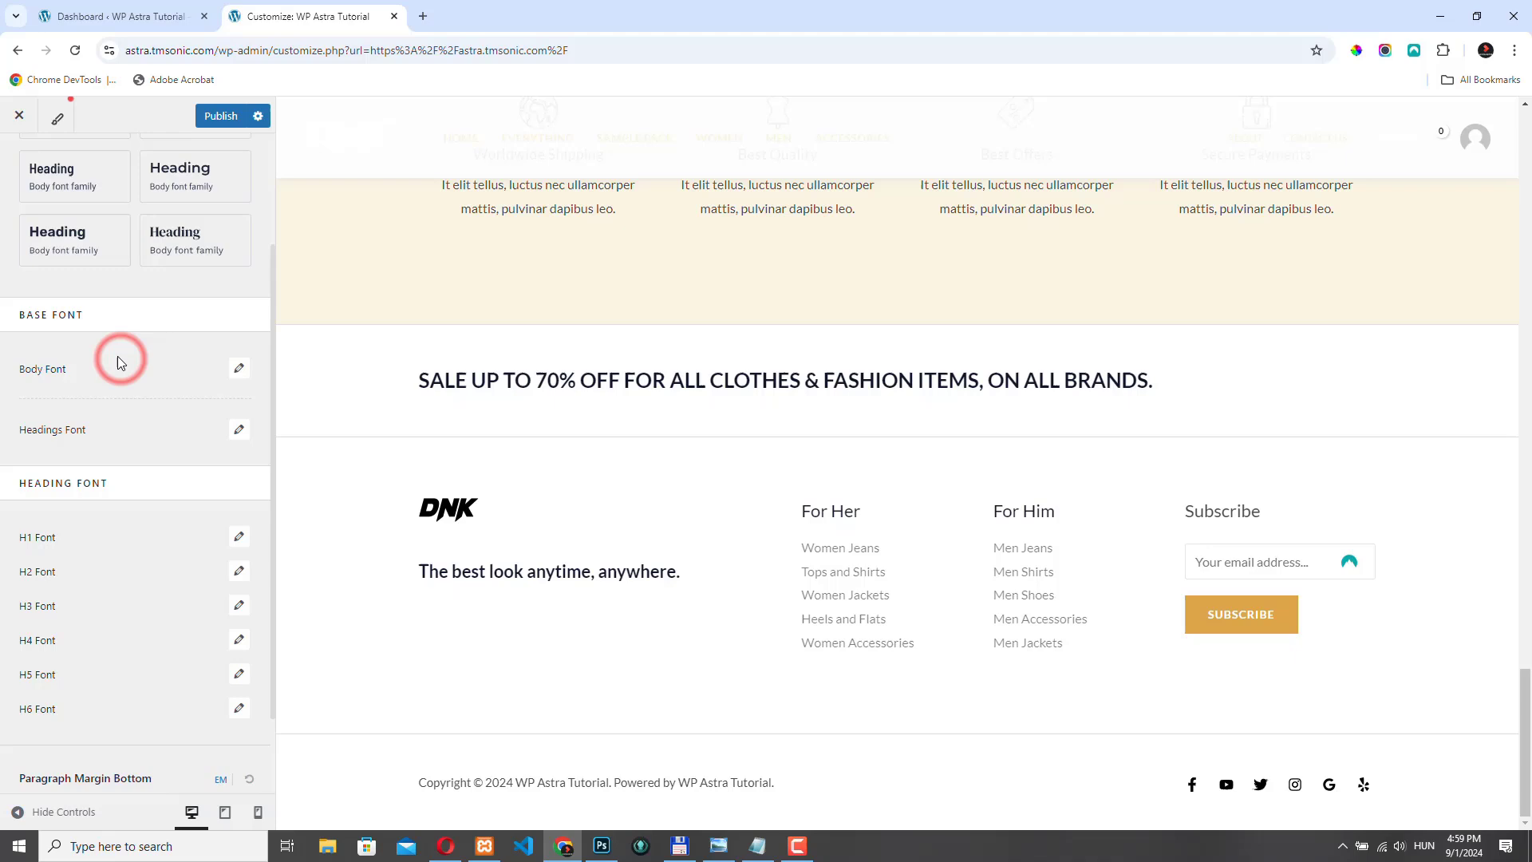
mouse_move(124, 407)
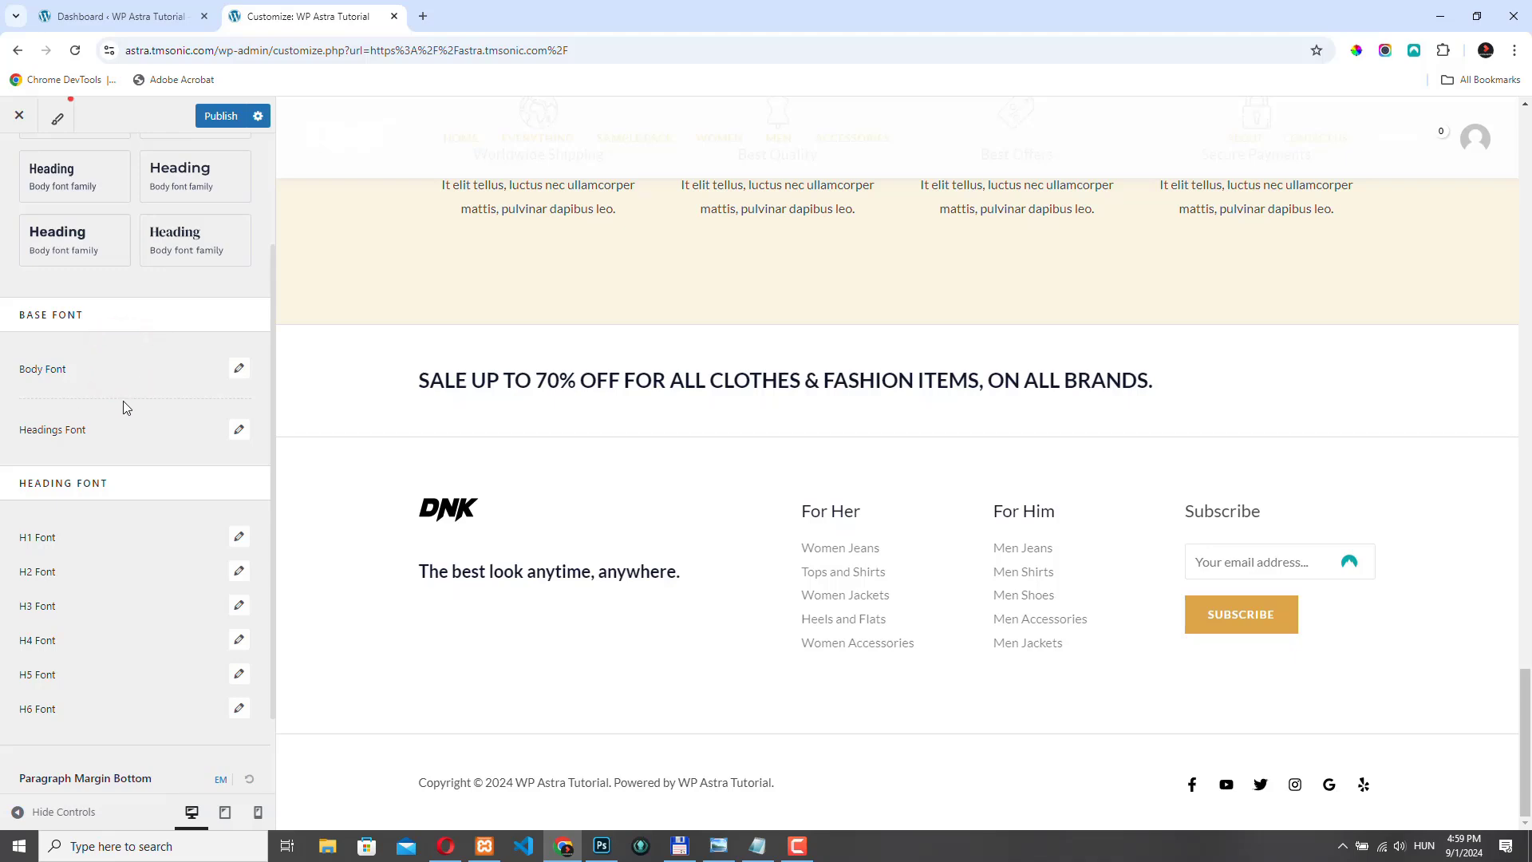
Step: Set the headings font family to Poppins at Bold 700
click(238, 429)
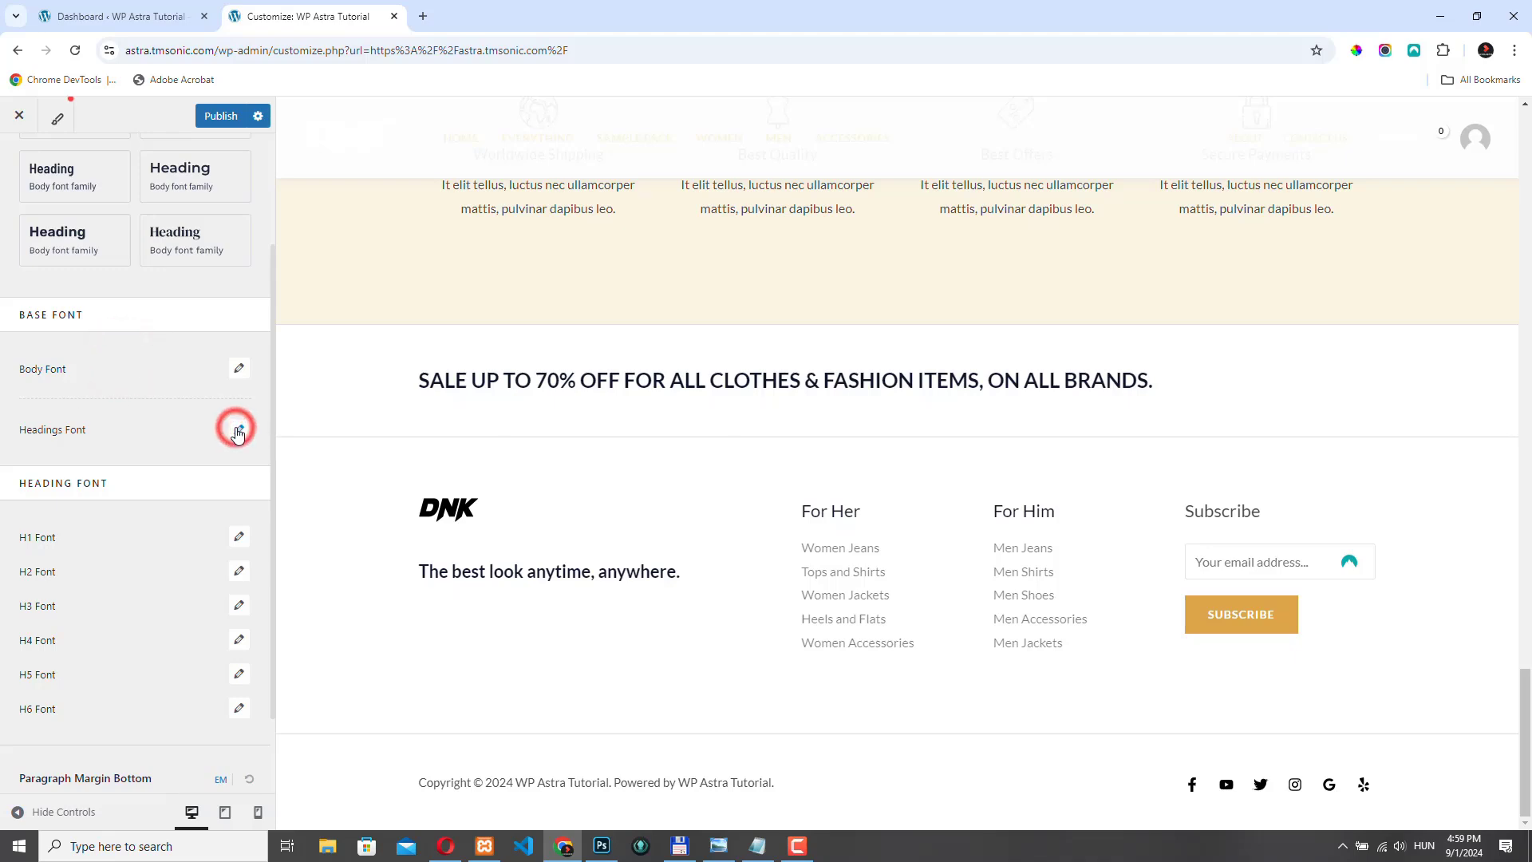
click(238, 429)
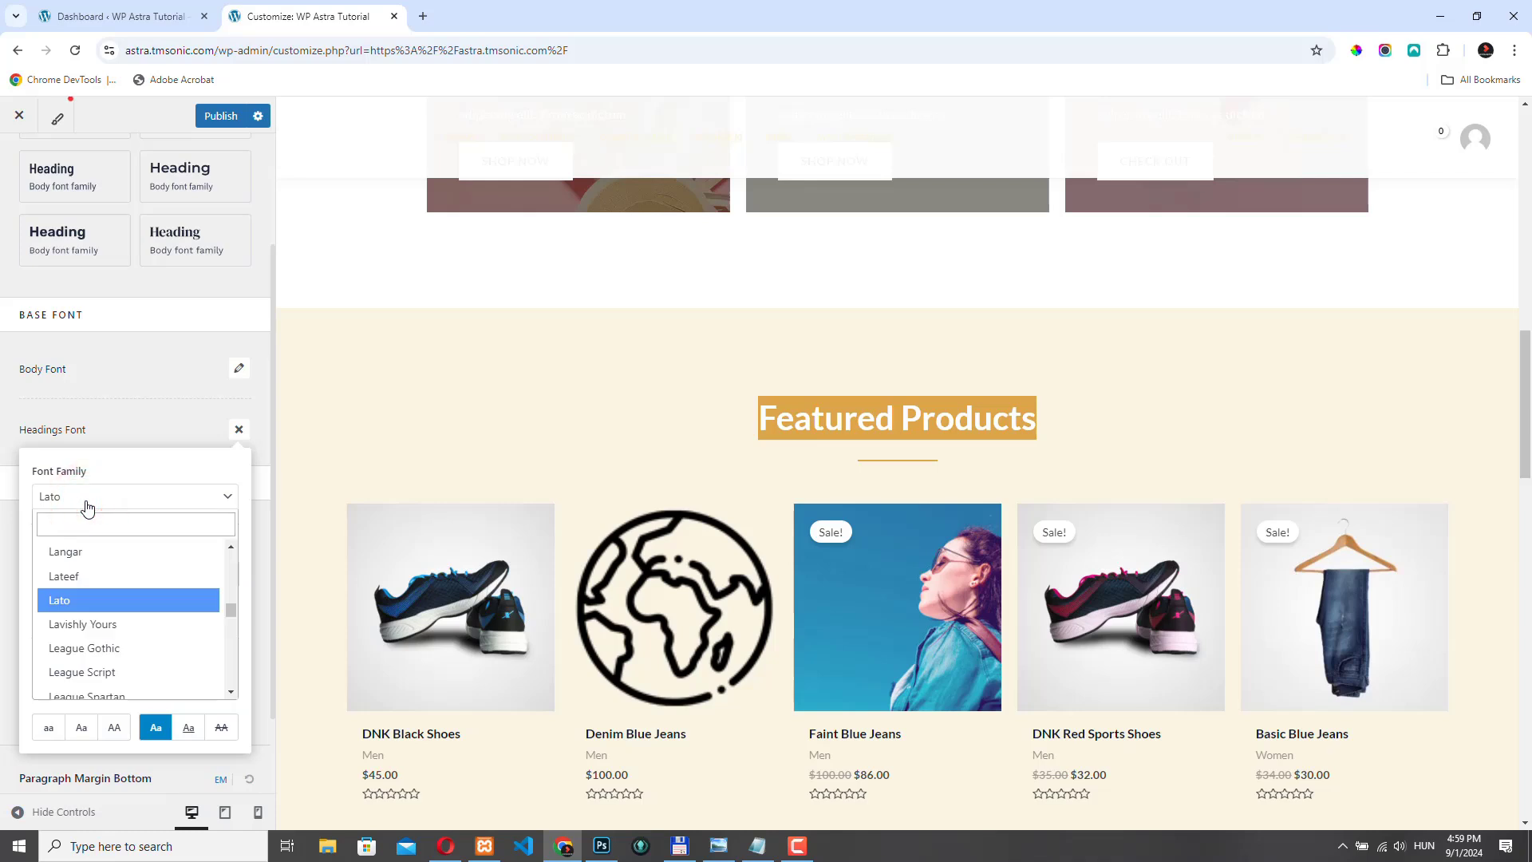
text(pop)
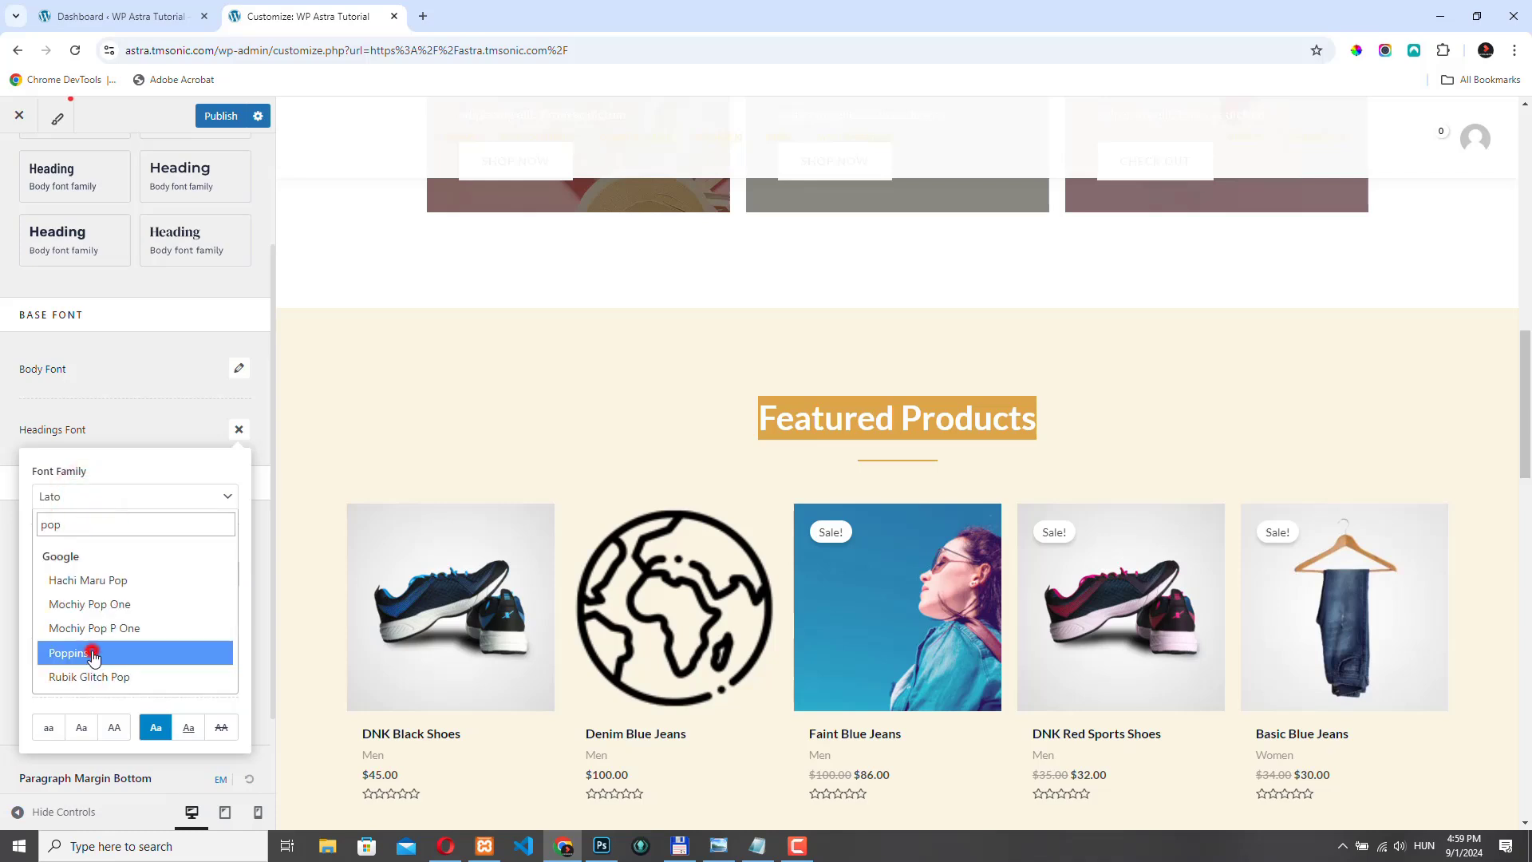
click(68, 653)
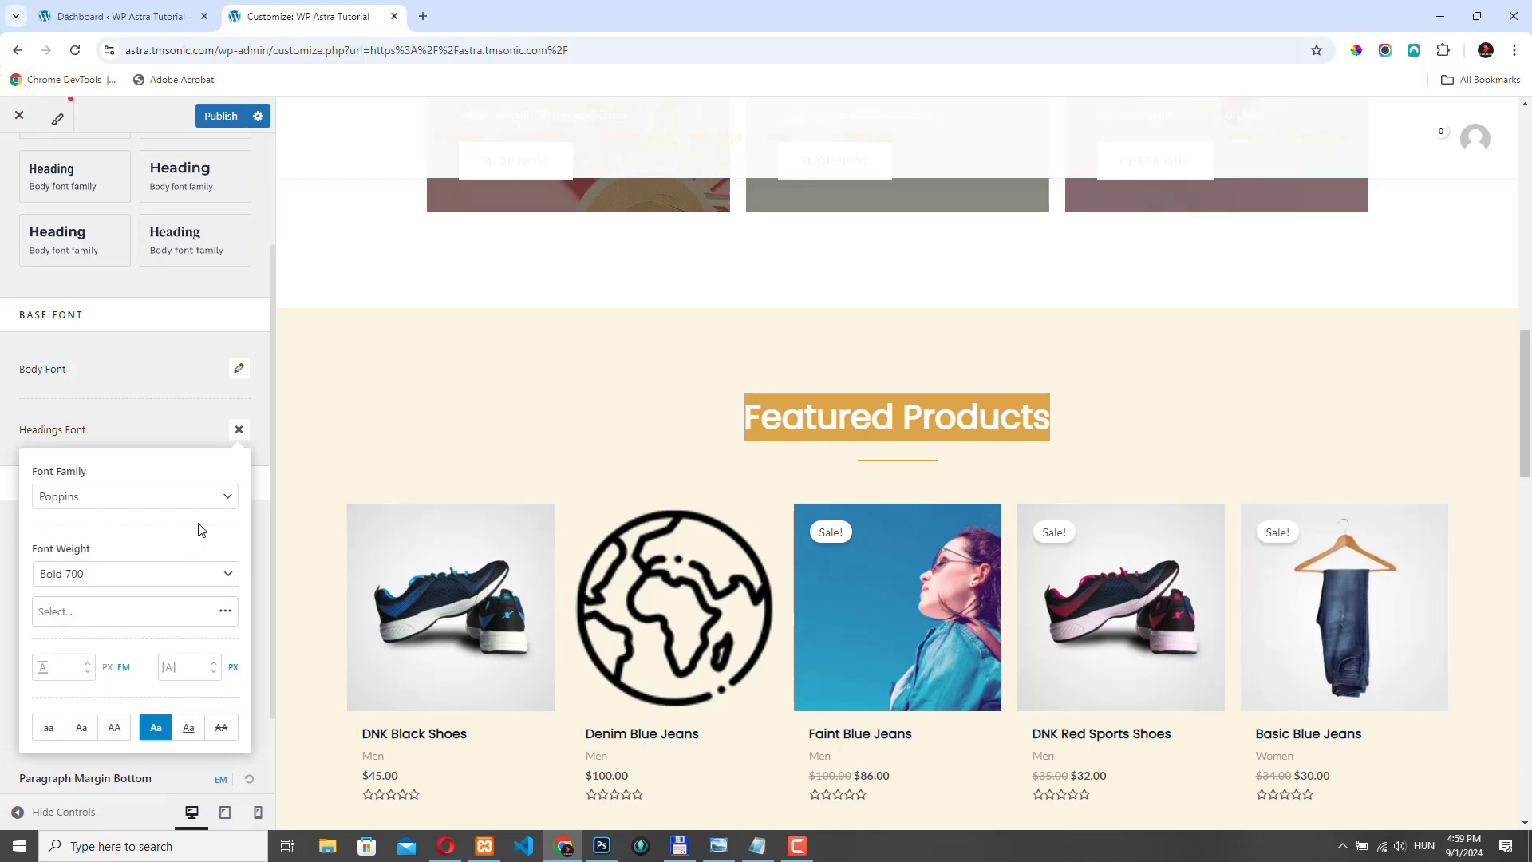
mouse_move(891, 432)
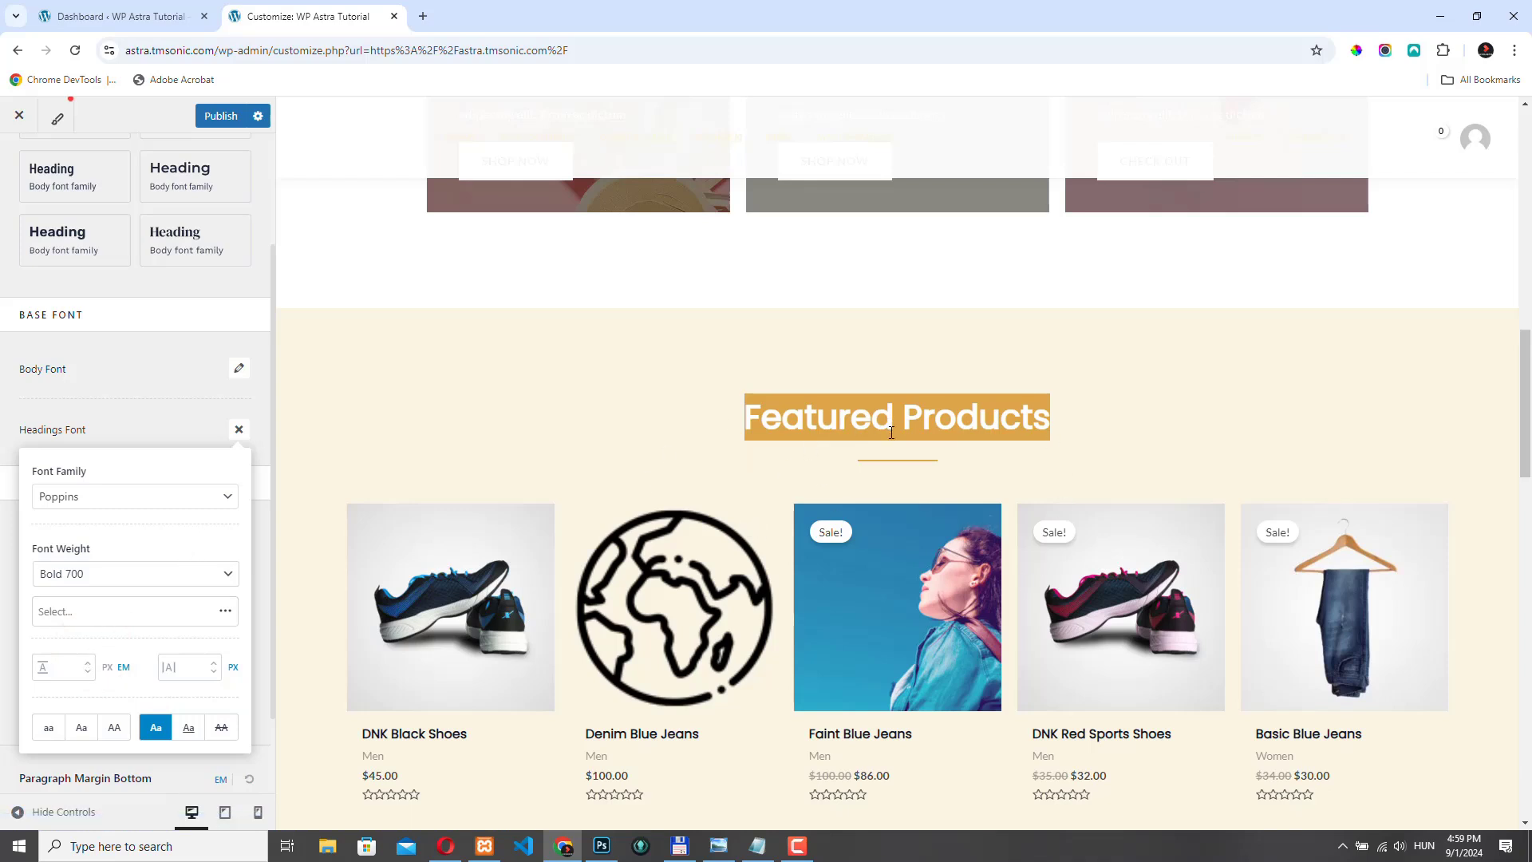
click(238, 429)
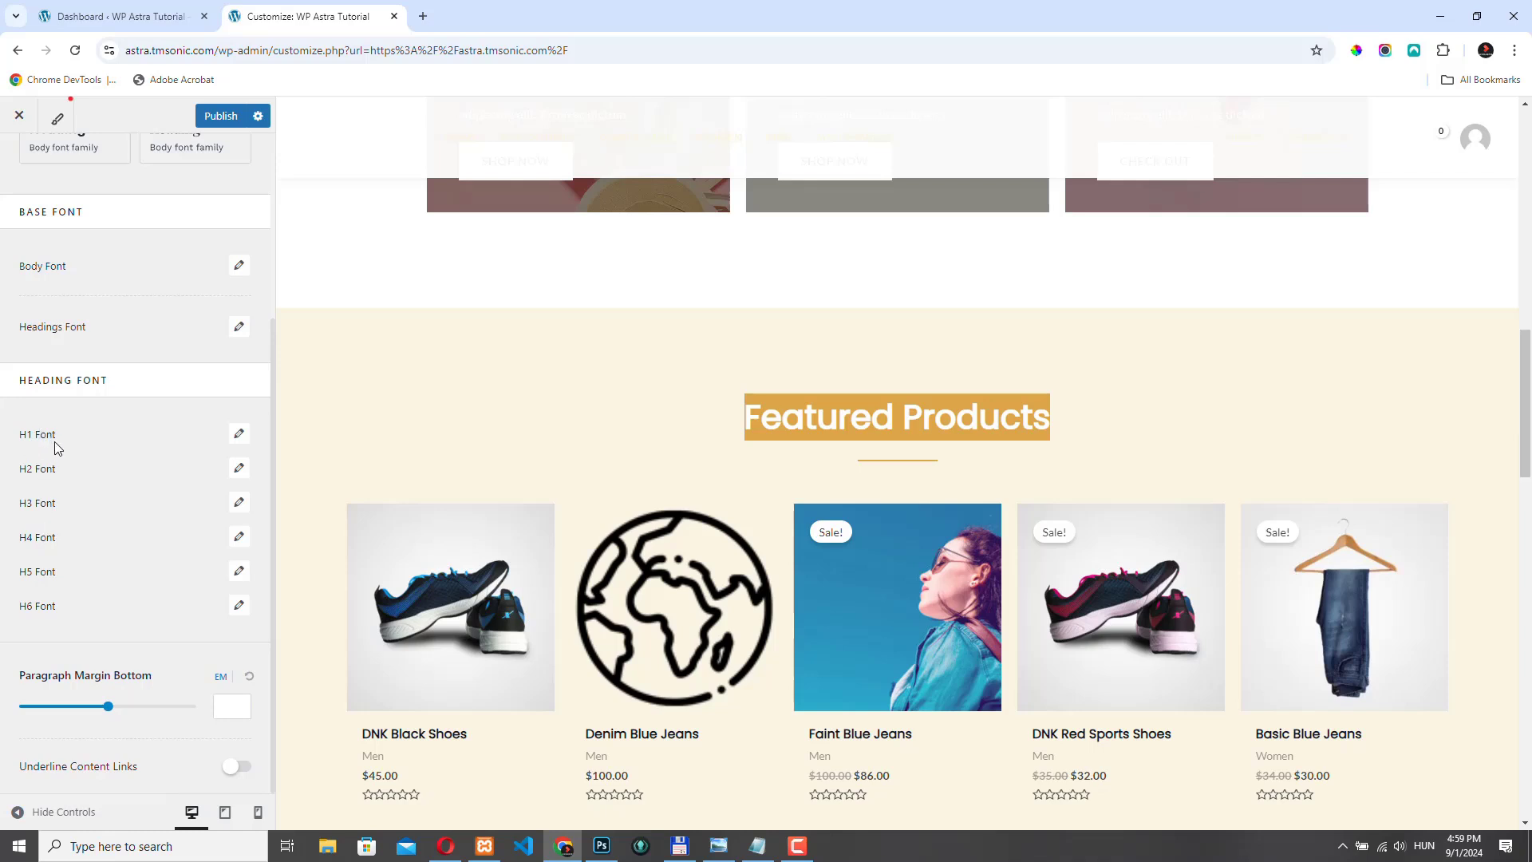
mouse_move(72, 528)
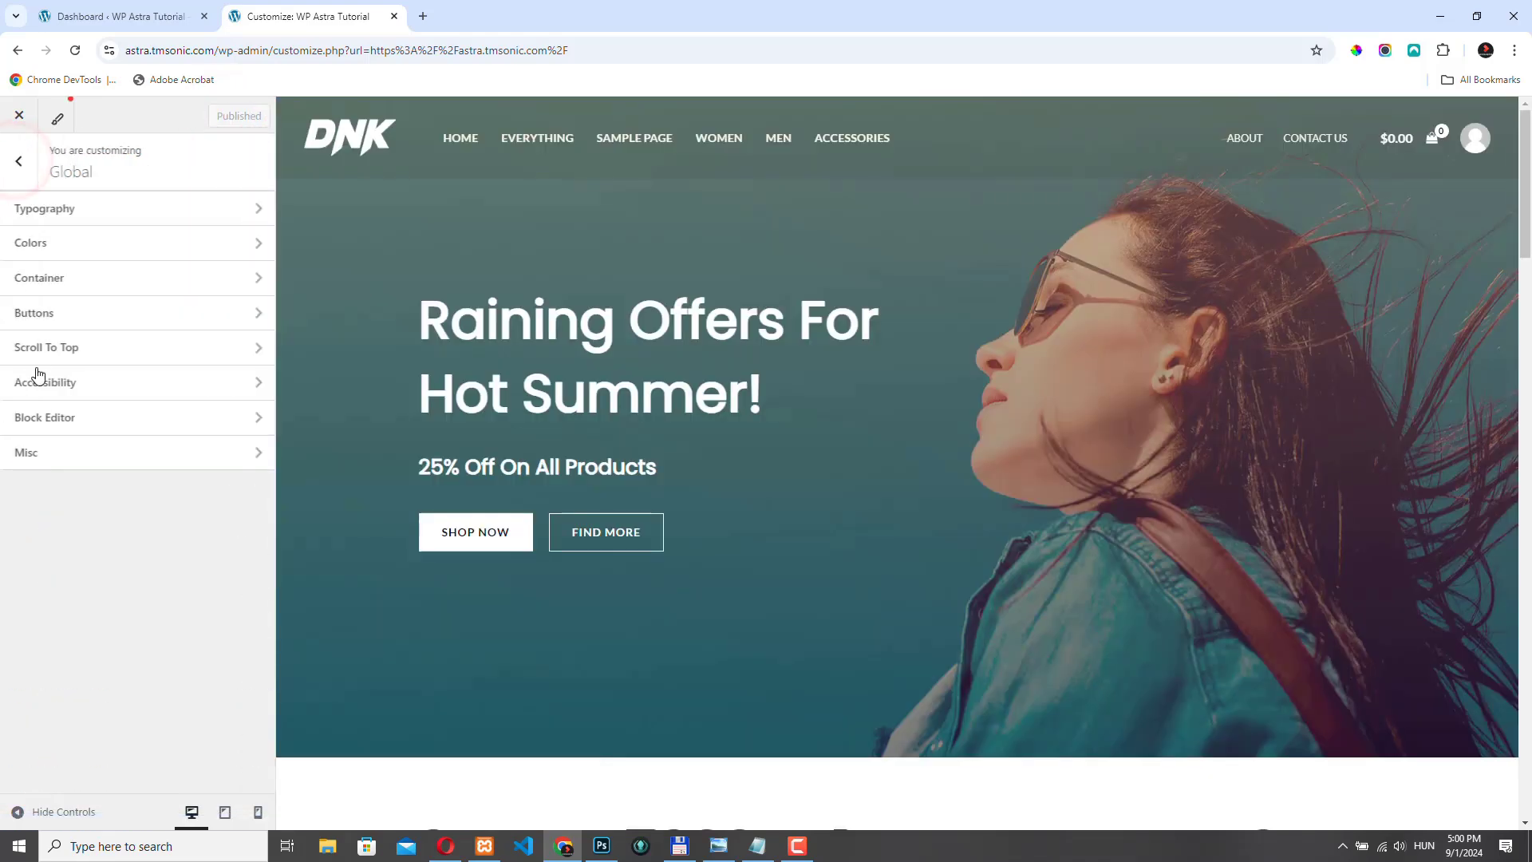
Step: Return to the main Customizer list and enter the Header Builder
click(17, 160)
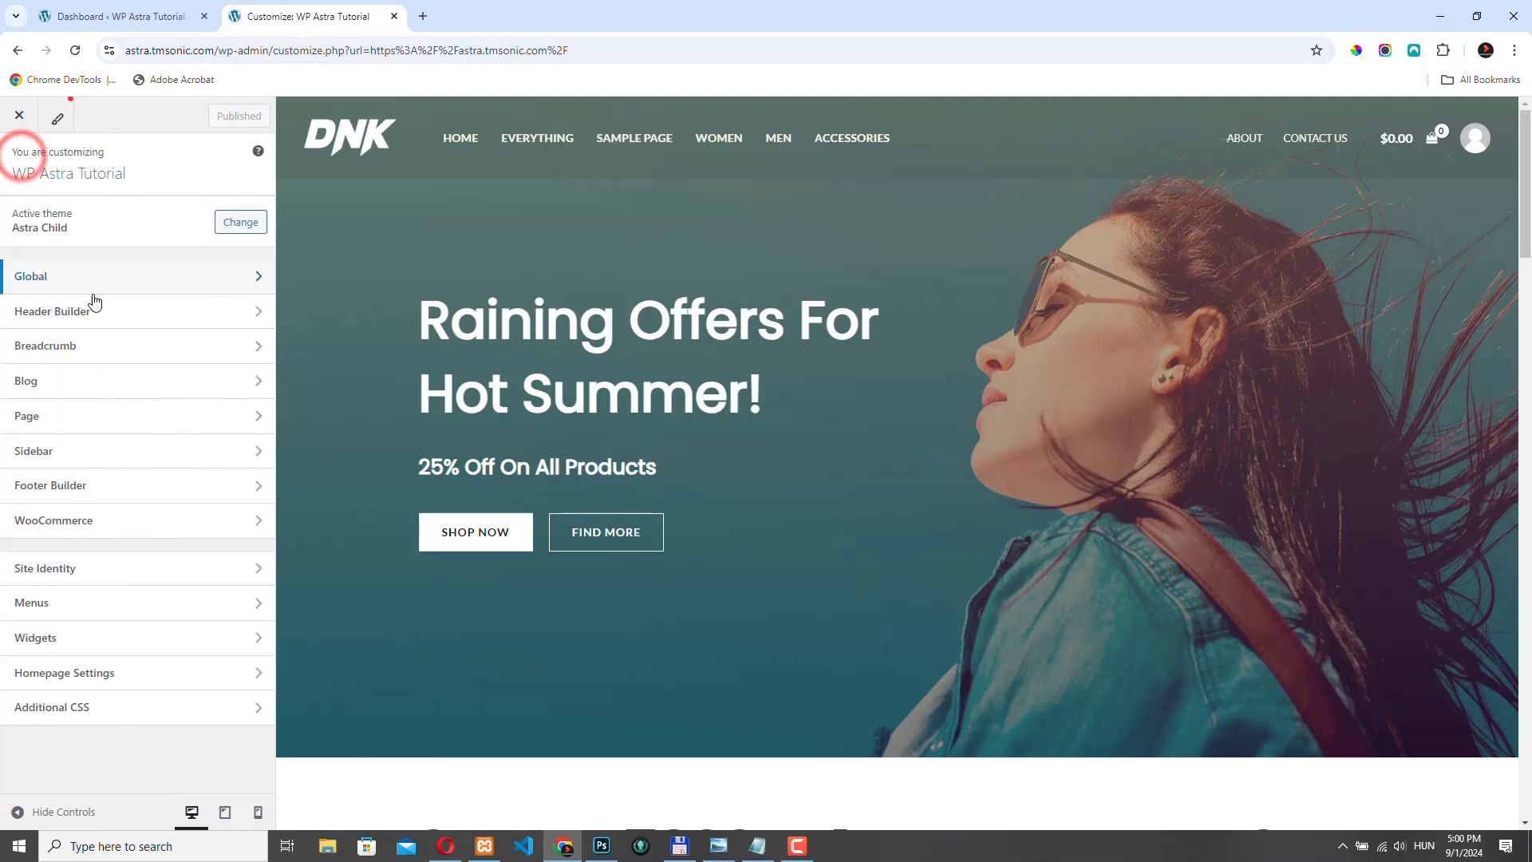
click(51, 311)
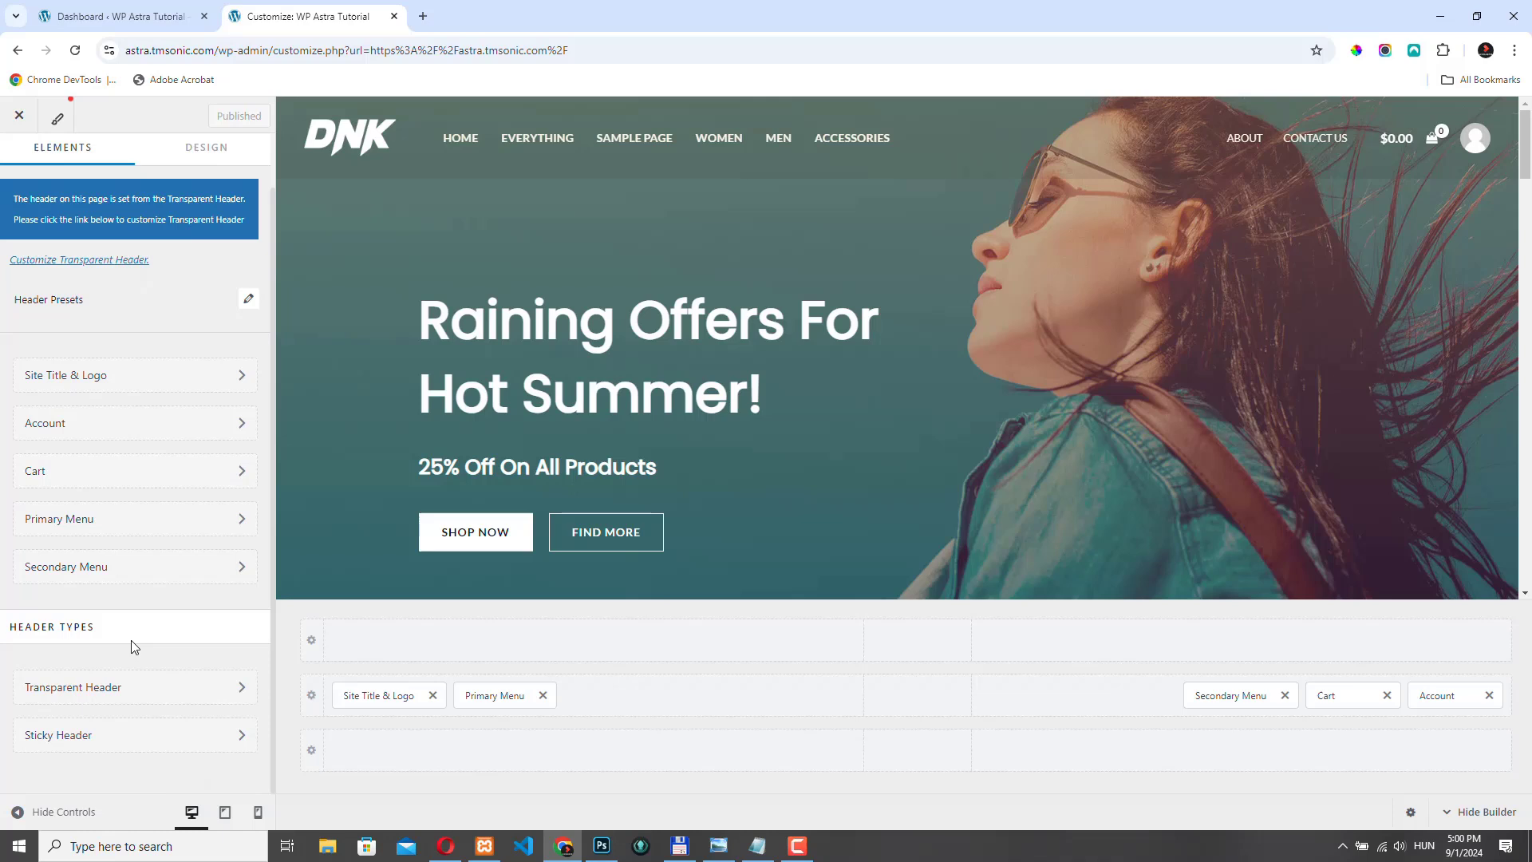
mouse_move(400, 276)
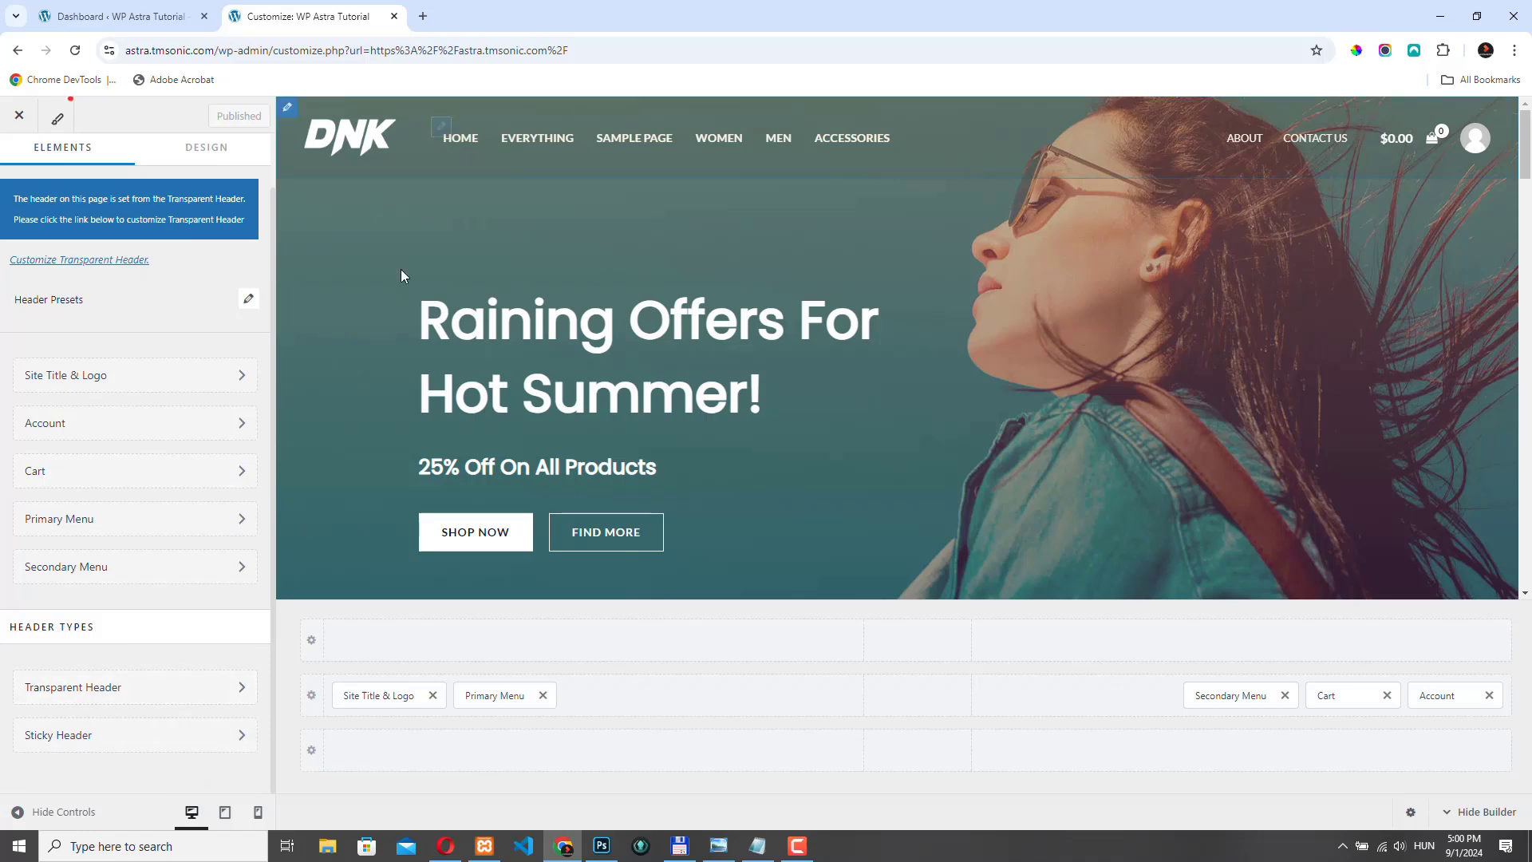
mouse_move(1235, 186)
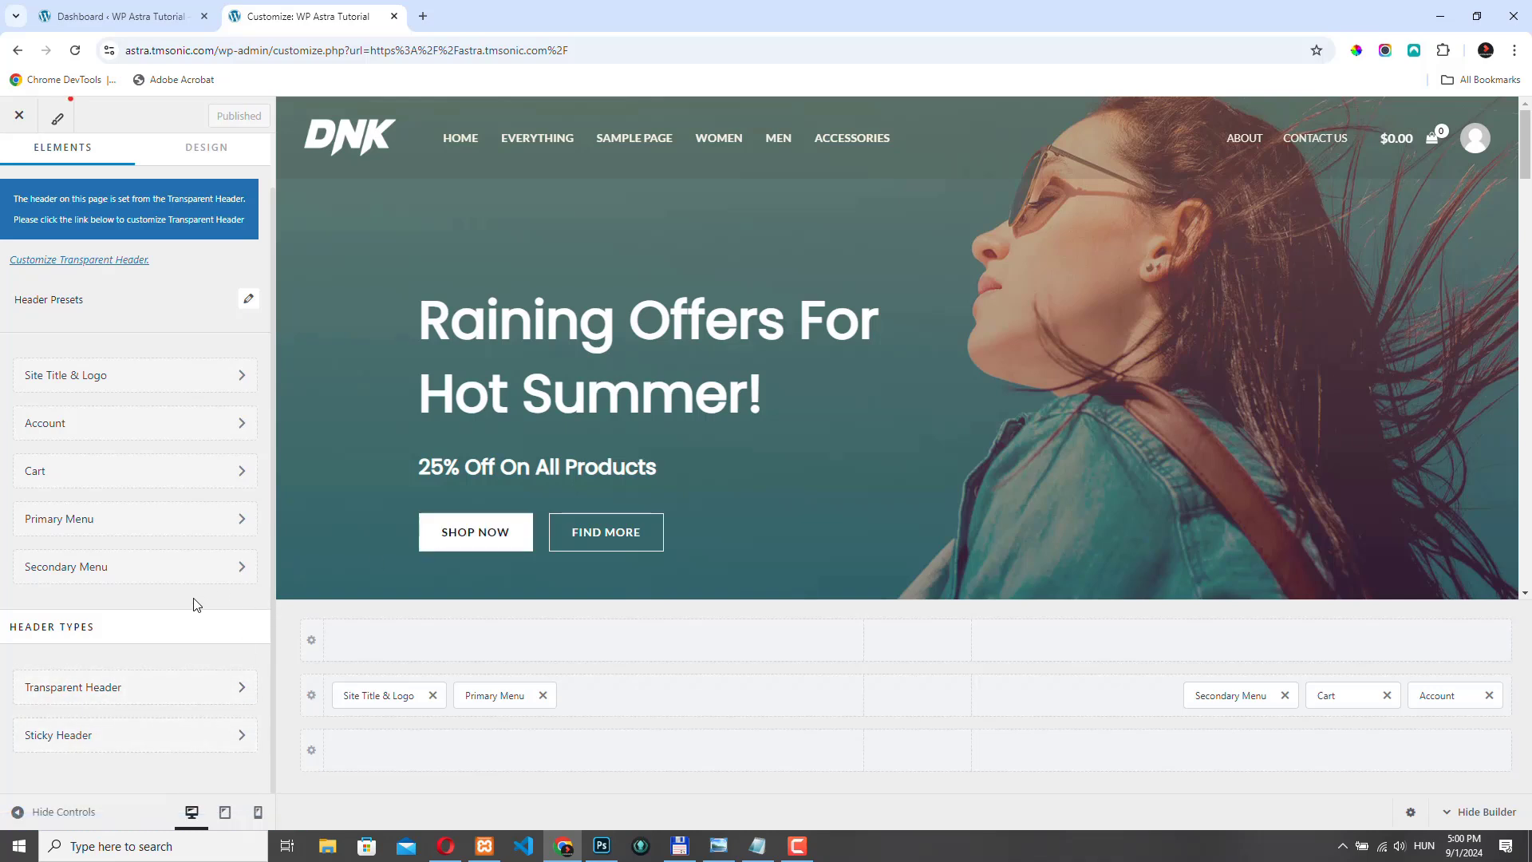
mouse_move(644, 265)
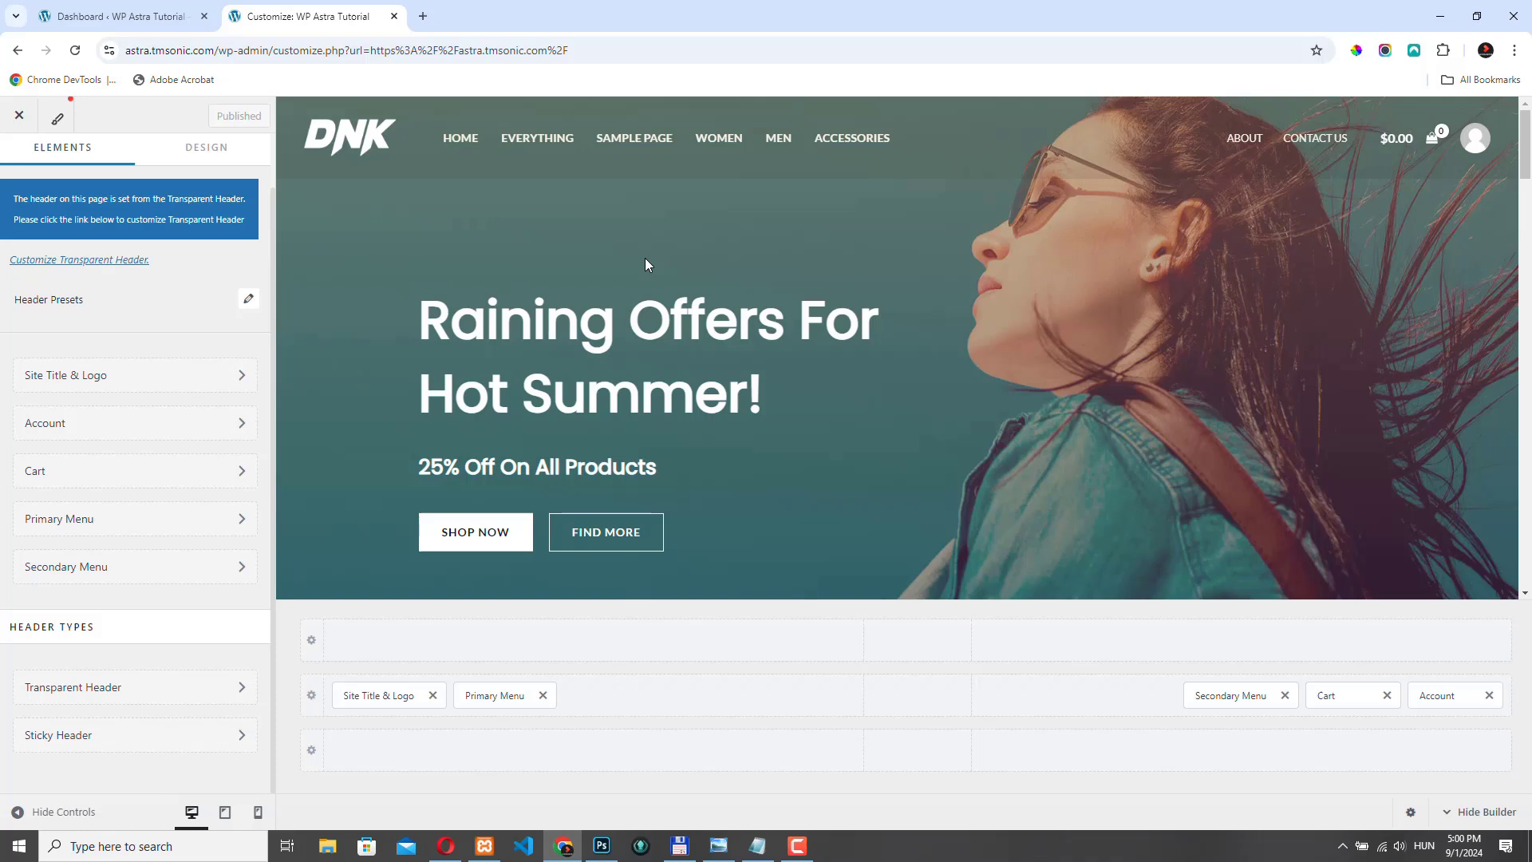
mouse_move(110, 375)
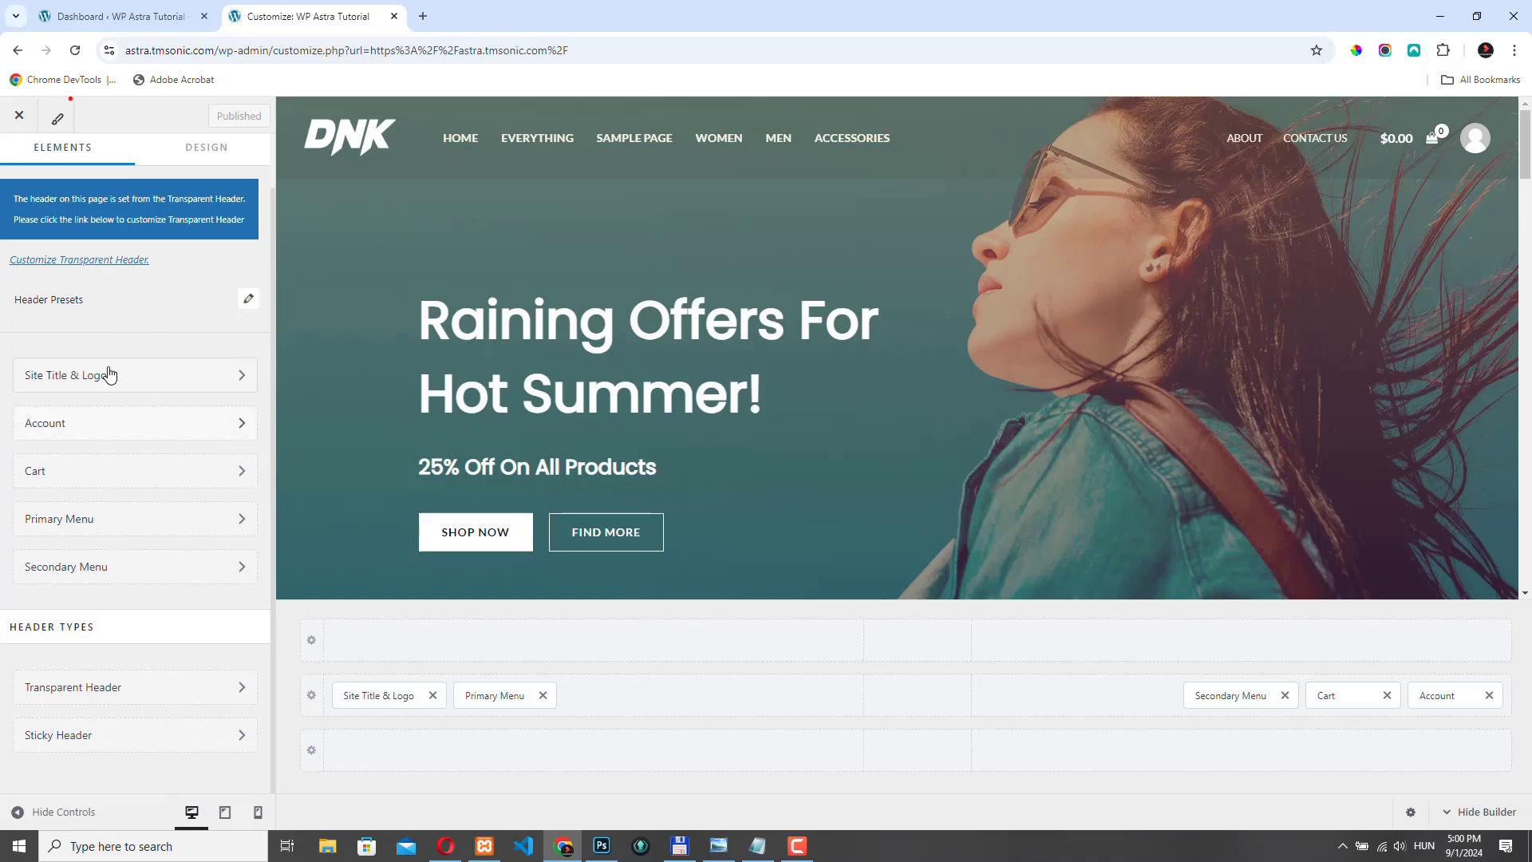
mouse_move(145, 621)
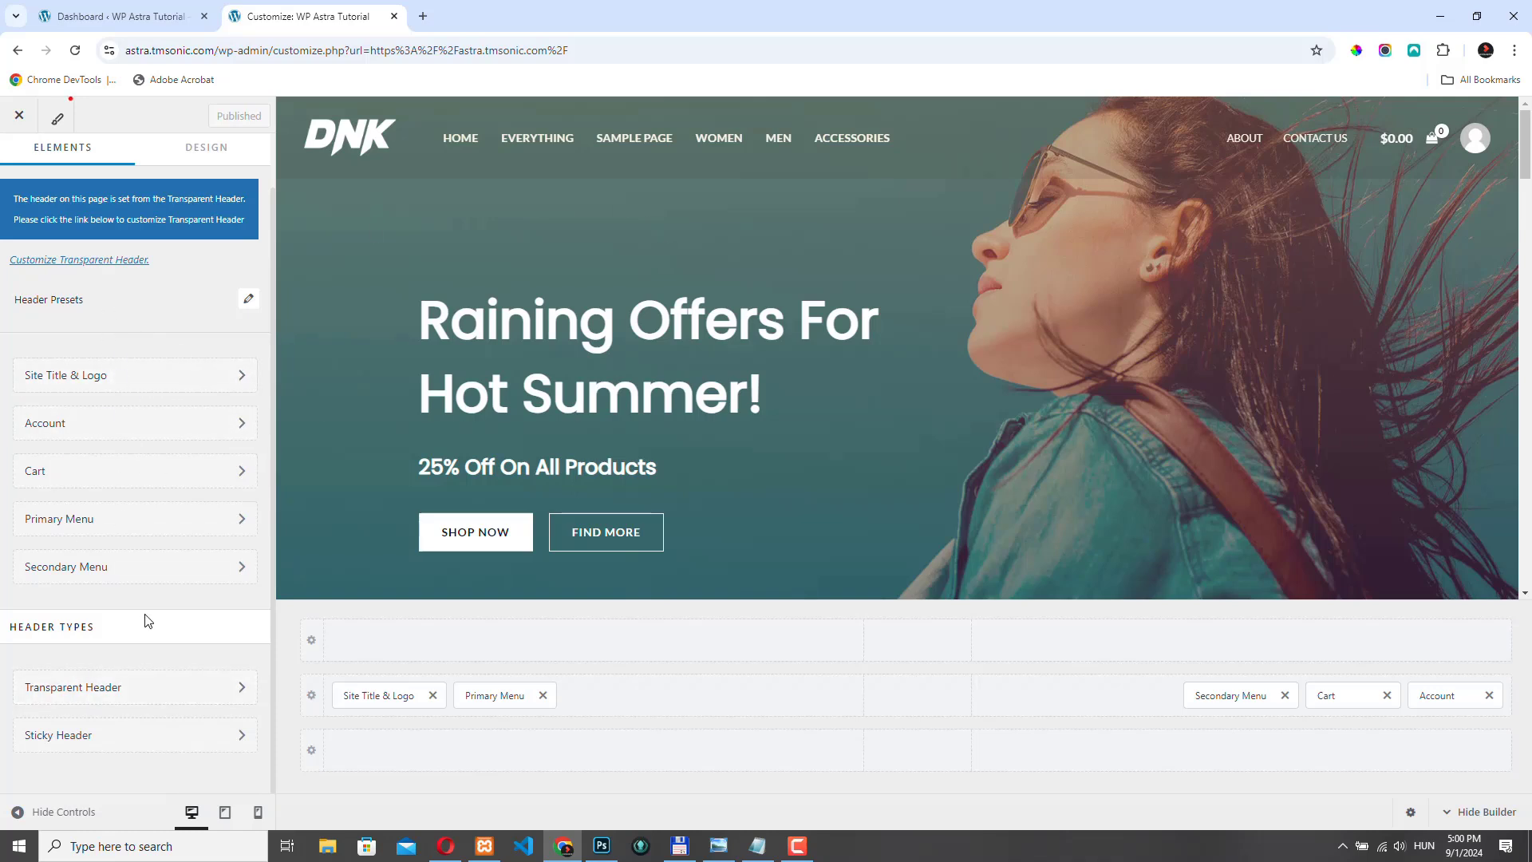
mouse_move(1178, 306)
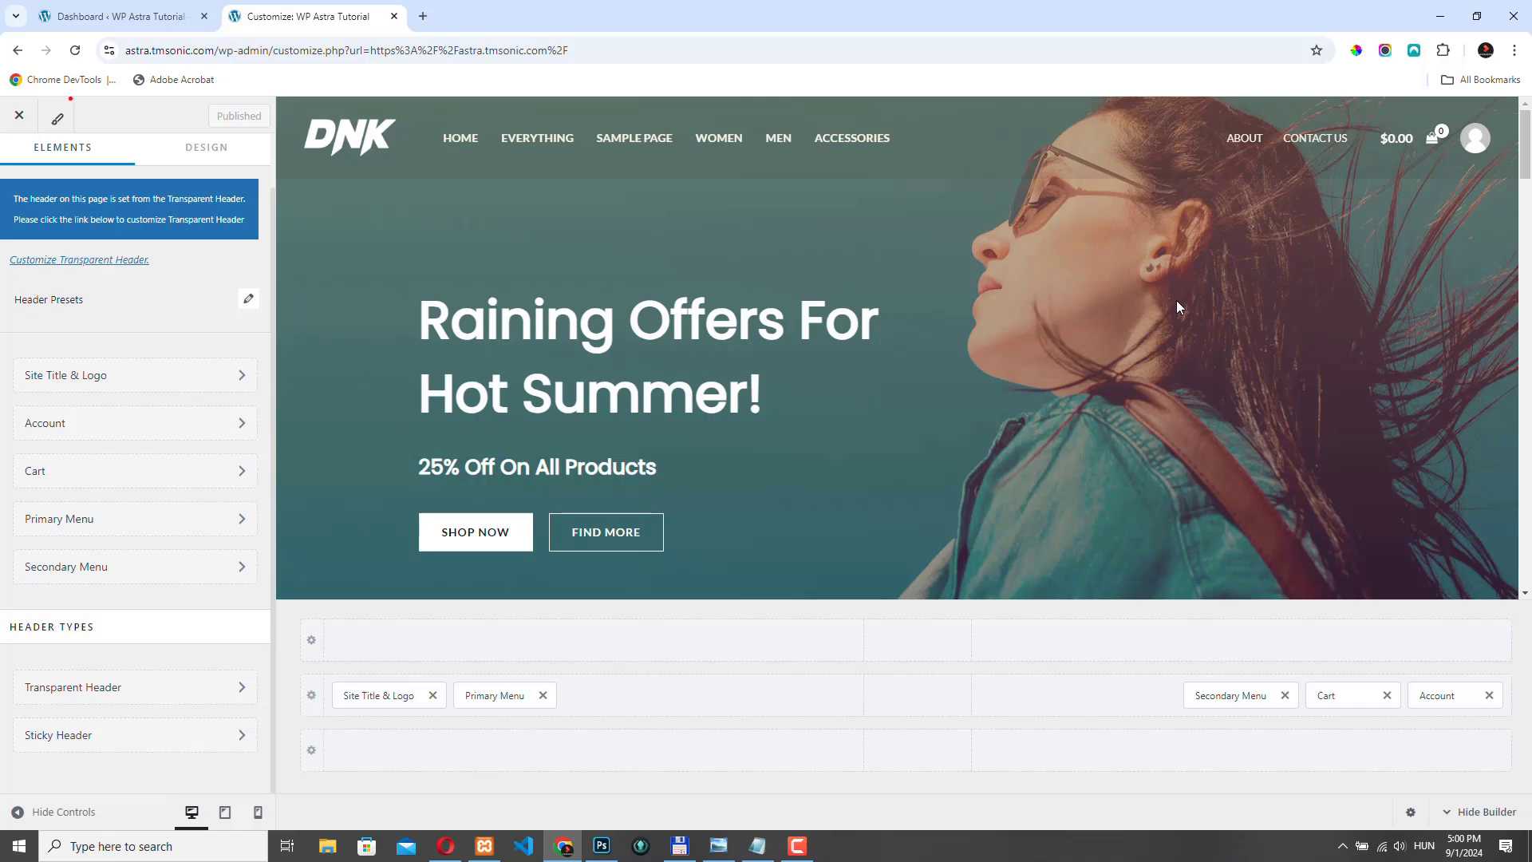
mouse_move(904, 367)
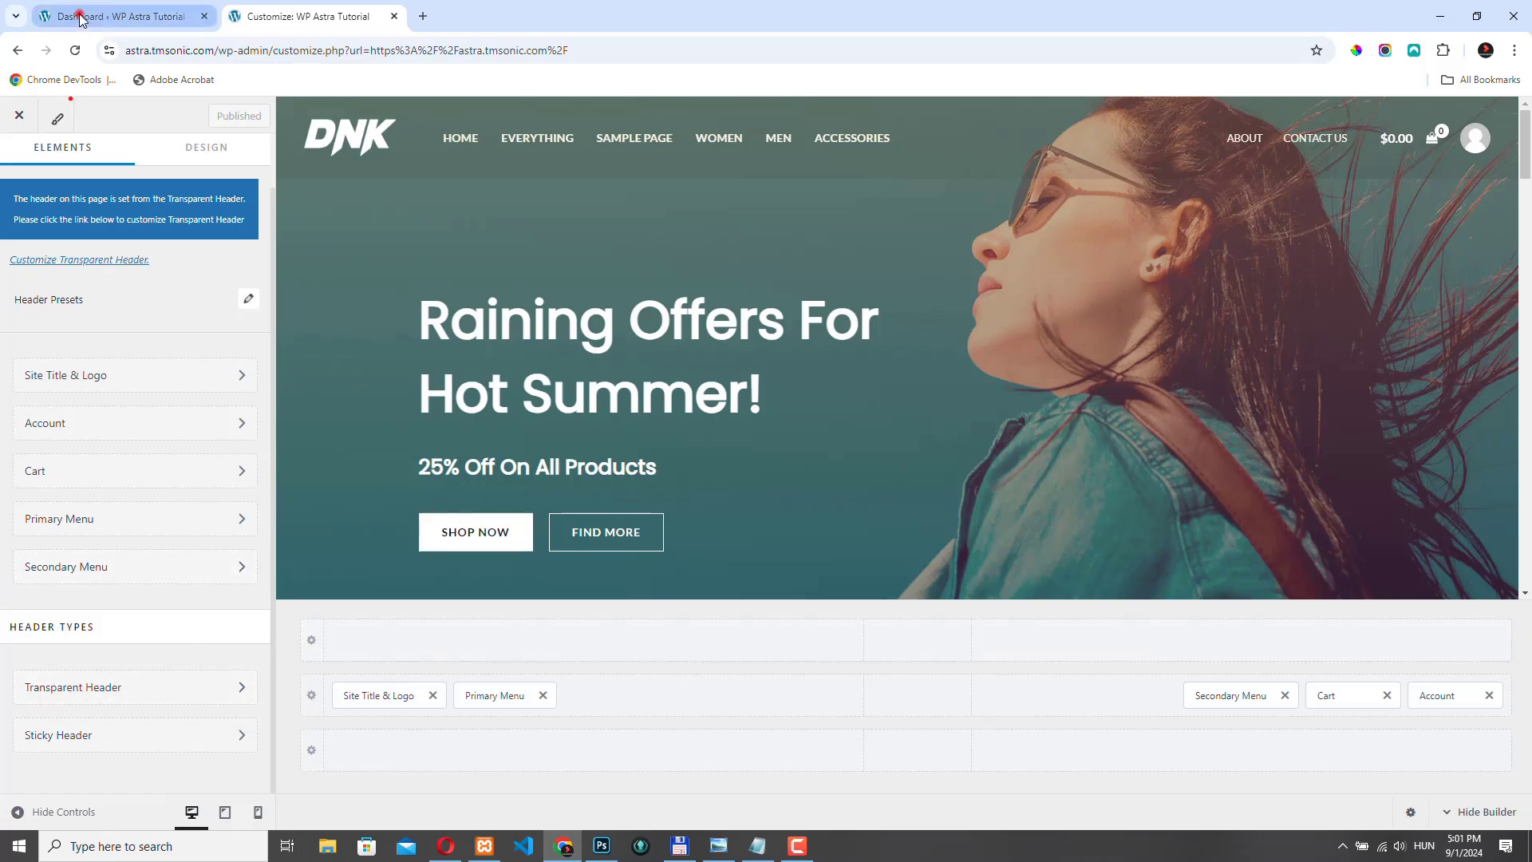
Step: From the admin dashboard, open the Home front page in the block editor
click(117, 16)
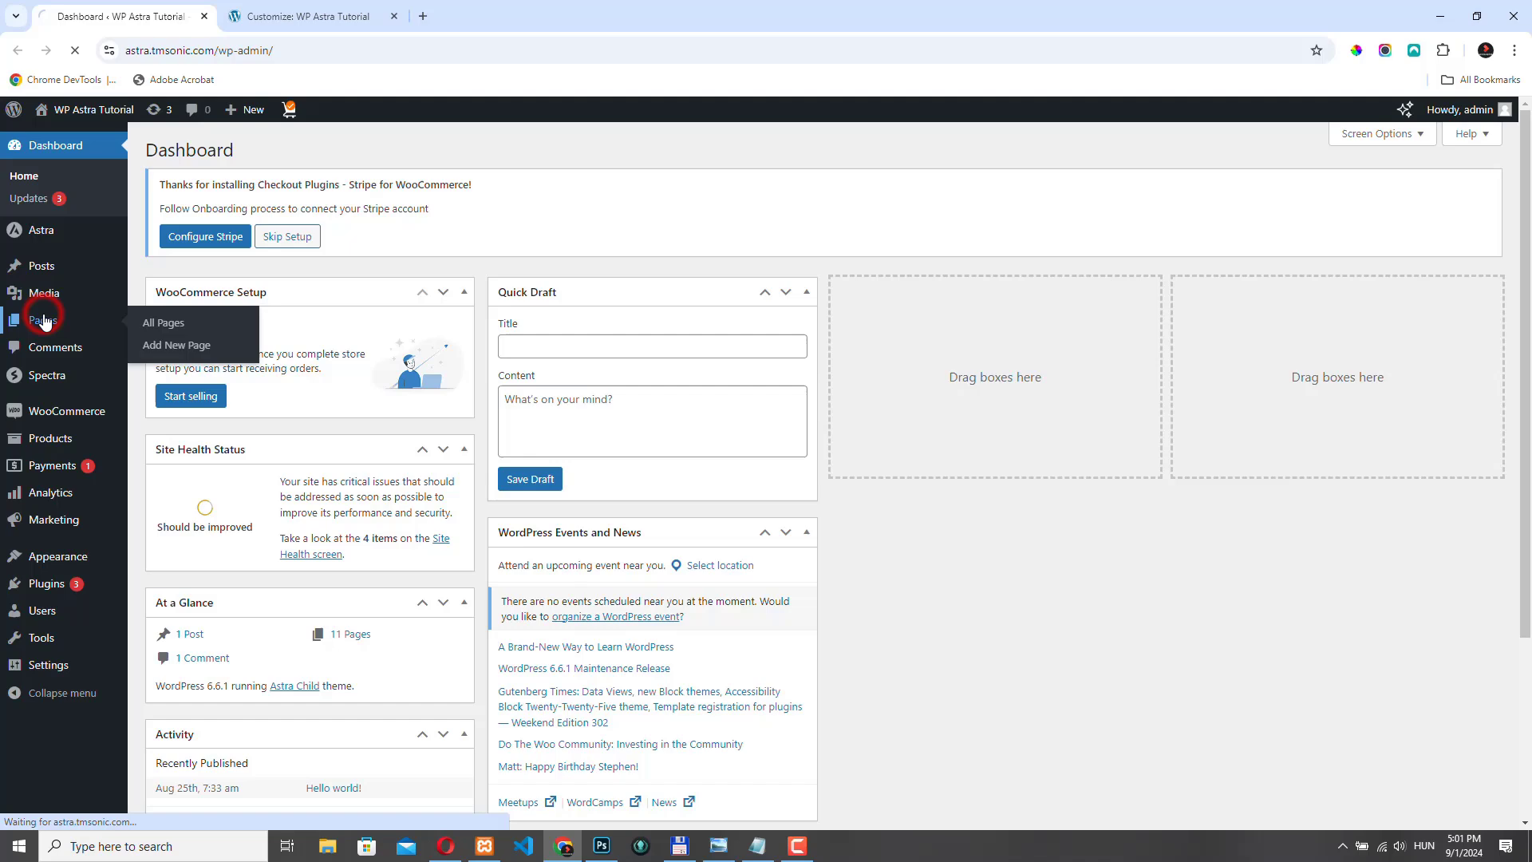
click(163, 322)
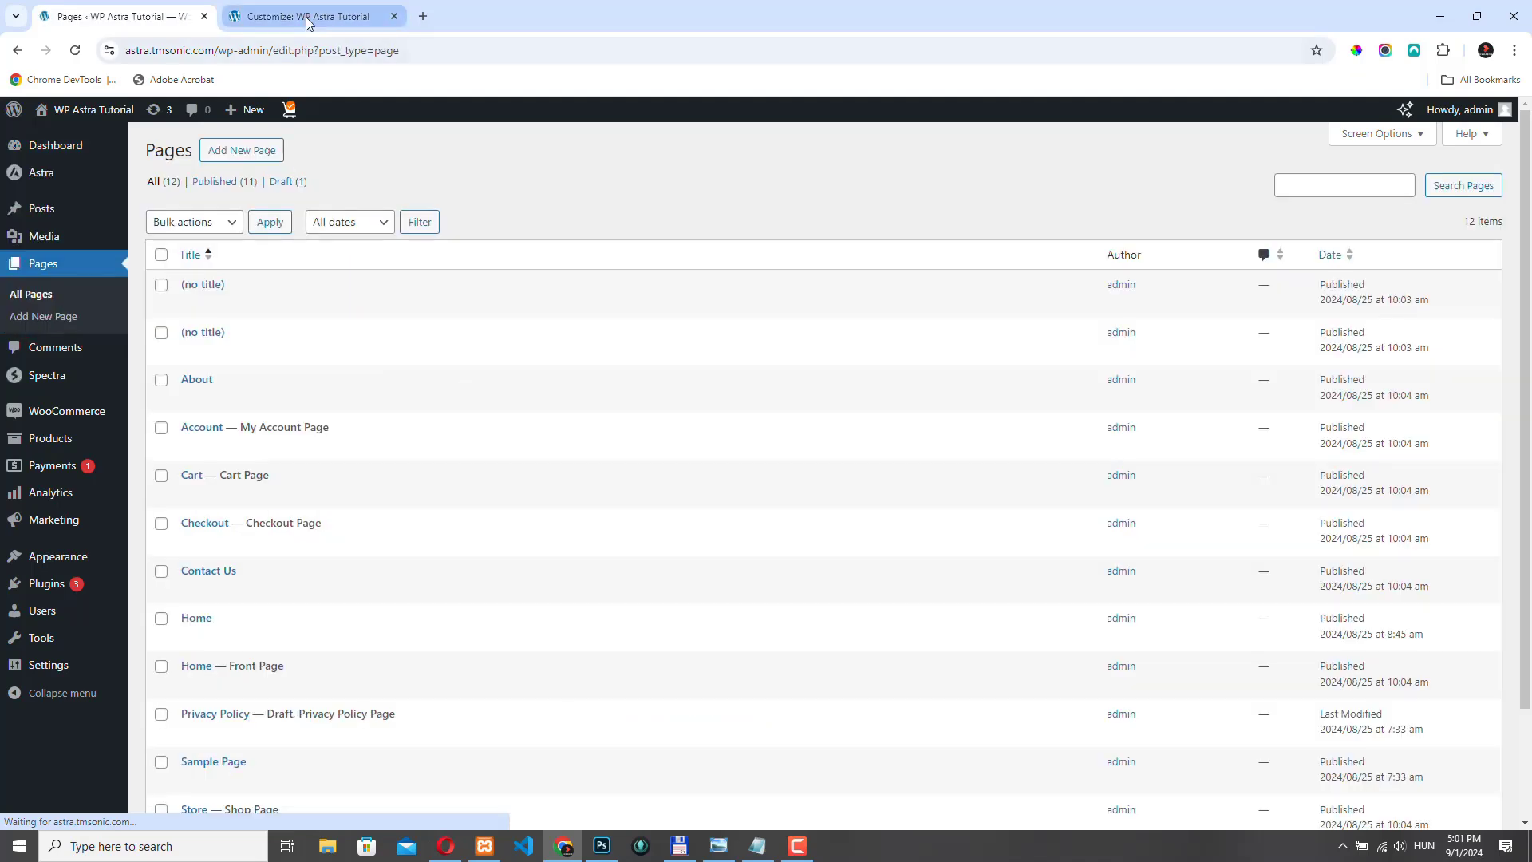
click(313, 16)
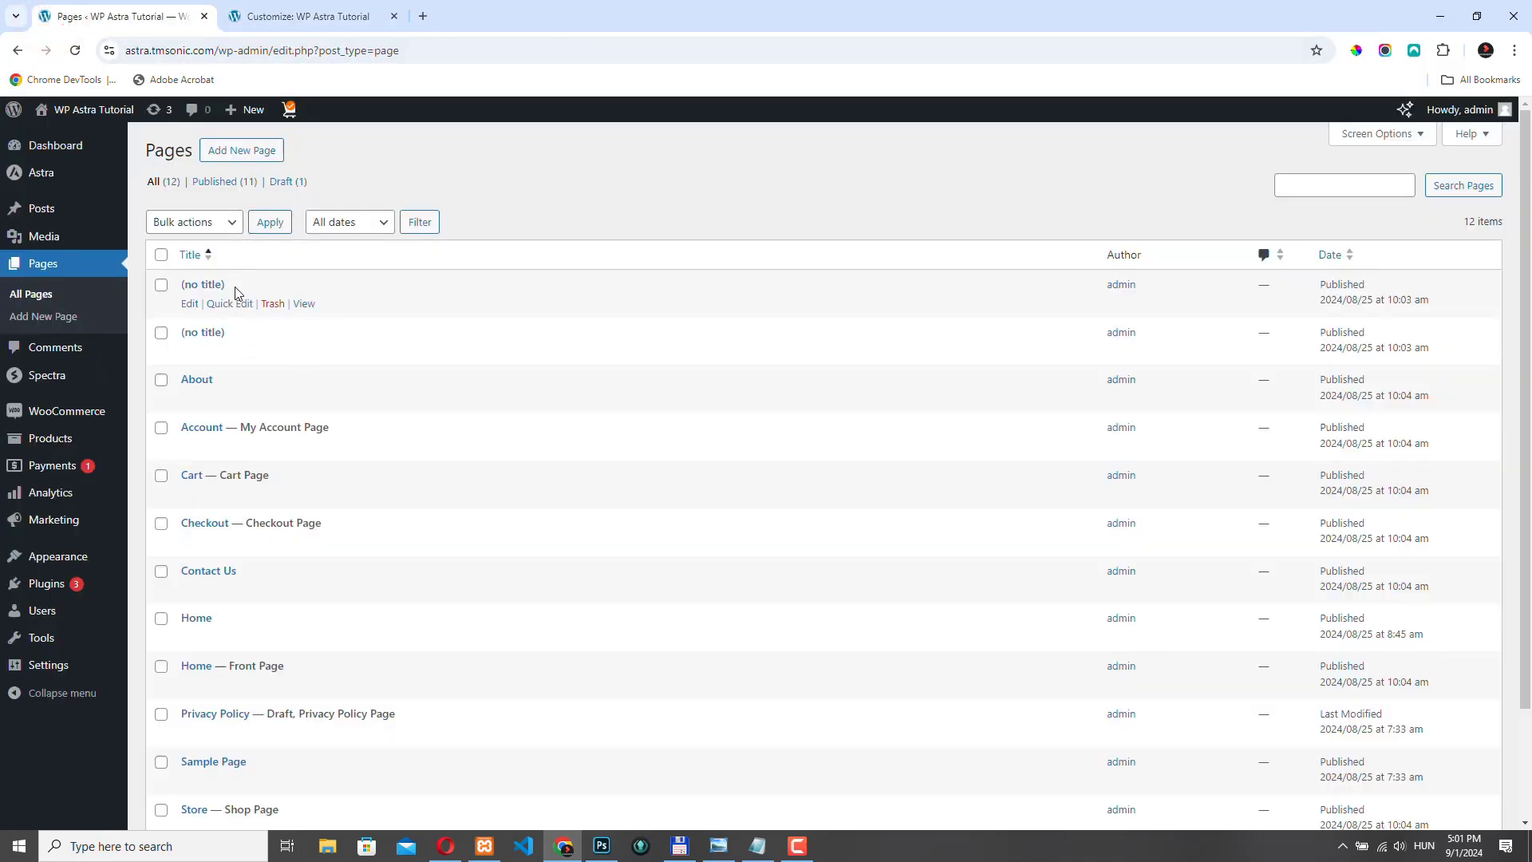
mouse_move(171, 691)
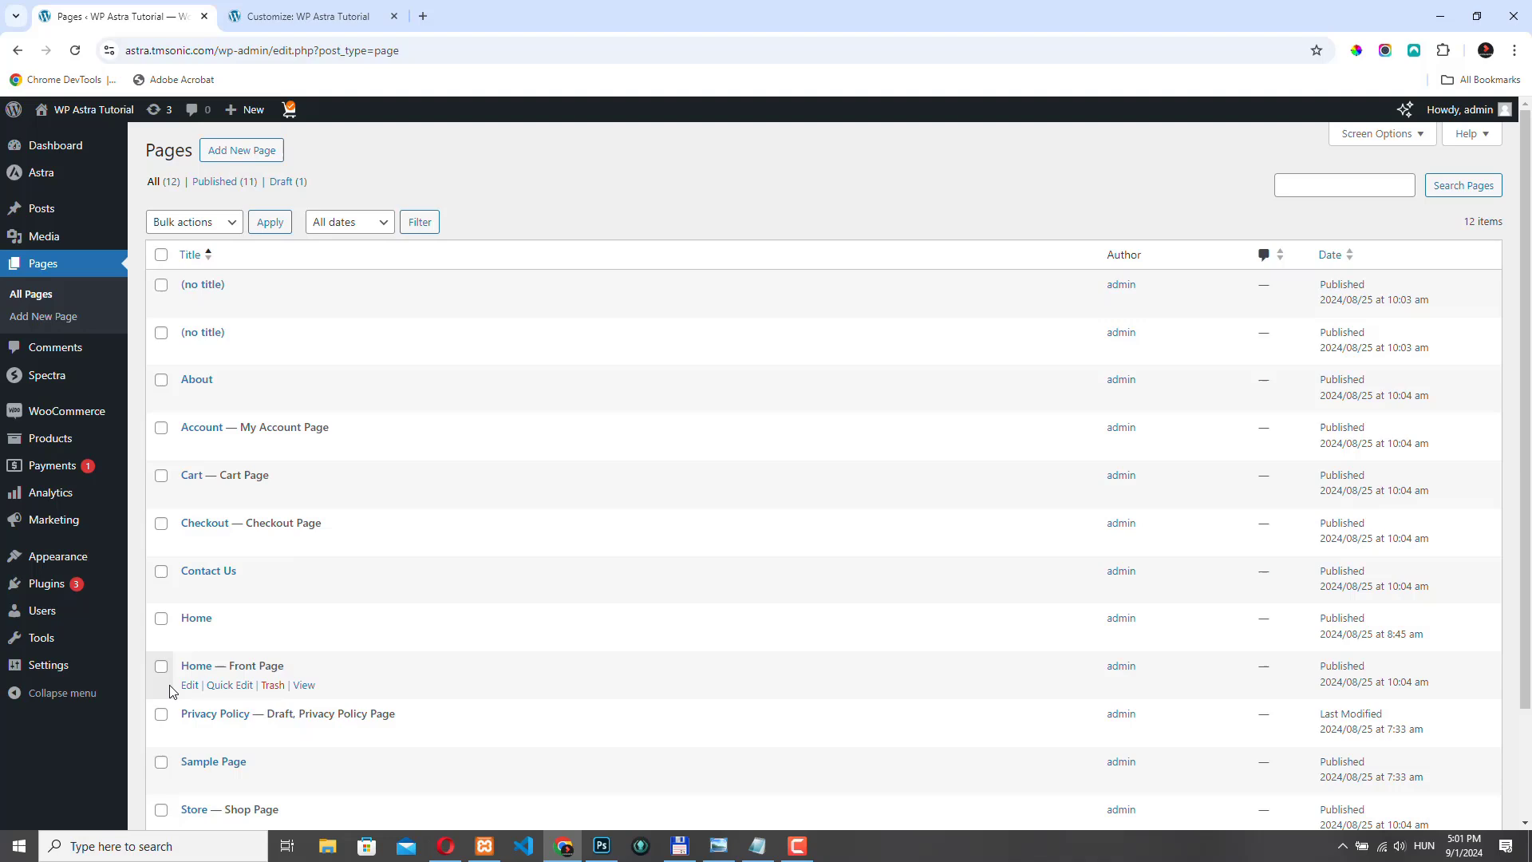
click(190, 687)
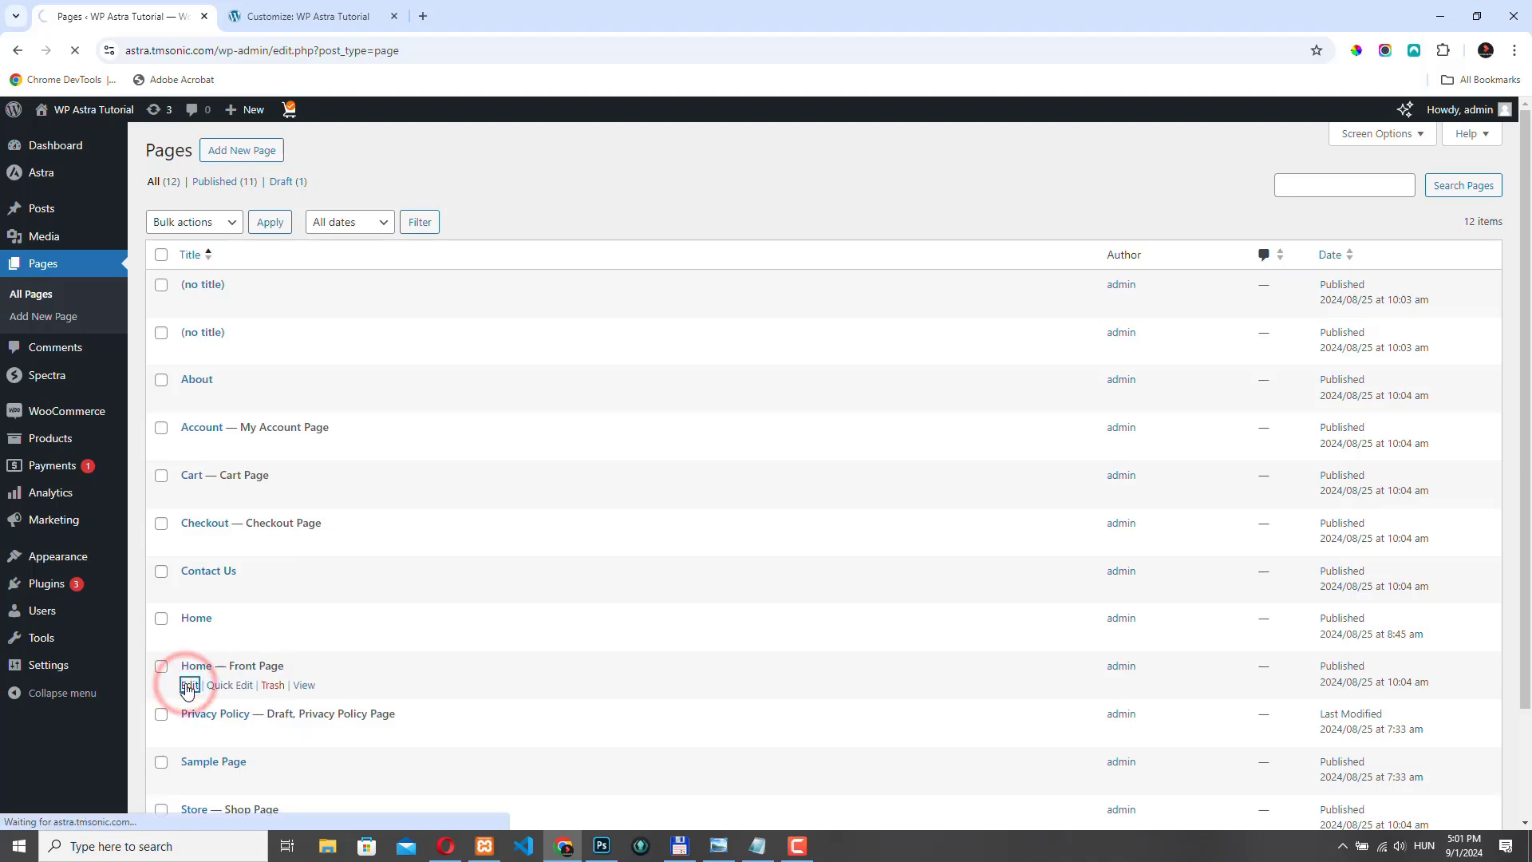
click(188, 684)
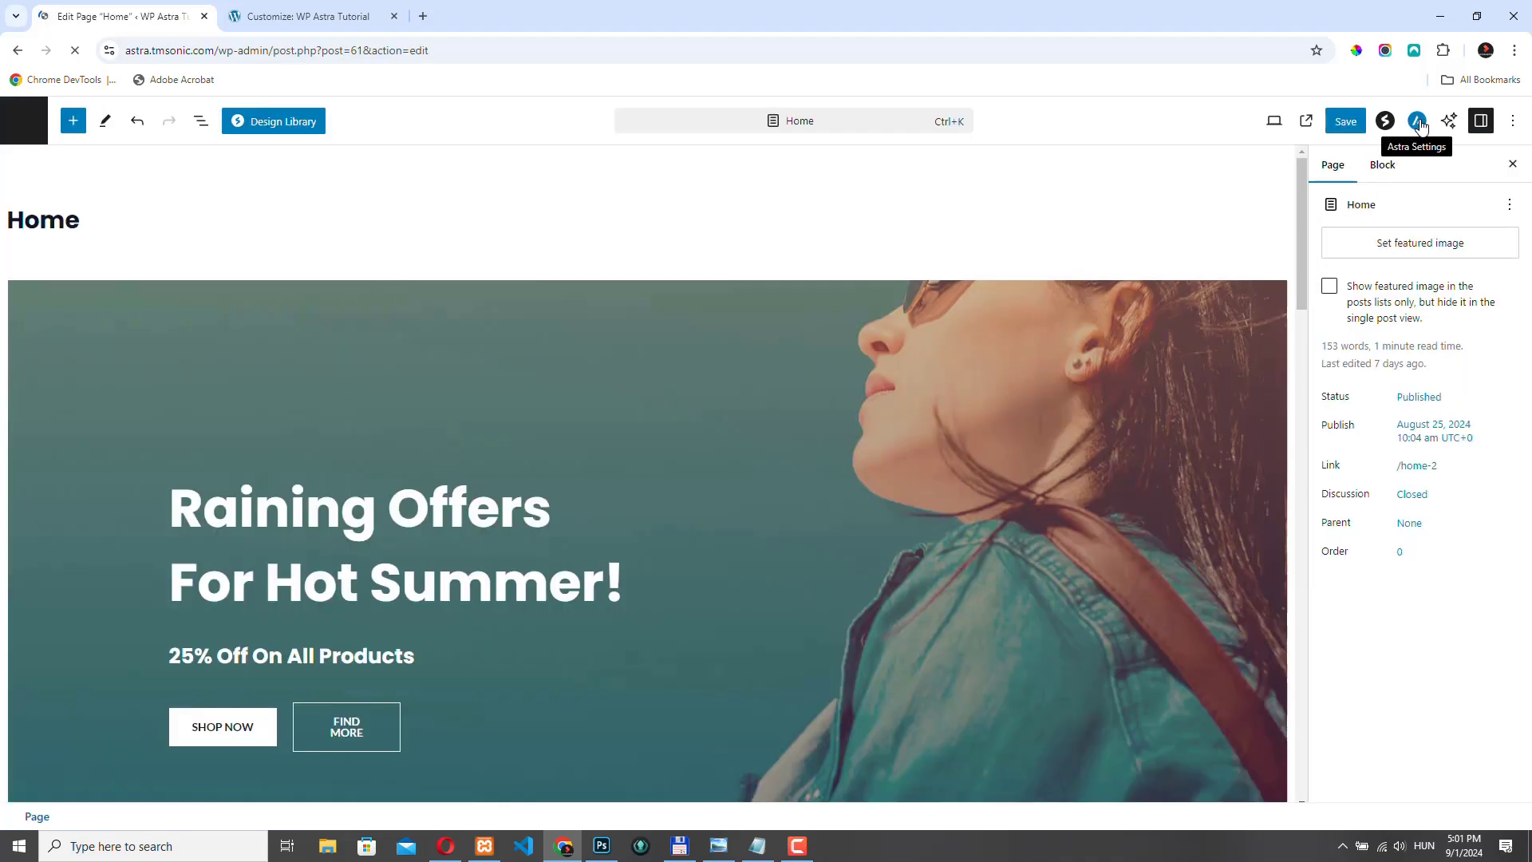
Step: In the page's Astra Advanced Settings, disable the Transparent Header and close the dialog
click(1415, 119)
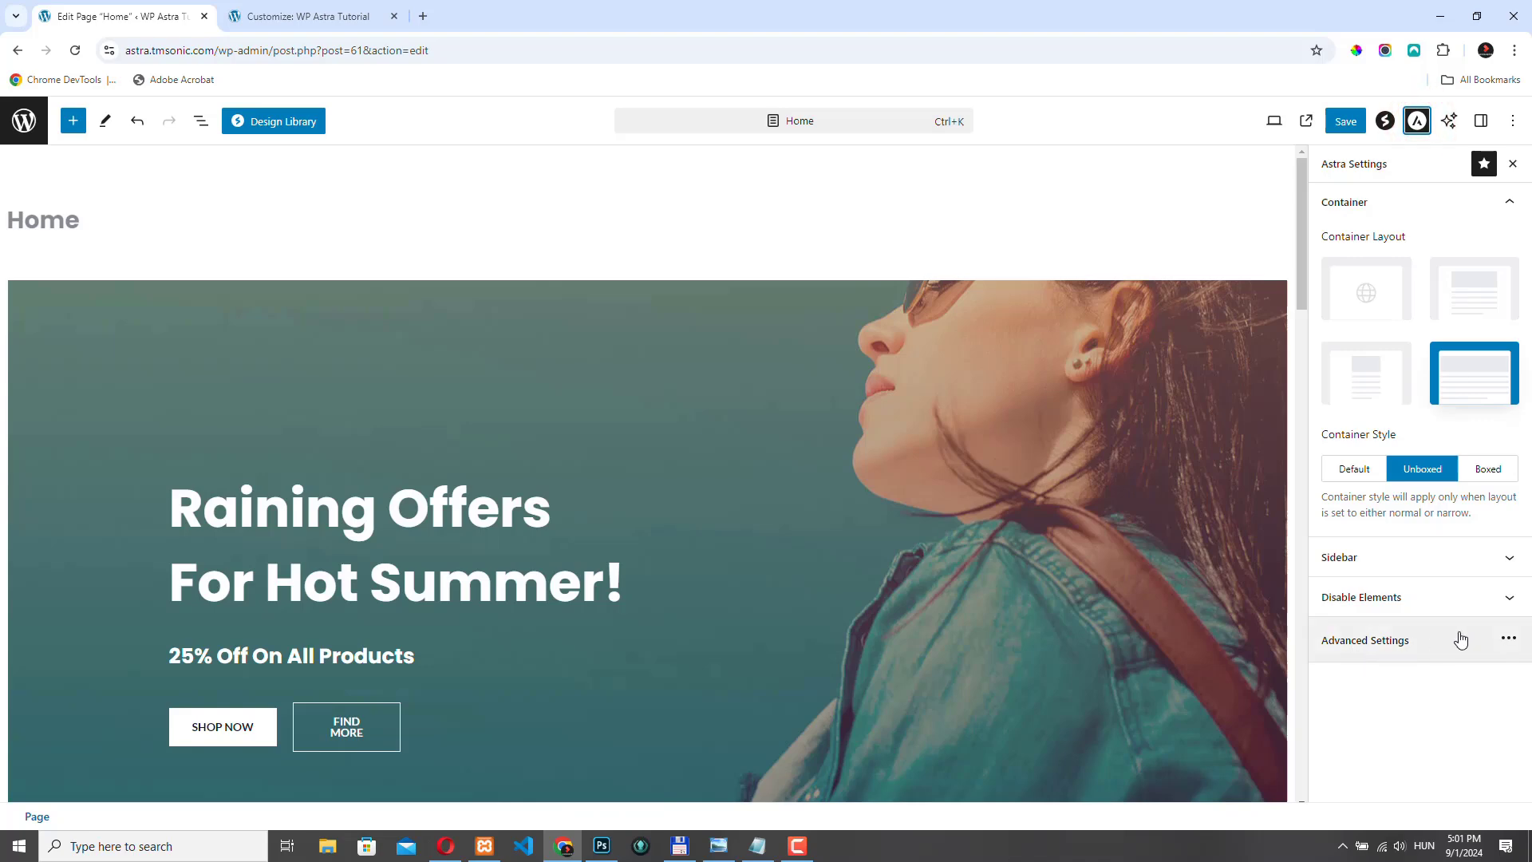
click(1508, 640)
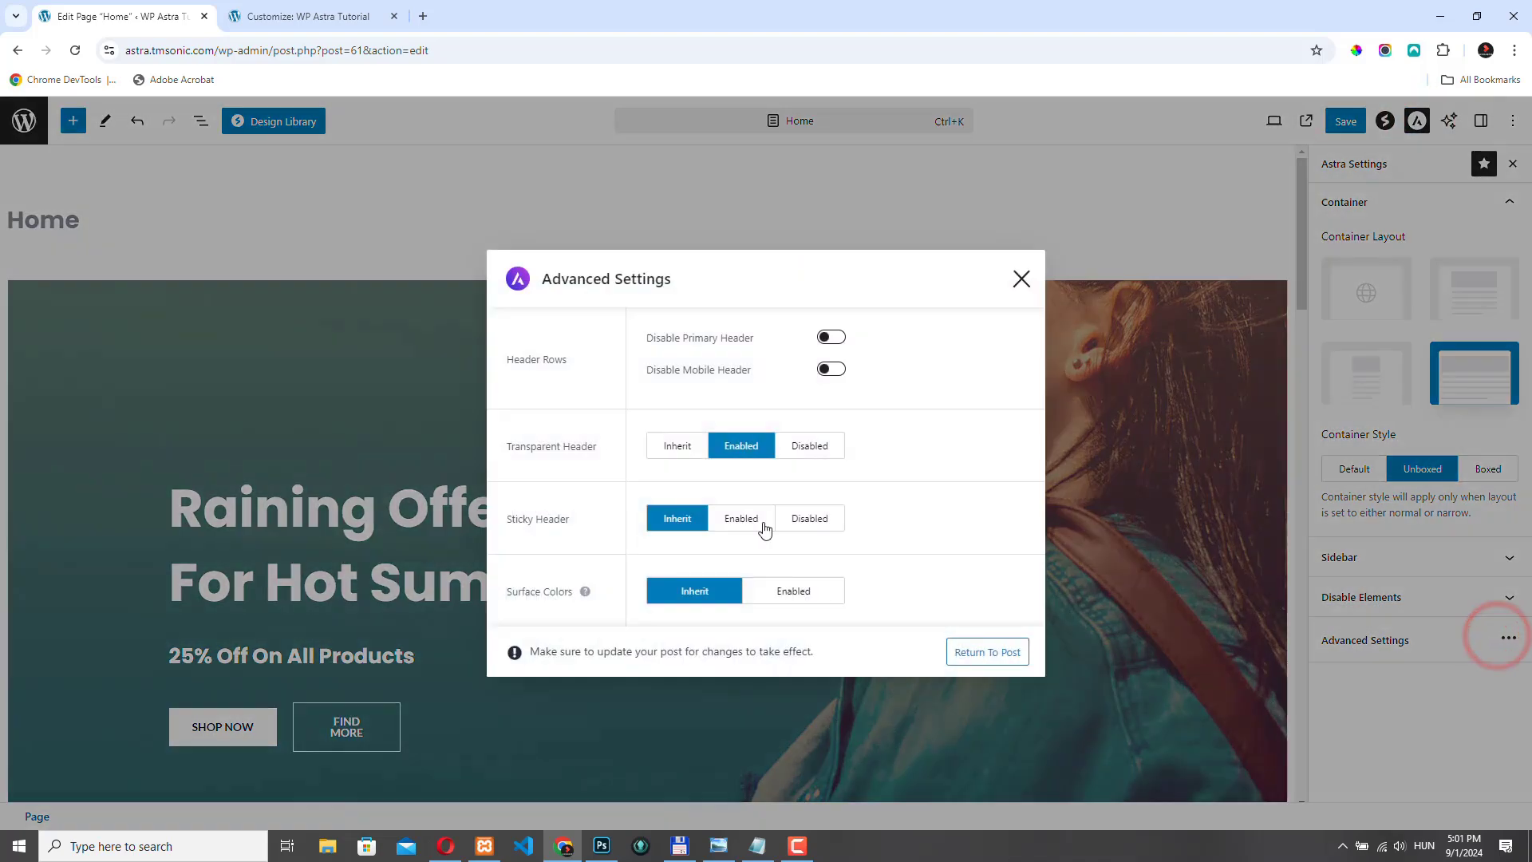
click(677, 445)
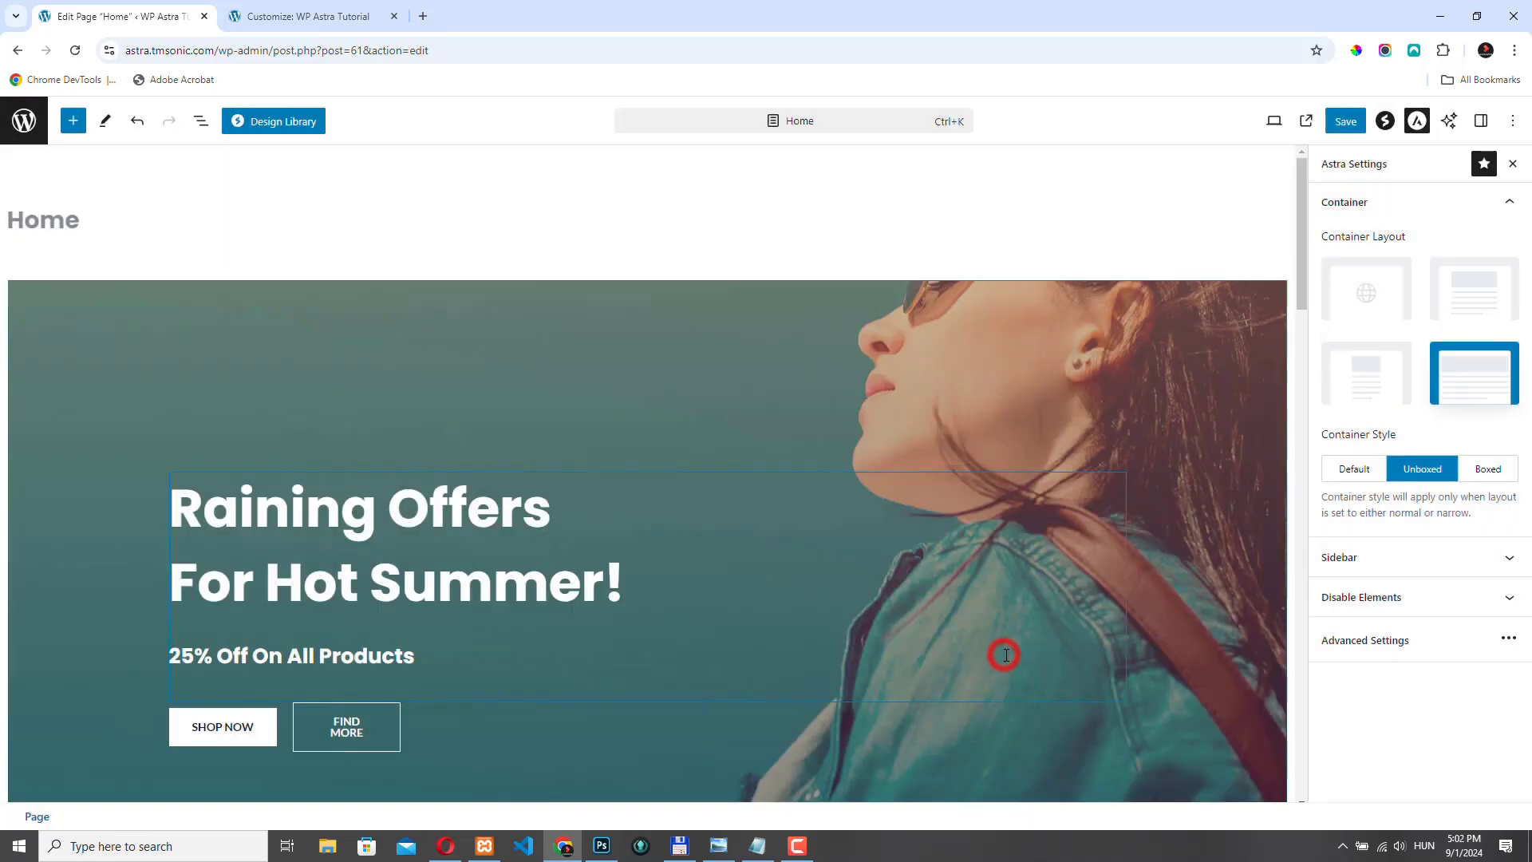
click(1344, 120)
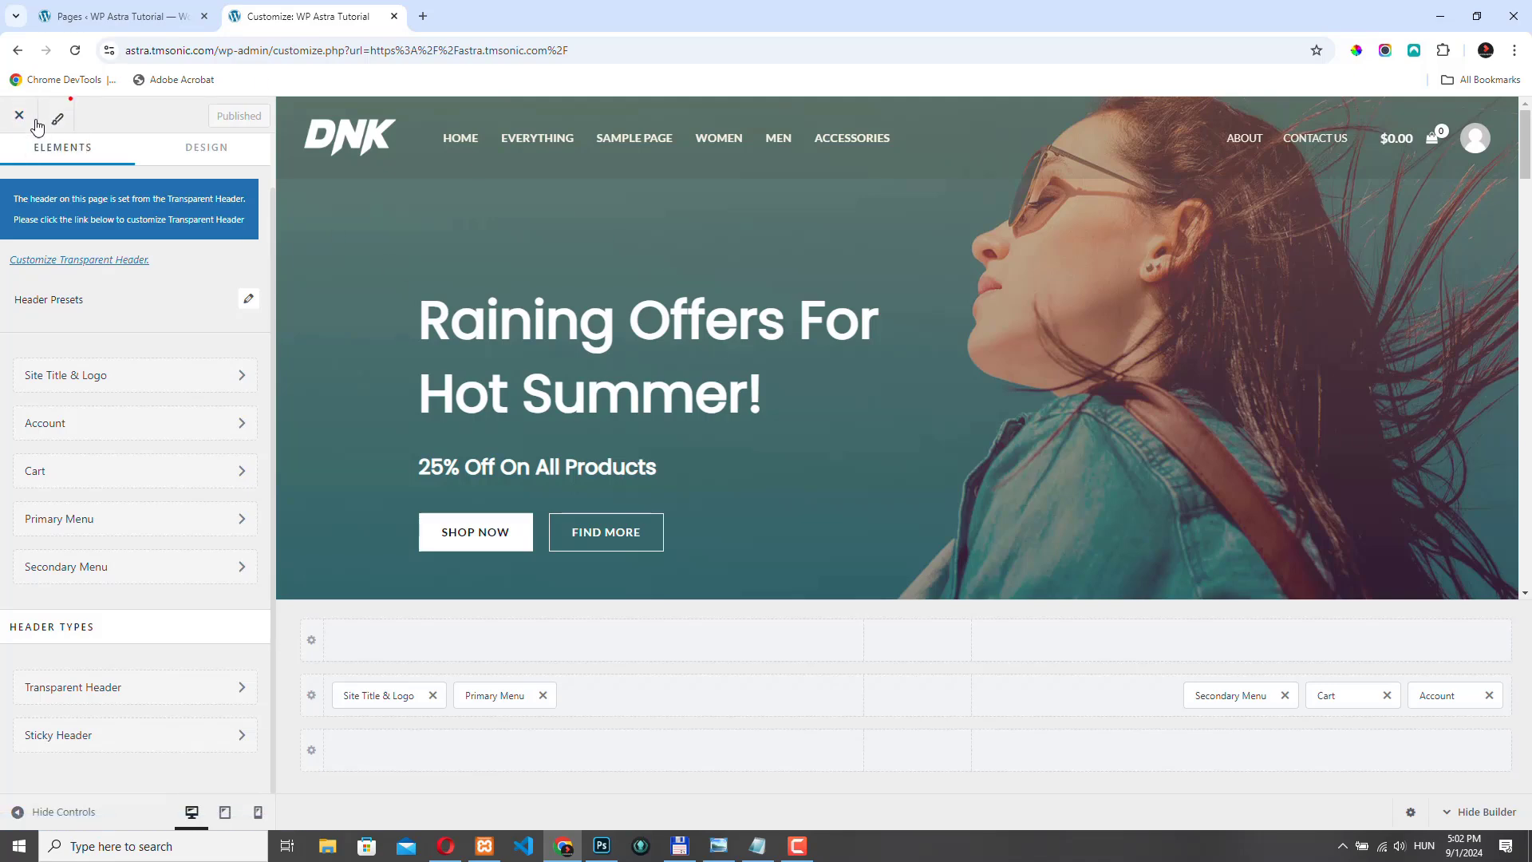
Step: Close and reopen the Customizer from the front end, landing in the Header Builder
click(18, 115)
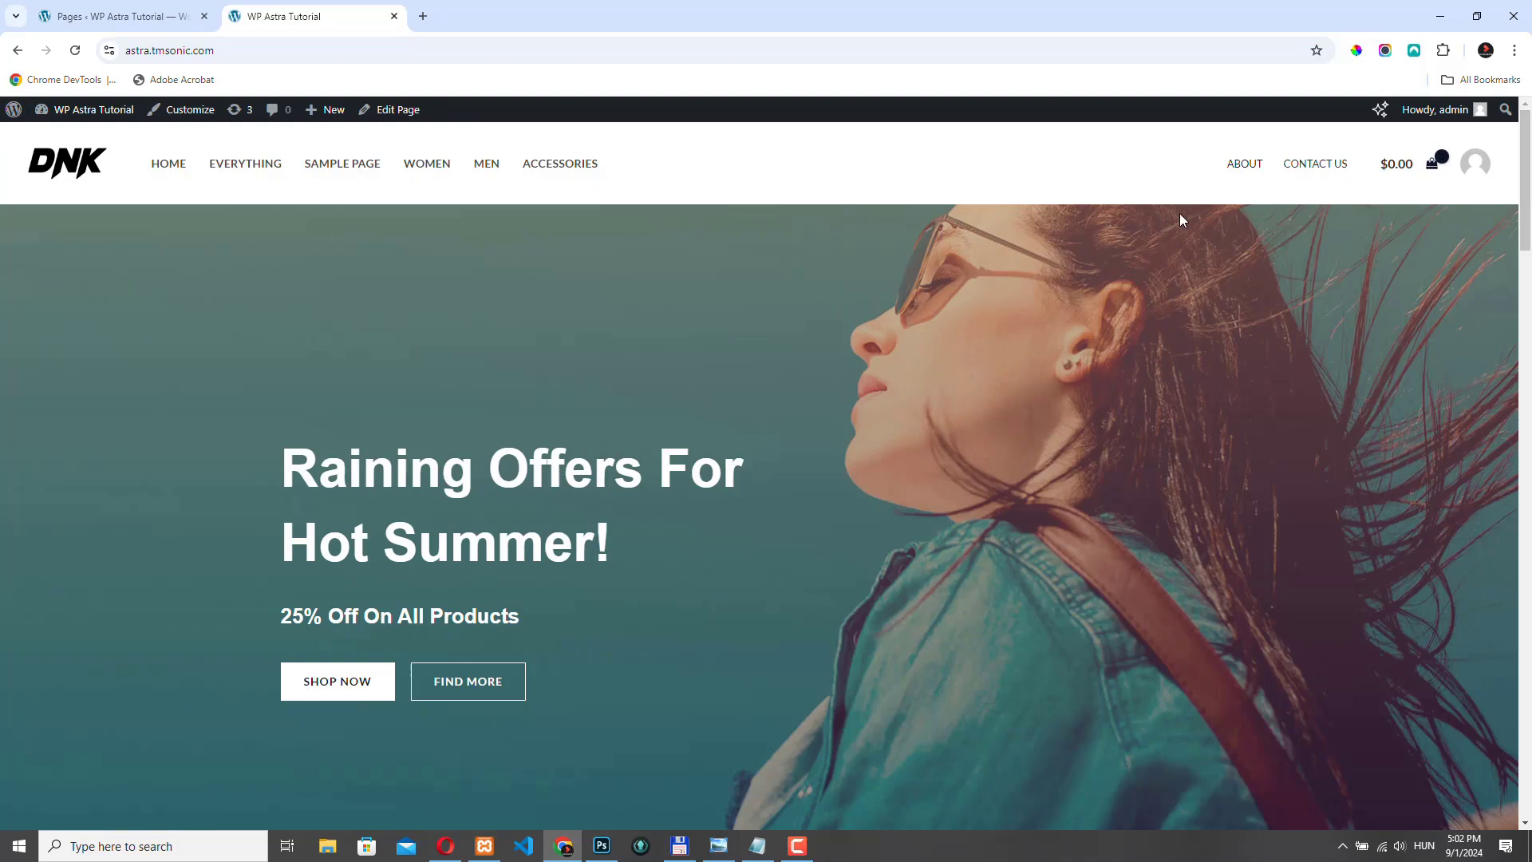
mouse_move(833, 371)
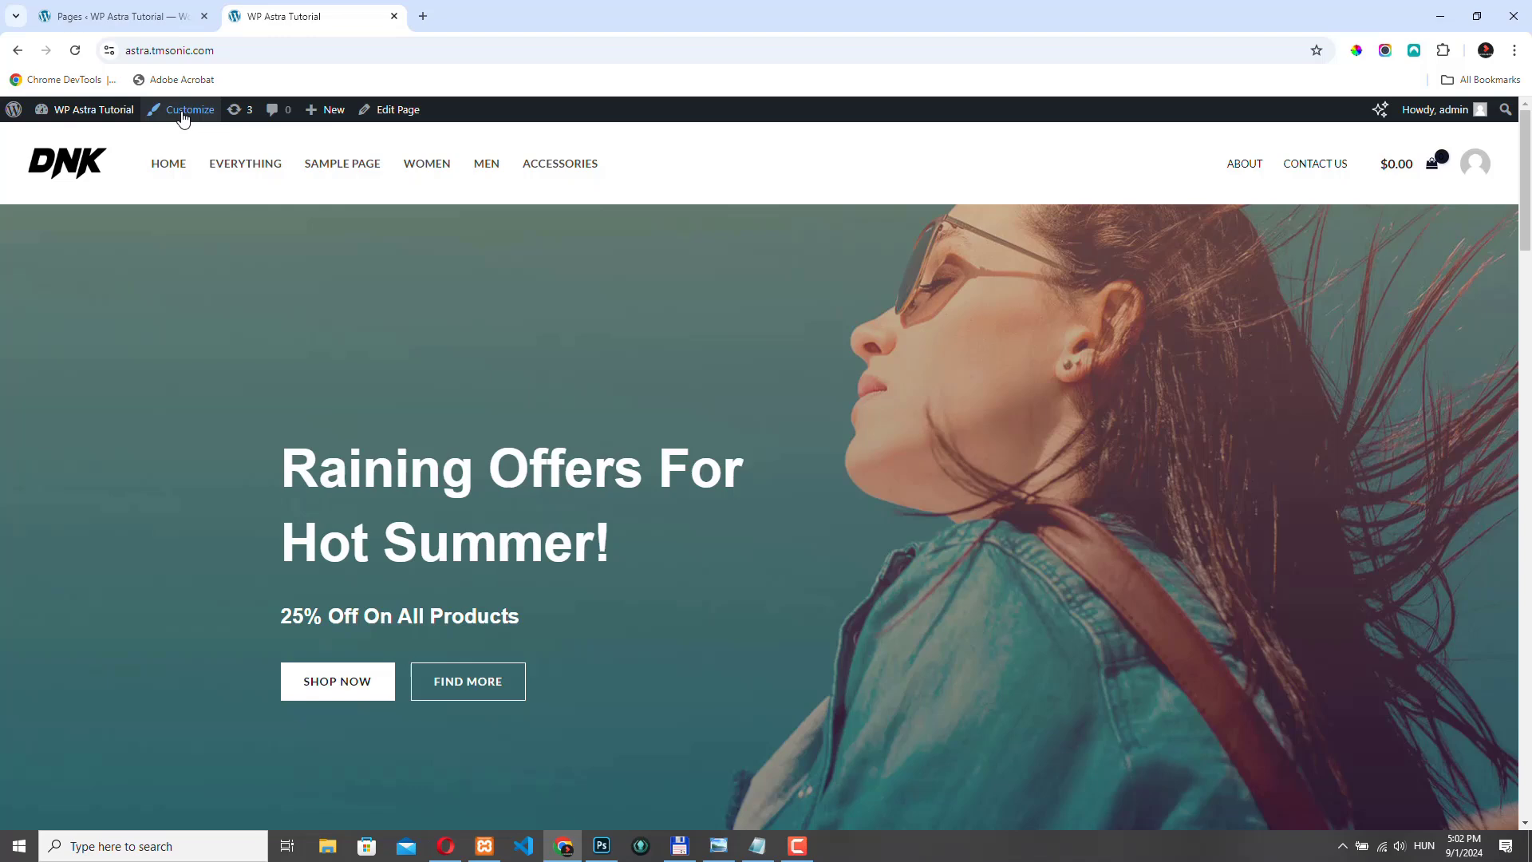
click(190, 111)
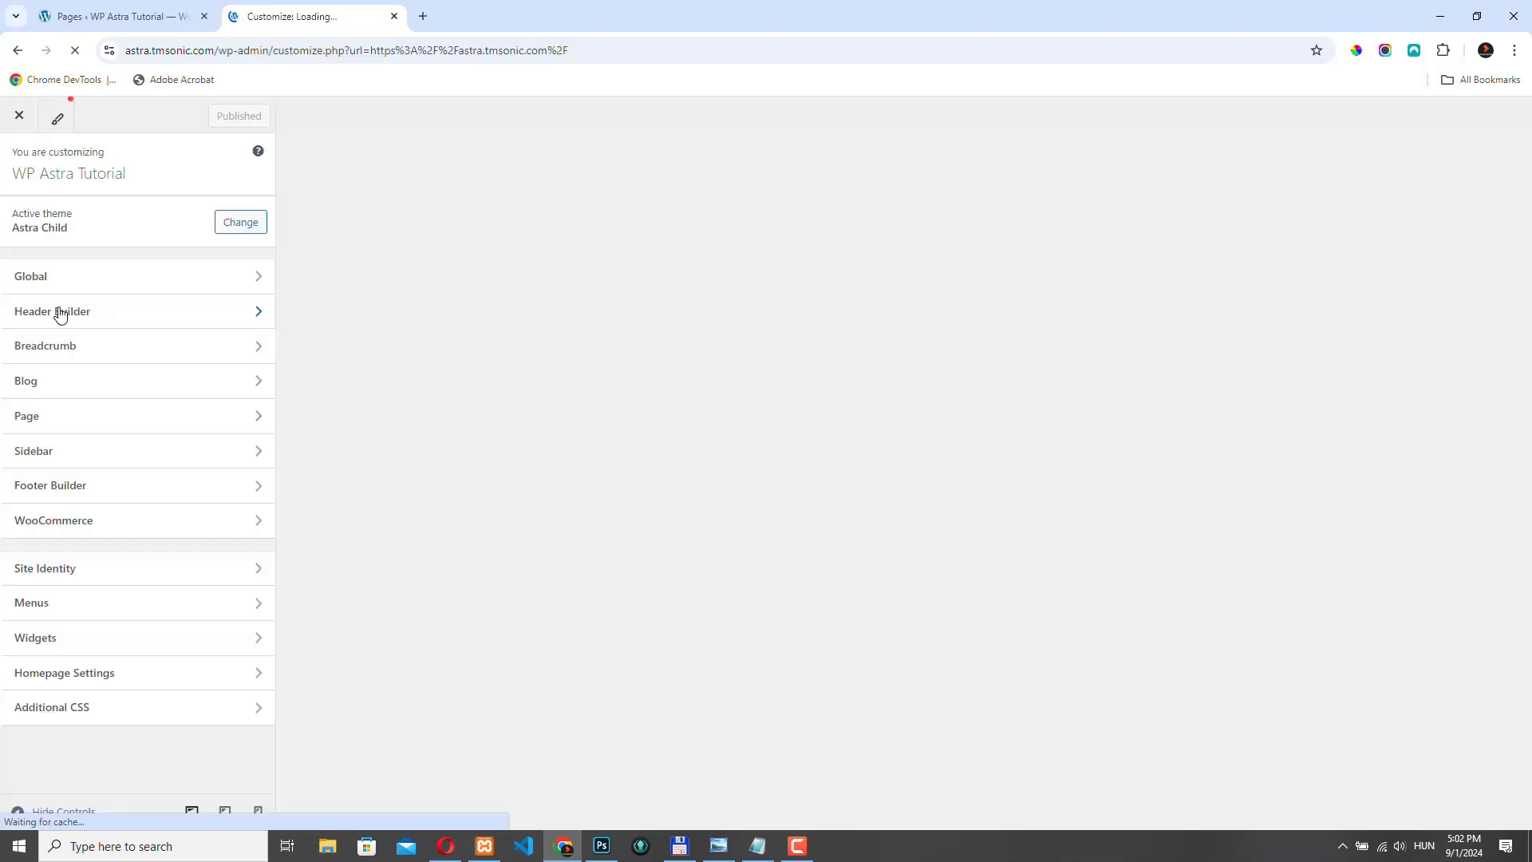
click(51, 311)
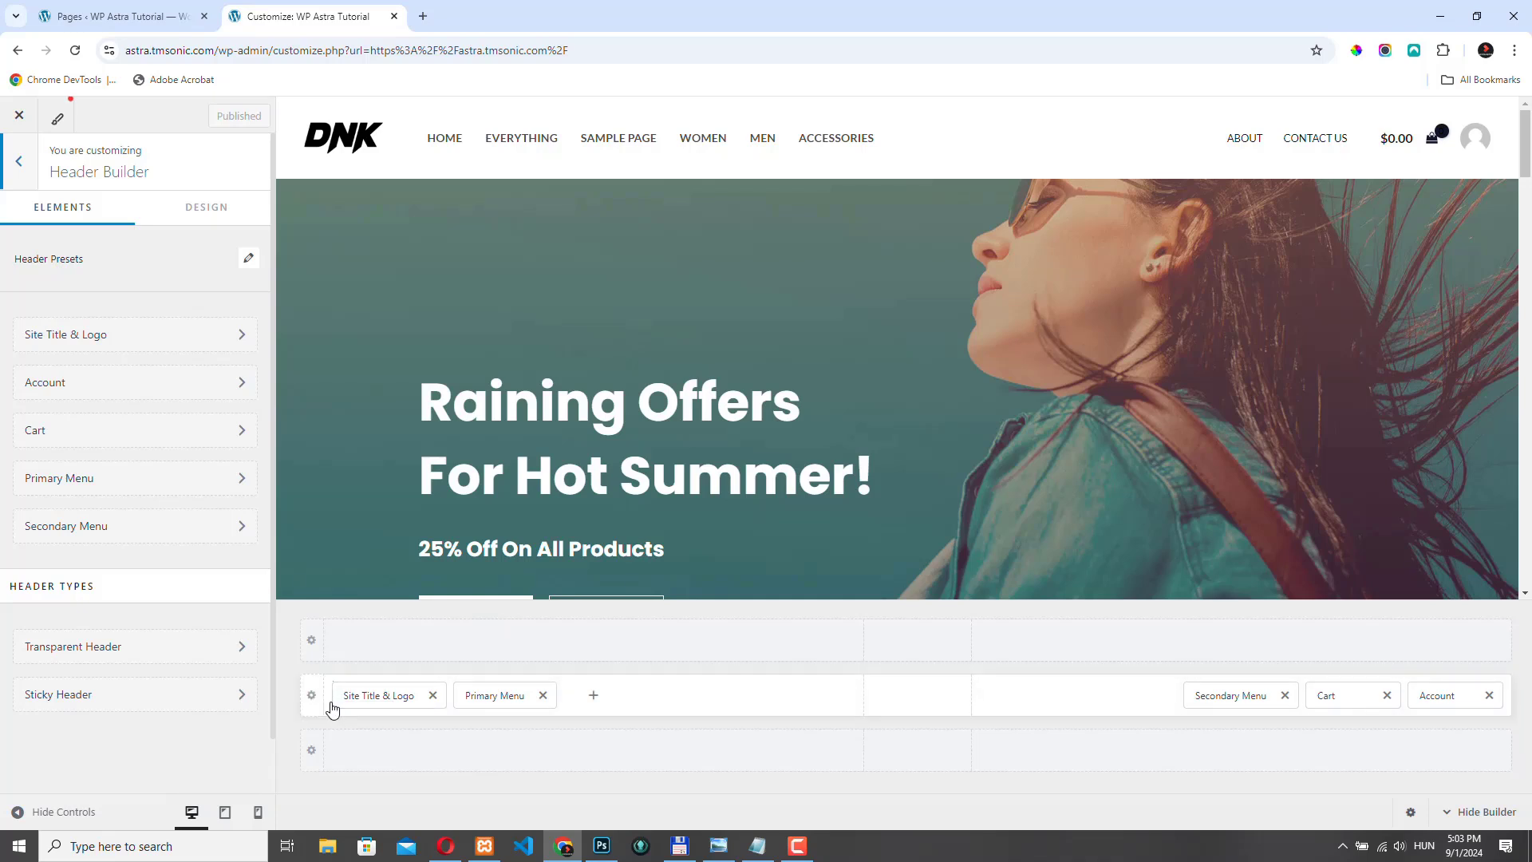
Step: Set the Above Header row's background colour to #252829 on its Design tab
click(311, 639)
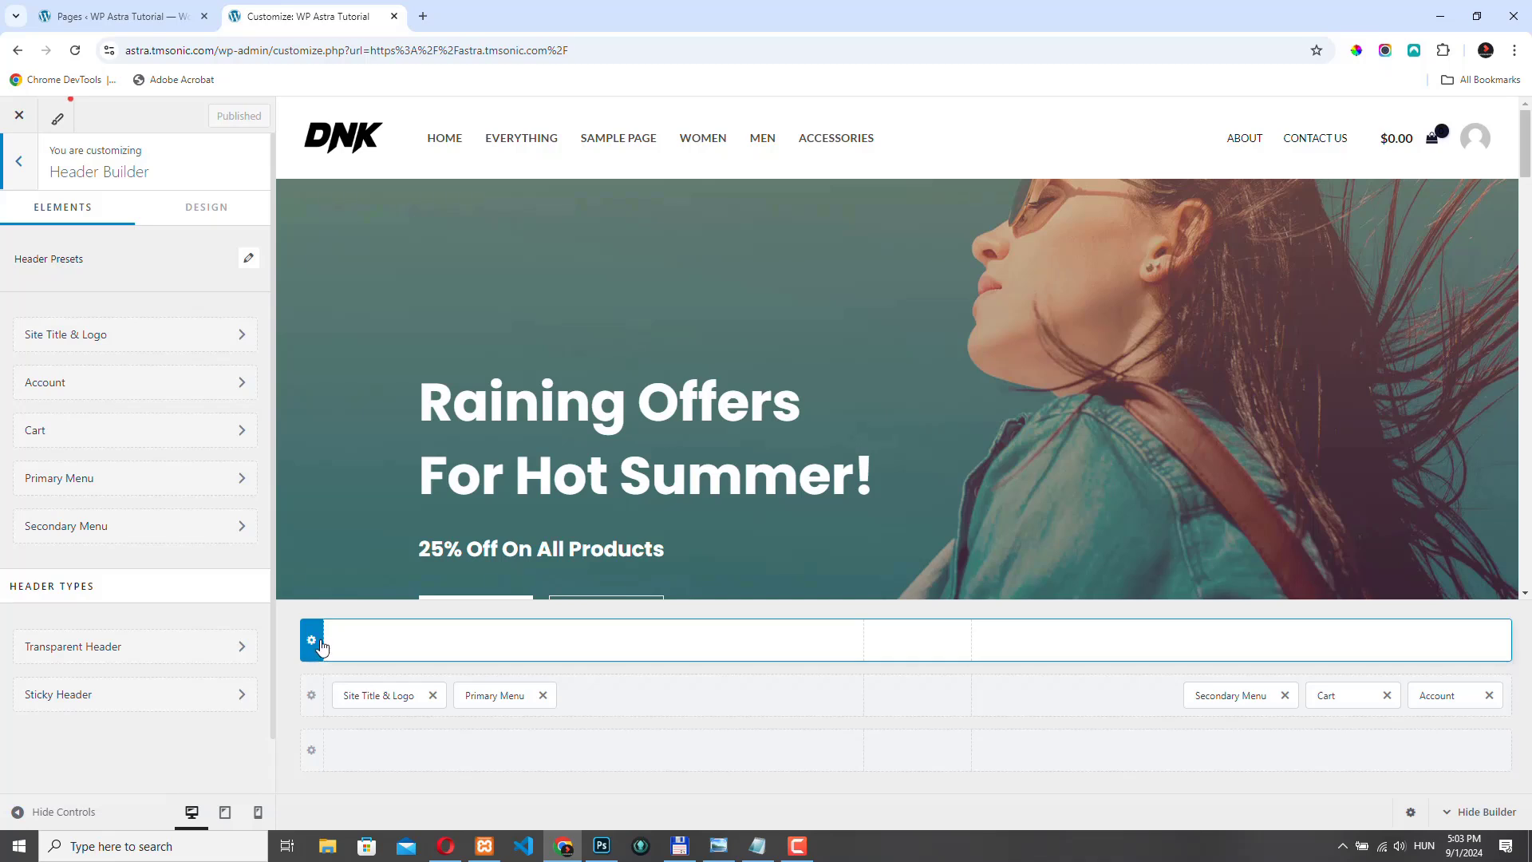
mouse_move(311, 642)
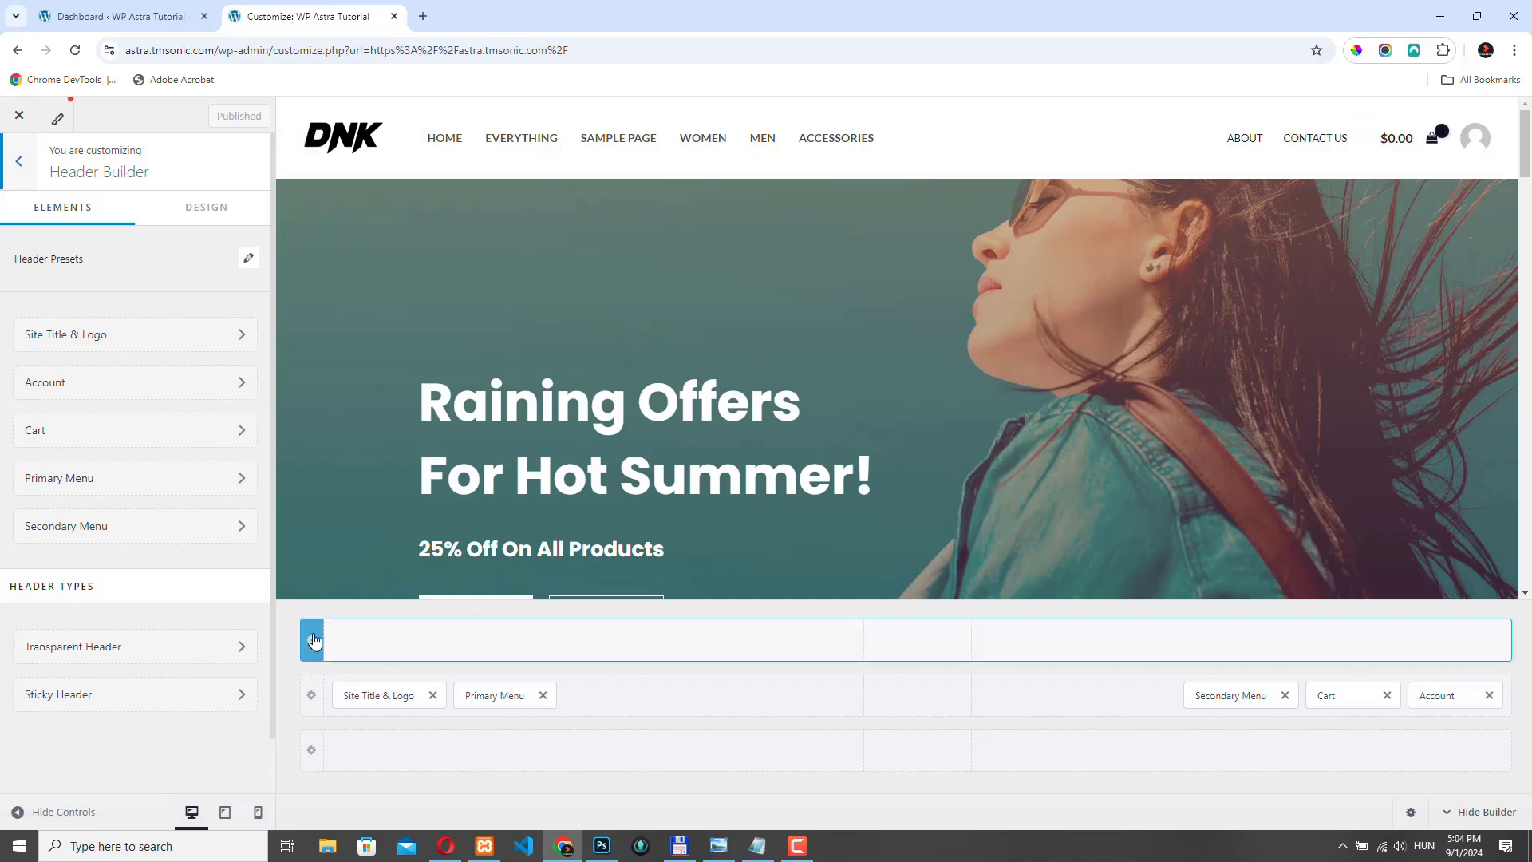
mouse_move(313, 640)
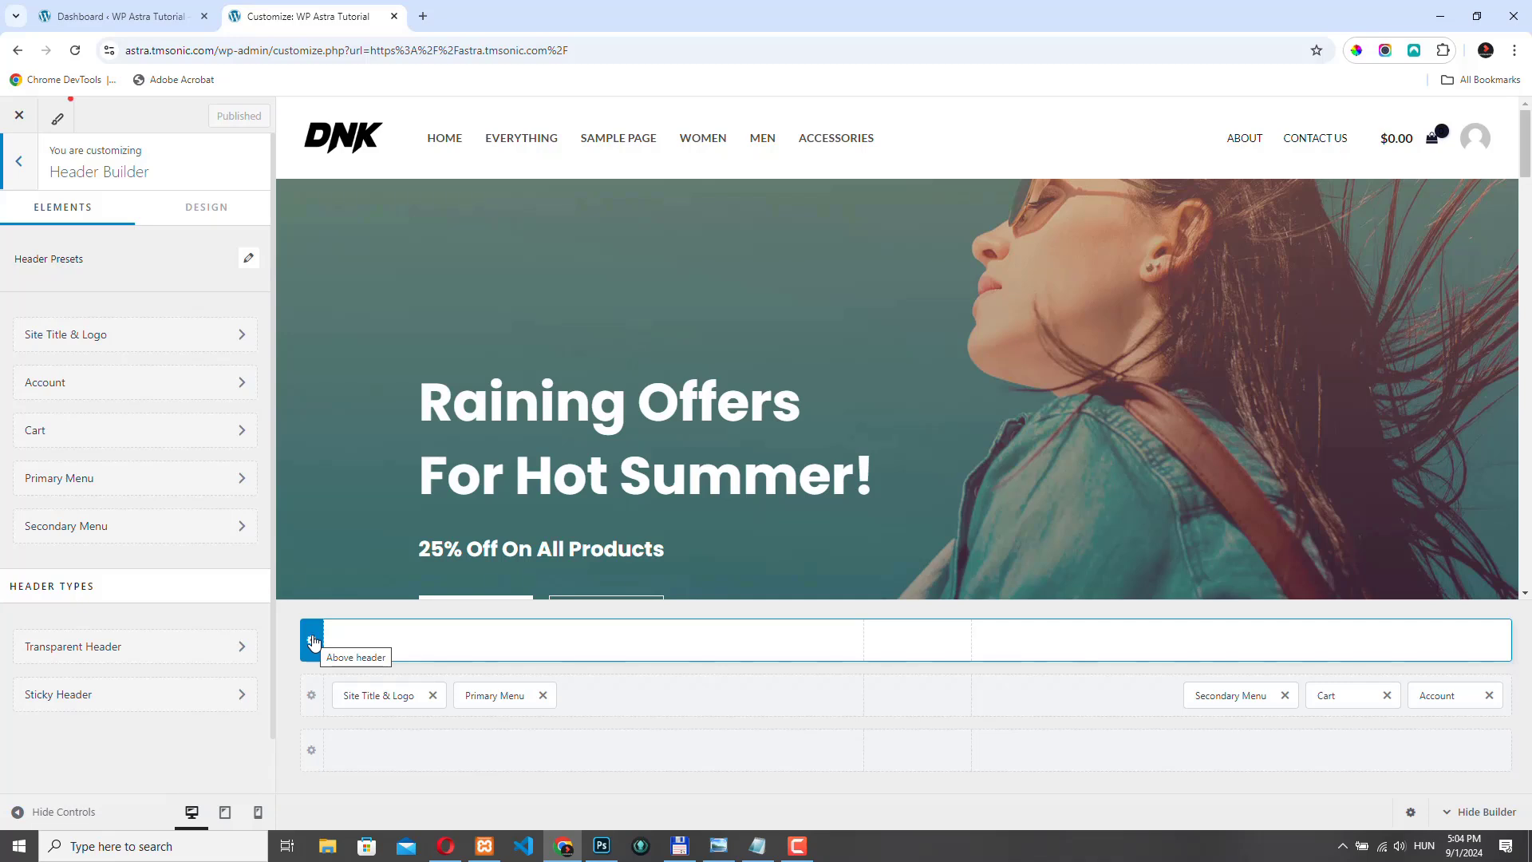
click(312, 638)
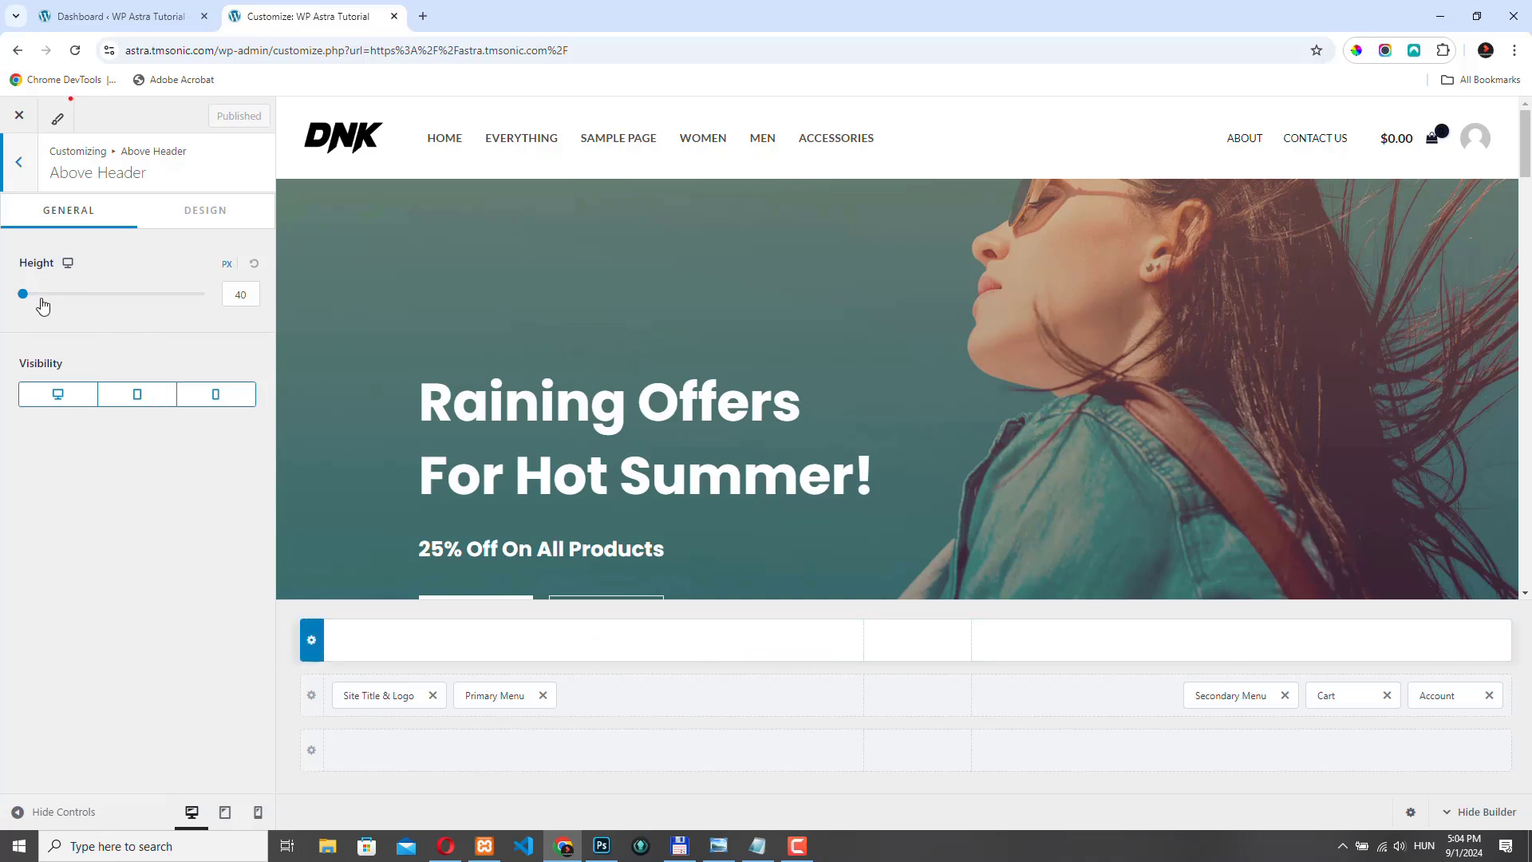
click(239, 293)
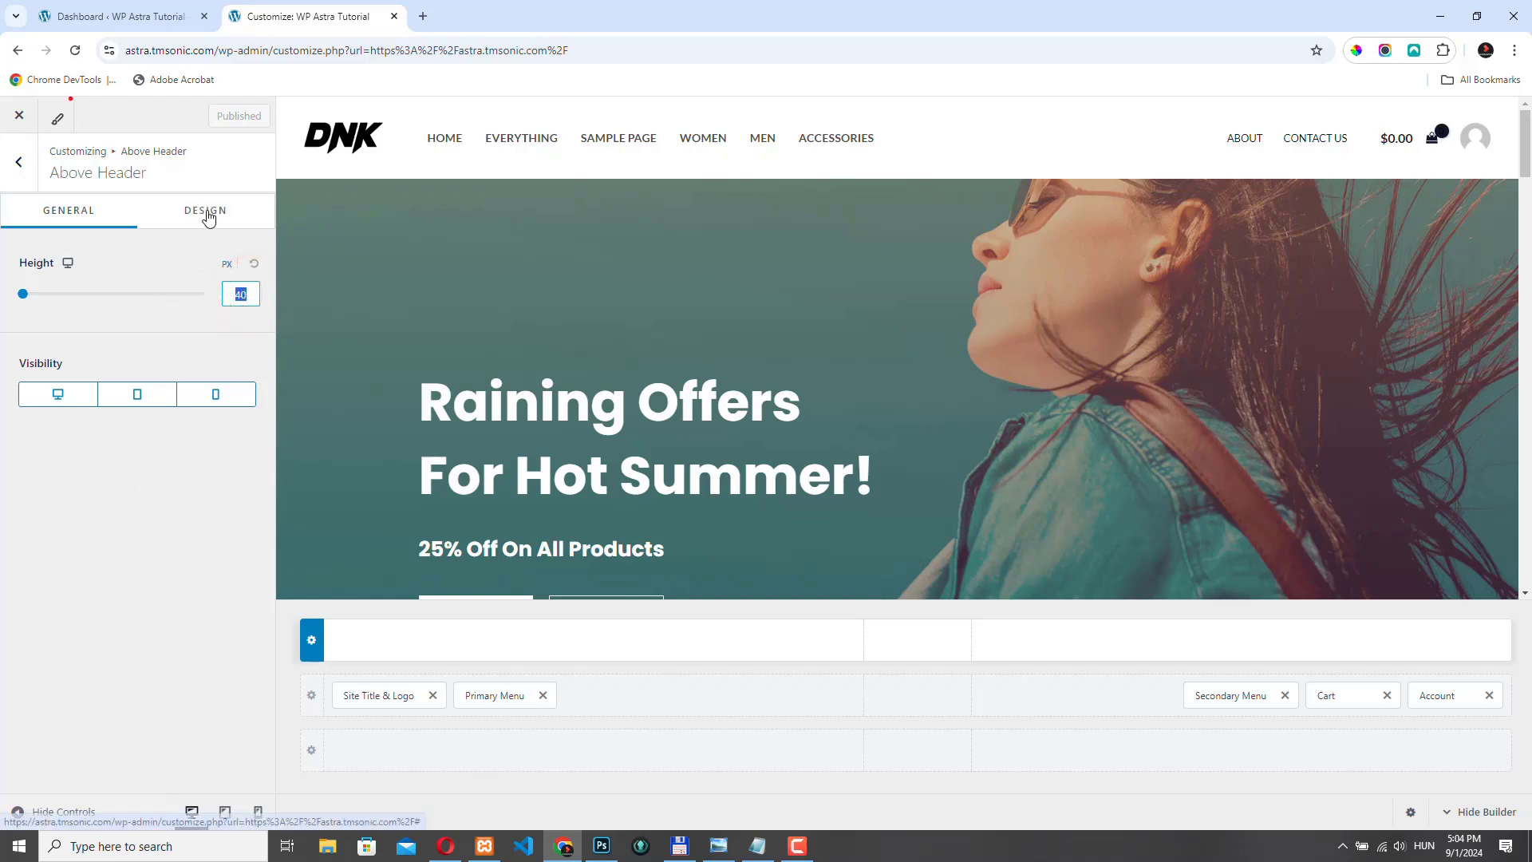
click(202, 211)
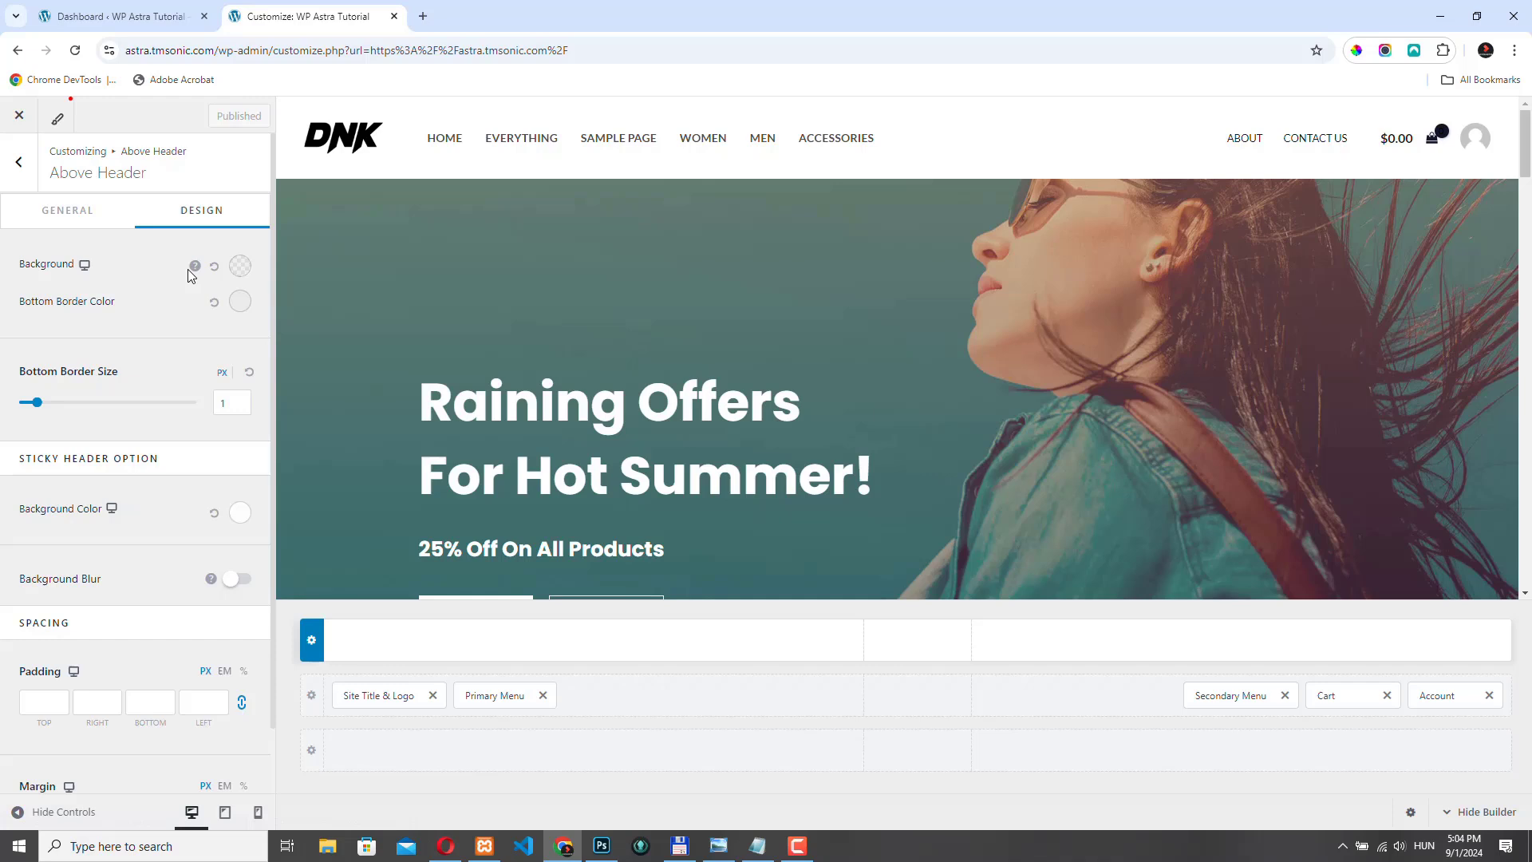
click(240, 267)
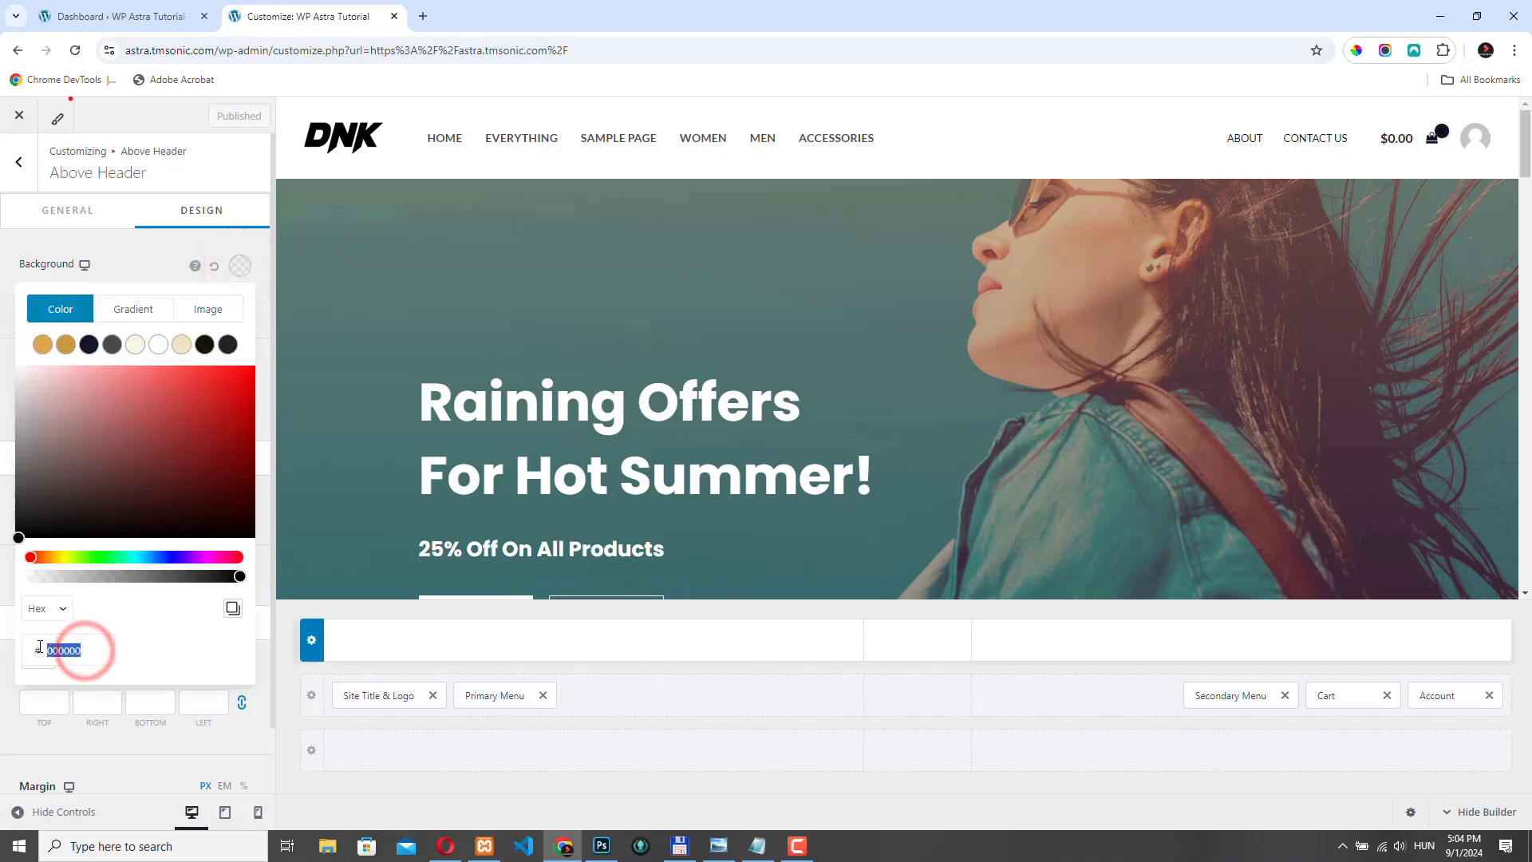
text(252829)
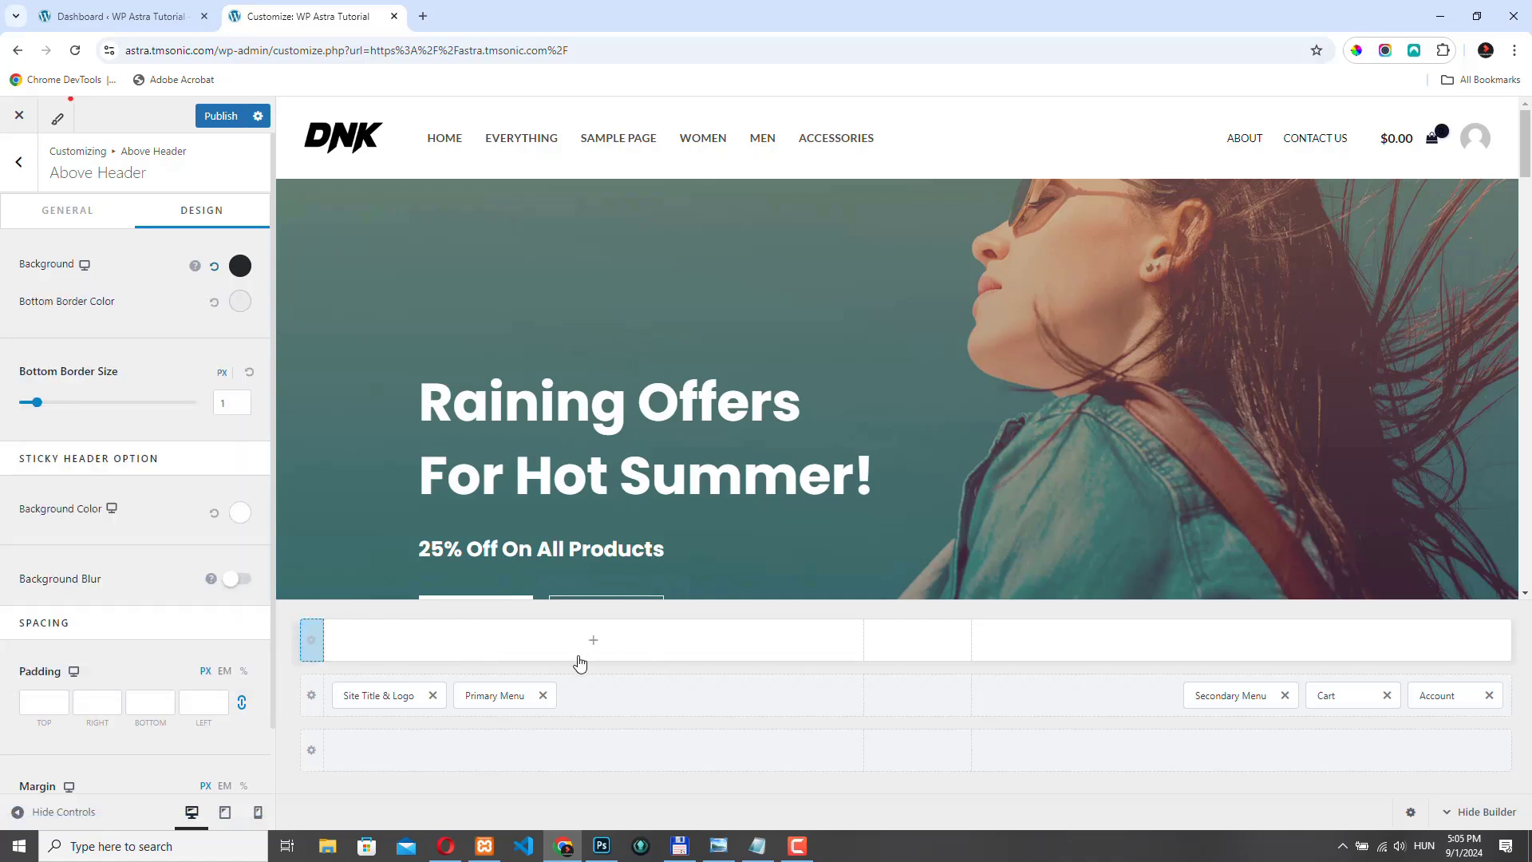
mouse_move(1162, 656)
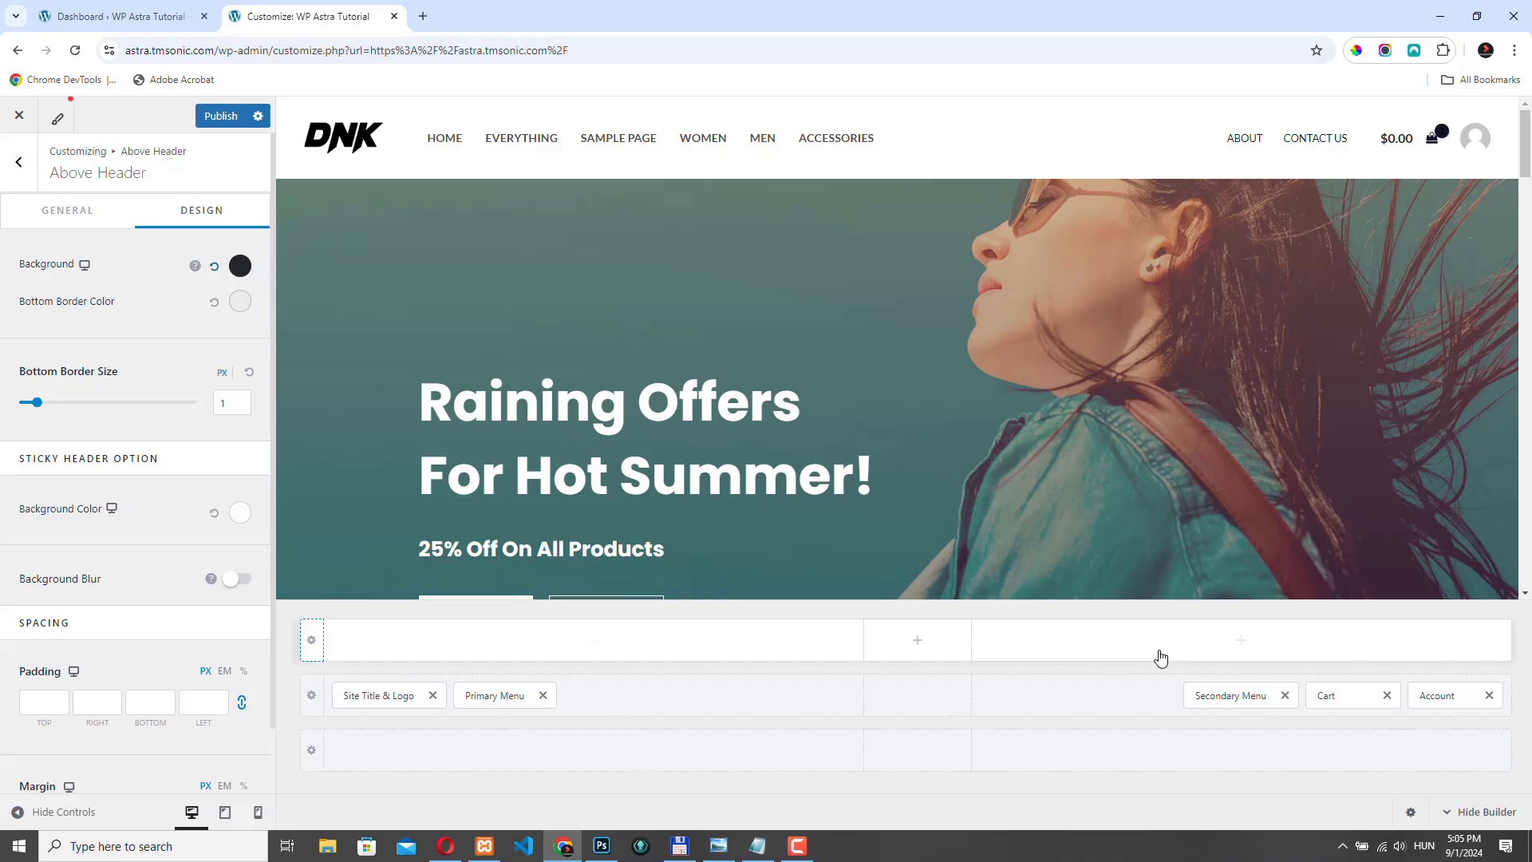
mouse_move(541, 644)
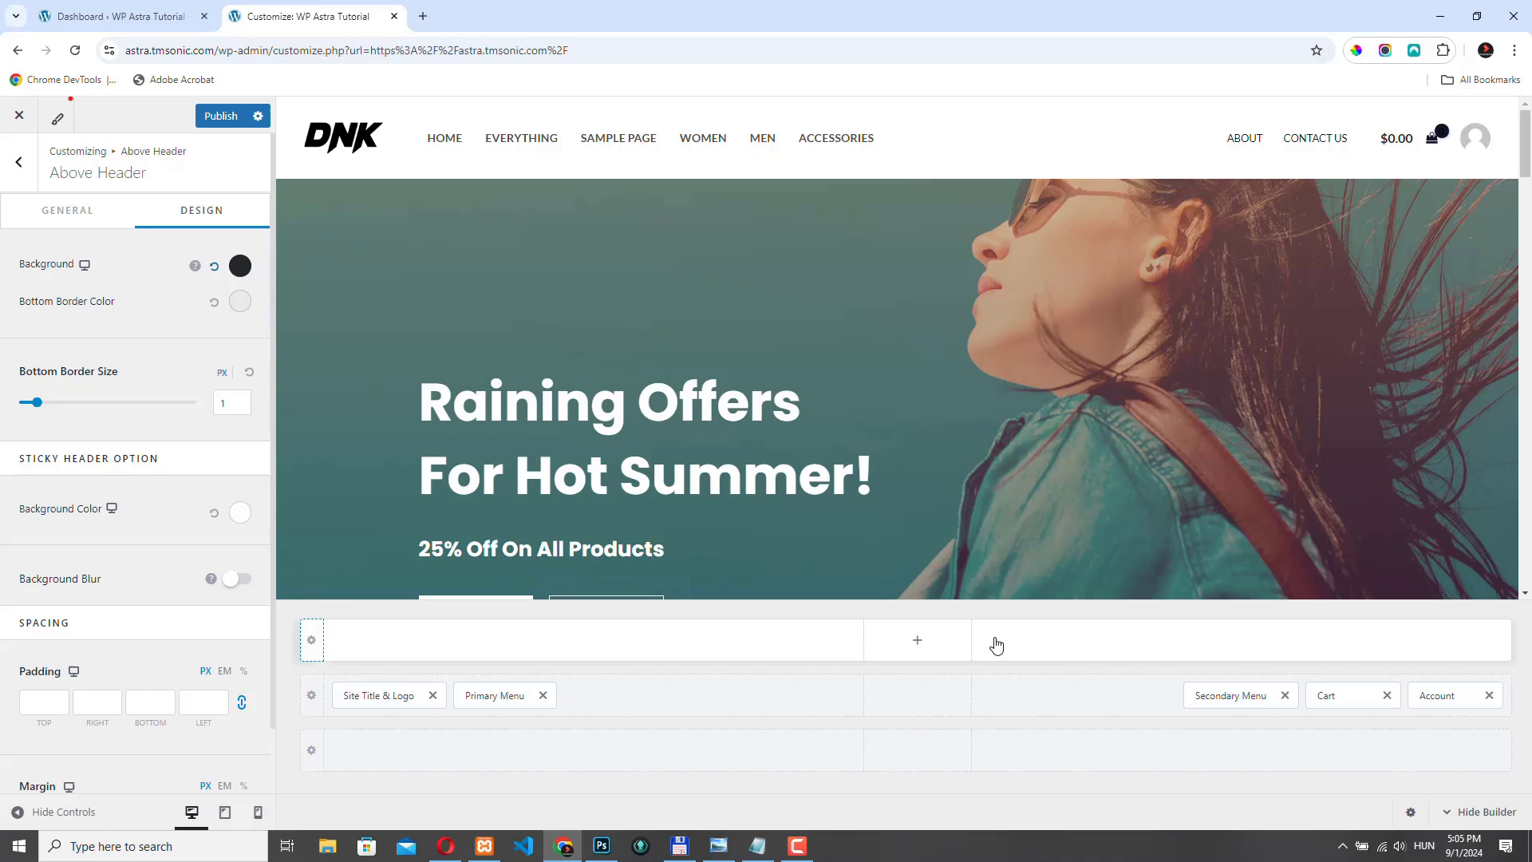
mouse_move(517, 653)
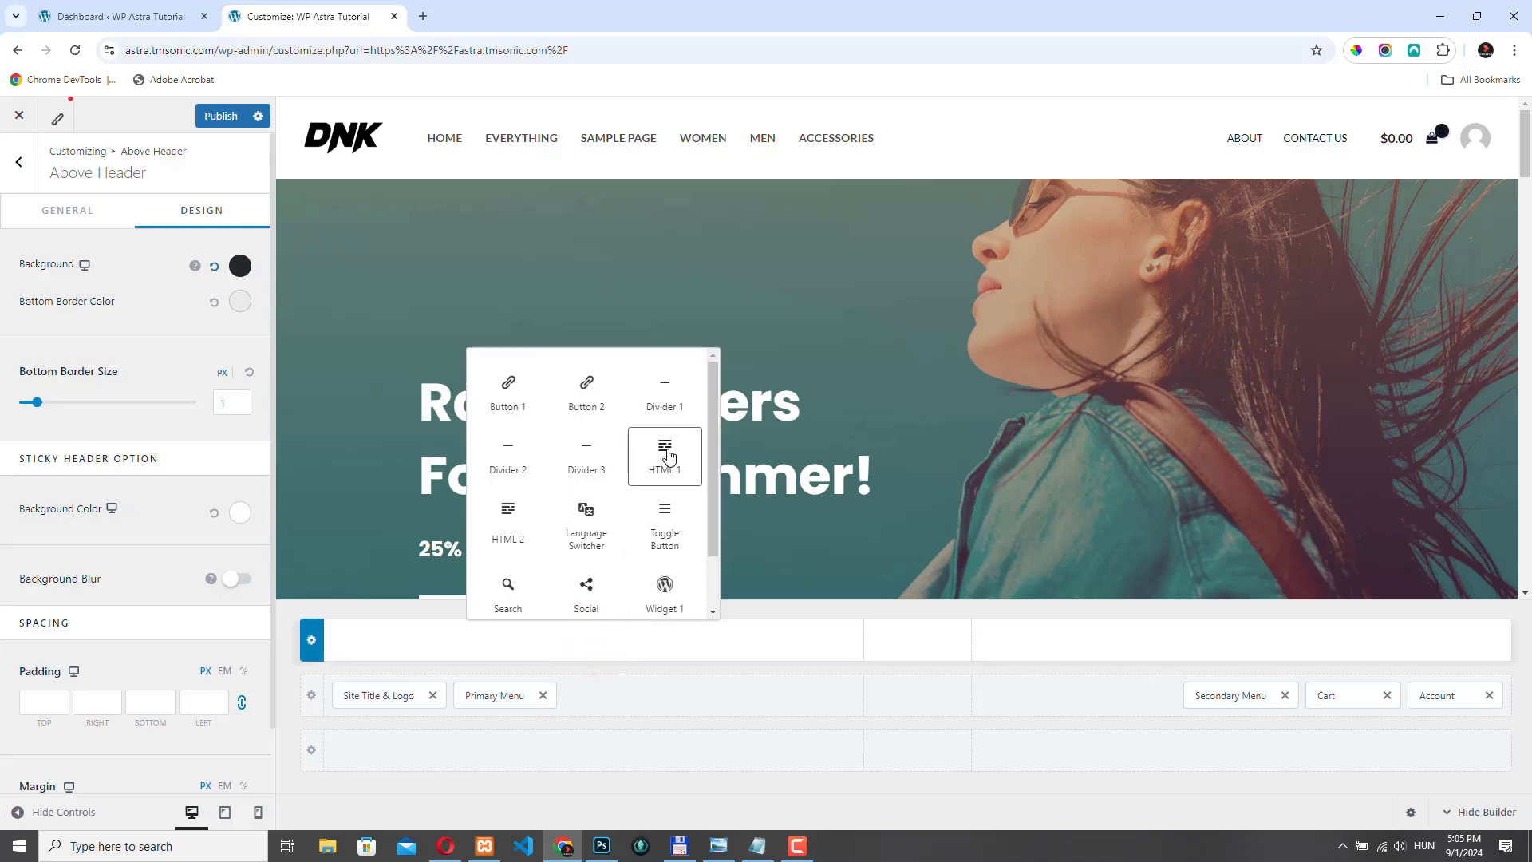
Step: Add an HTML 1 element to the top bar's left reading 'Free shipping on orders above $100!'
click(663, 455)
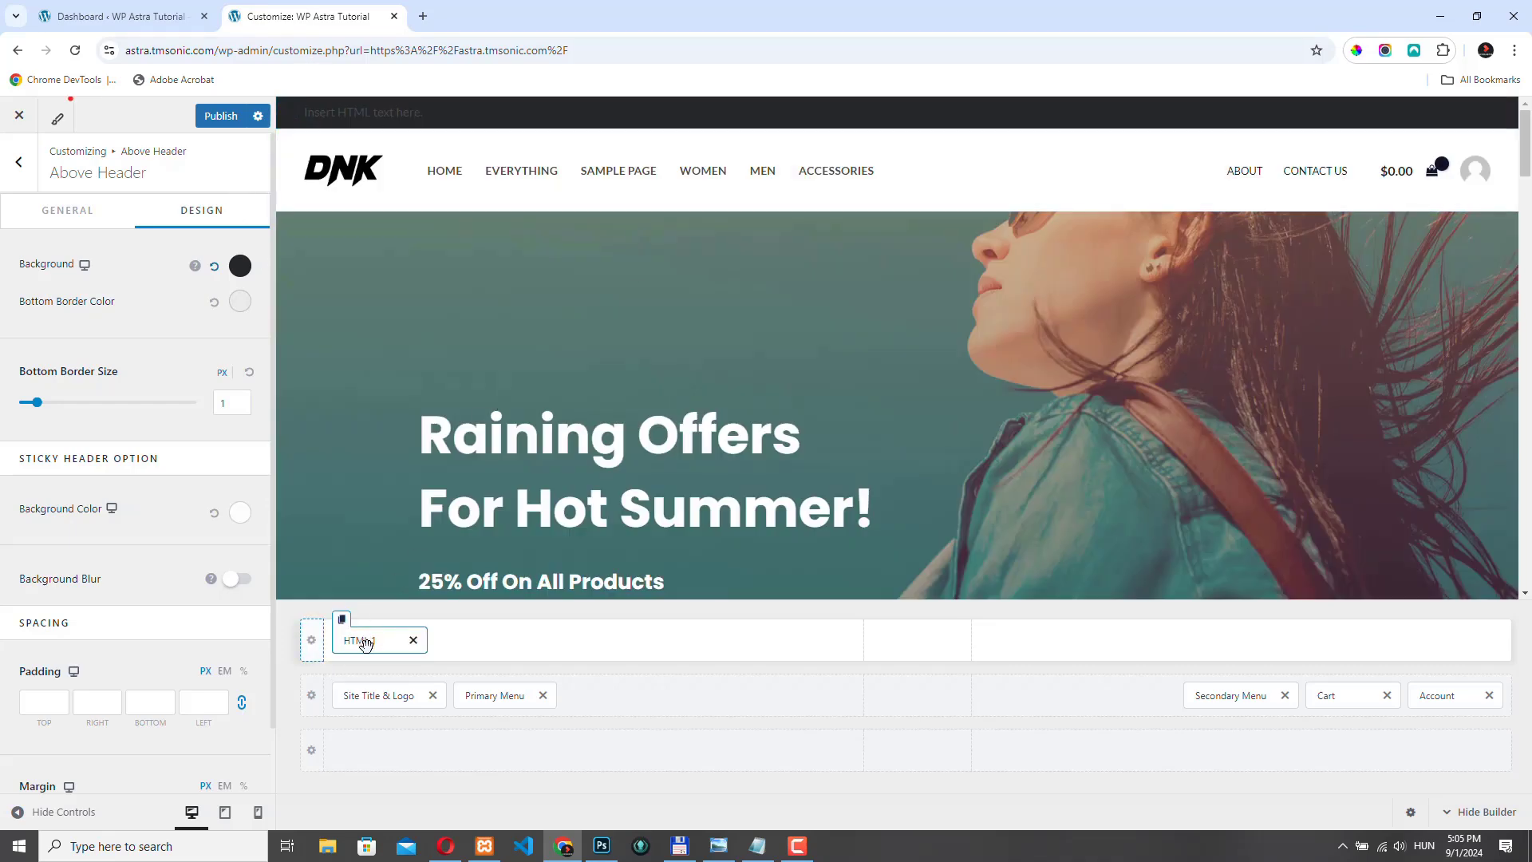
click(361, 640)
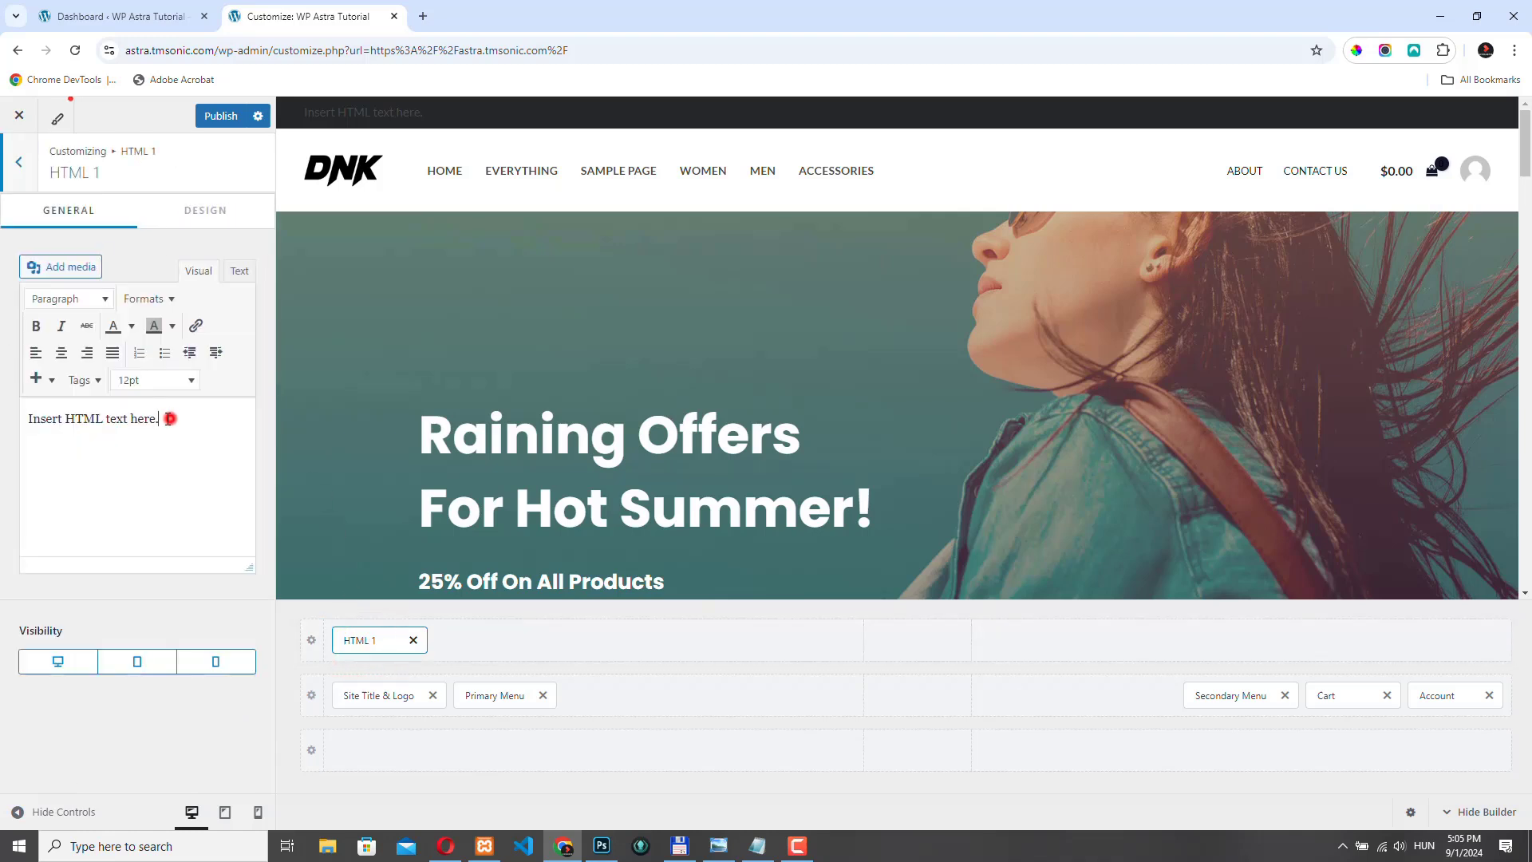
triple_click(92, 418)
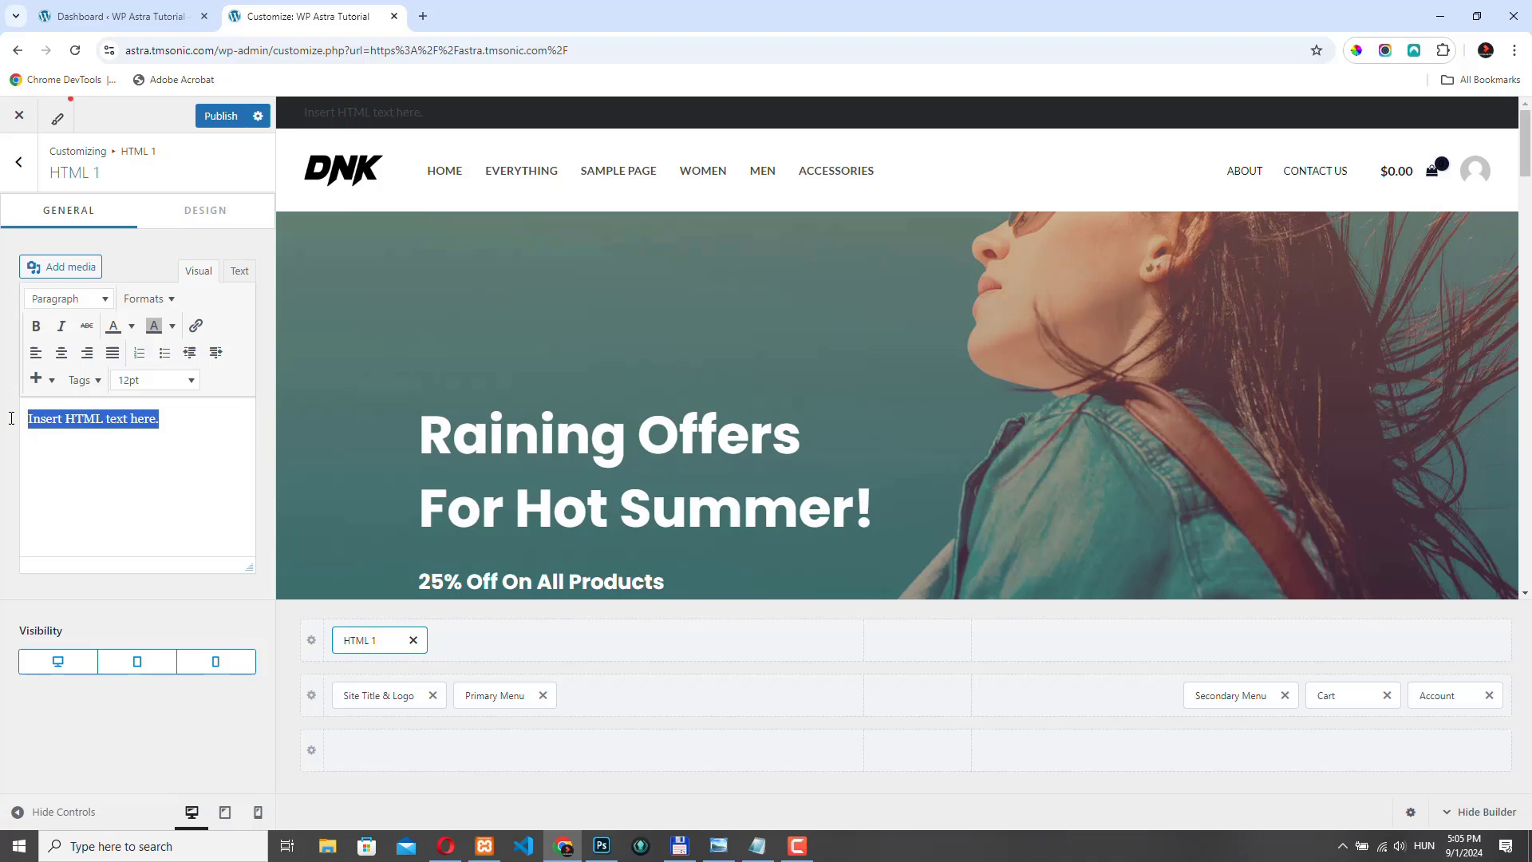
text(Free shipping on orders above $100!)
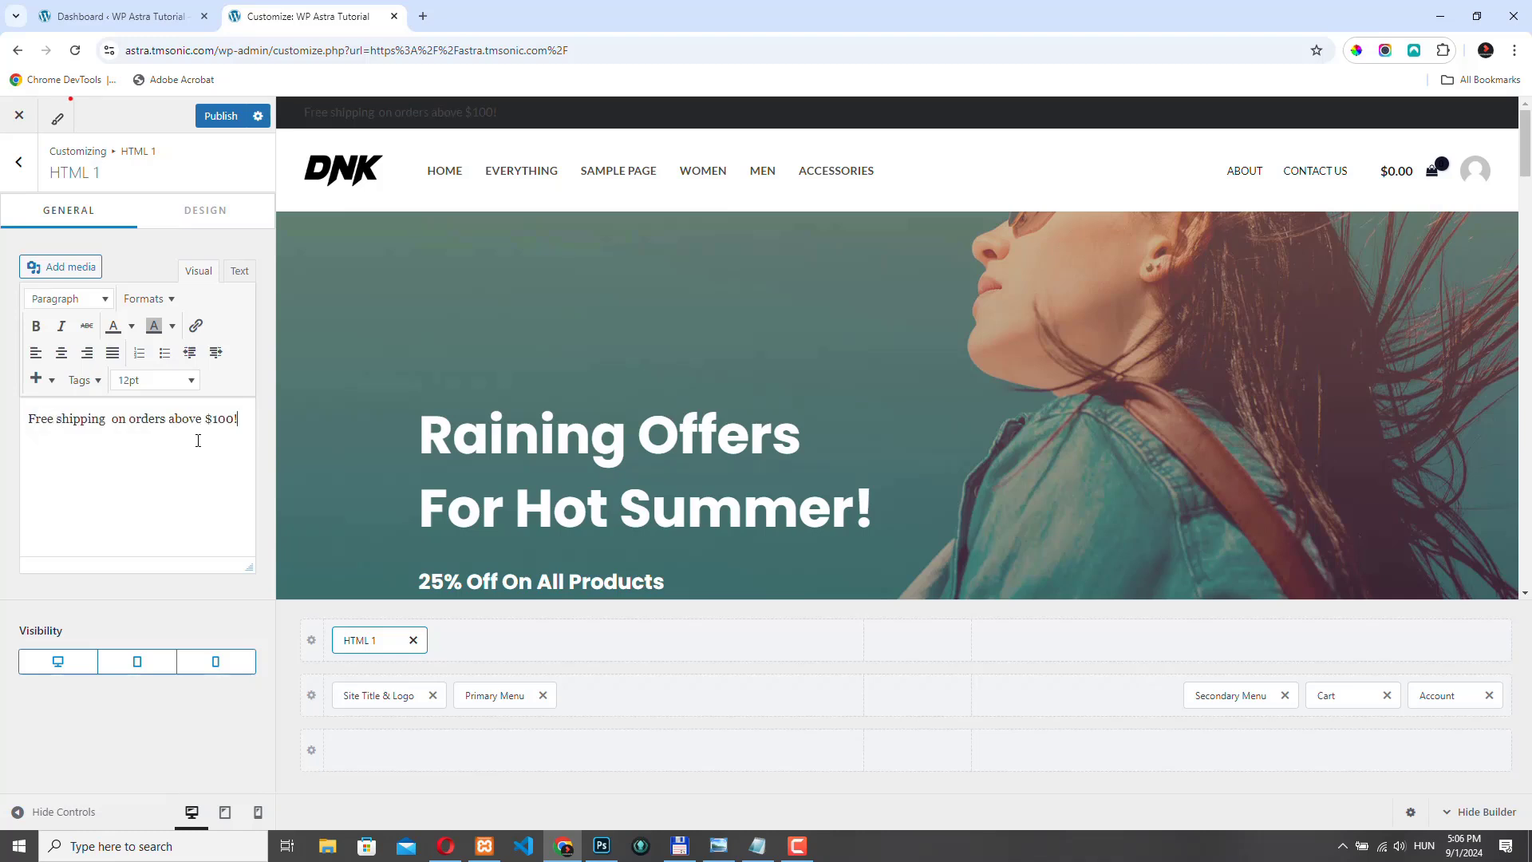
triple_click(128, 418)
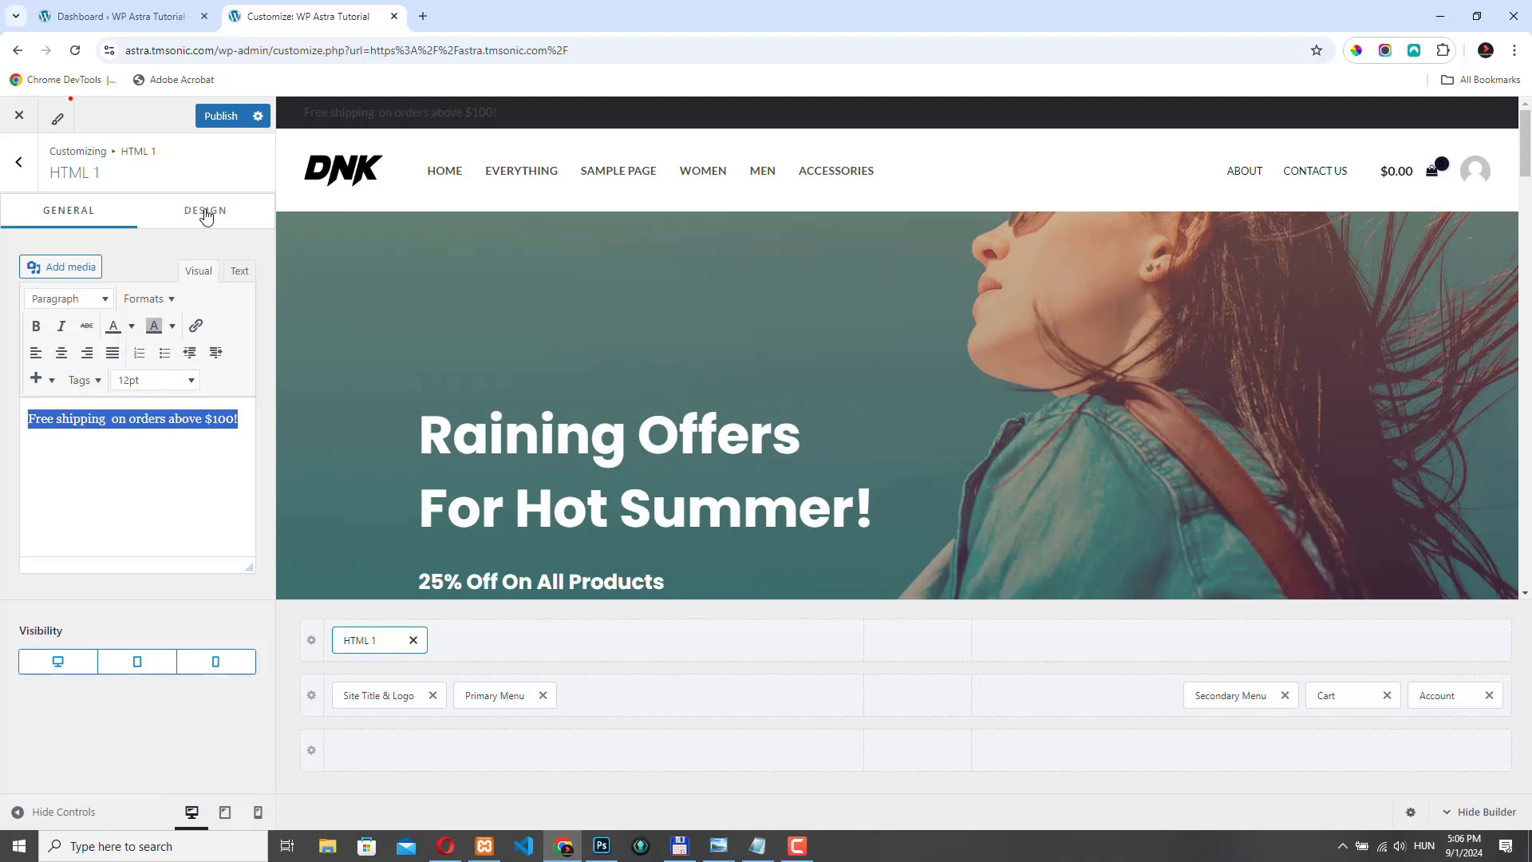
Step: Style the shipping notice white with a 14px font size
click(206, 210)
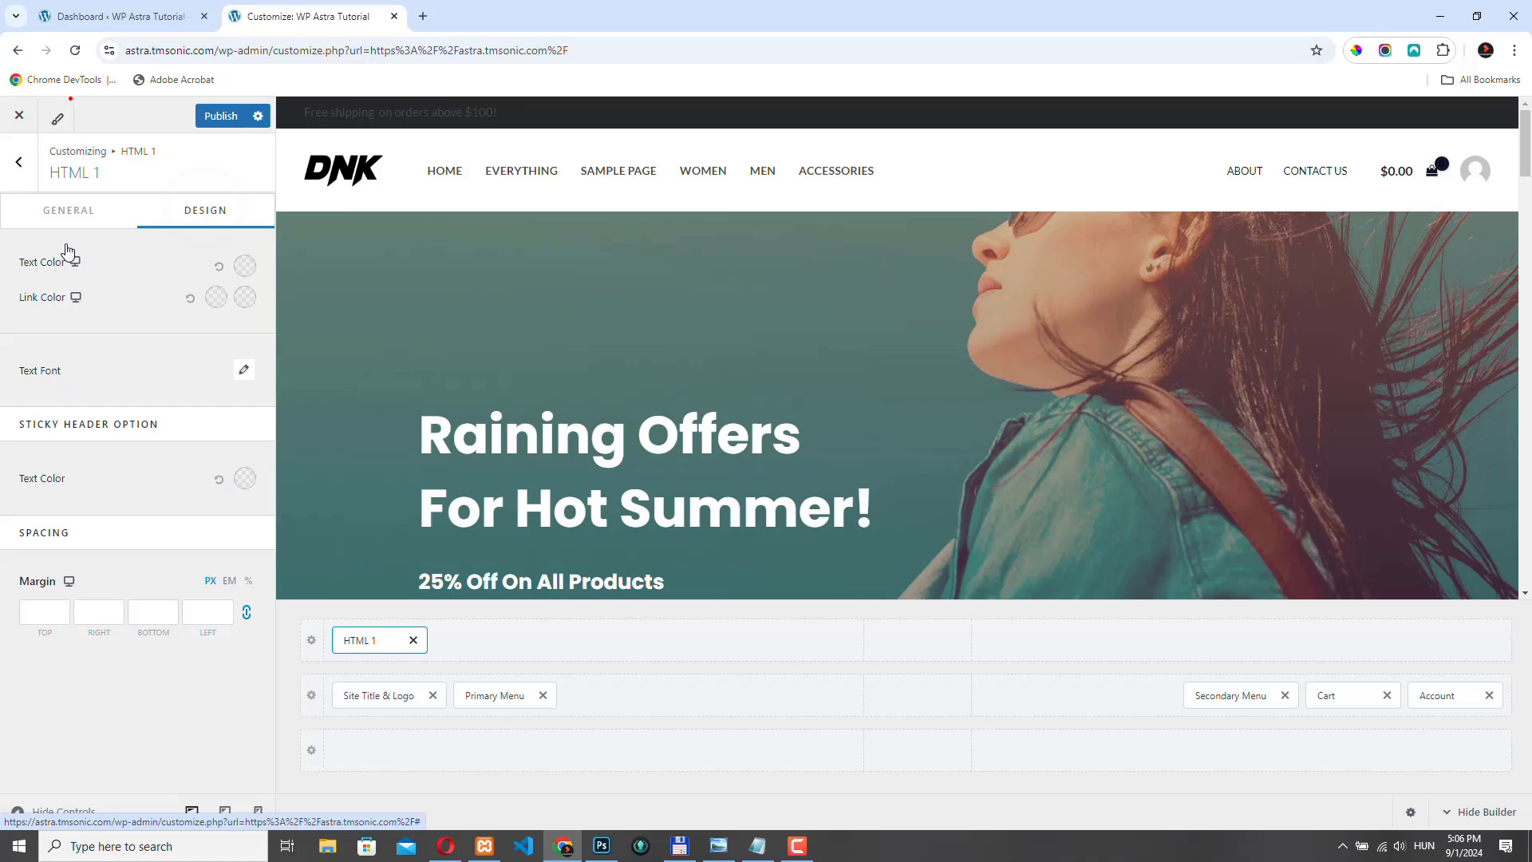
click(244, 265)
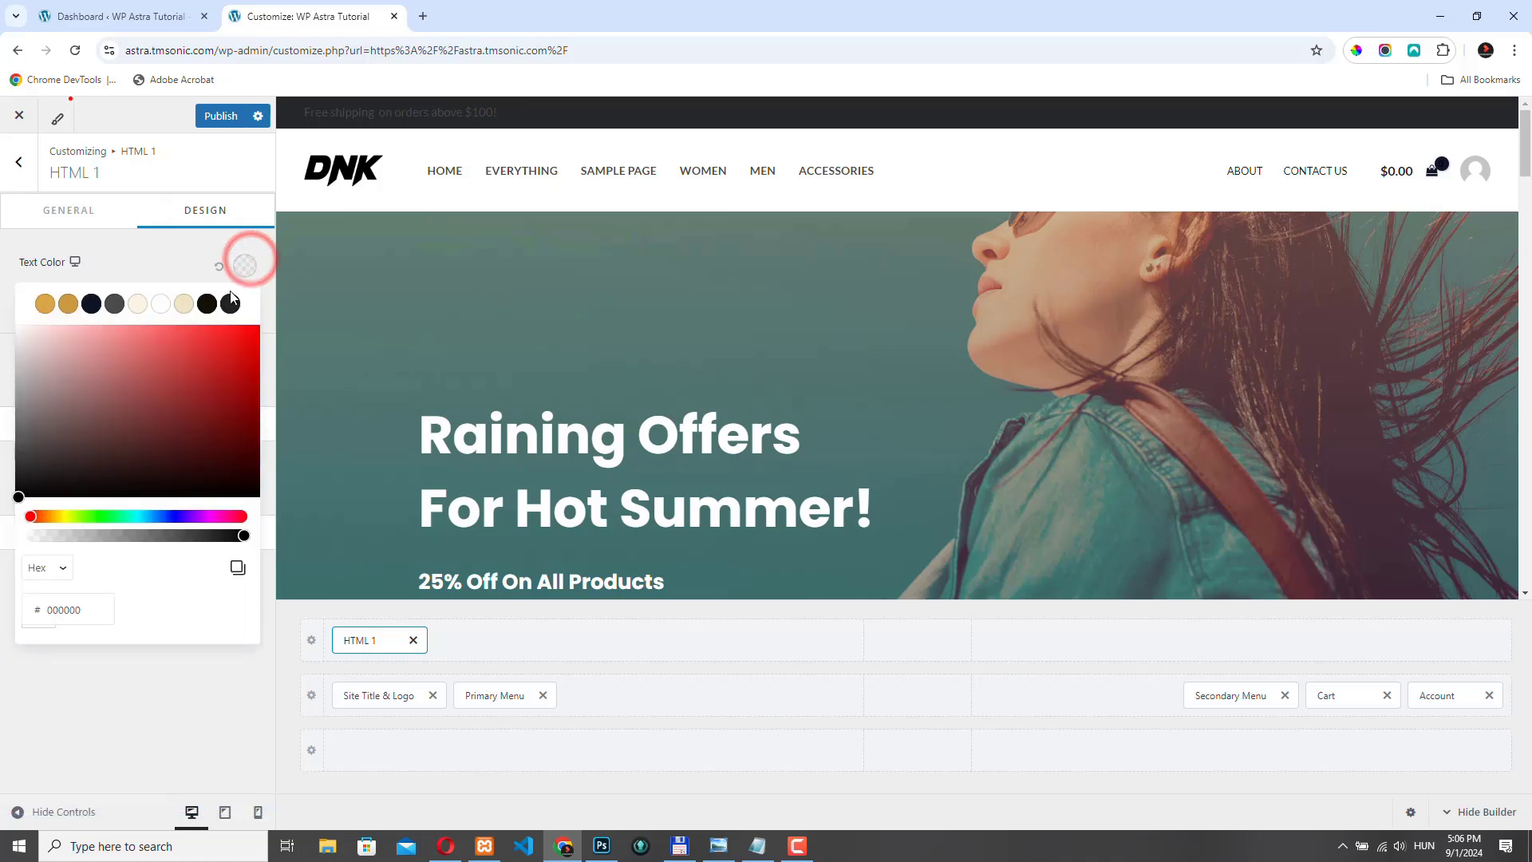
click(160, 303)
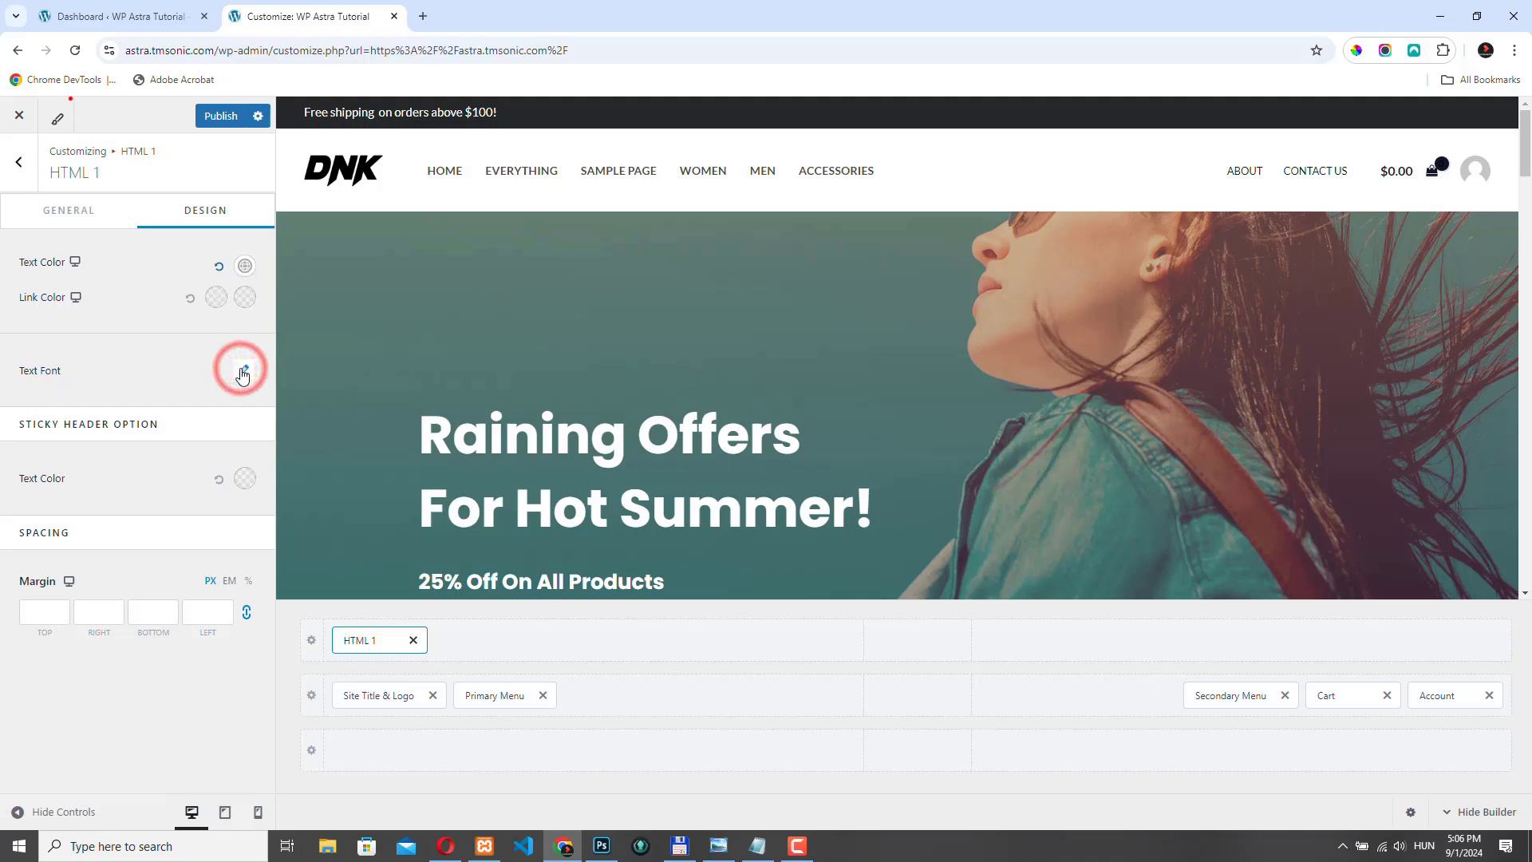
click(243, 373)
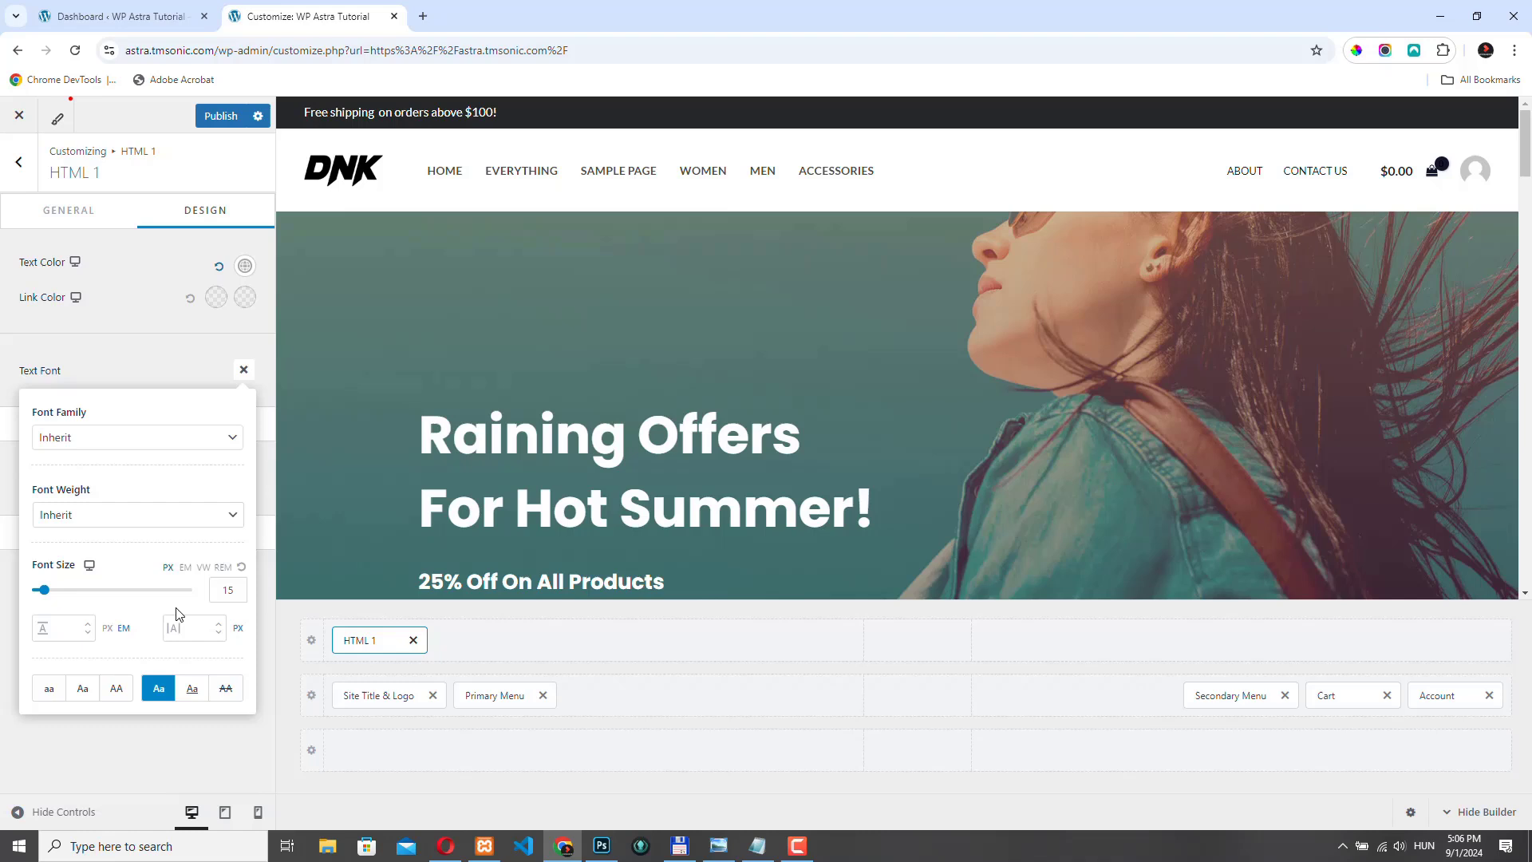
click(228, 590)
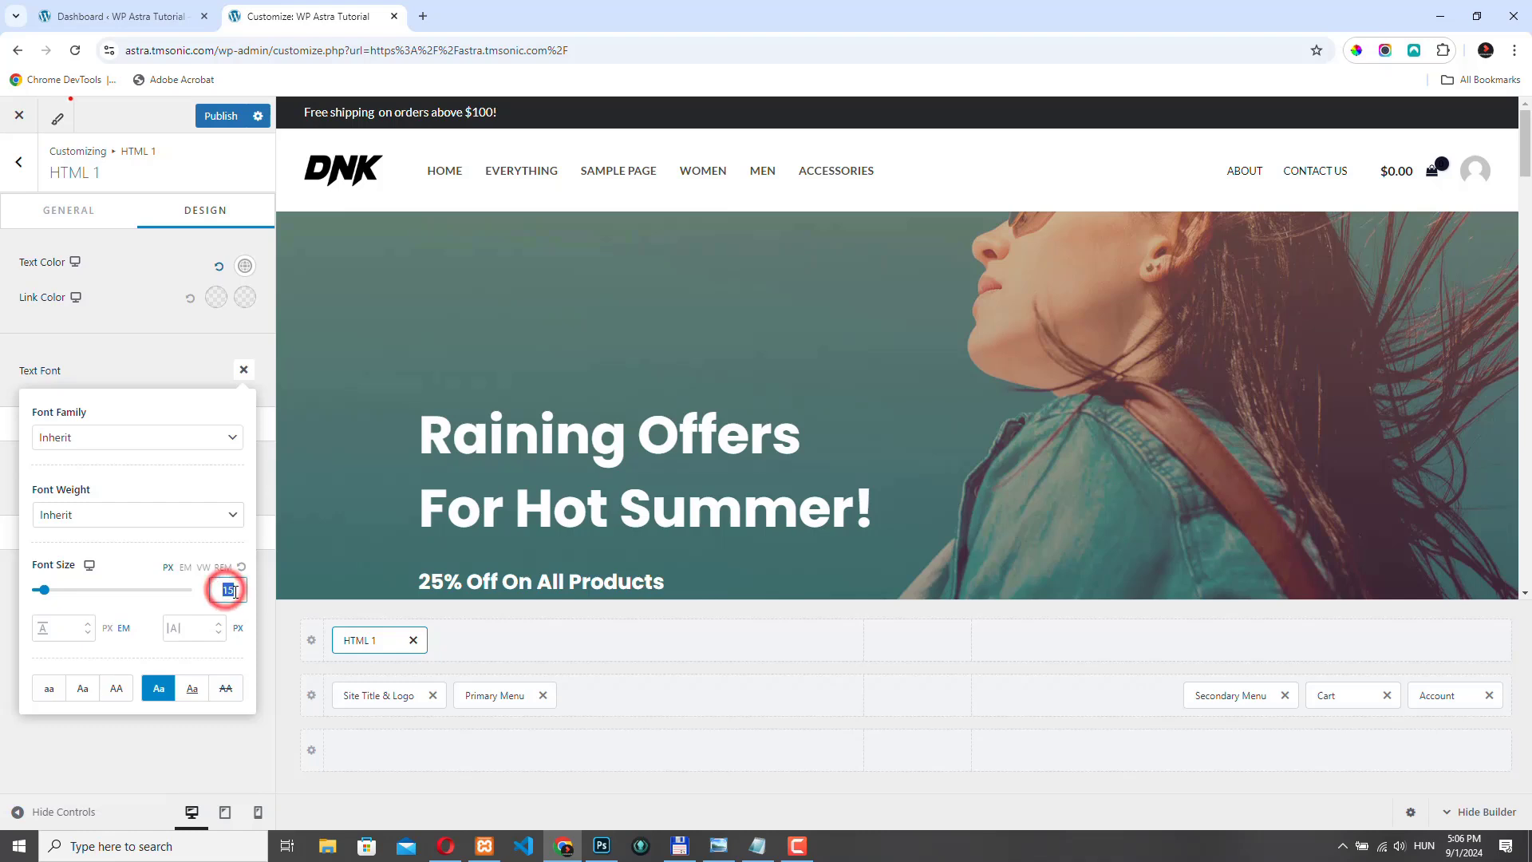
text(14)
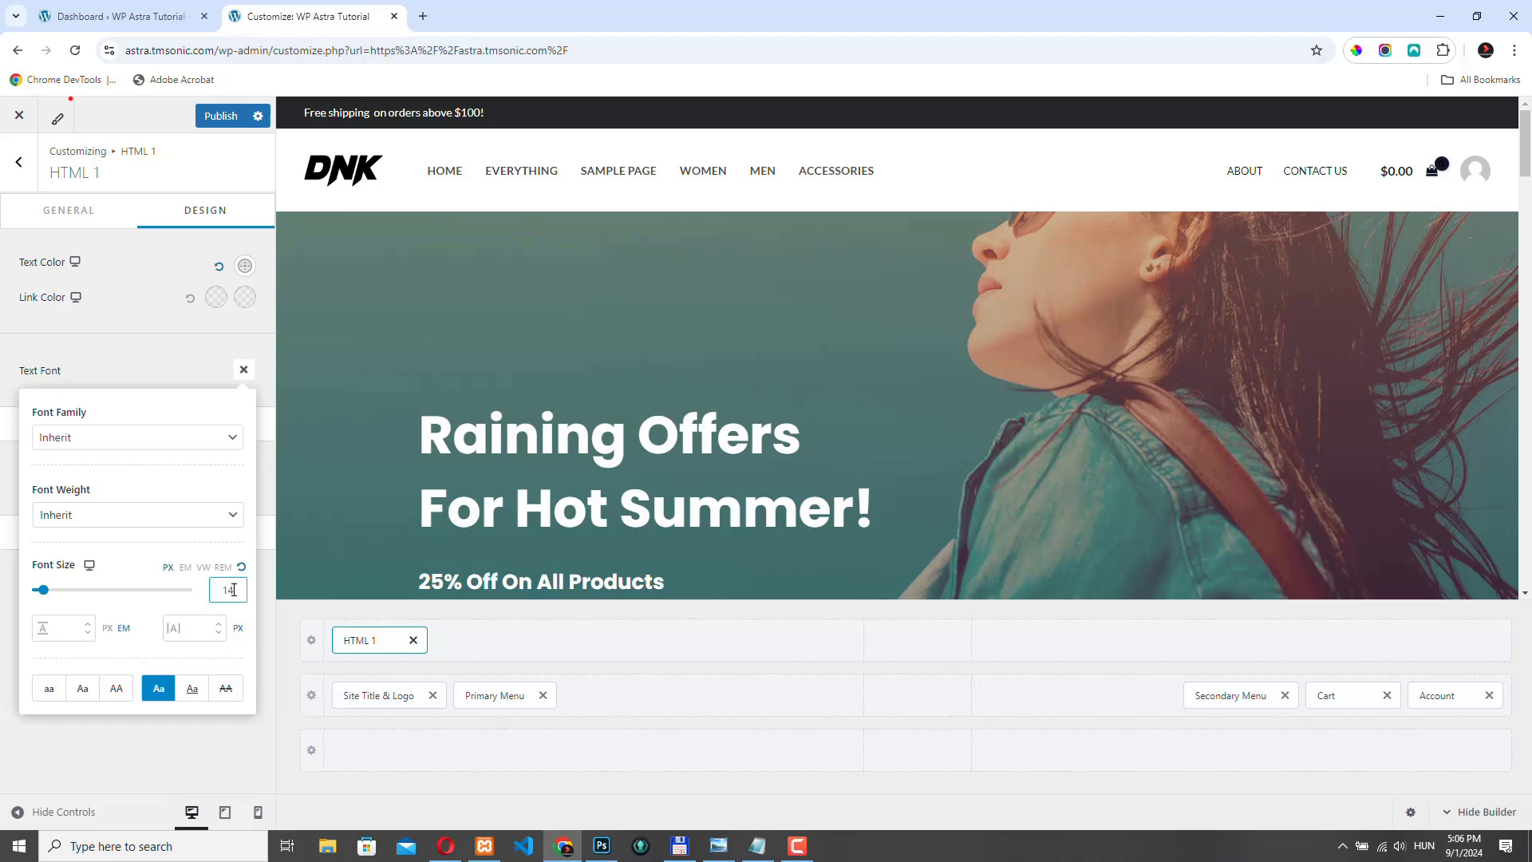
click(242, 369)
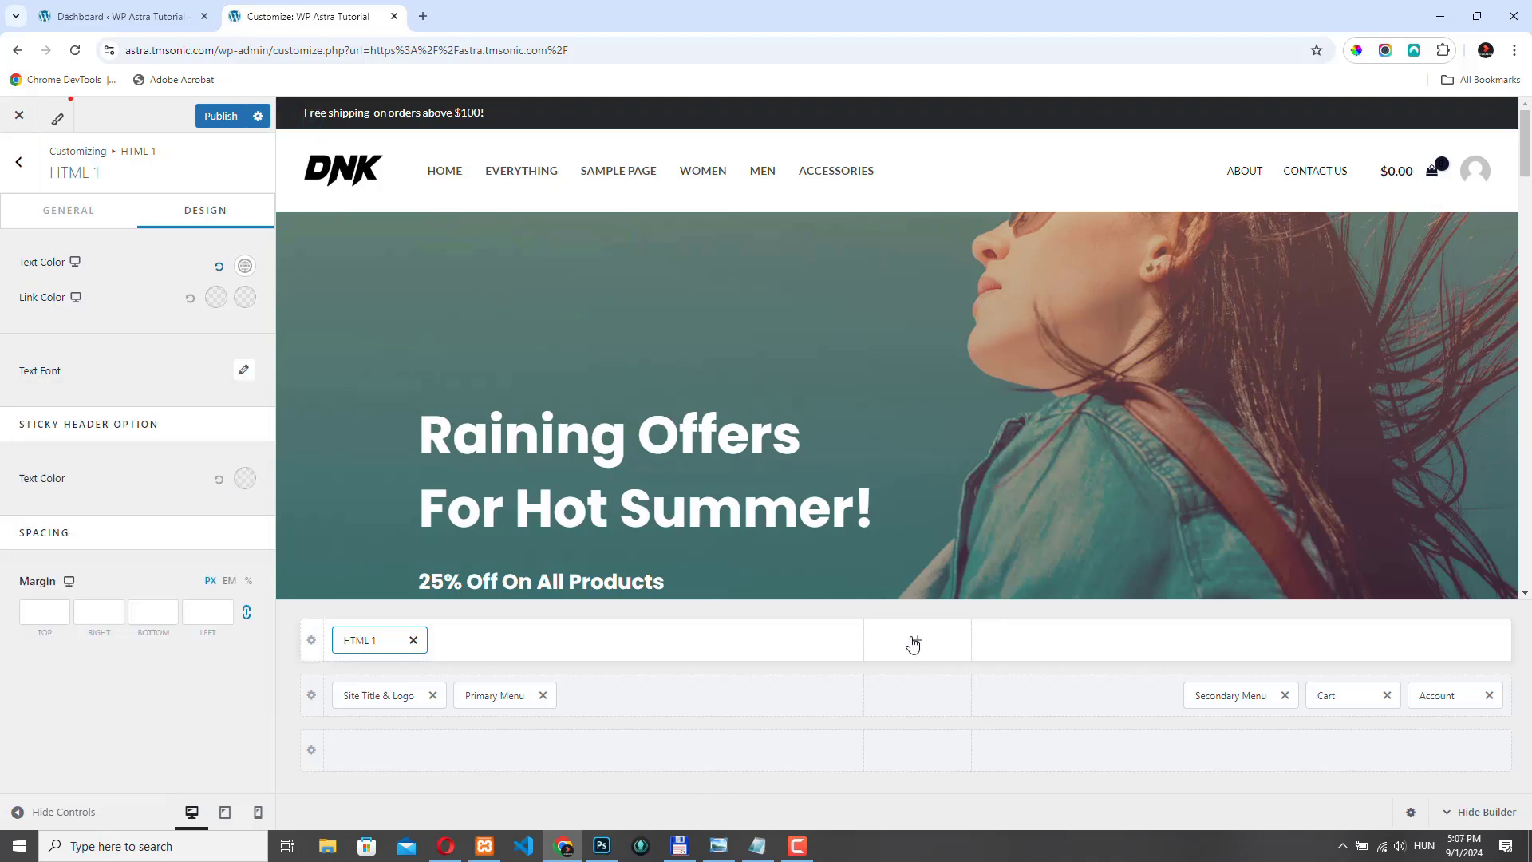
mouse_move(1246, 641)
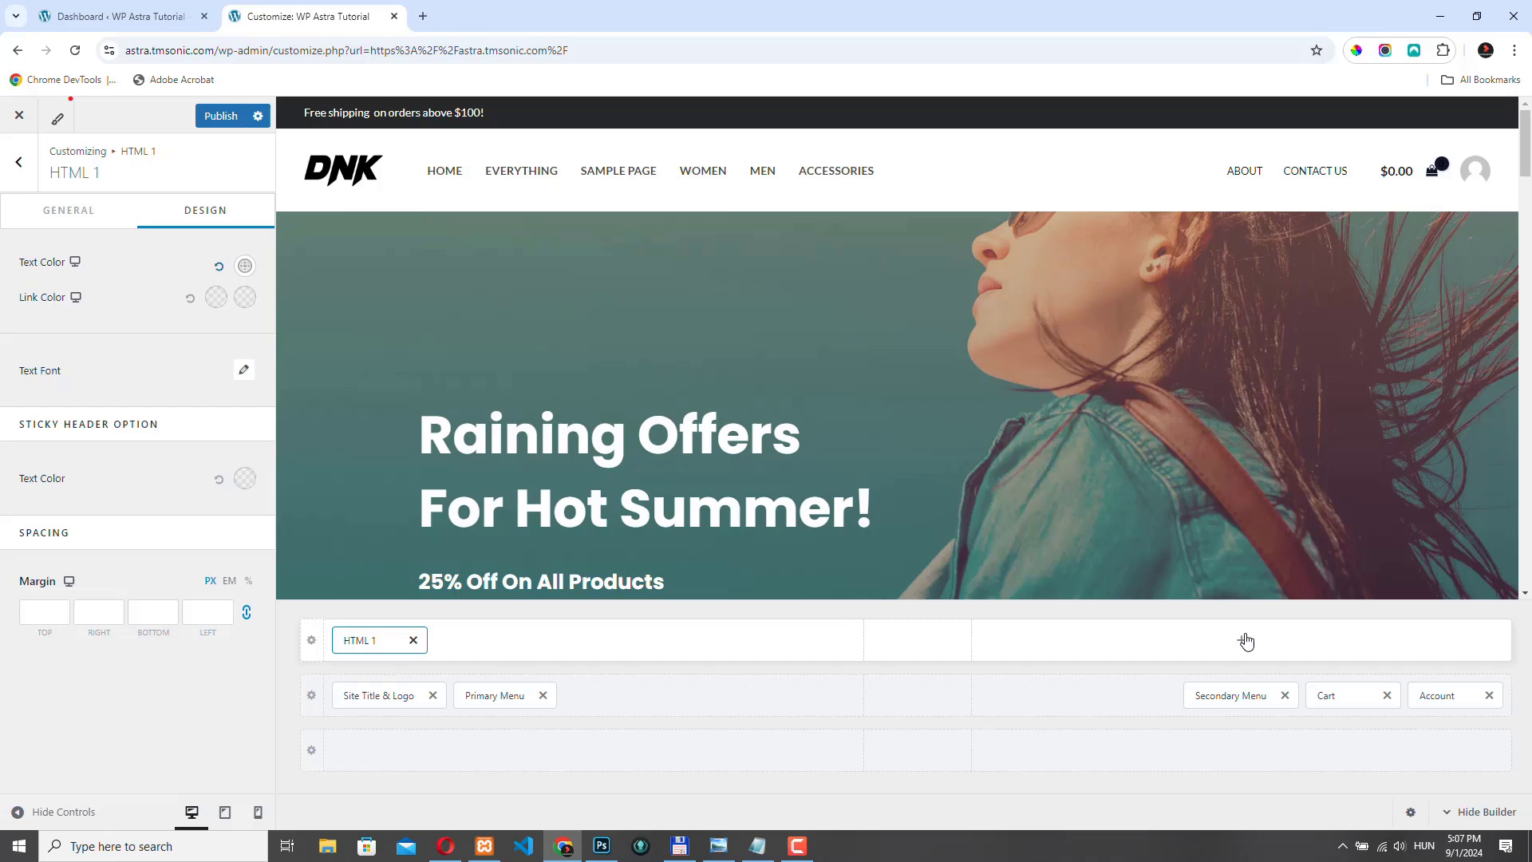
Step: Add a Social Icons element to the top bar's right side and enter its settings
click(1244, 641)
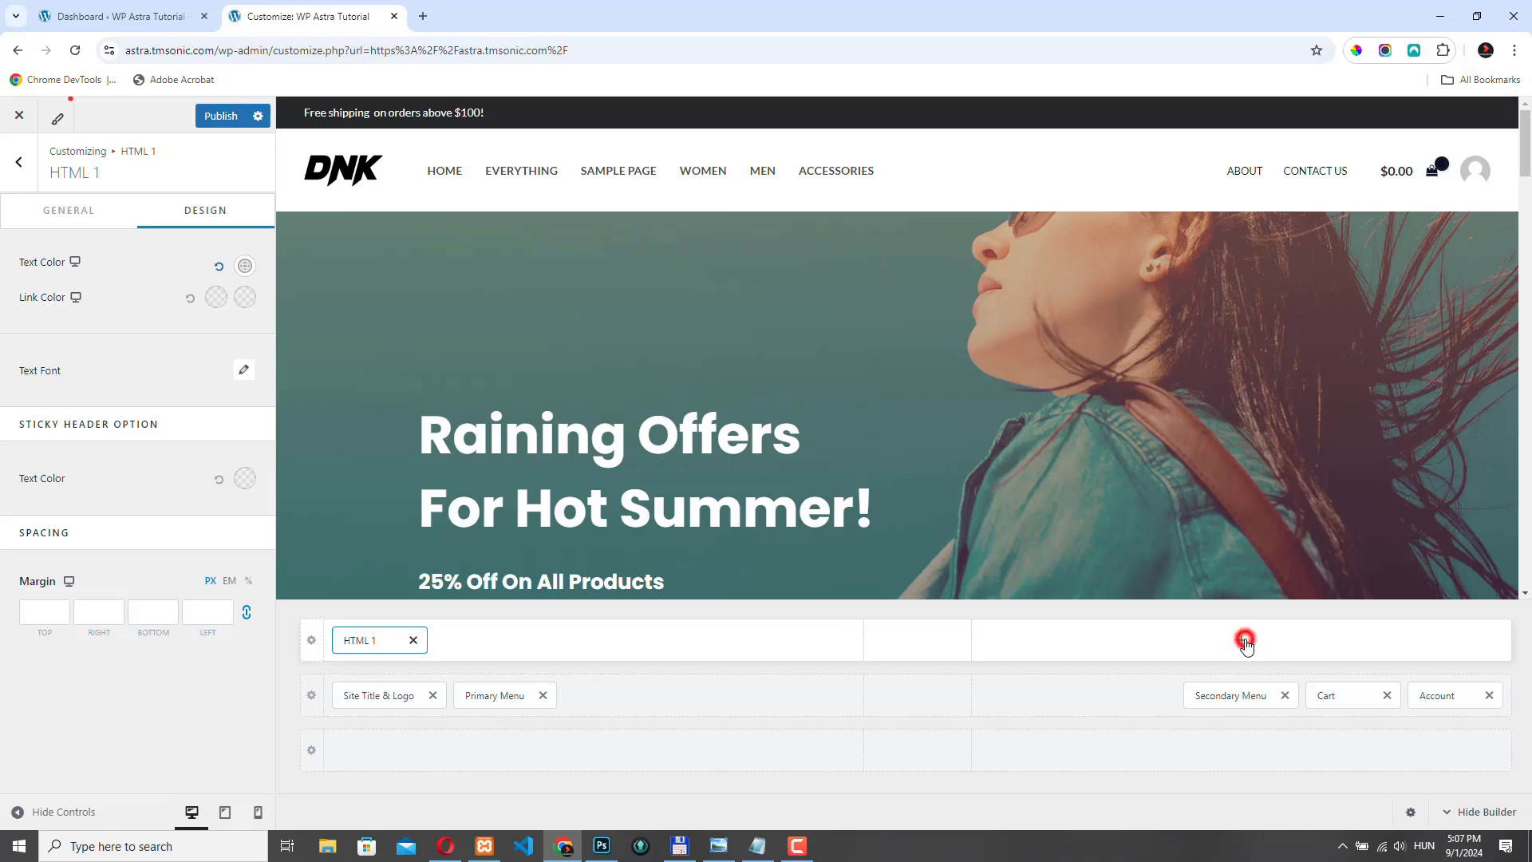
click(1244, 640)
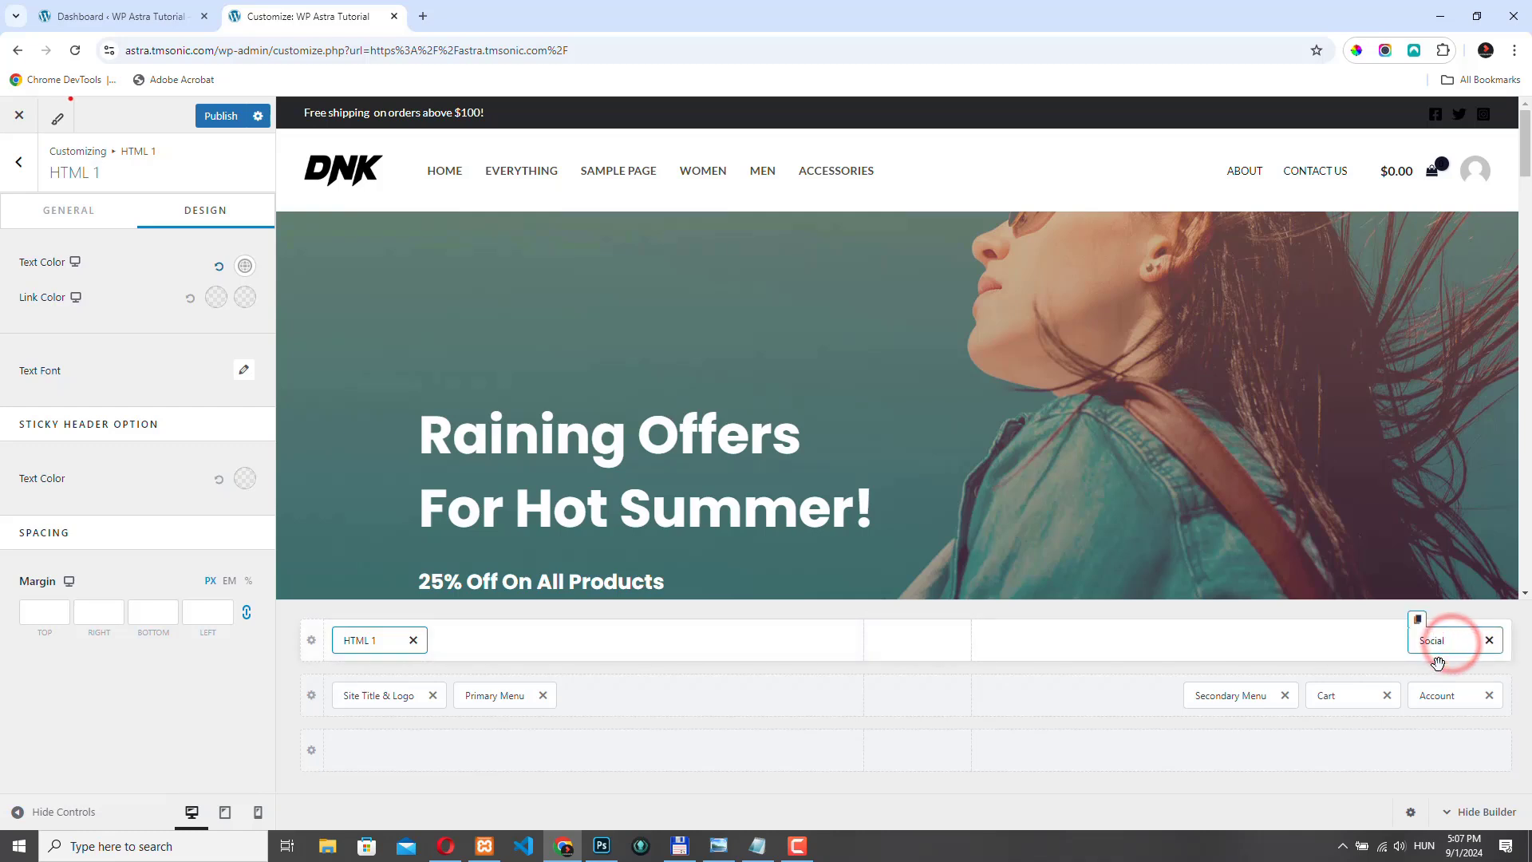
click(1436, 640)
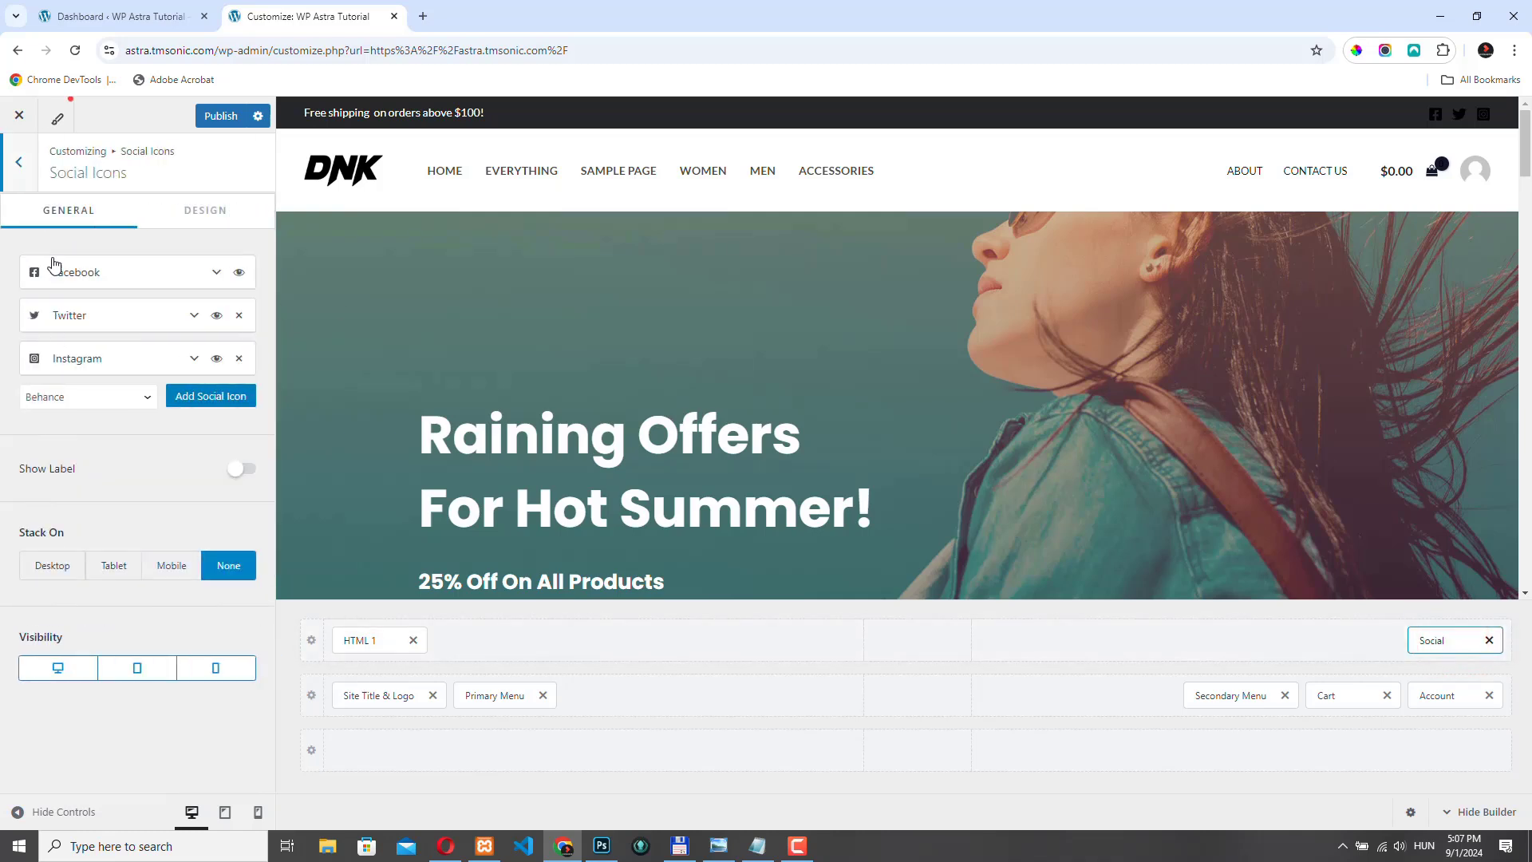
mouse_move(124, 515)
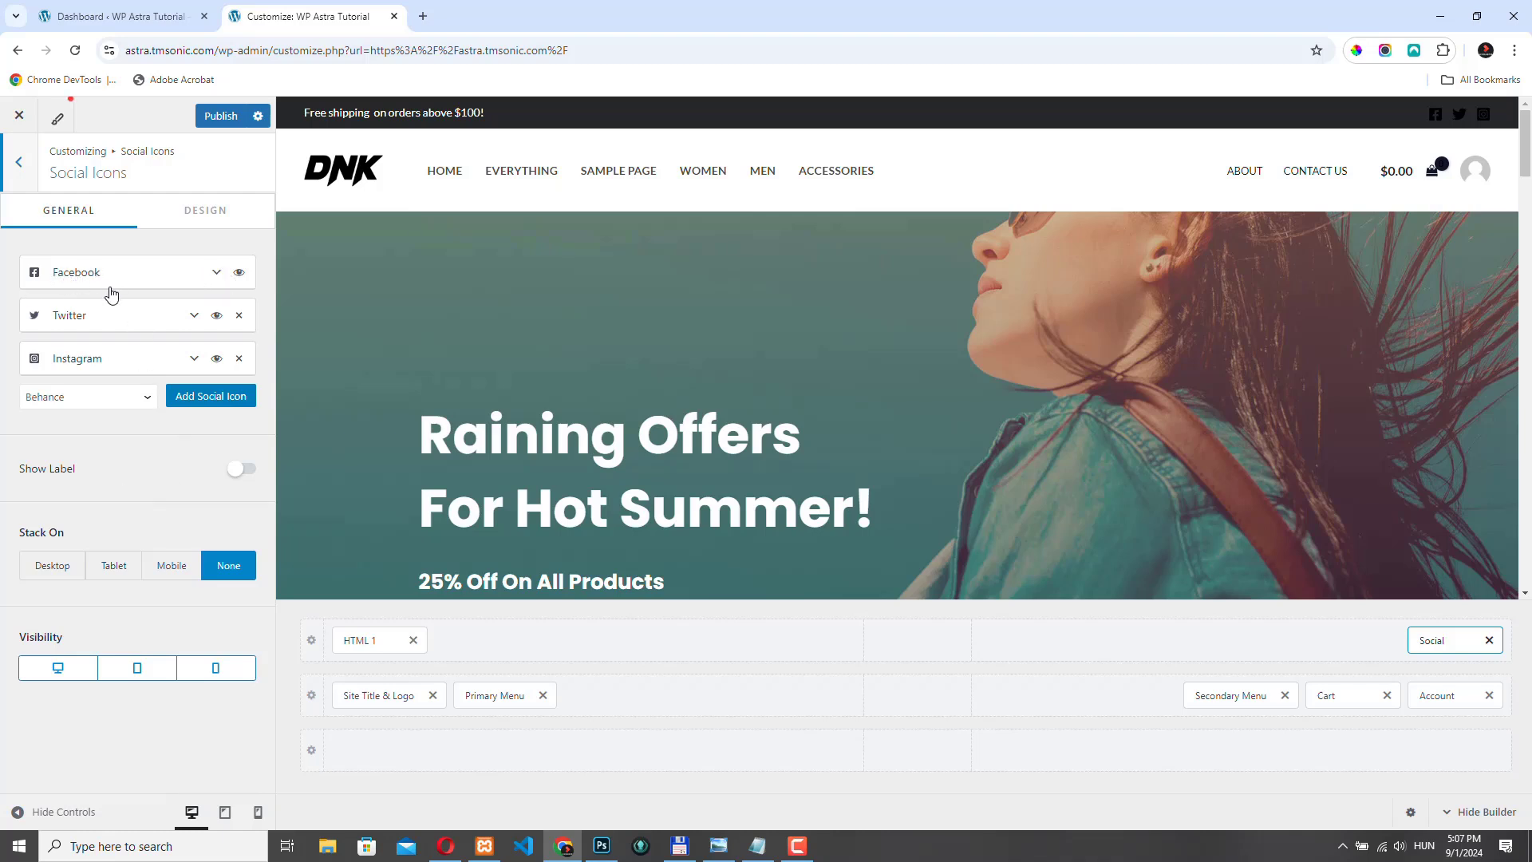
mouse_move(166, 378)
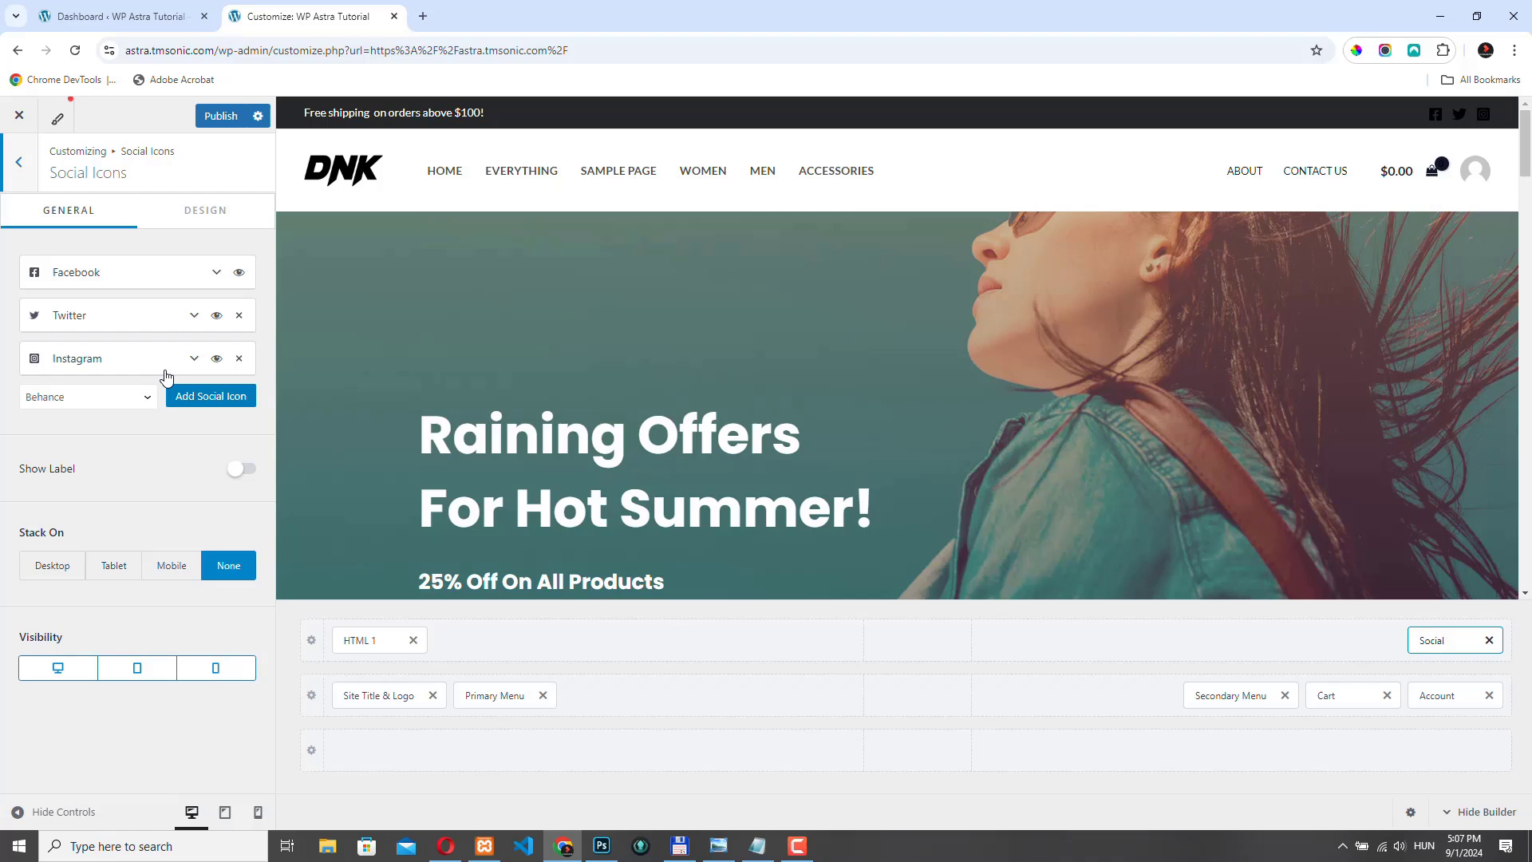
click(86, 396)
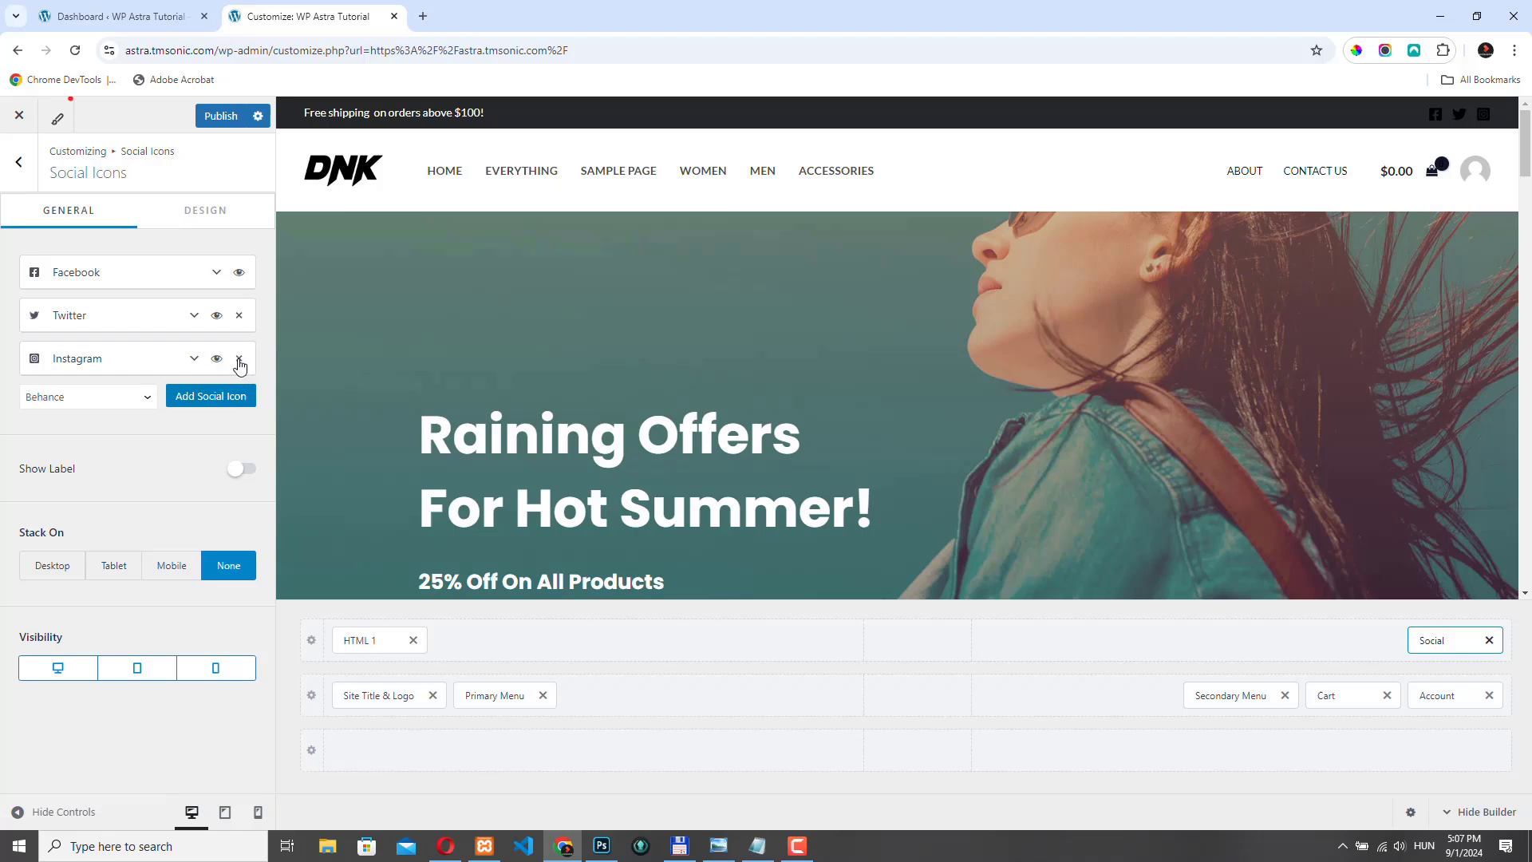
mouse_move(217, 374)
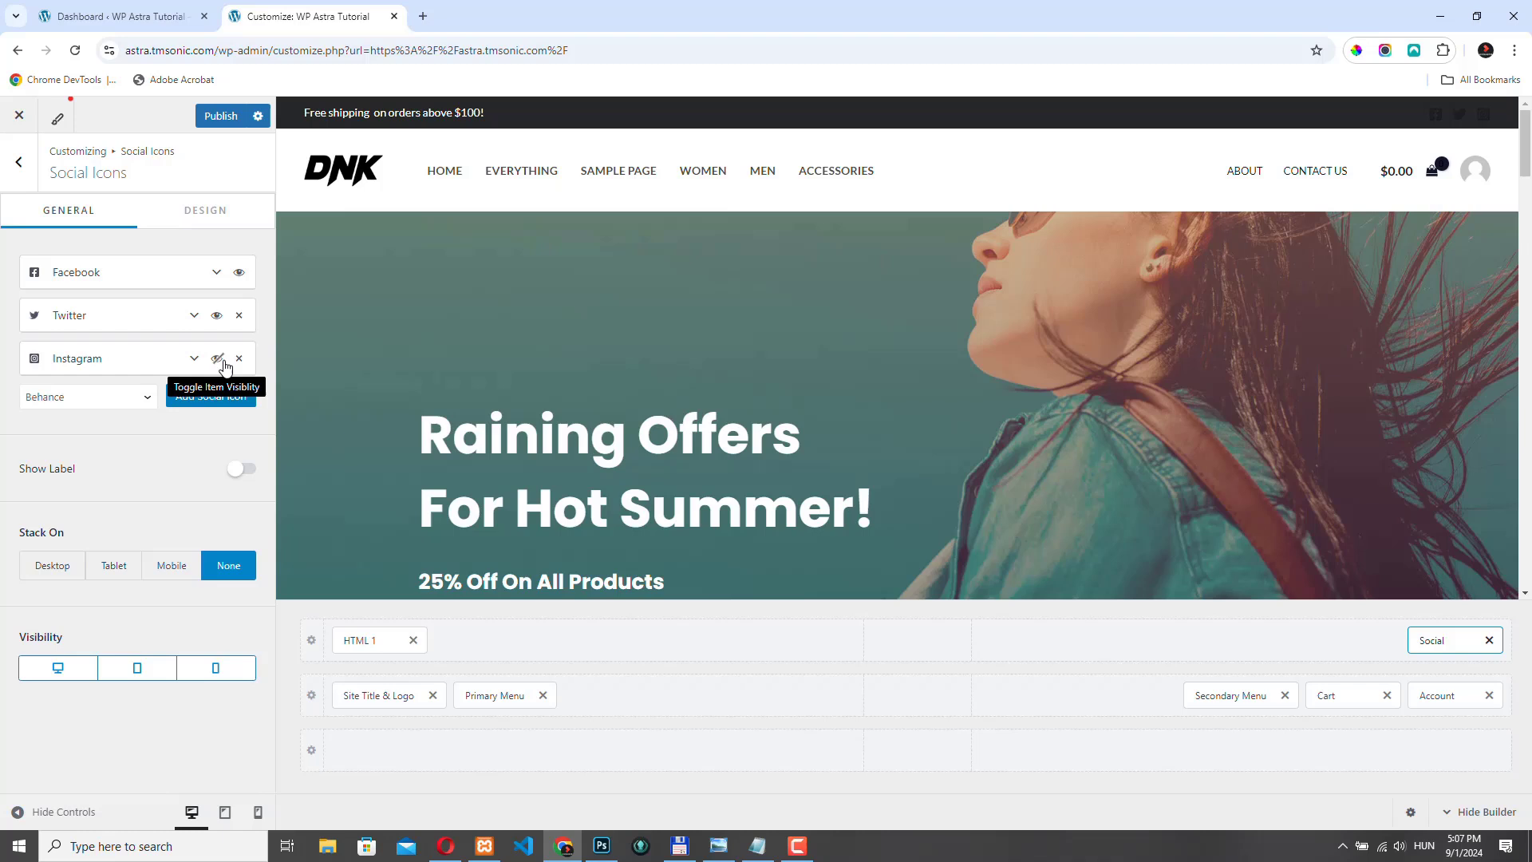
Step: Toggle Instagram visibility and review the Facebook icon's URL and icon fields
click(217, 358)
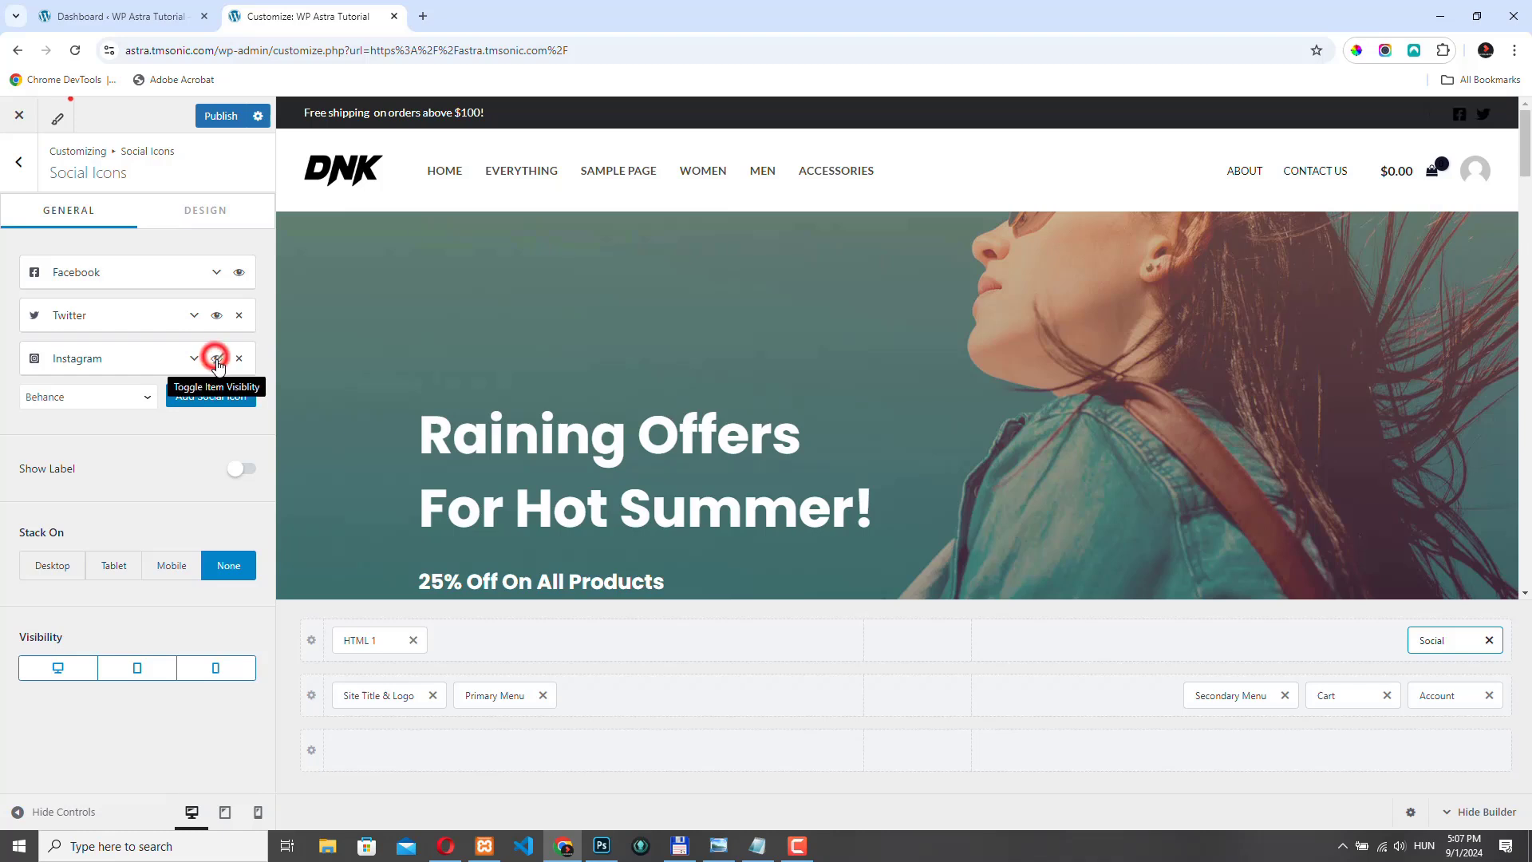
click(210, 271)
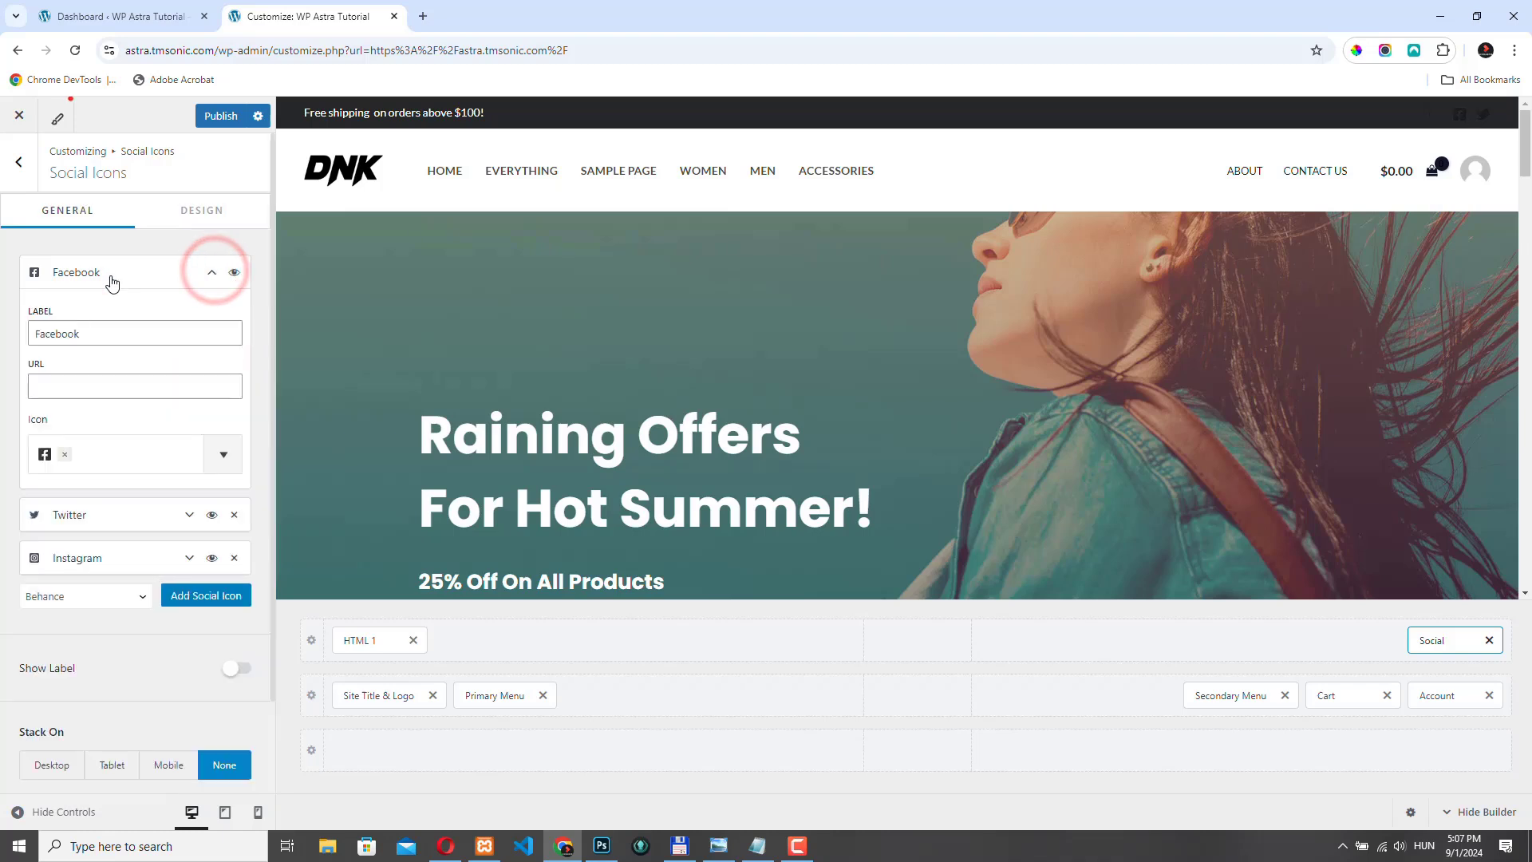
click(134, 386)
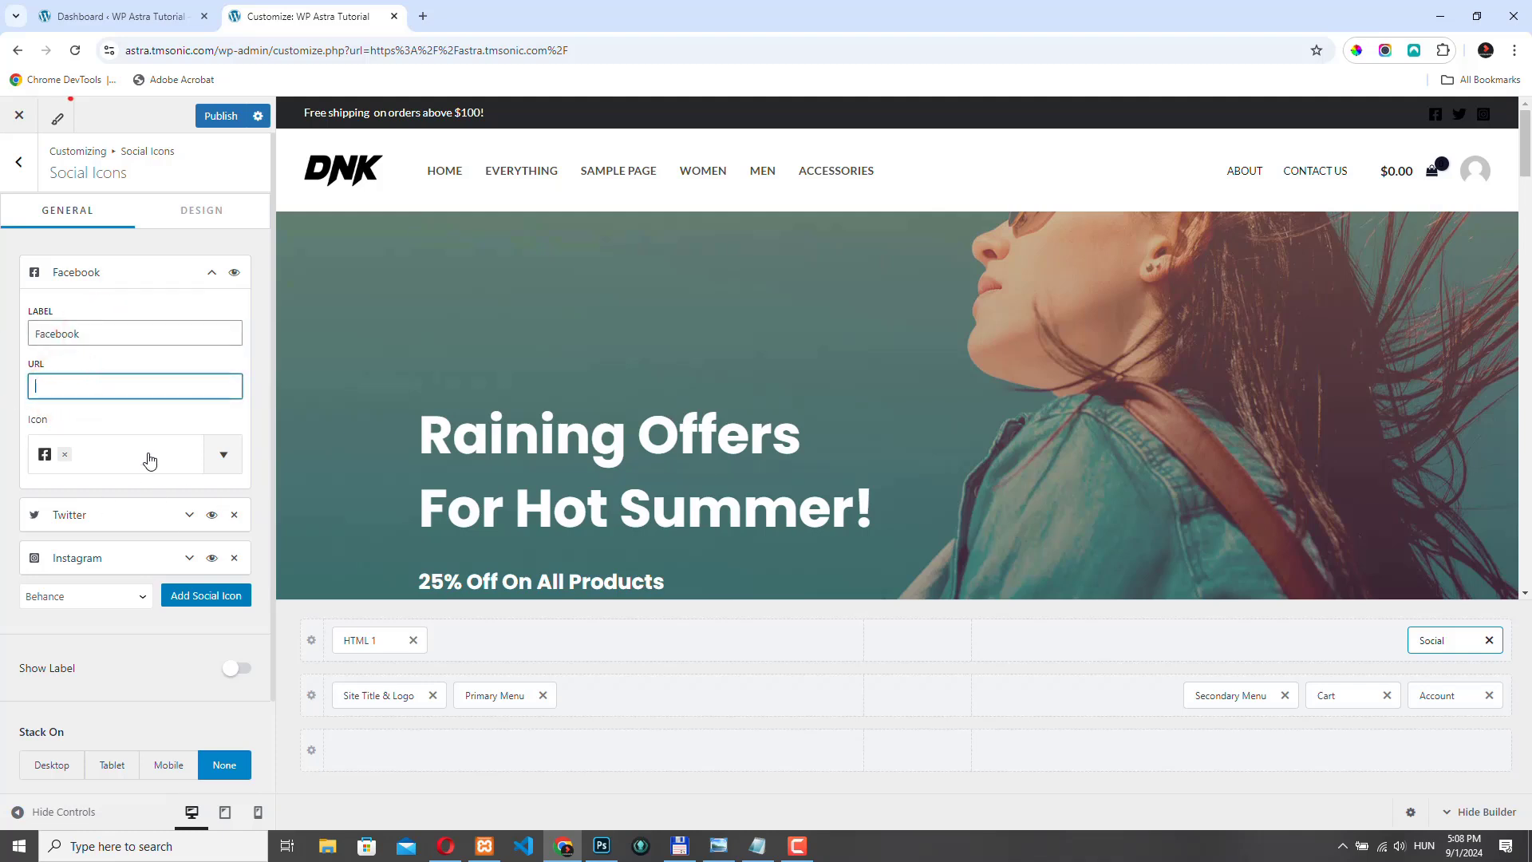
click(224, 454)
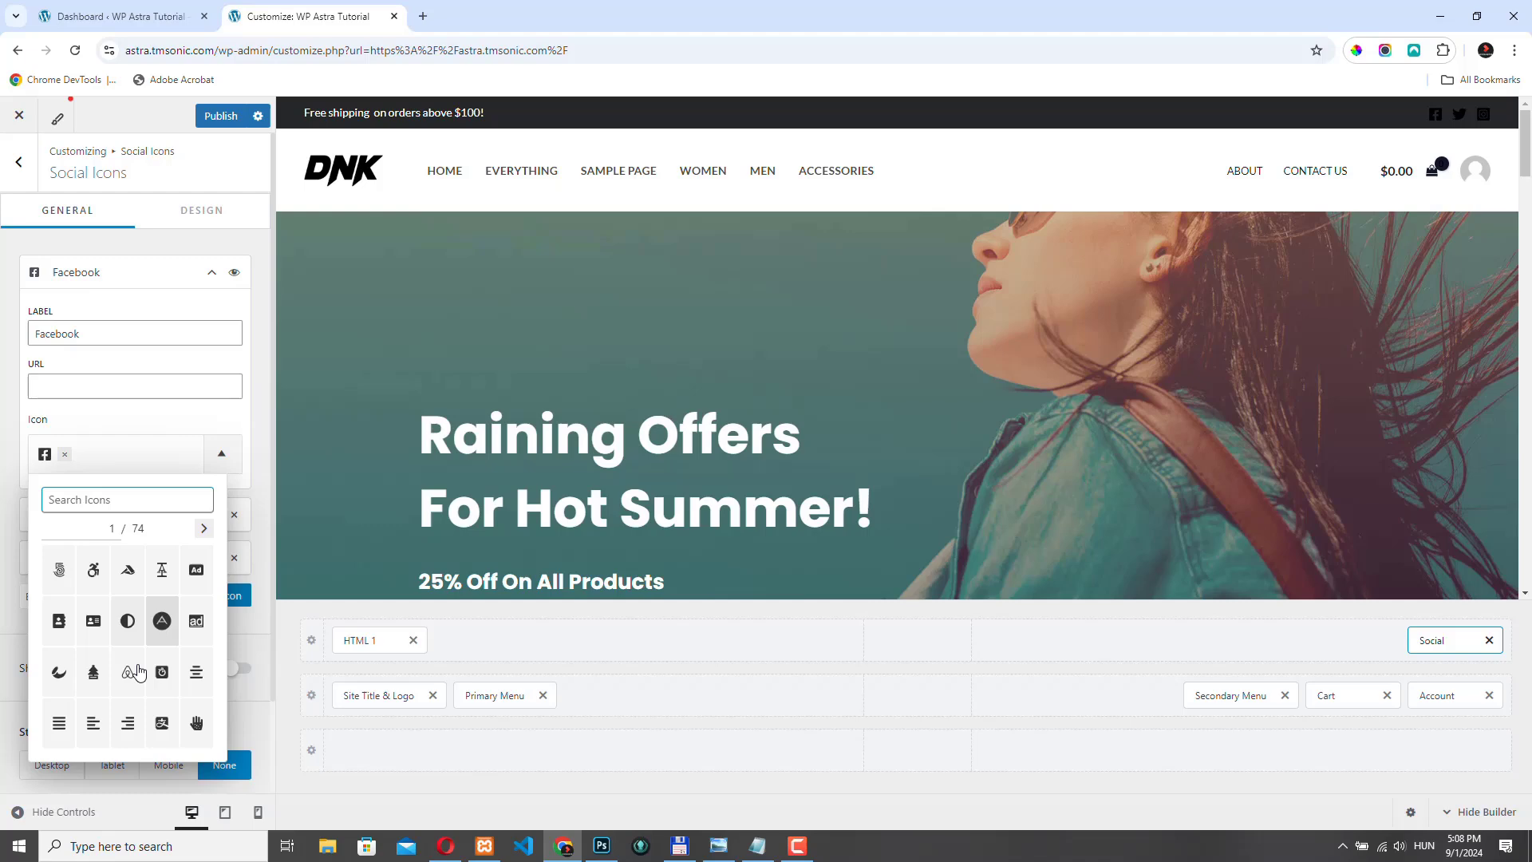
click(201, 210)
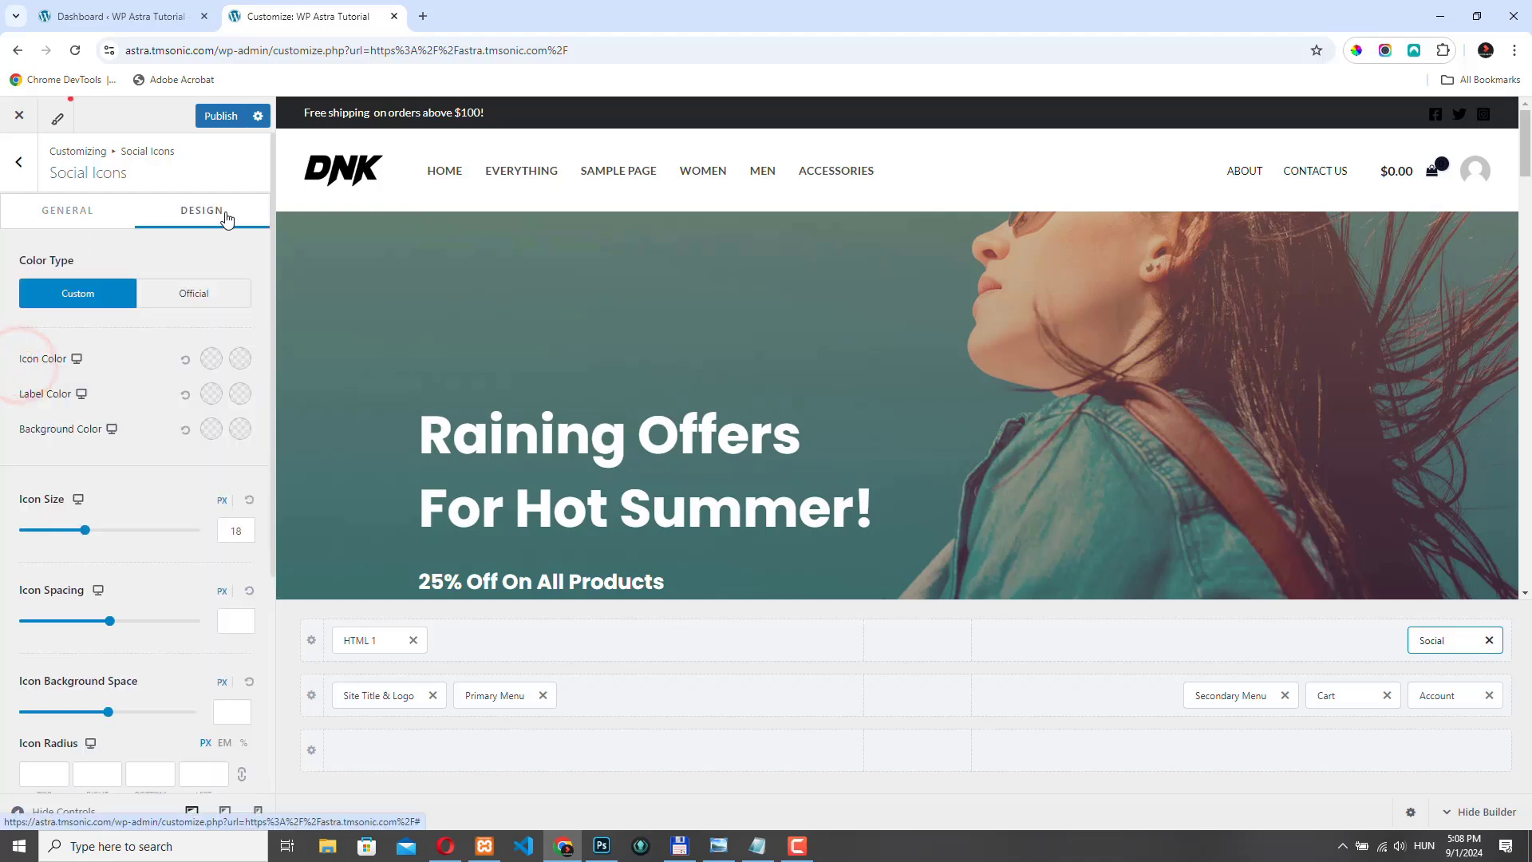
mouse_move(212, 359)
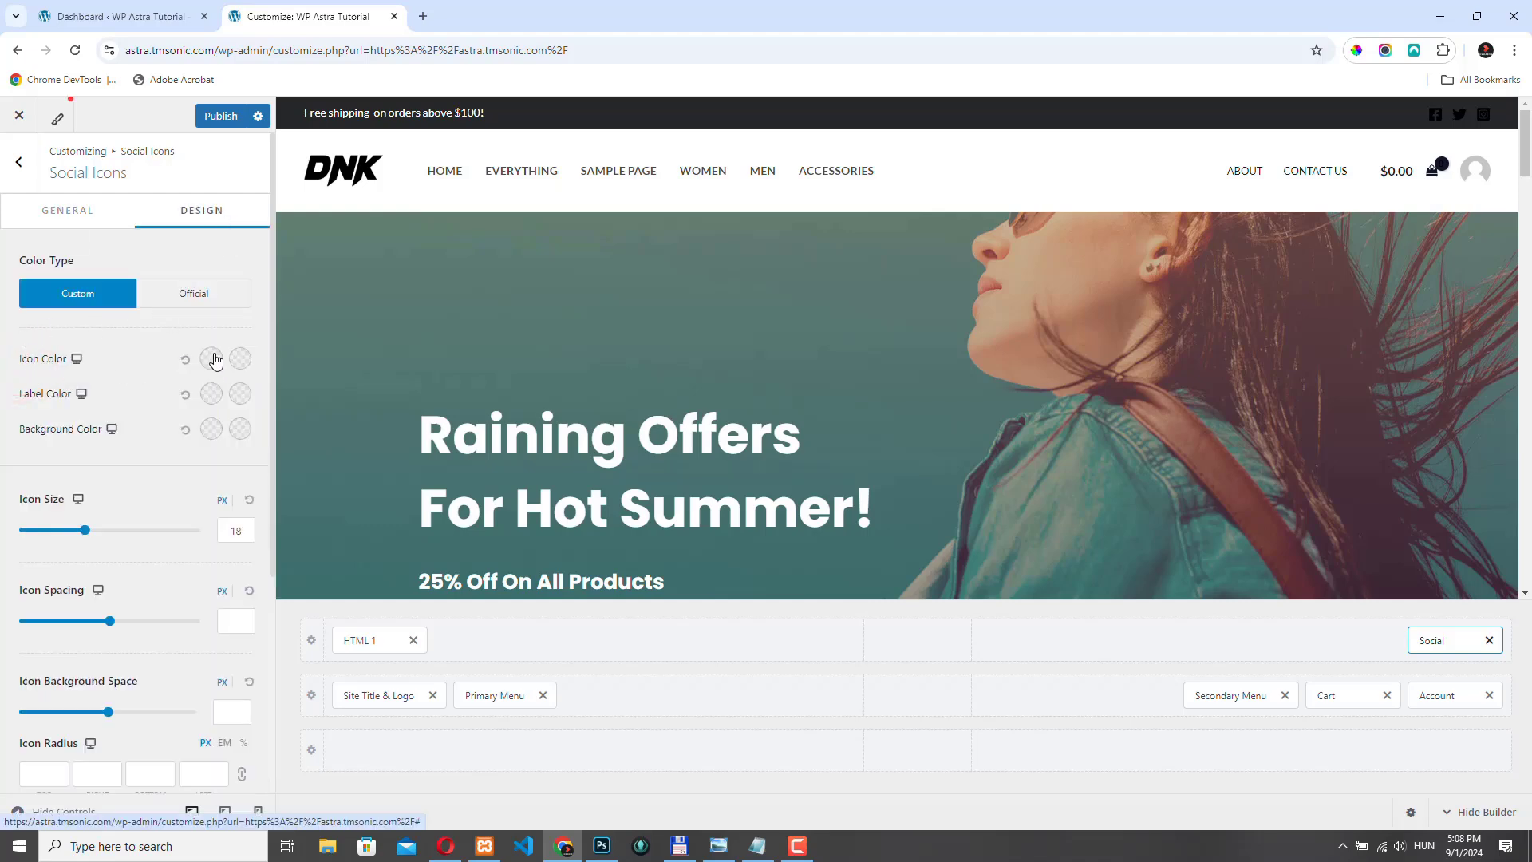
Step: Colour the social icons gold on black backgrounds with icon spacing 15
click(211, 359)
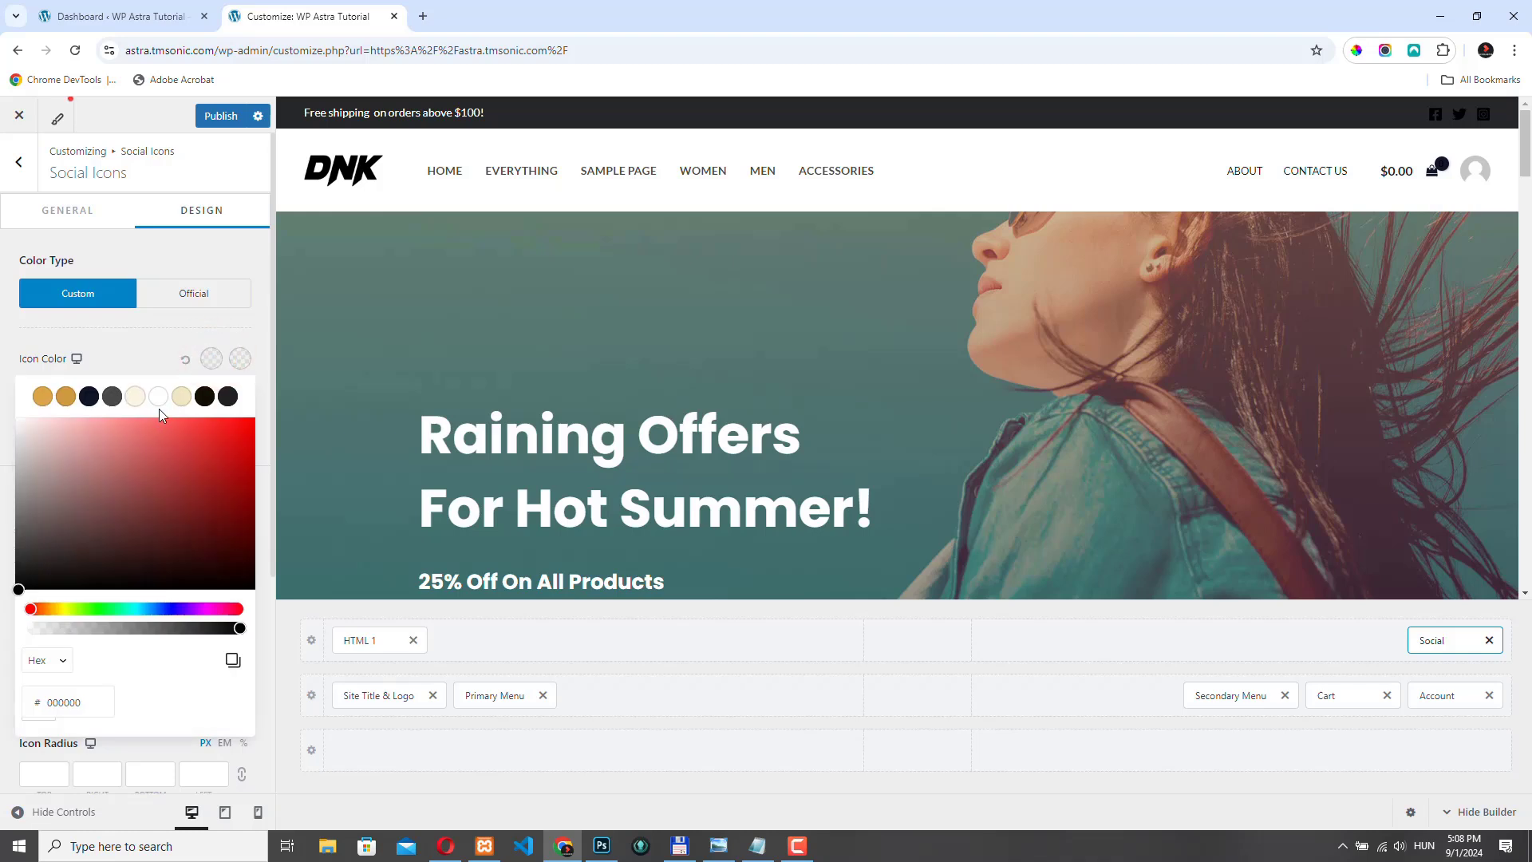
click(158, 397)
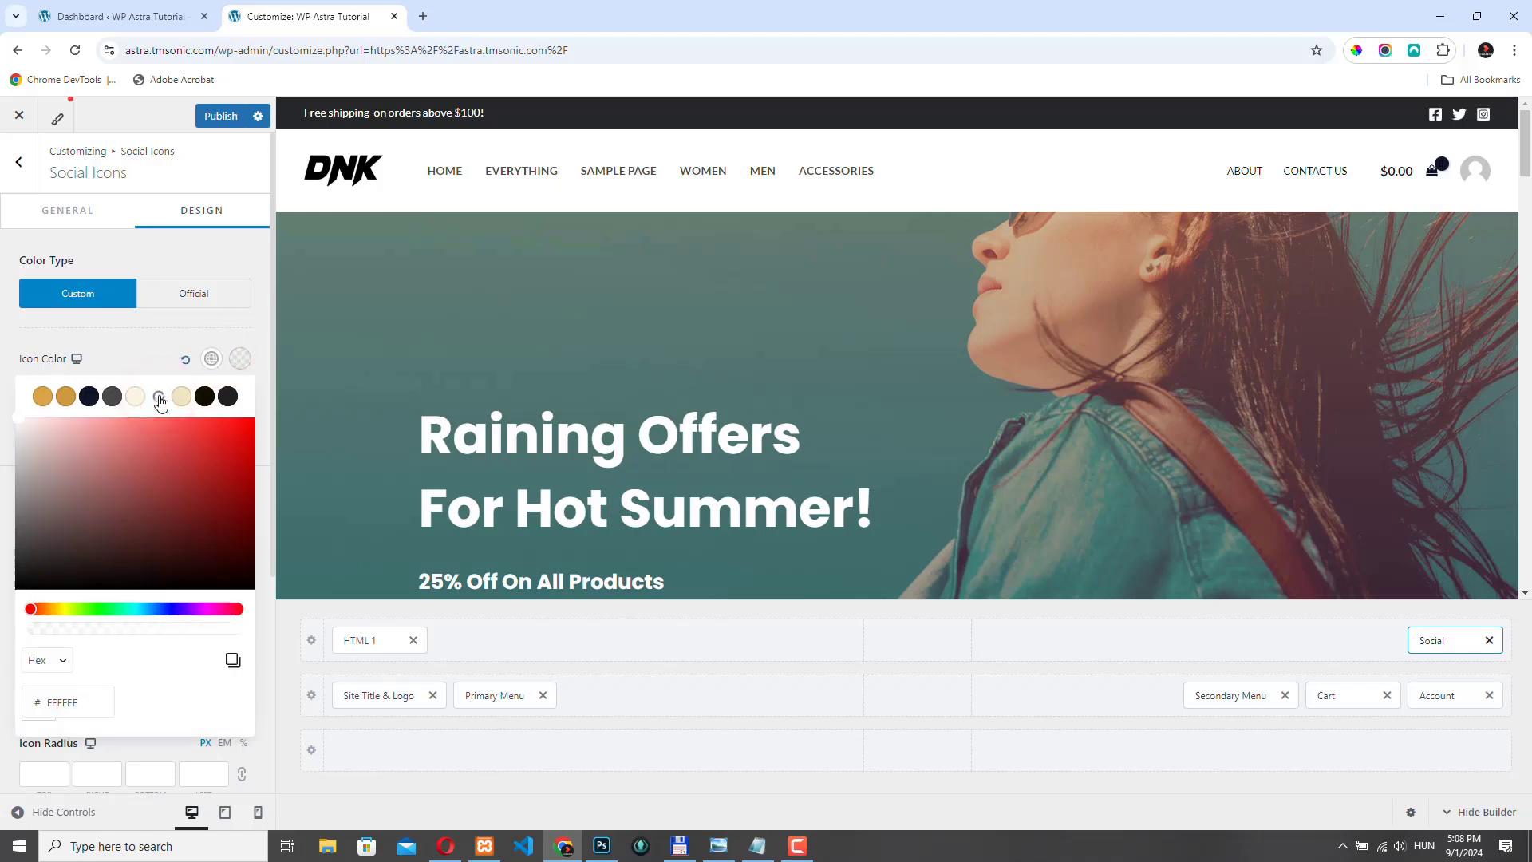
click(239, 359)
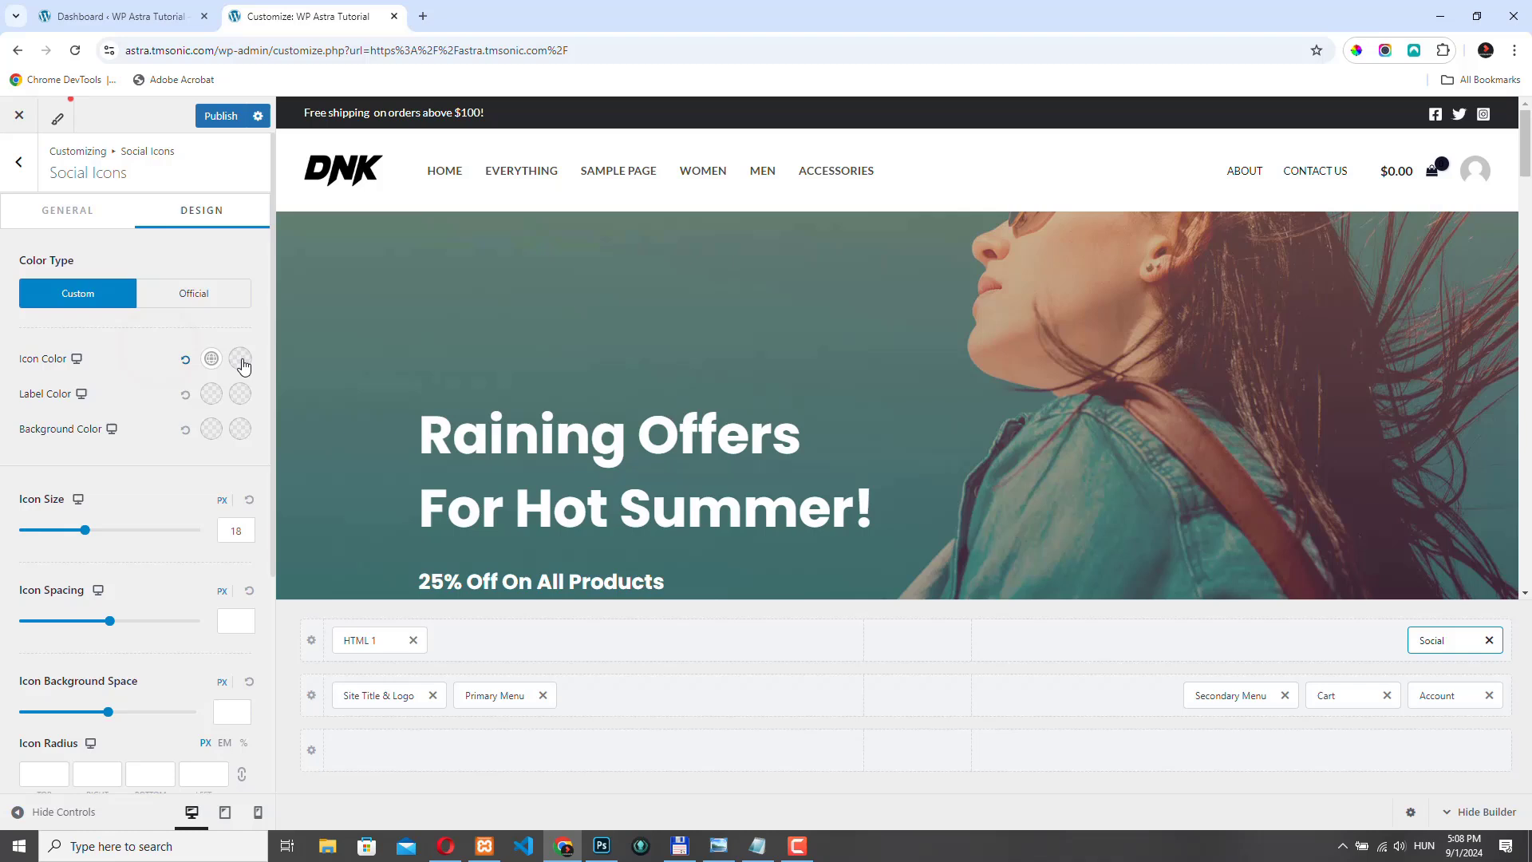
click(241, 359)
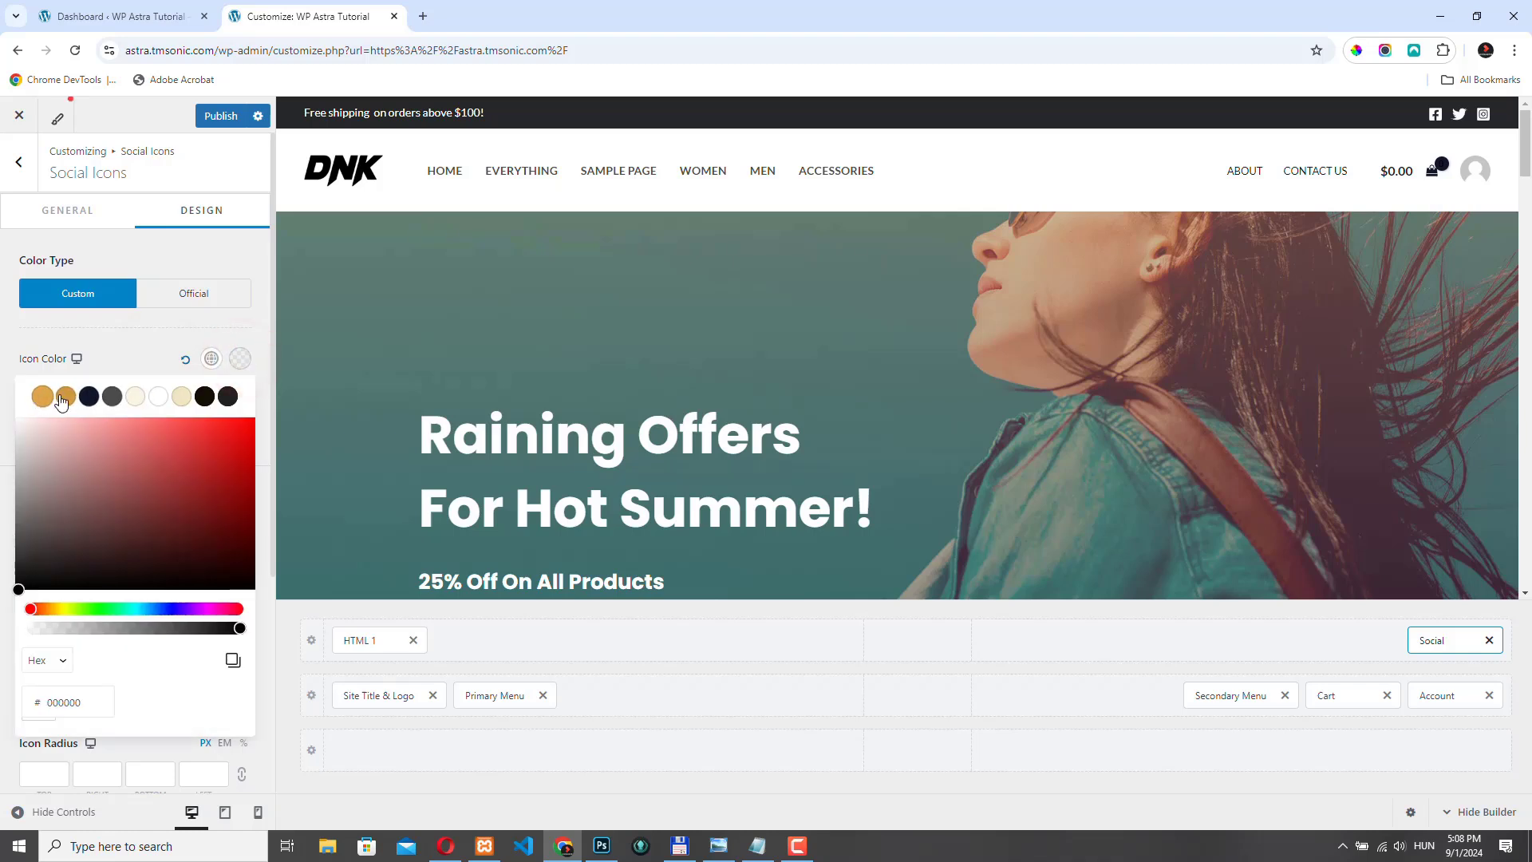
click(66, 395)
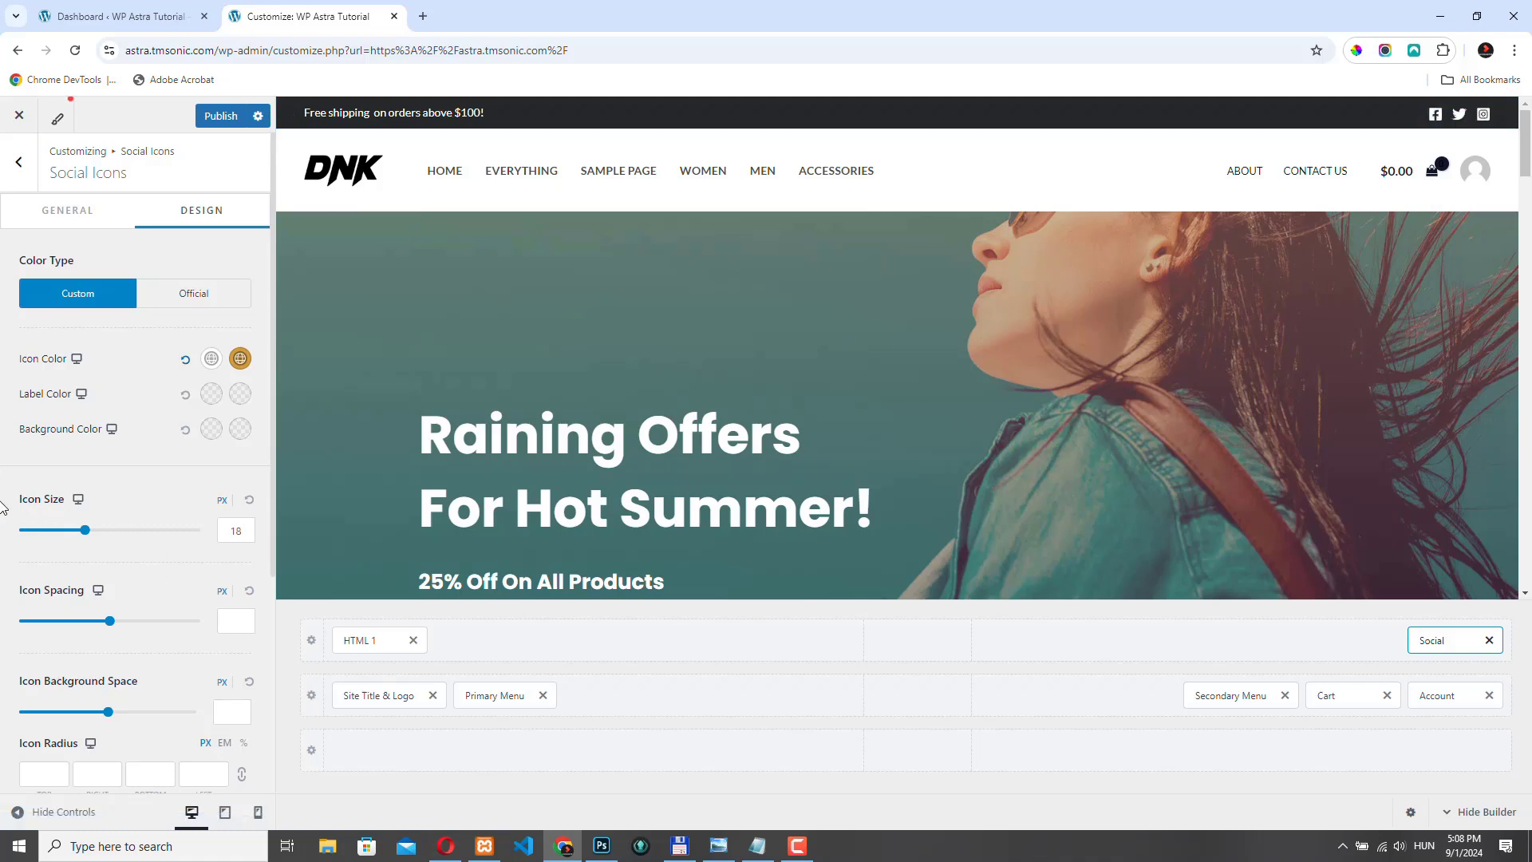
scroll(down, 3)
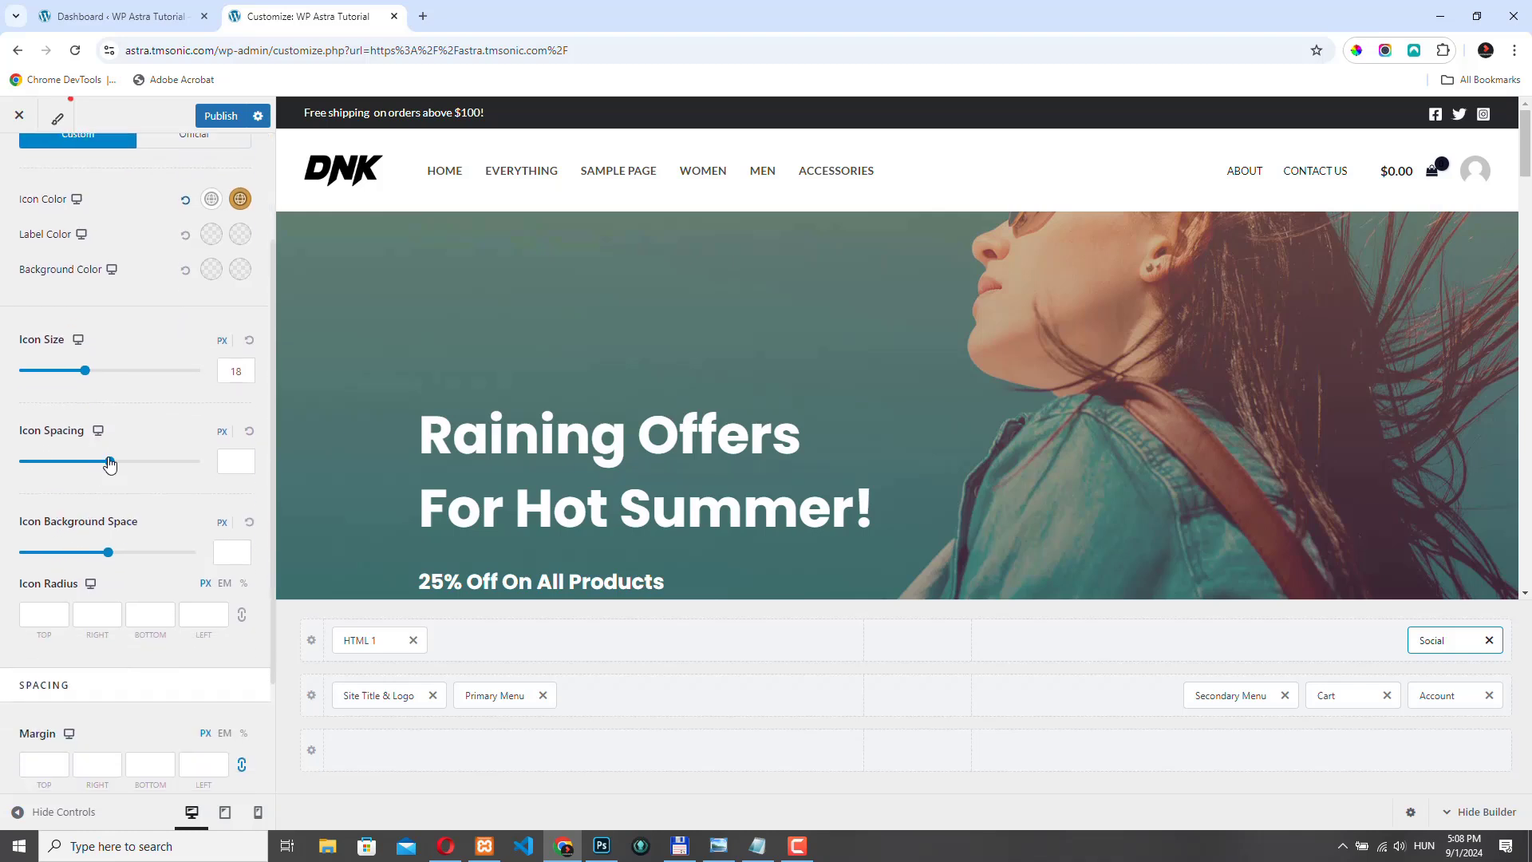
drag(111, 460, 82, 460)
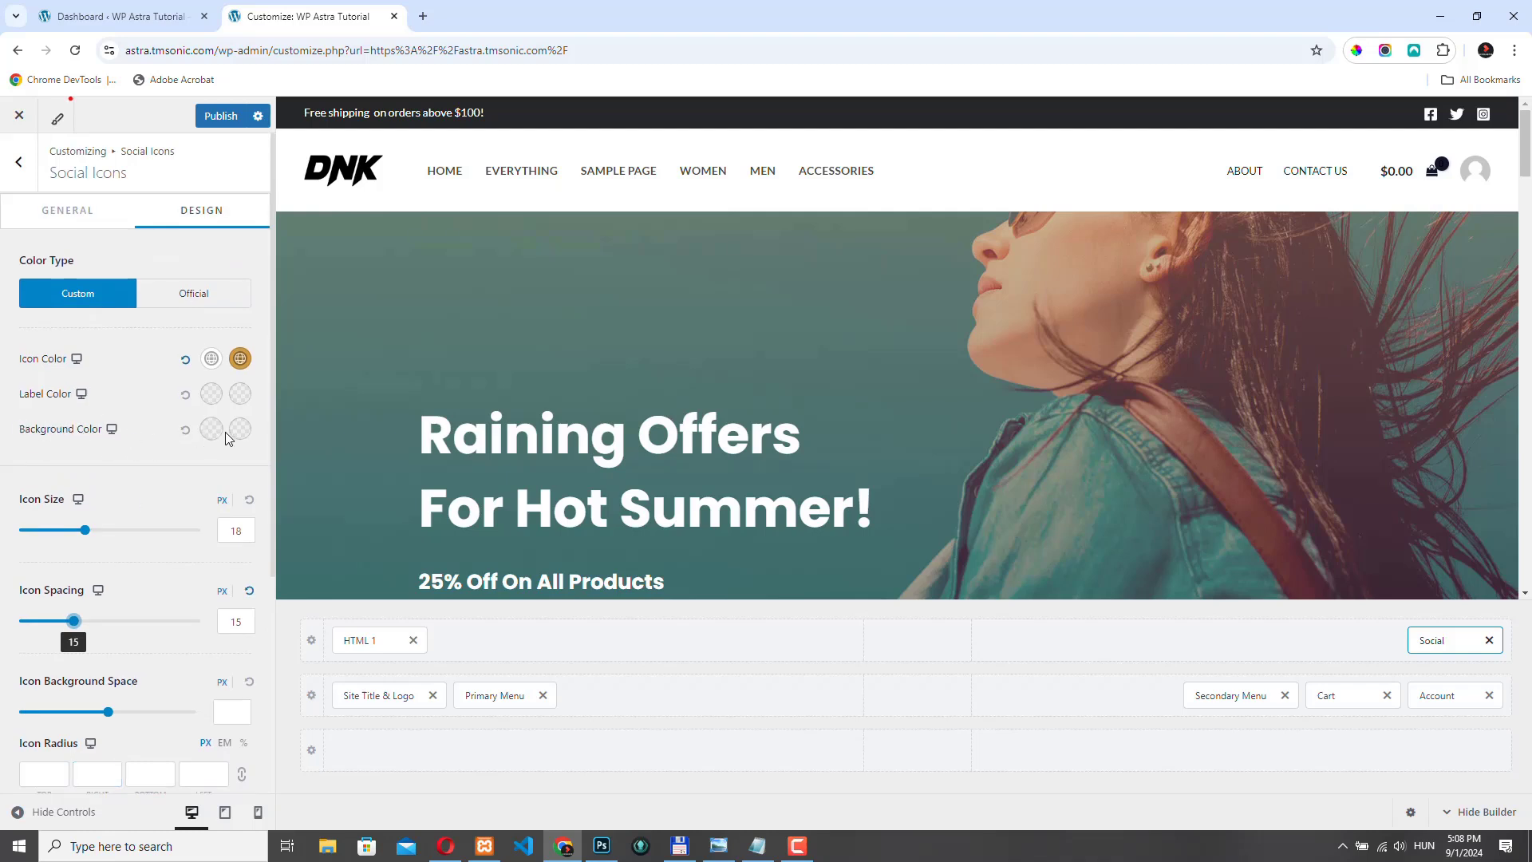
click(241, 427)
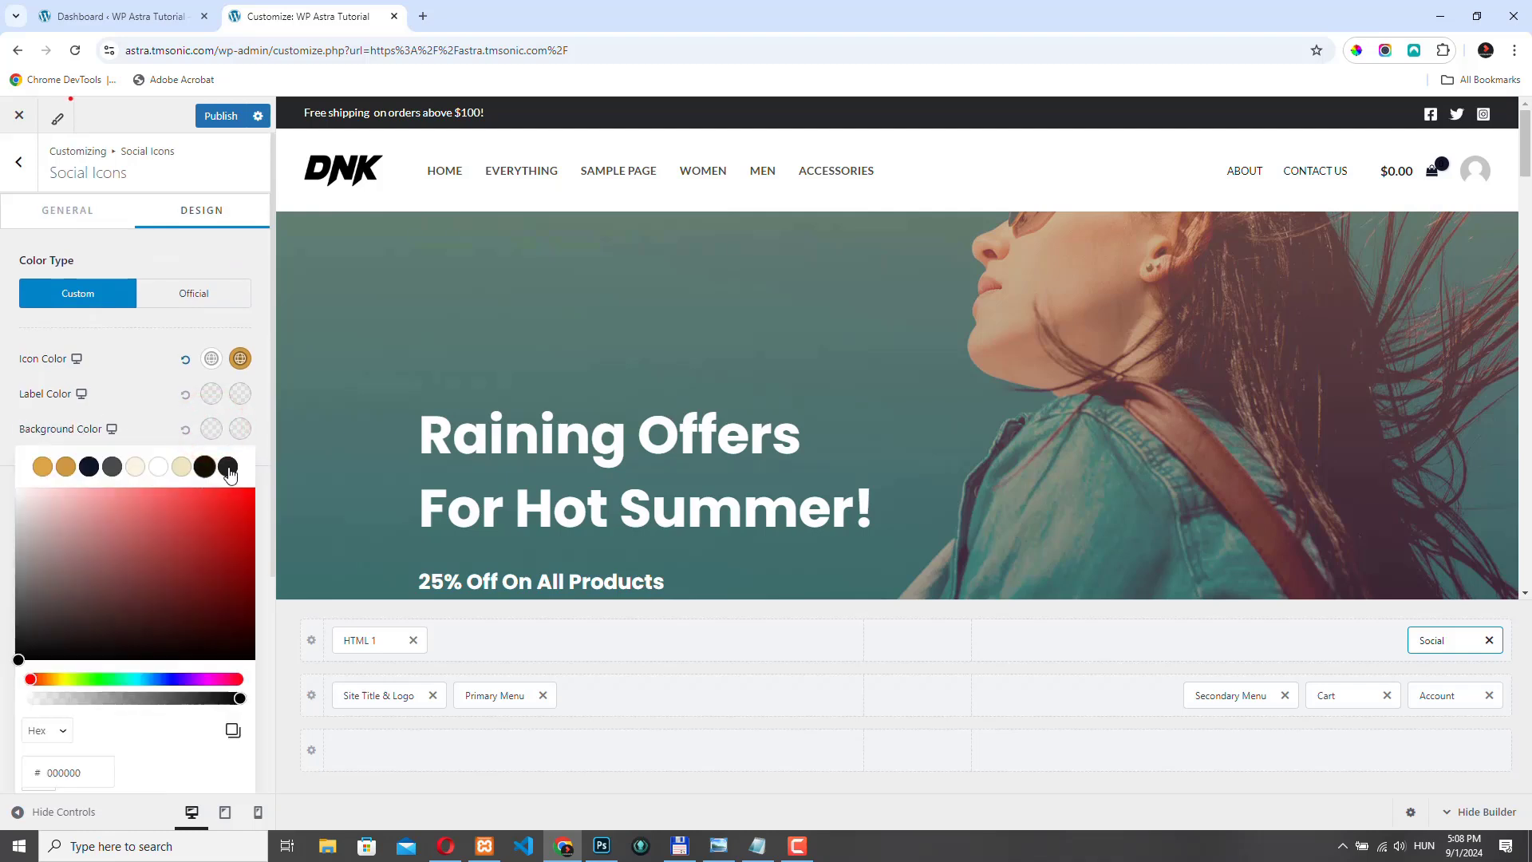
click(227, 468)
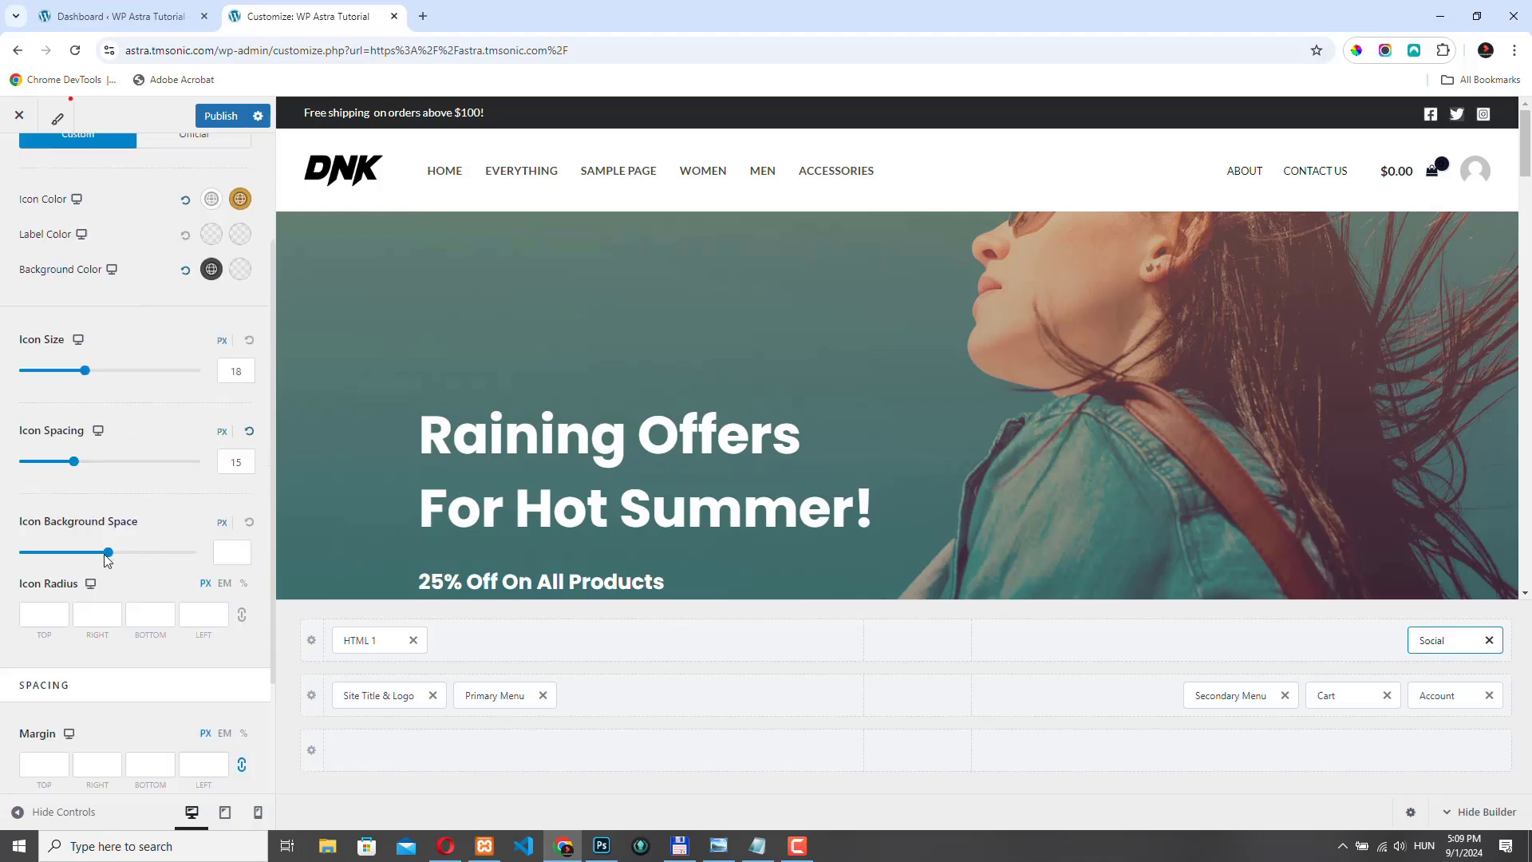
Step: Set icon background space 7, icon radius 50 and icon size 13
click(107, 552)
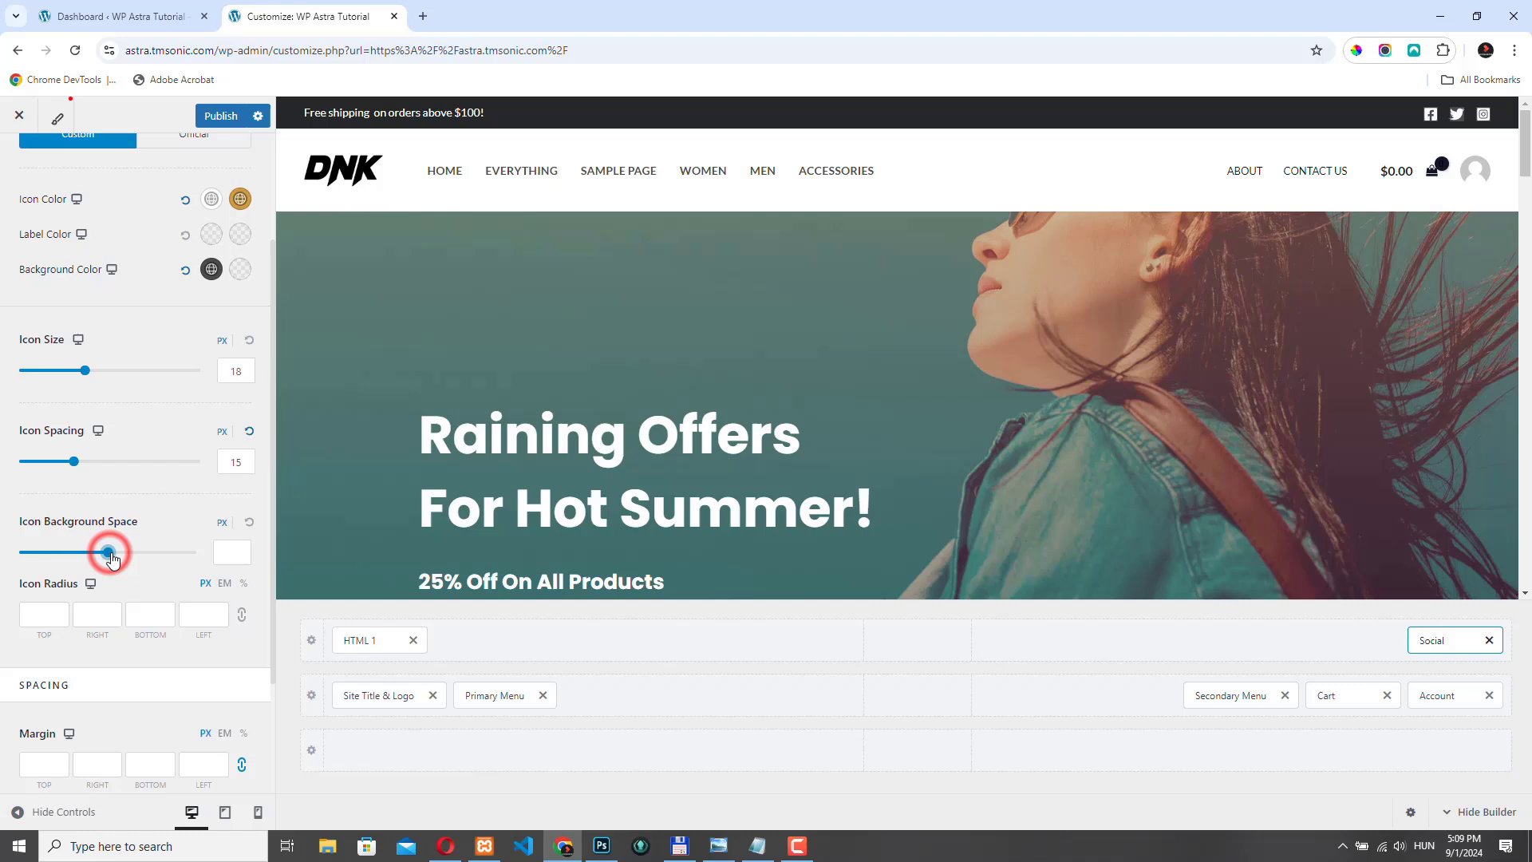
drag(75, 551, 115, 550)
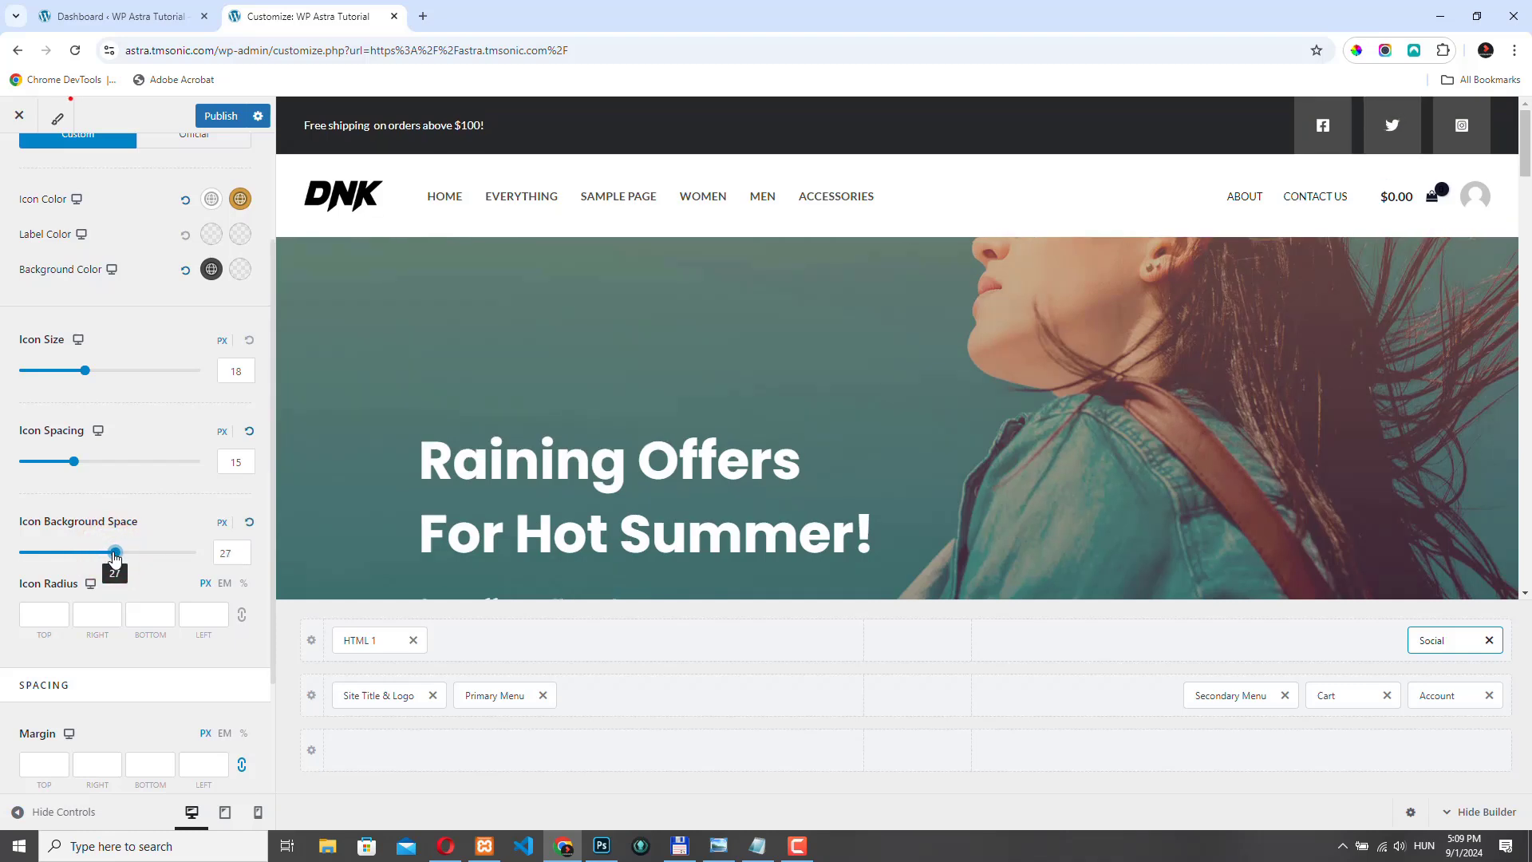
drag(115, 552, 105, 552)
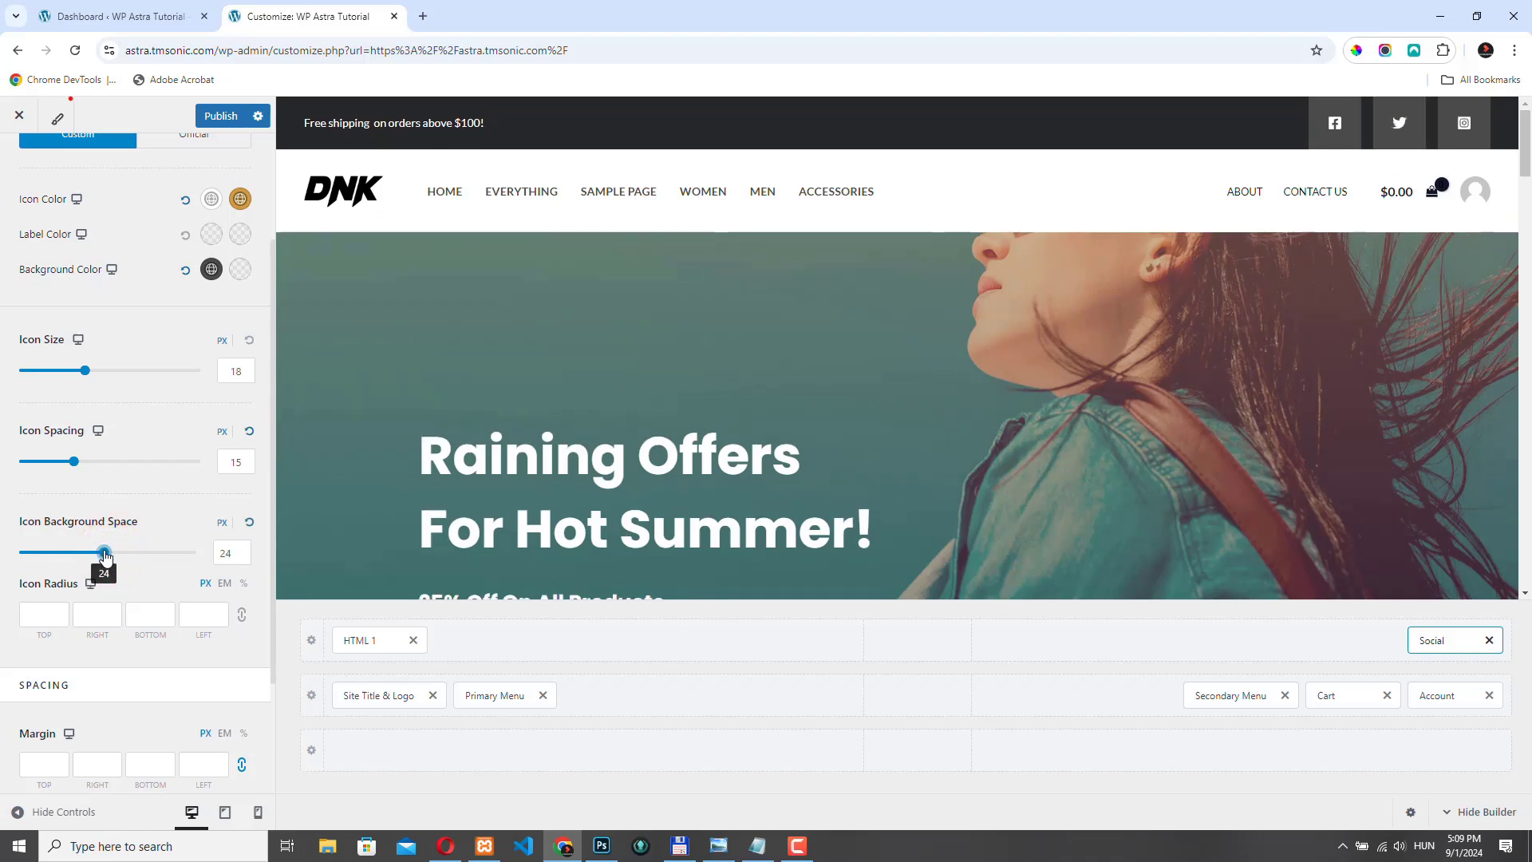
drag(104, 550, 86, 551)
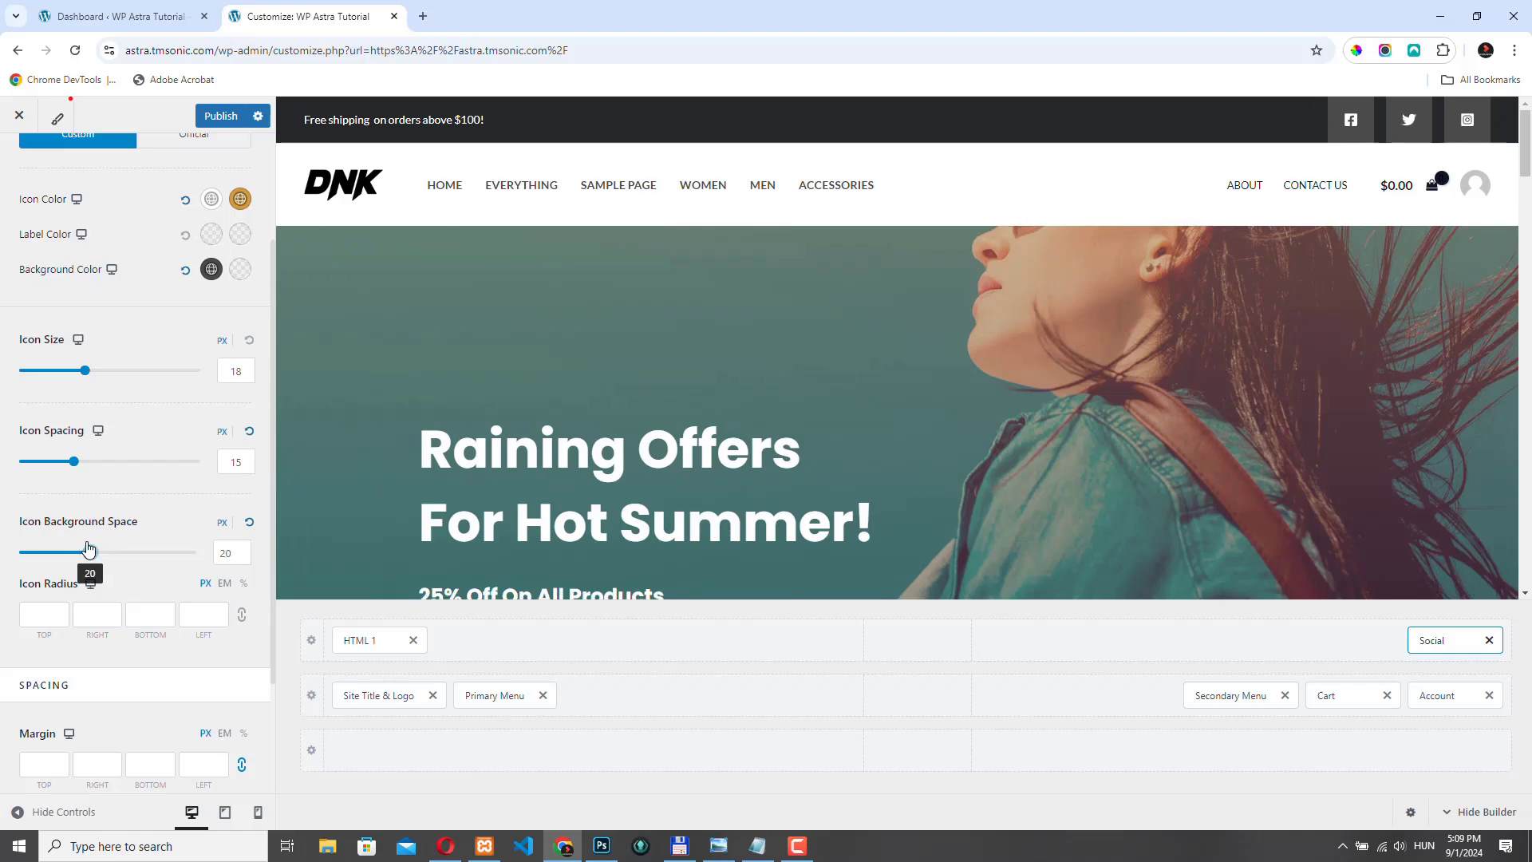
drag(89, 551, 64, 551)
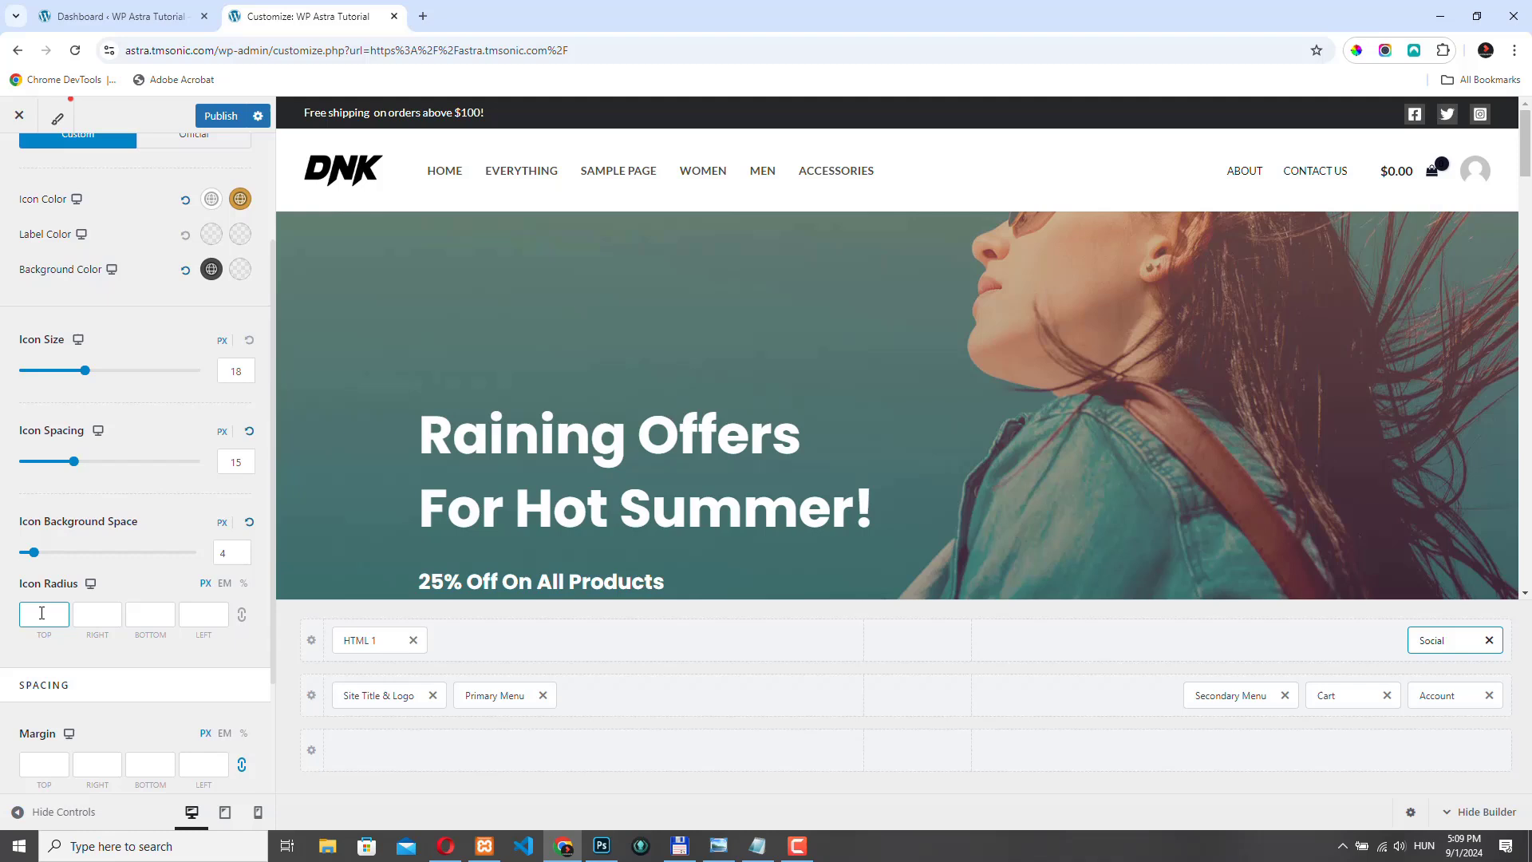
click(43, 616)
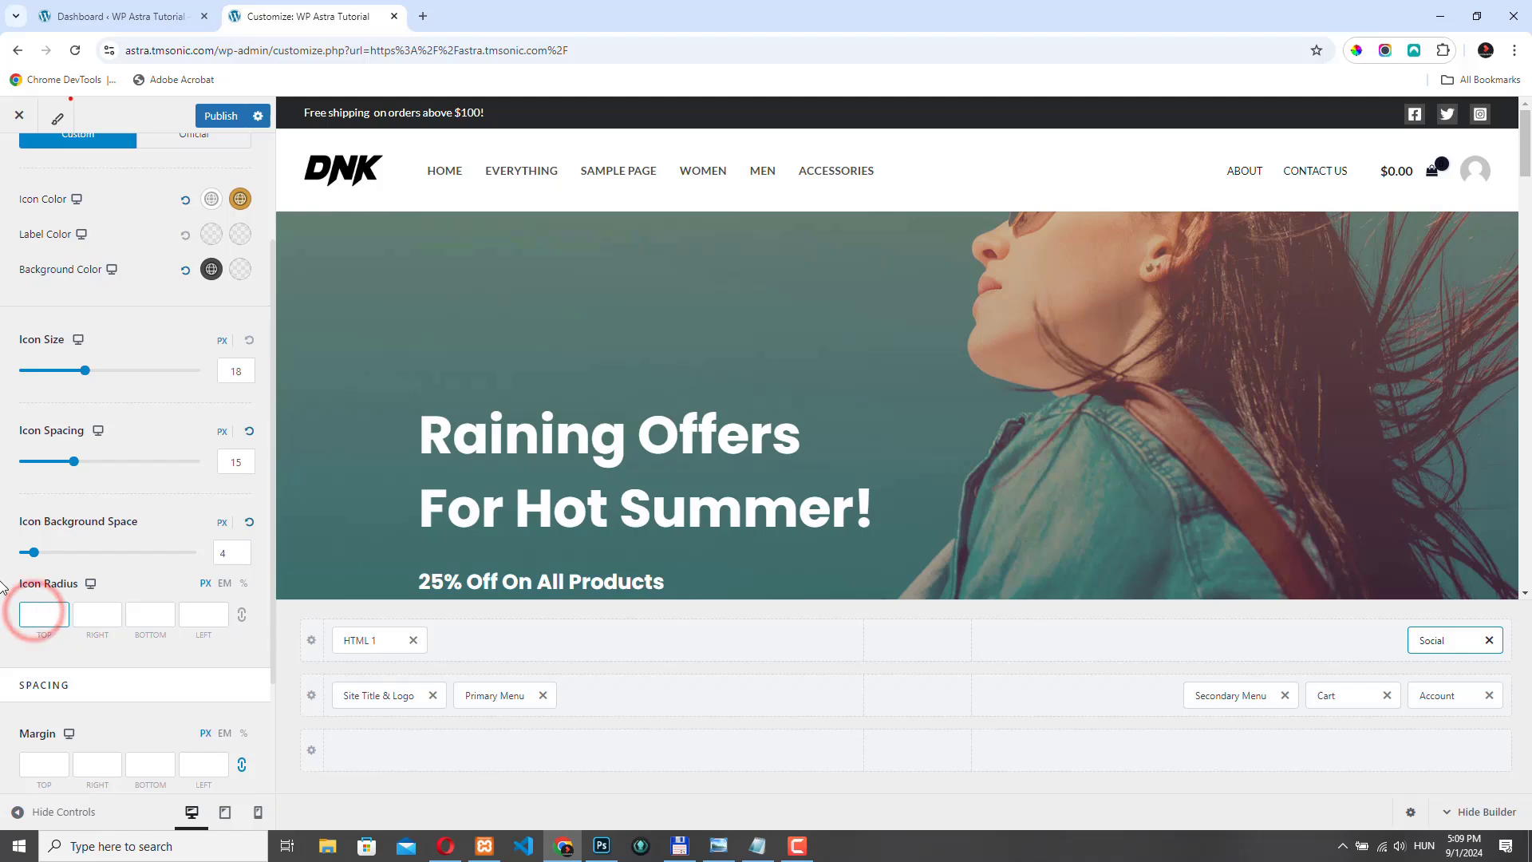
text(50)
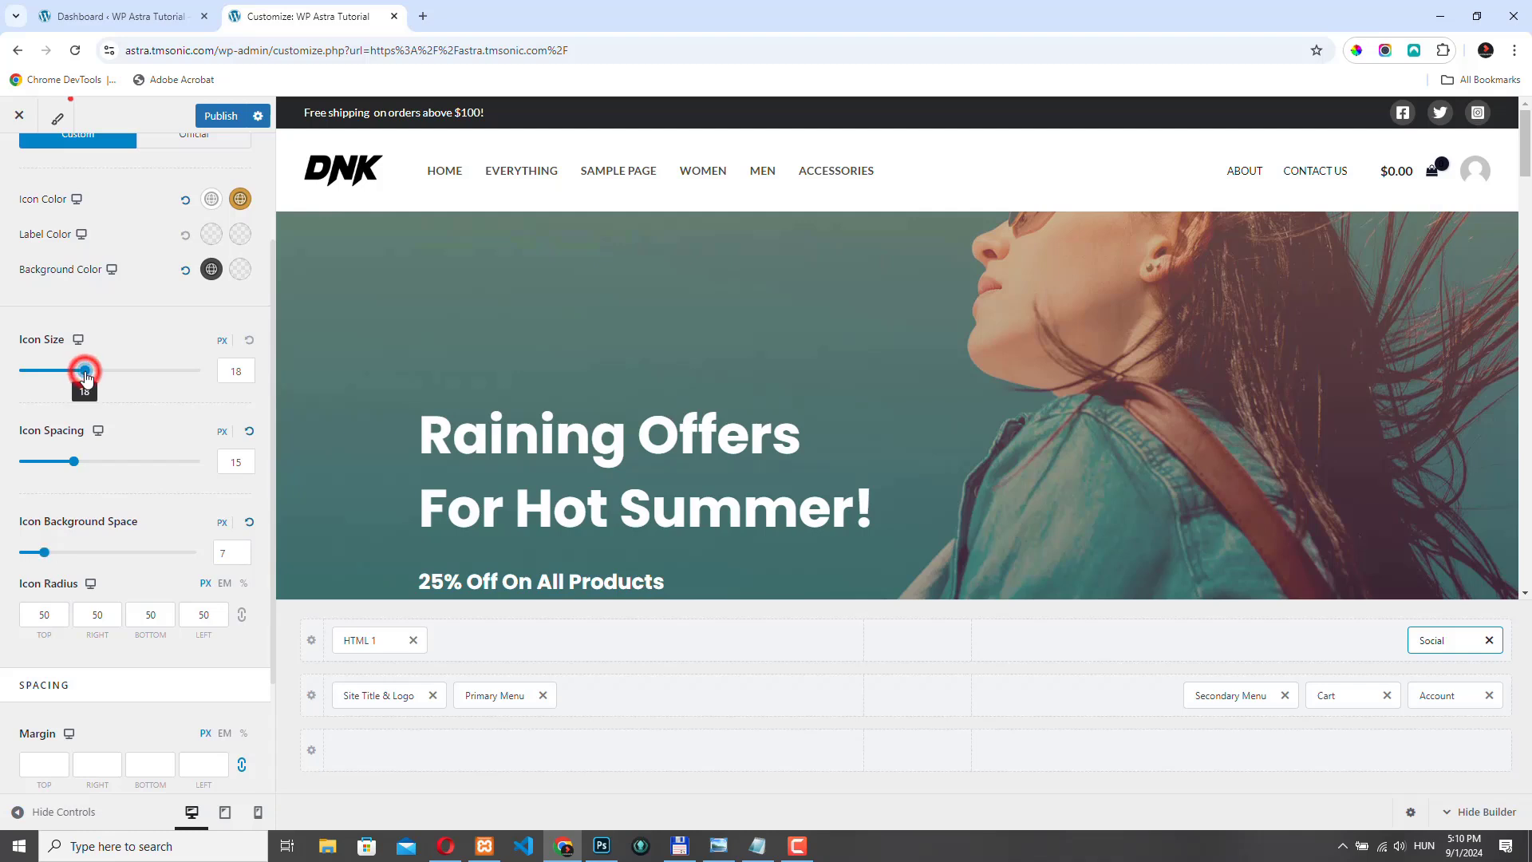
drag(85, 368, 67, 369)
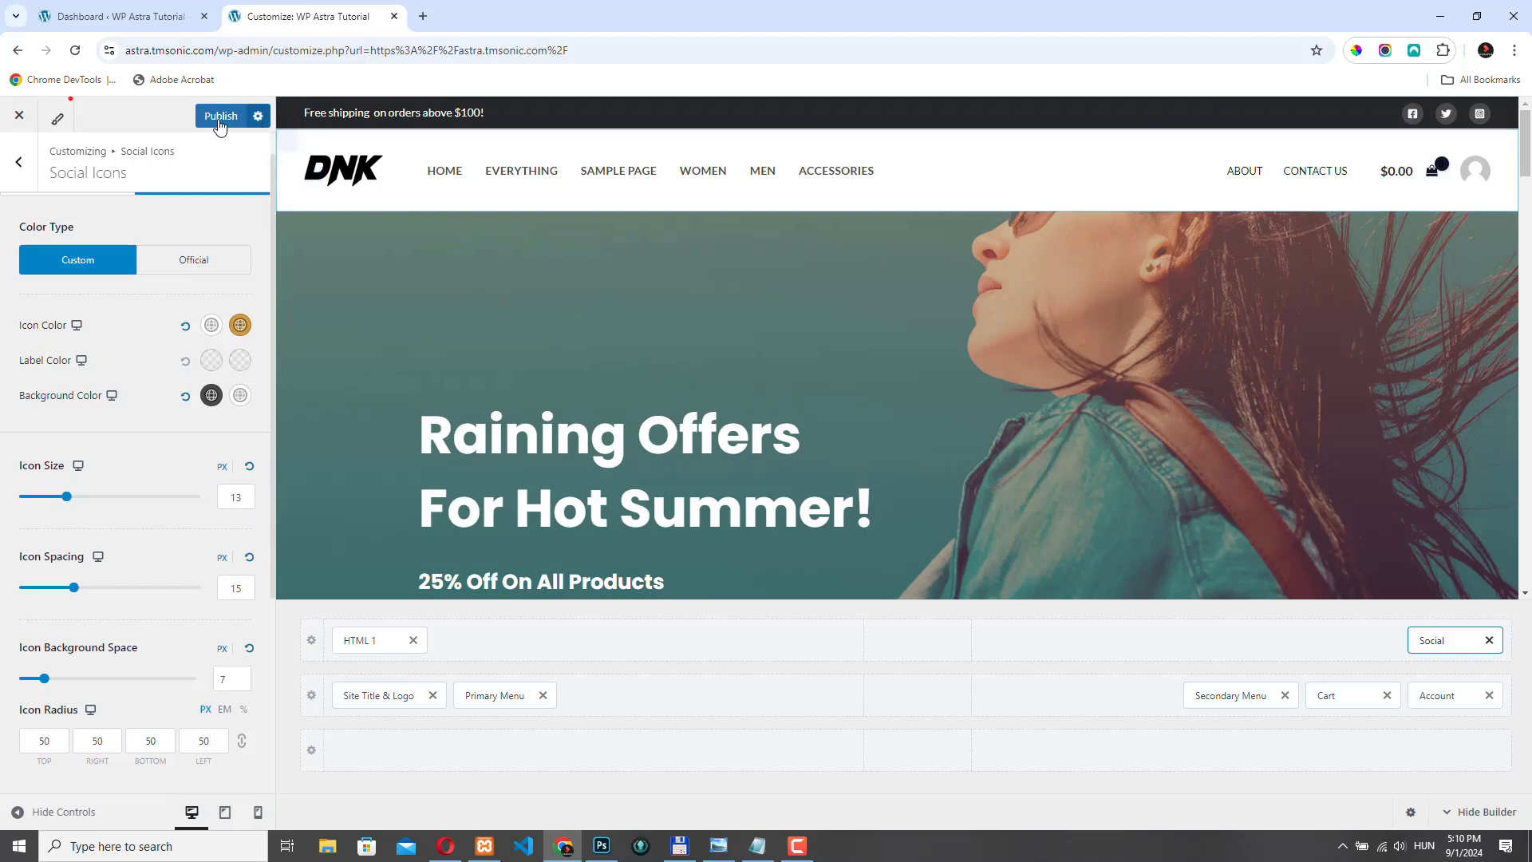
Step: Publish the header changes and return to the primary header row
click(220, 115)
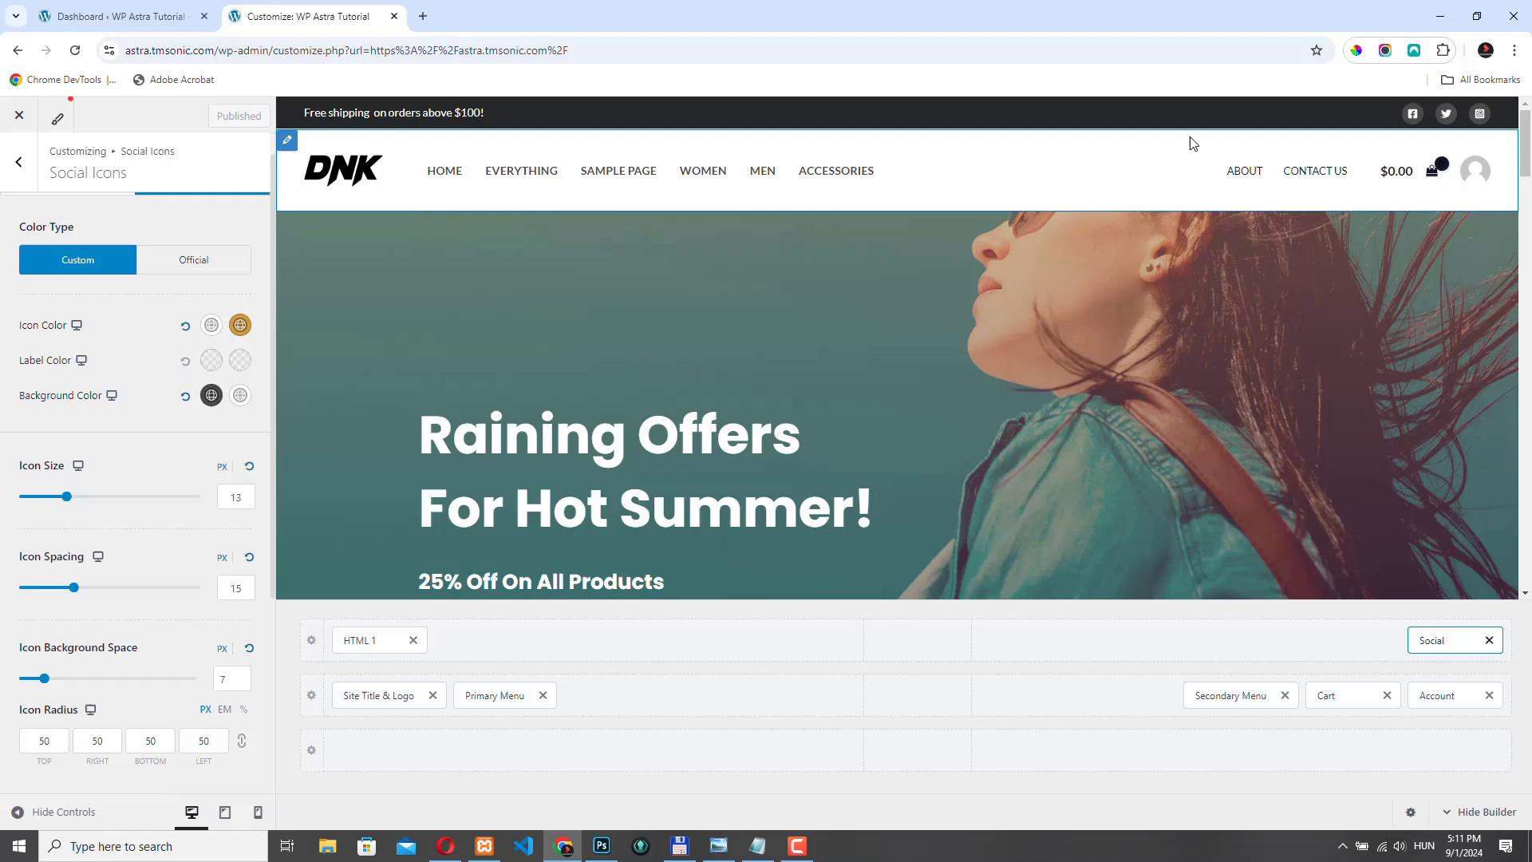
click(311, 694)
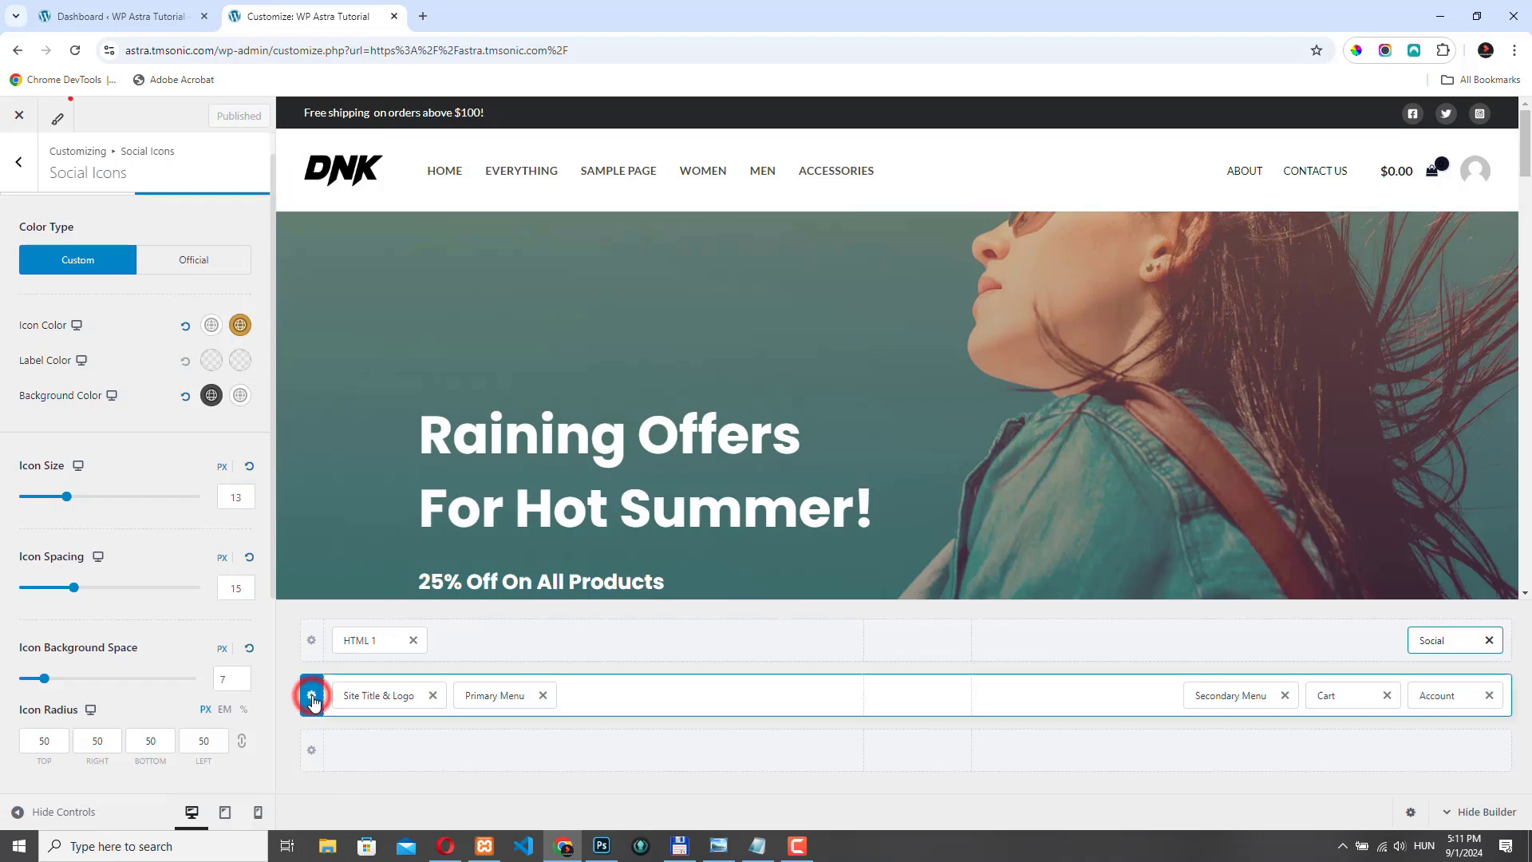
click(311, 694)
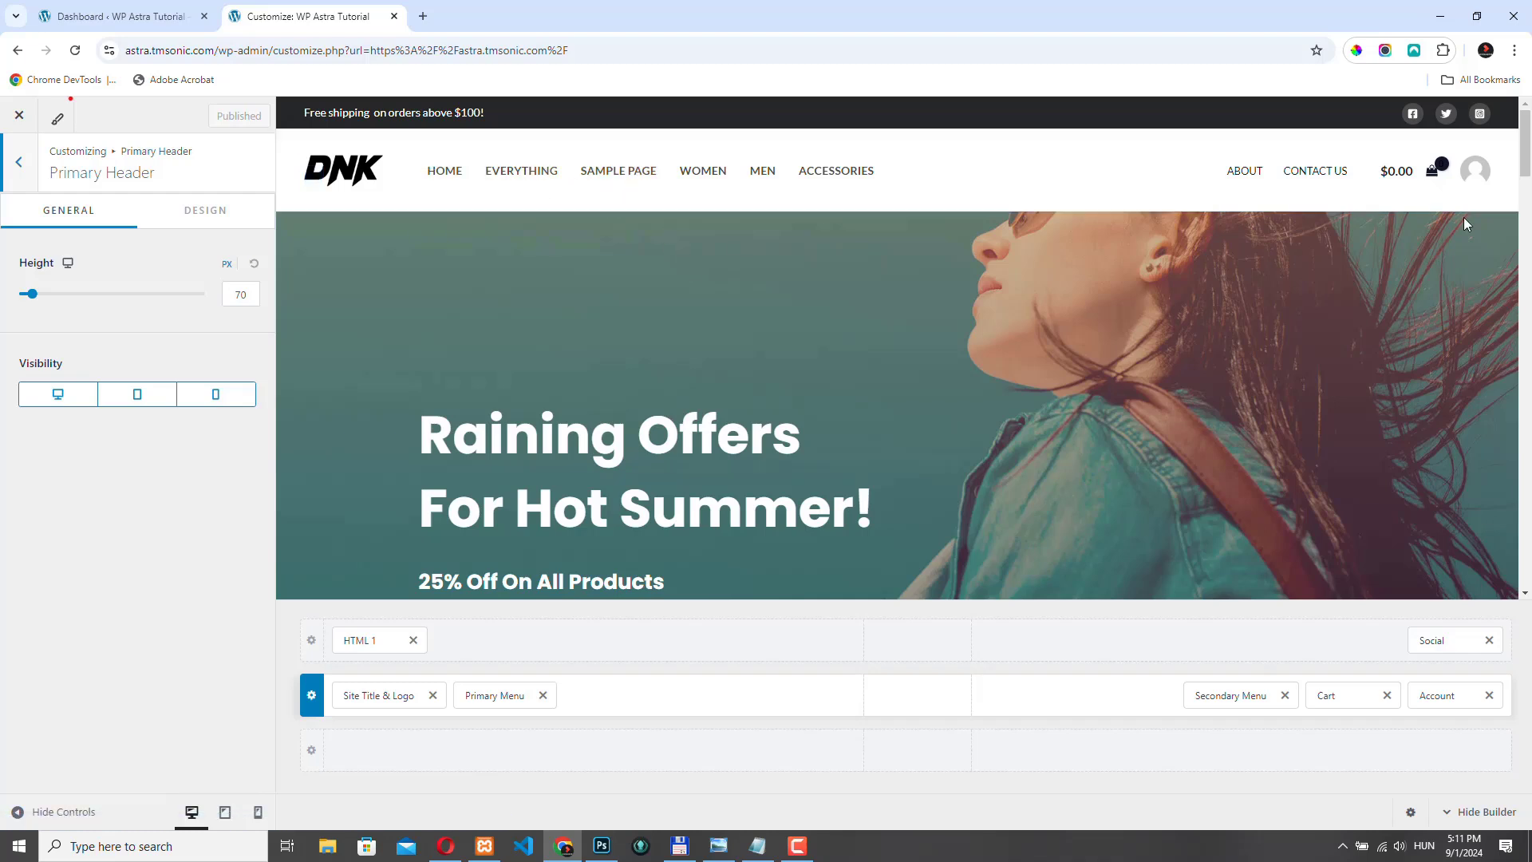
mouse_move(917, 316)
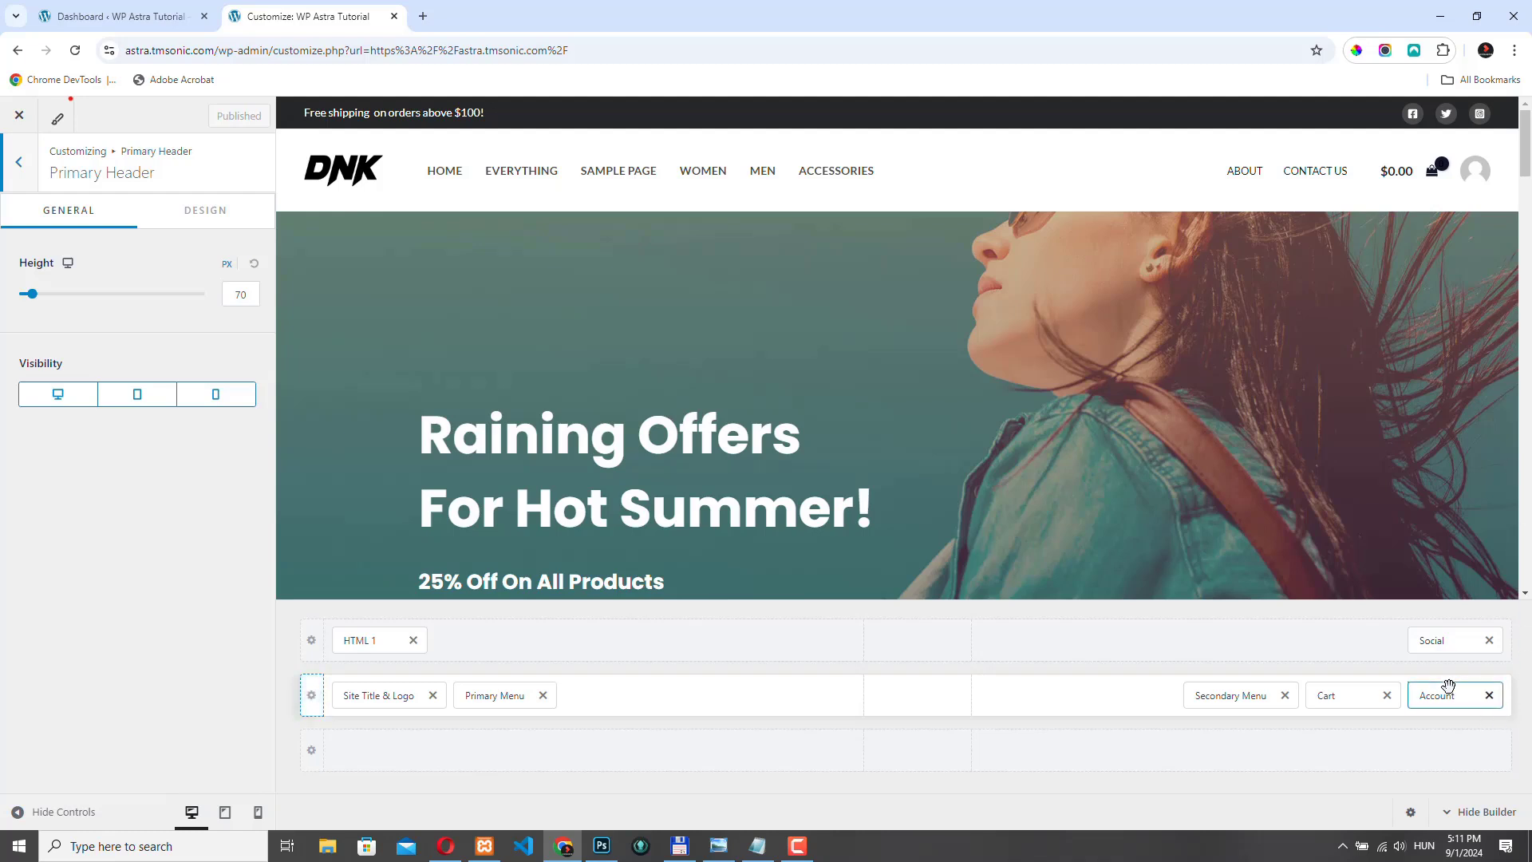
mouse_move(1489, 694)
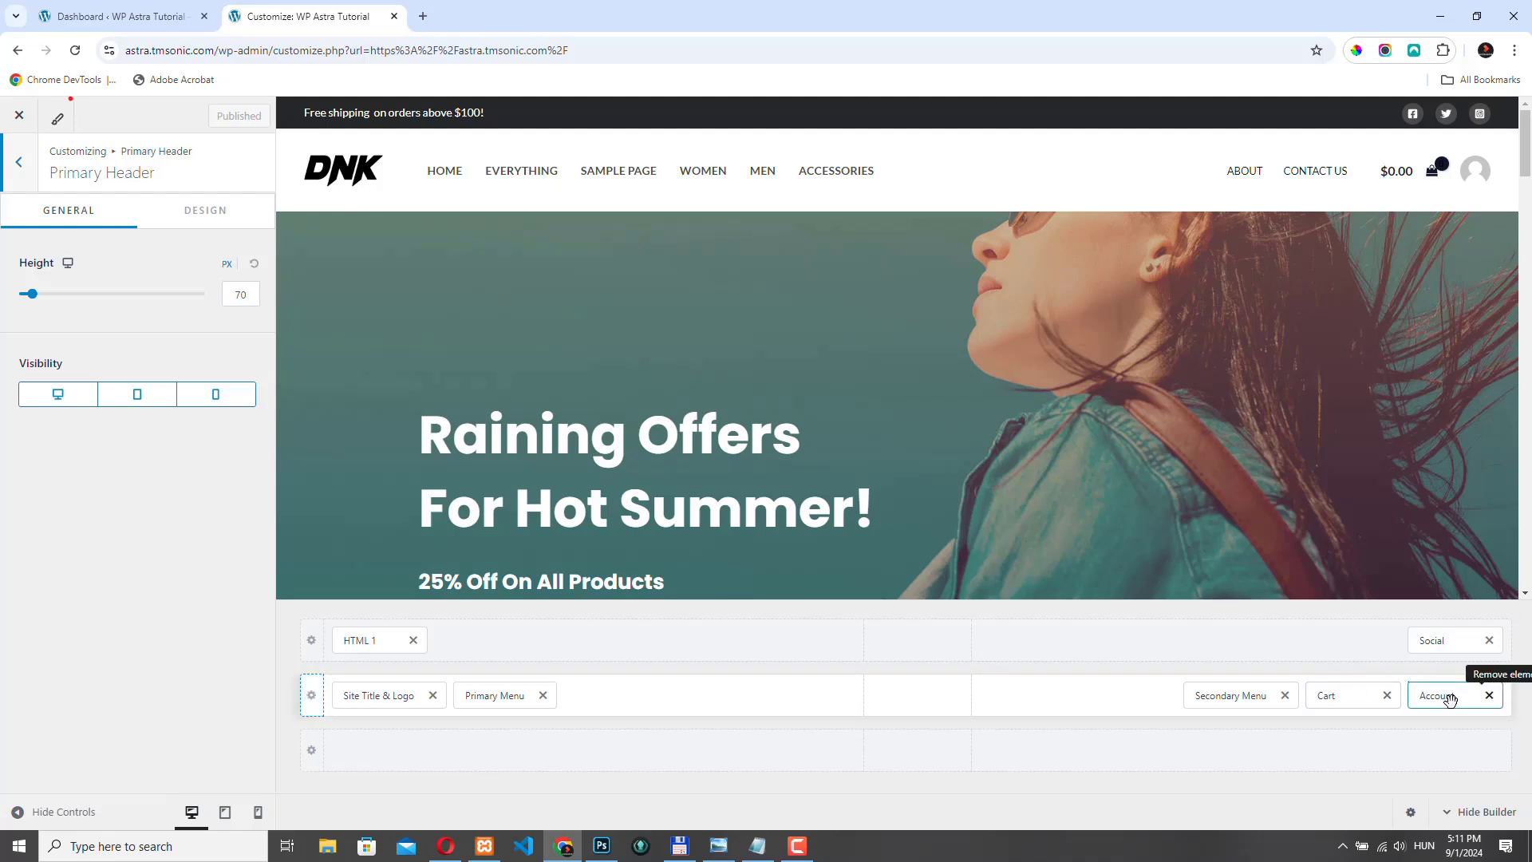
mouse_move(1286, 700)
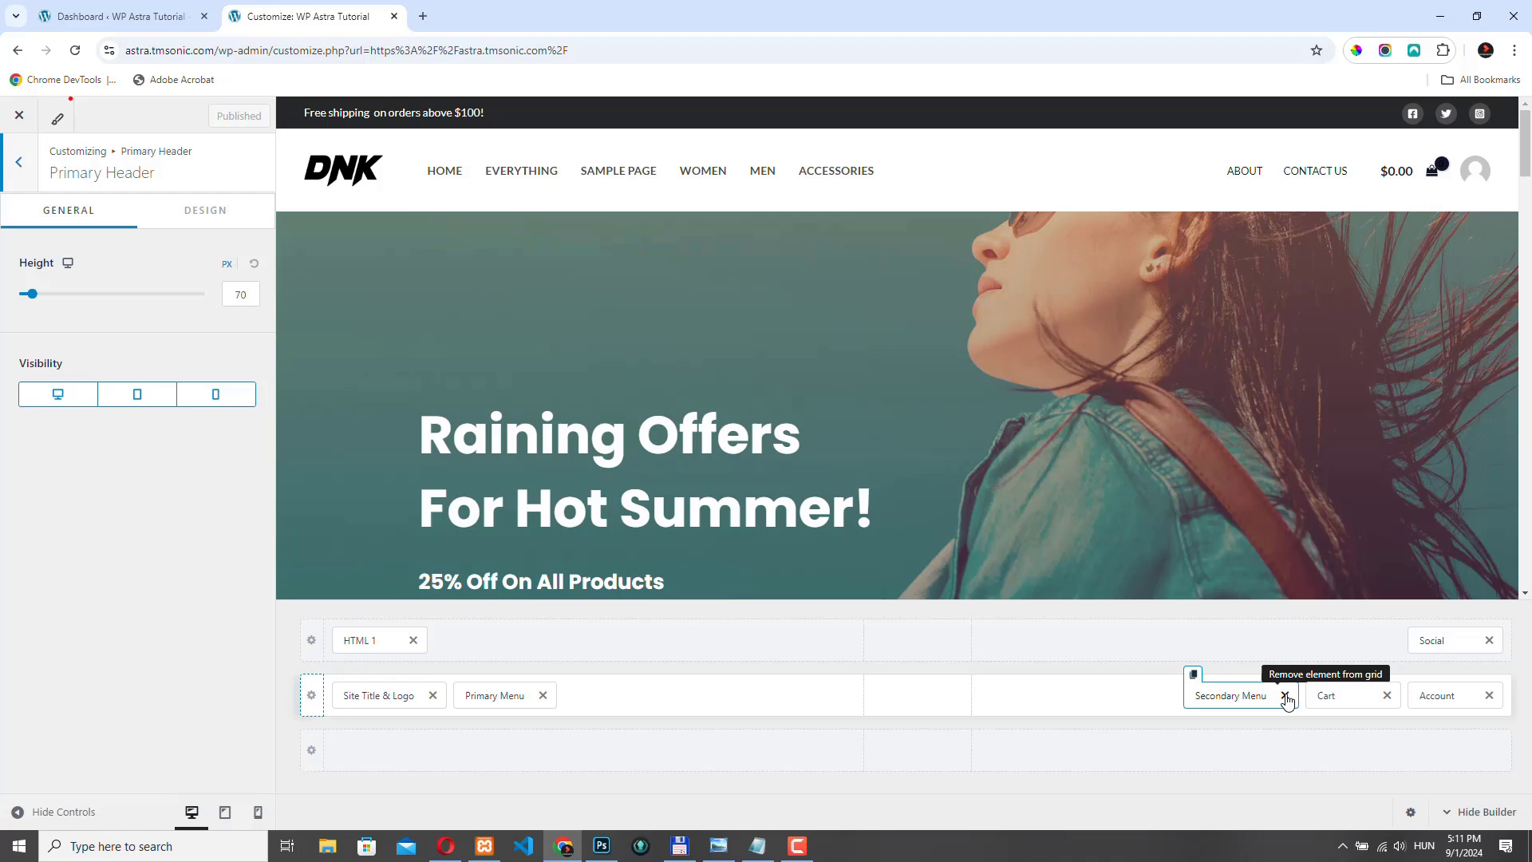
Step: Remove the Secondary Menu, move the Primary Menu to the centre column, then select Site Title & Logo
click(1282, 694)
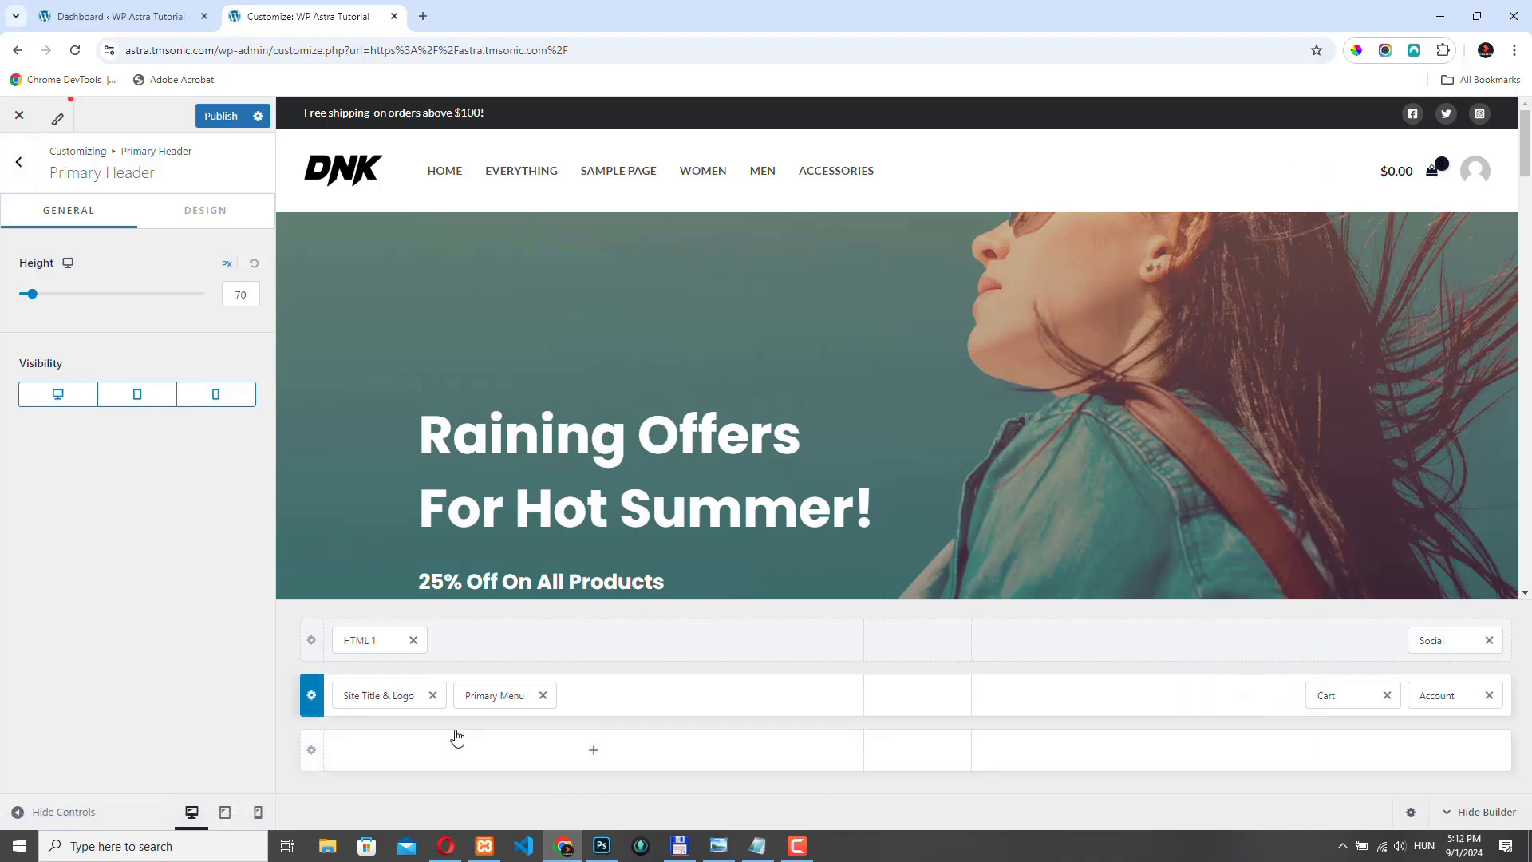
click(494, 694)
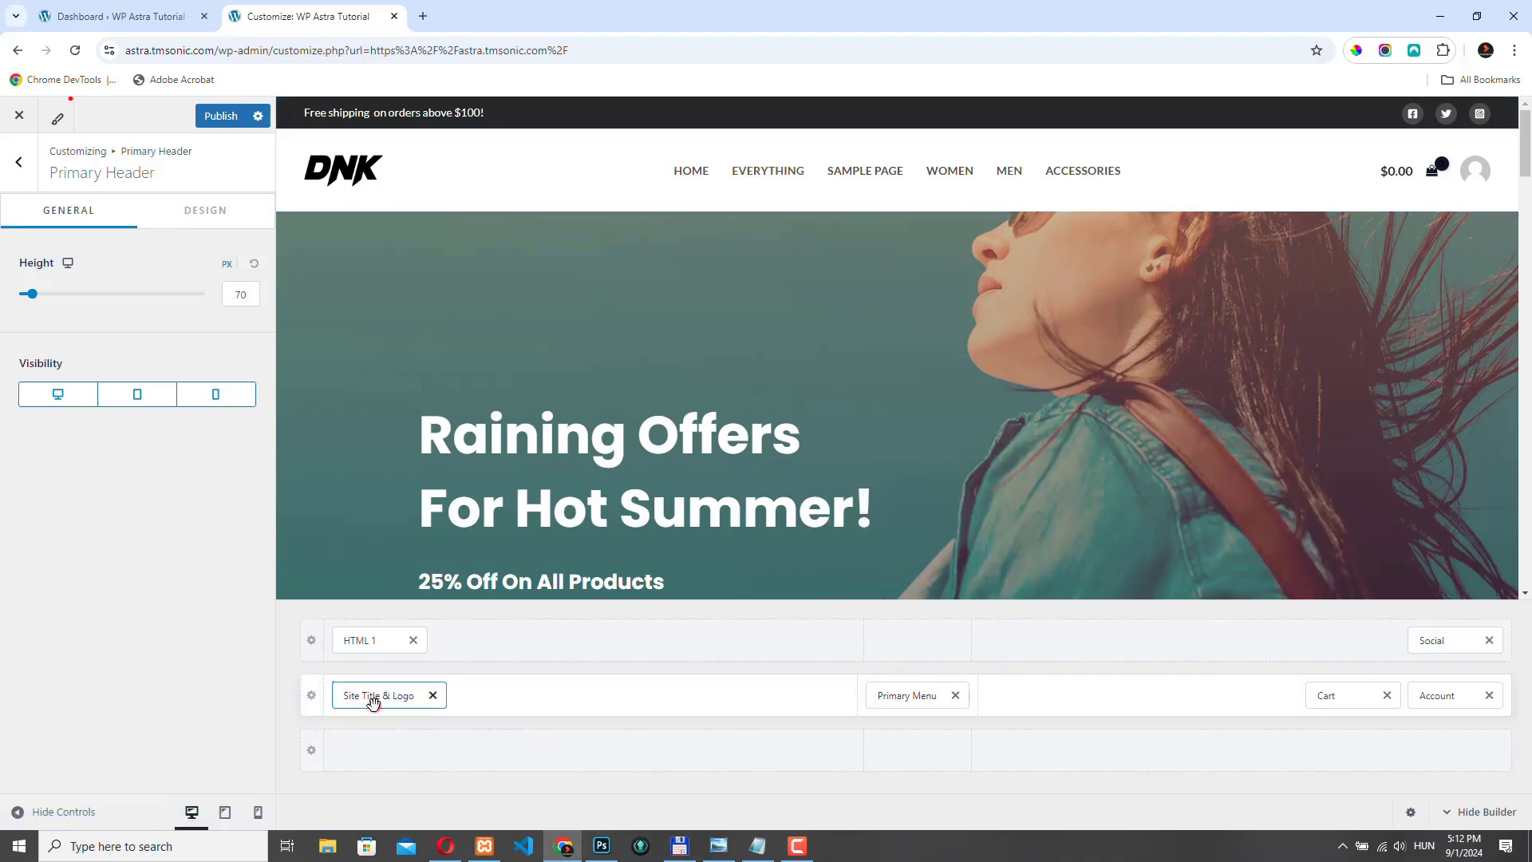
click(380, 694)
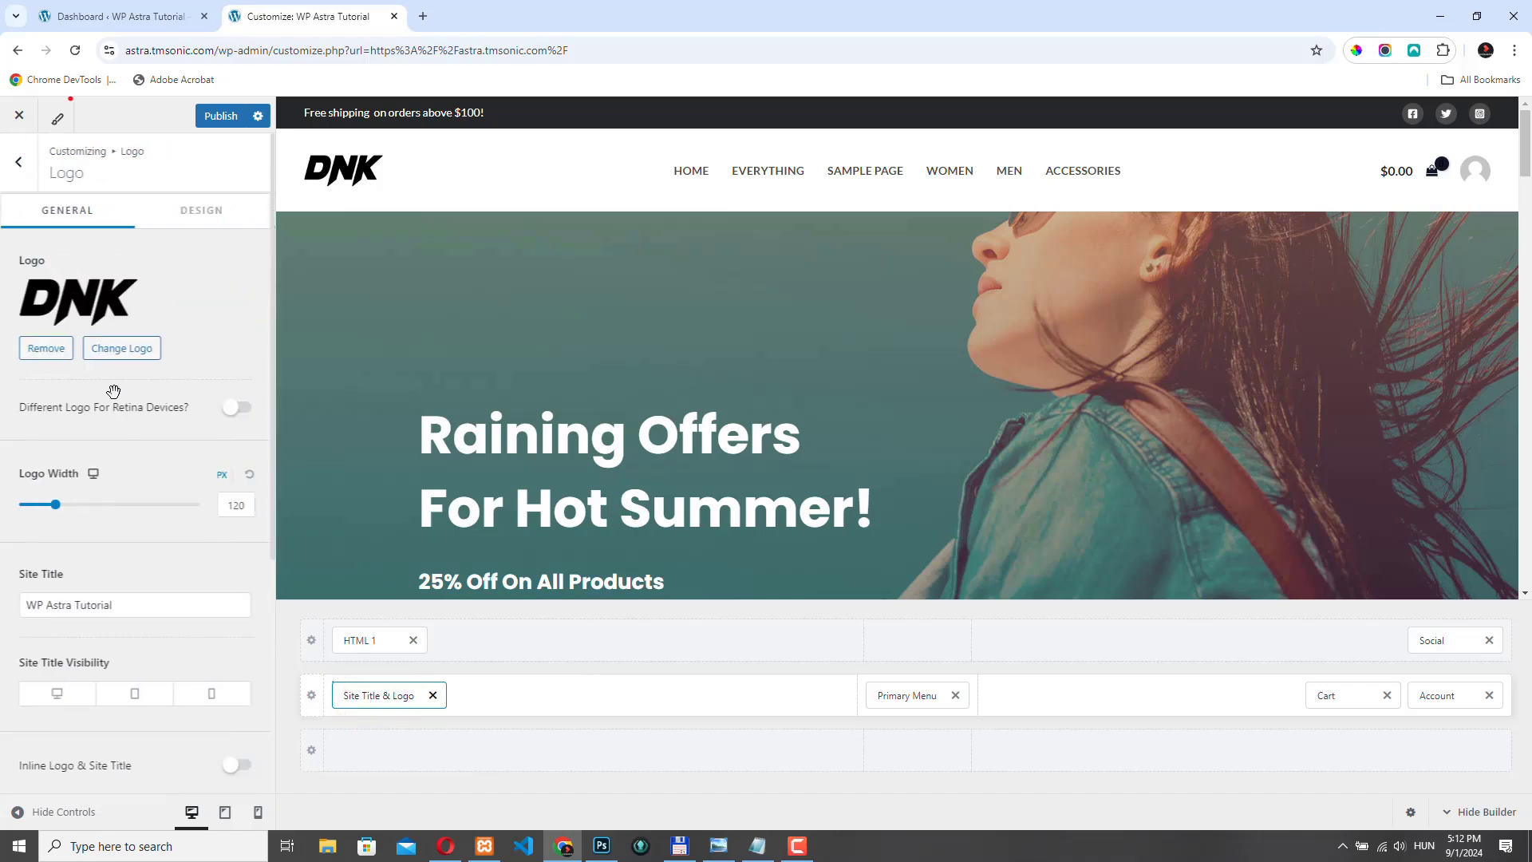
Step: Swap the DNK logo for the decorpro image and widen it to 211
click(121, 348)
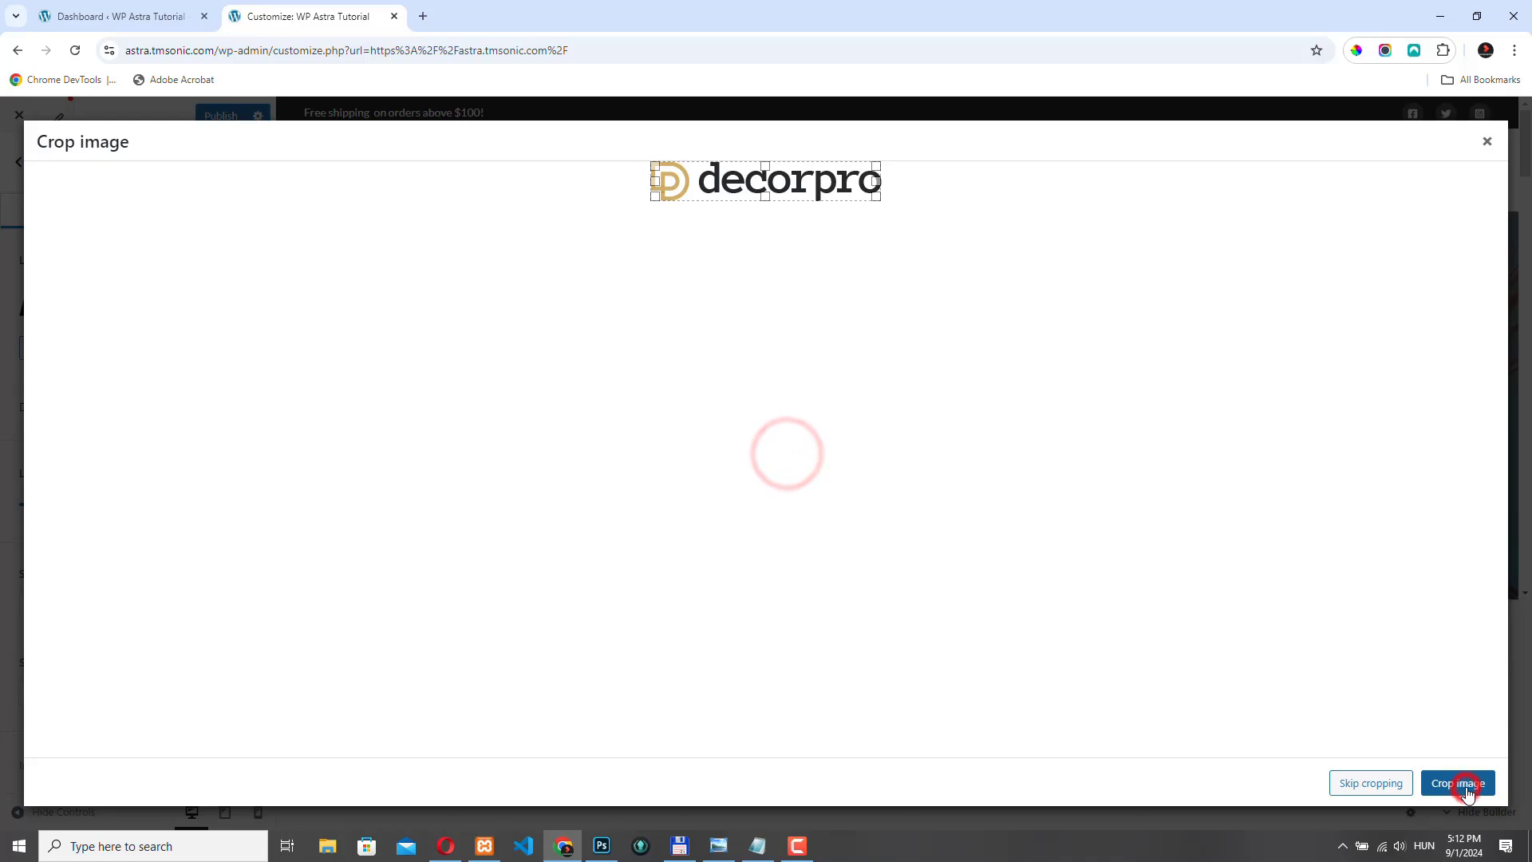
click(1457, 782)
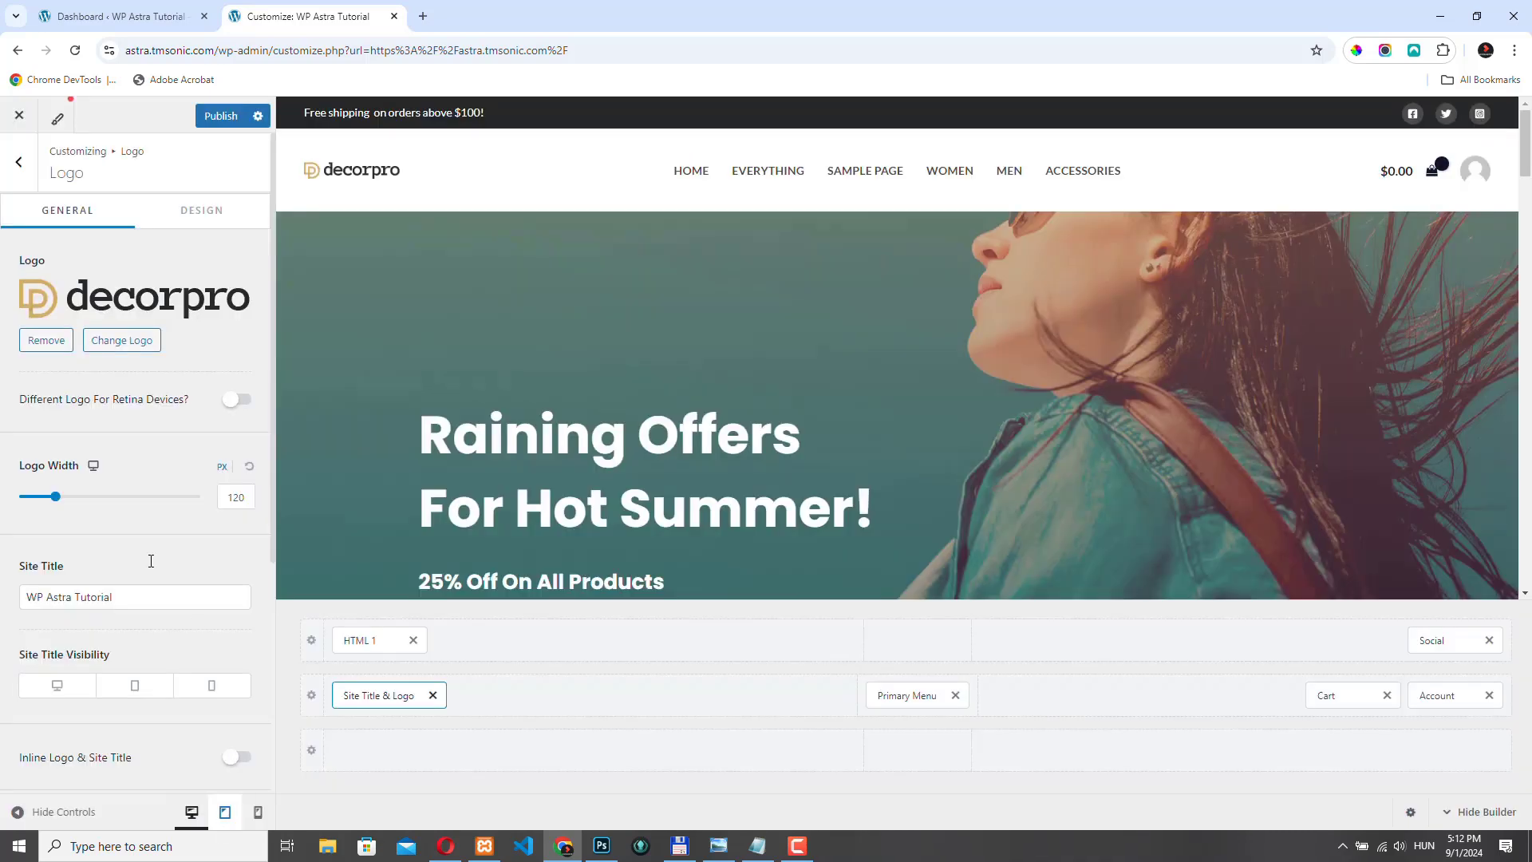
drag(43, 496, 69, 496)
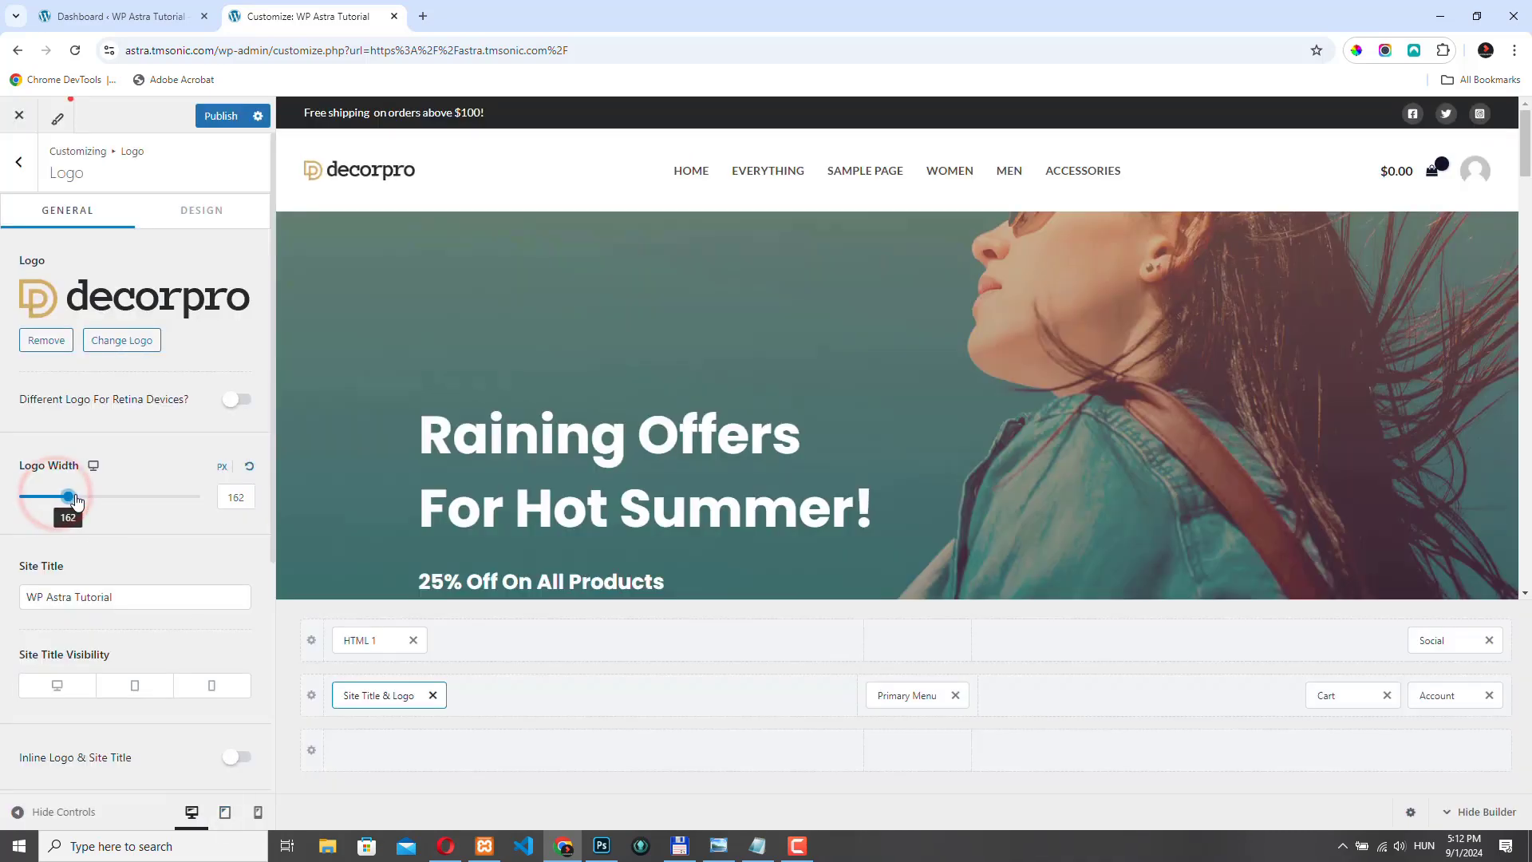
drag(68, 497, 84, 496)
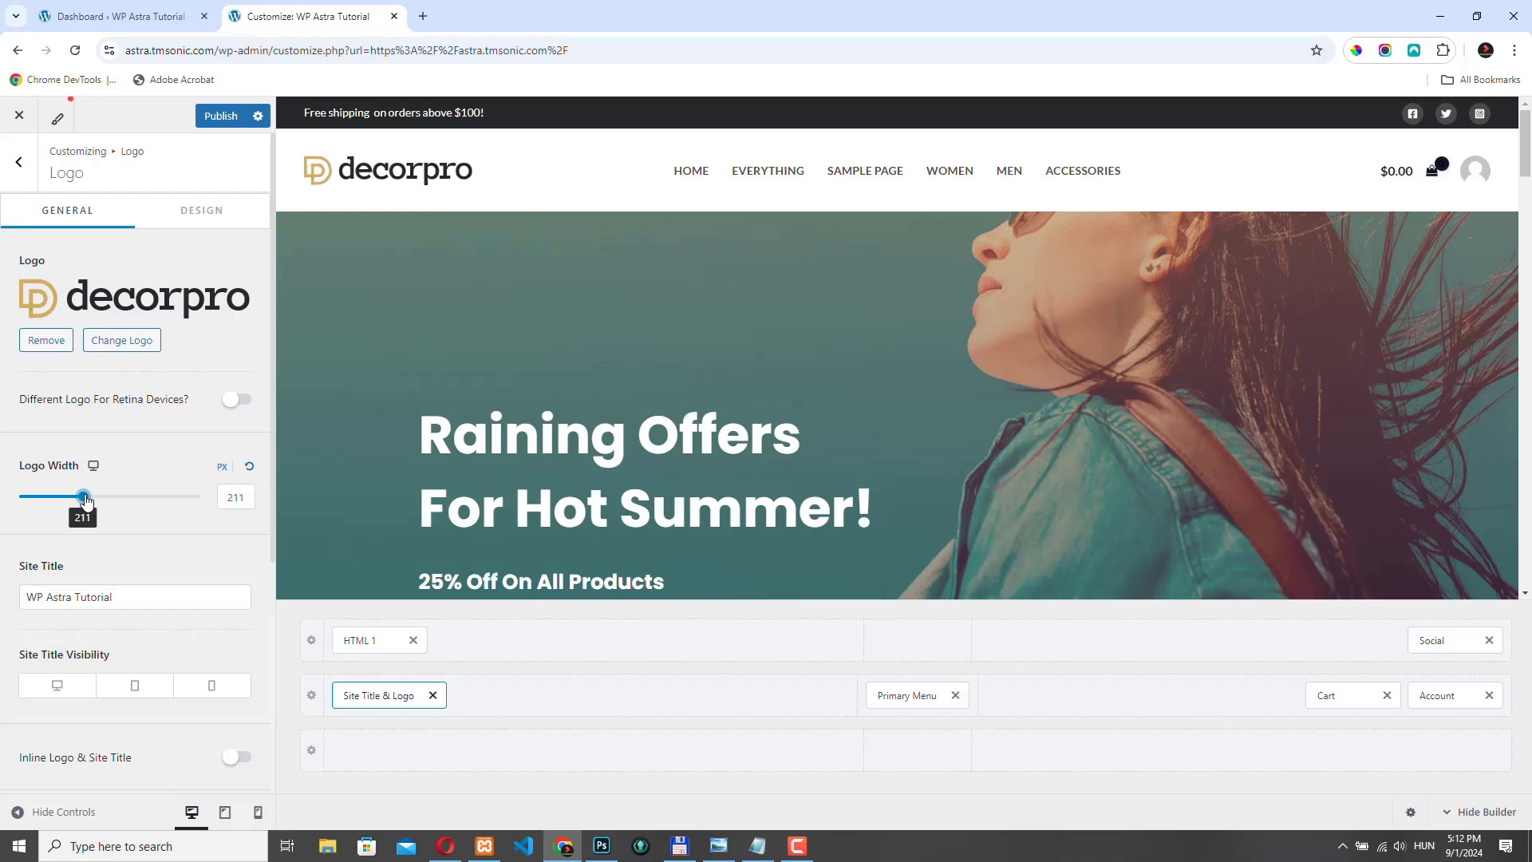
Step: Publish the header with the new decorpro logo showing in the preview
click(220, 115)
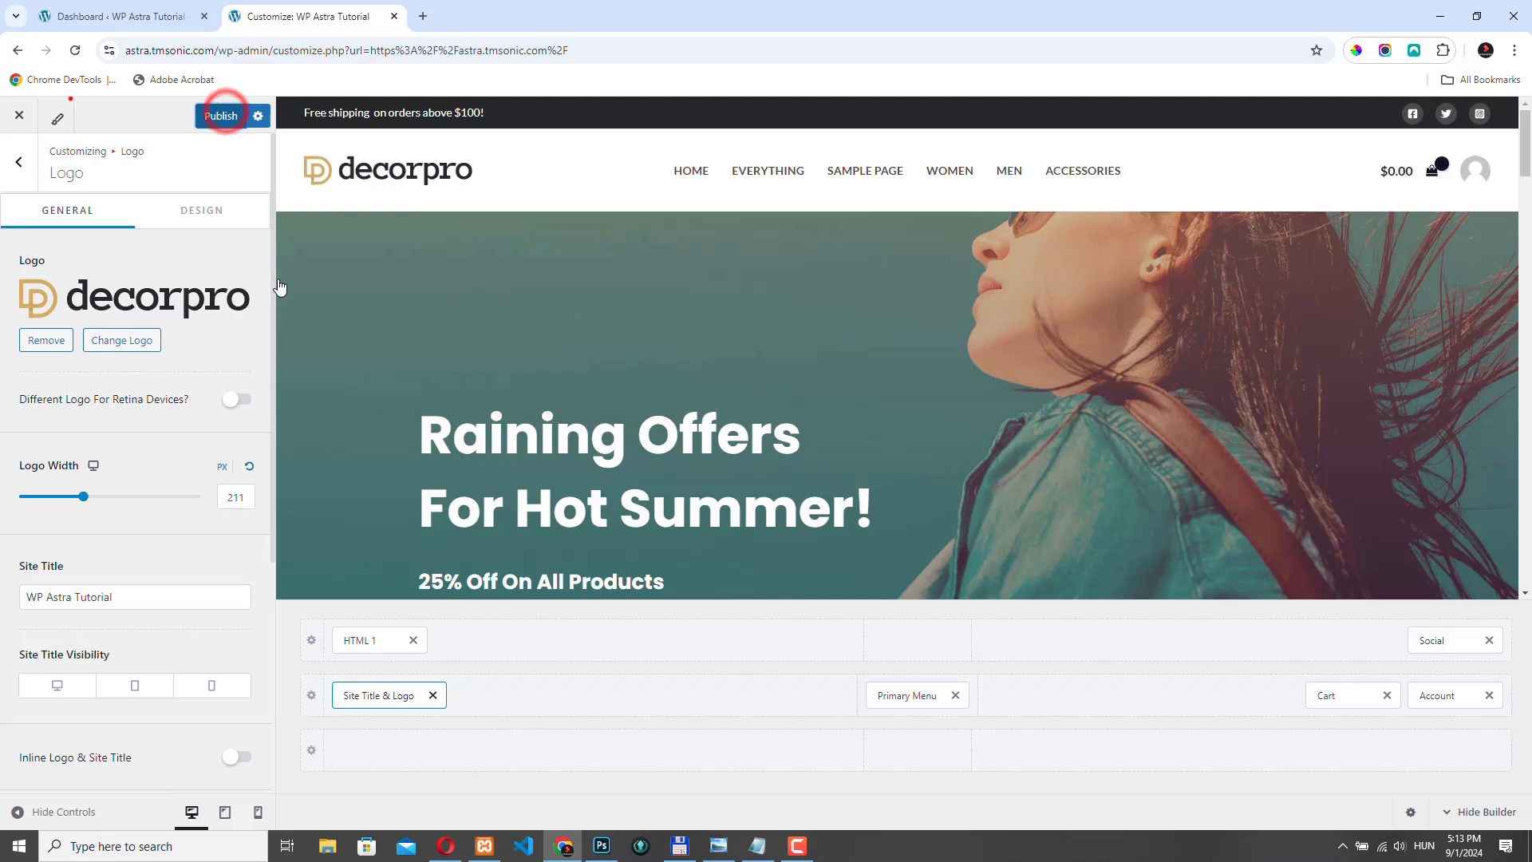
click(220, 115)
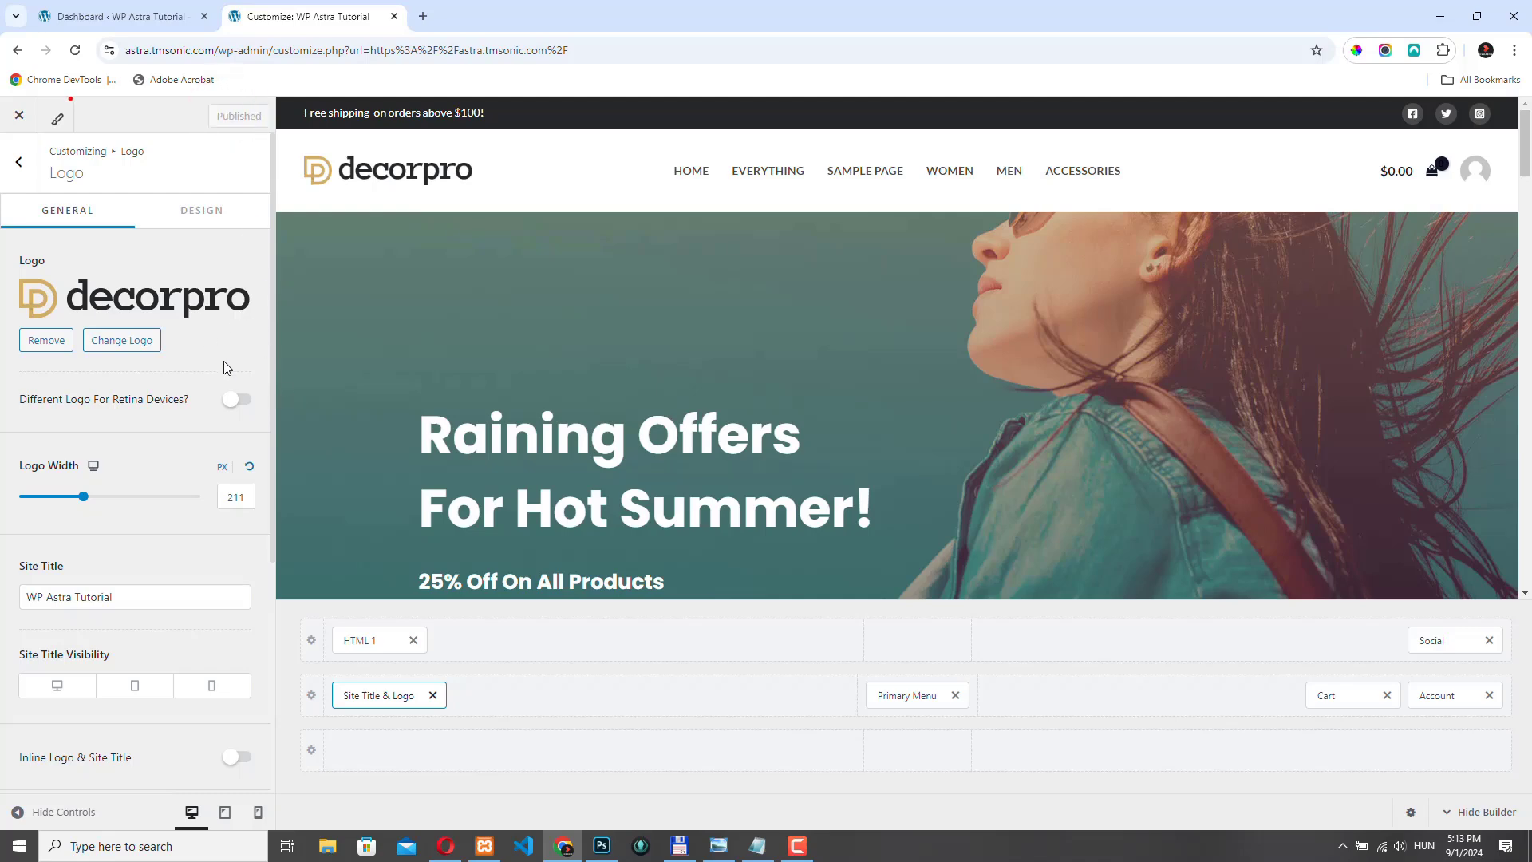
mouse_move(314, 679)
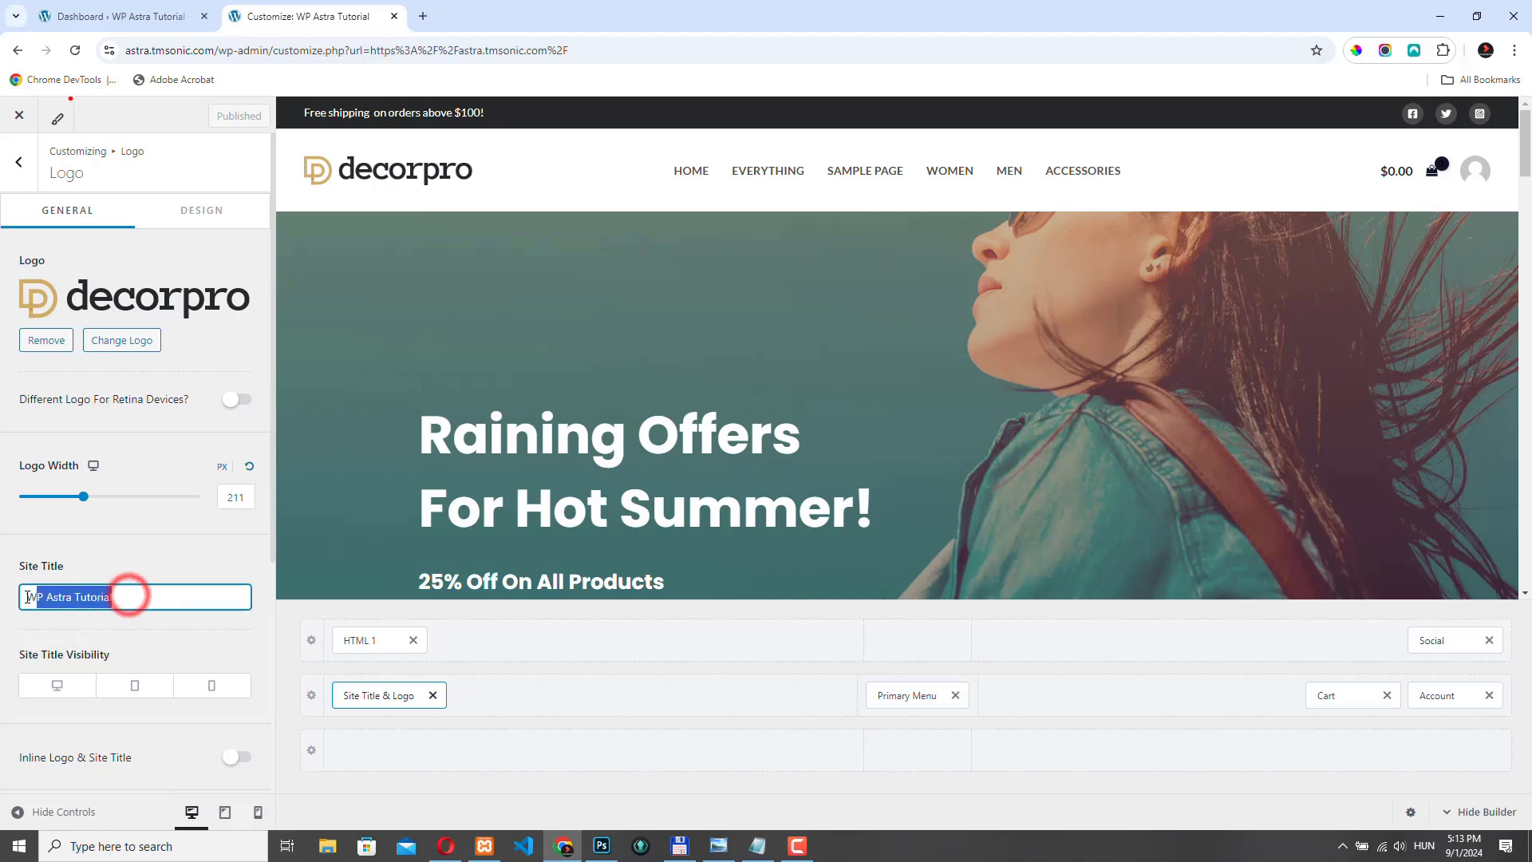
click(608, 254)
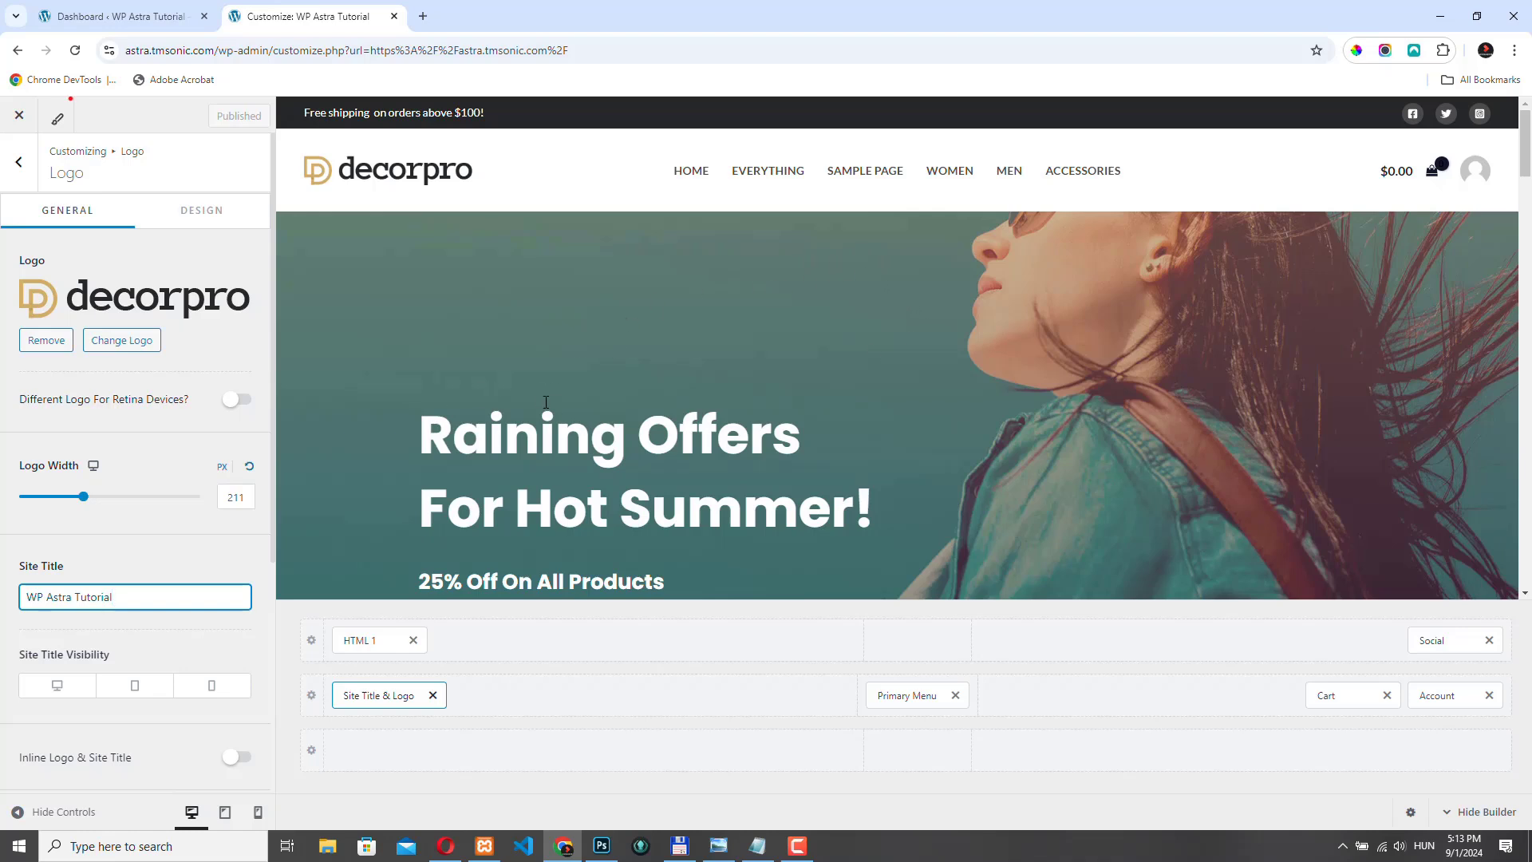
mouse_move(291, 361)
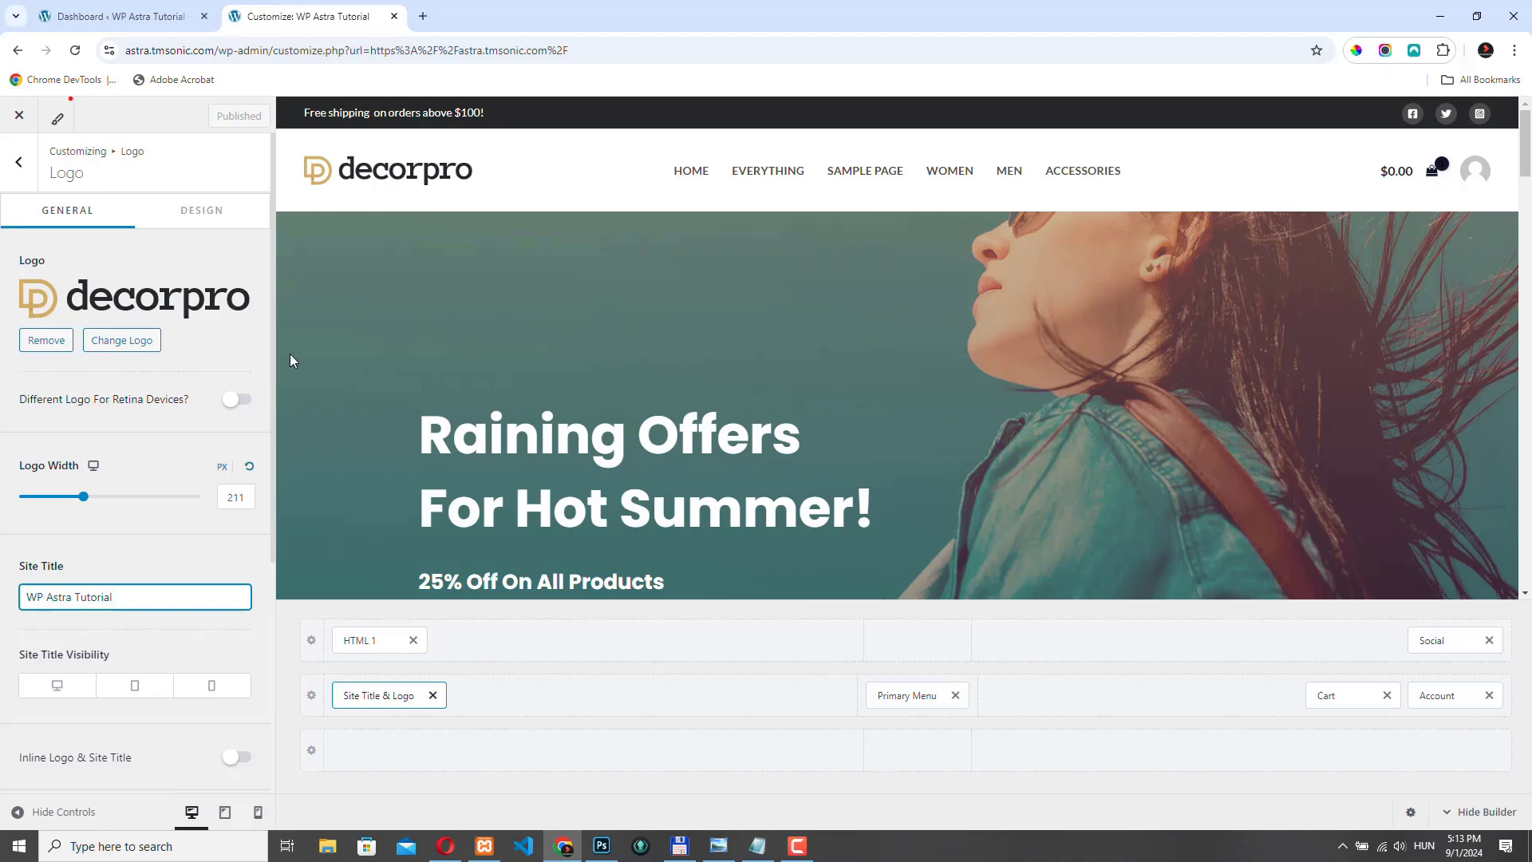
mouse_move(27, 573)
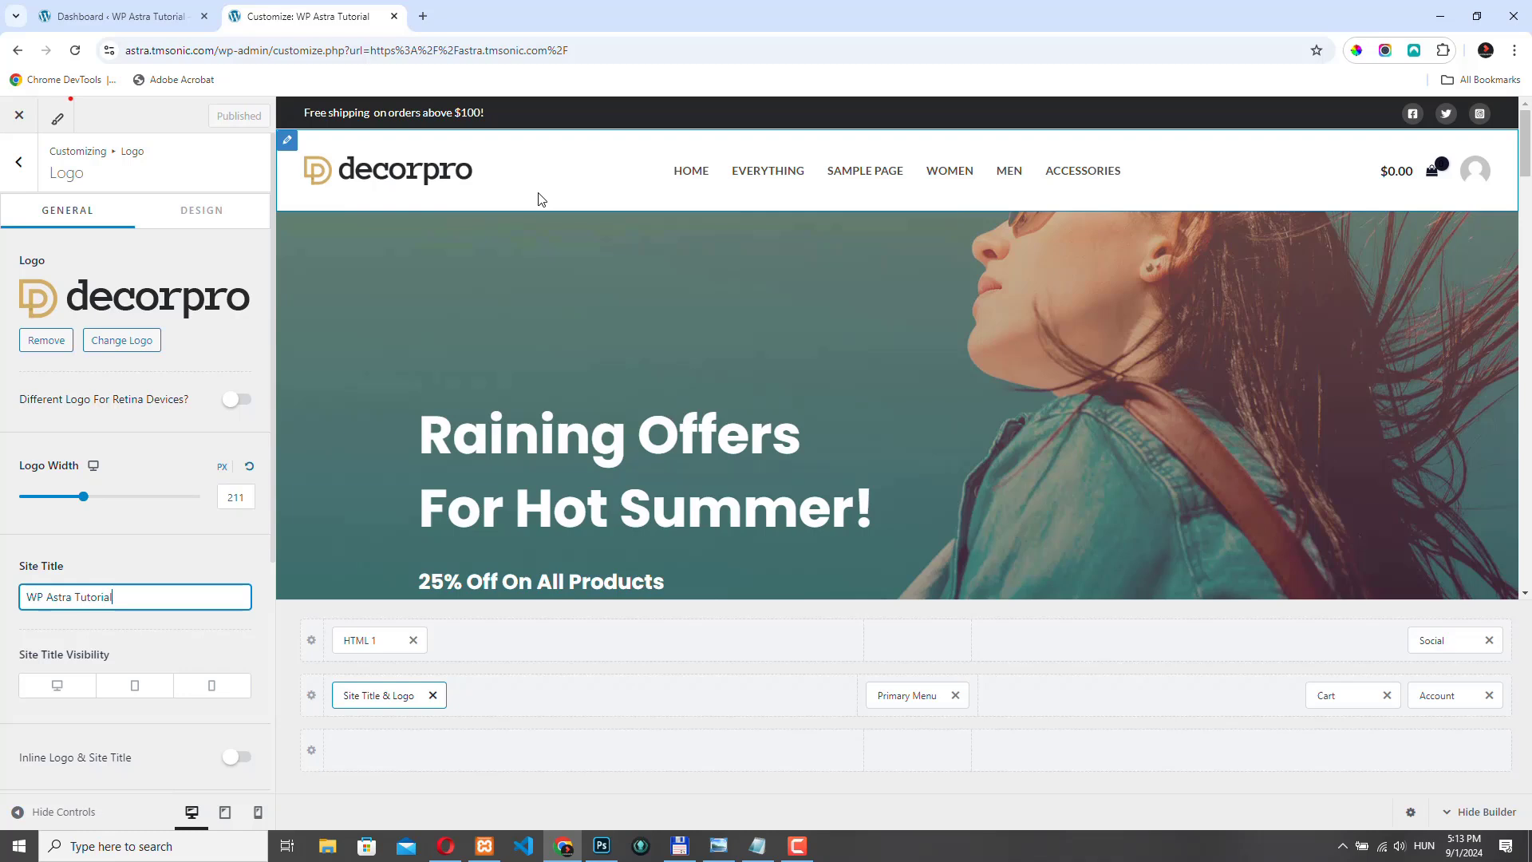
mouse_move(172, 680)
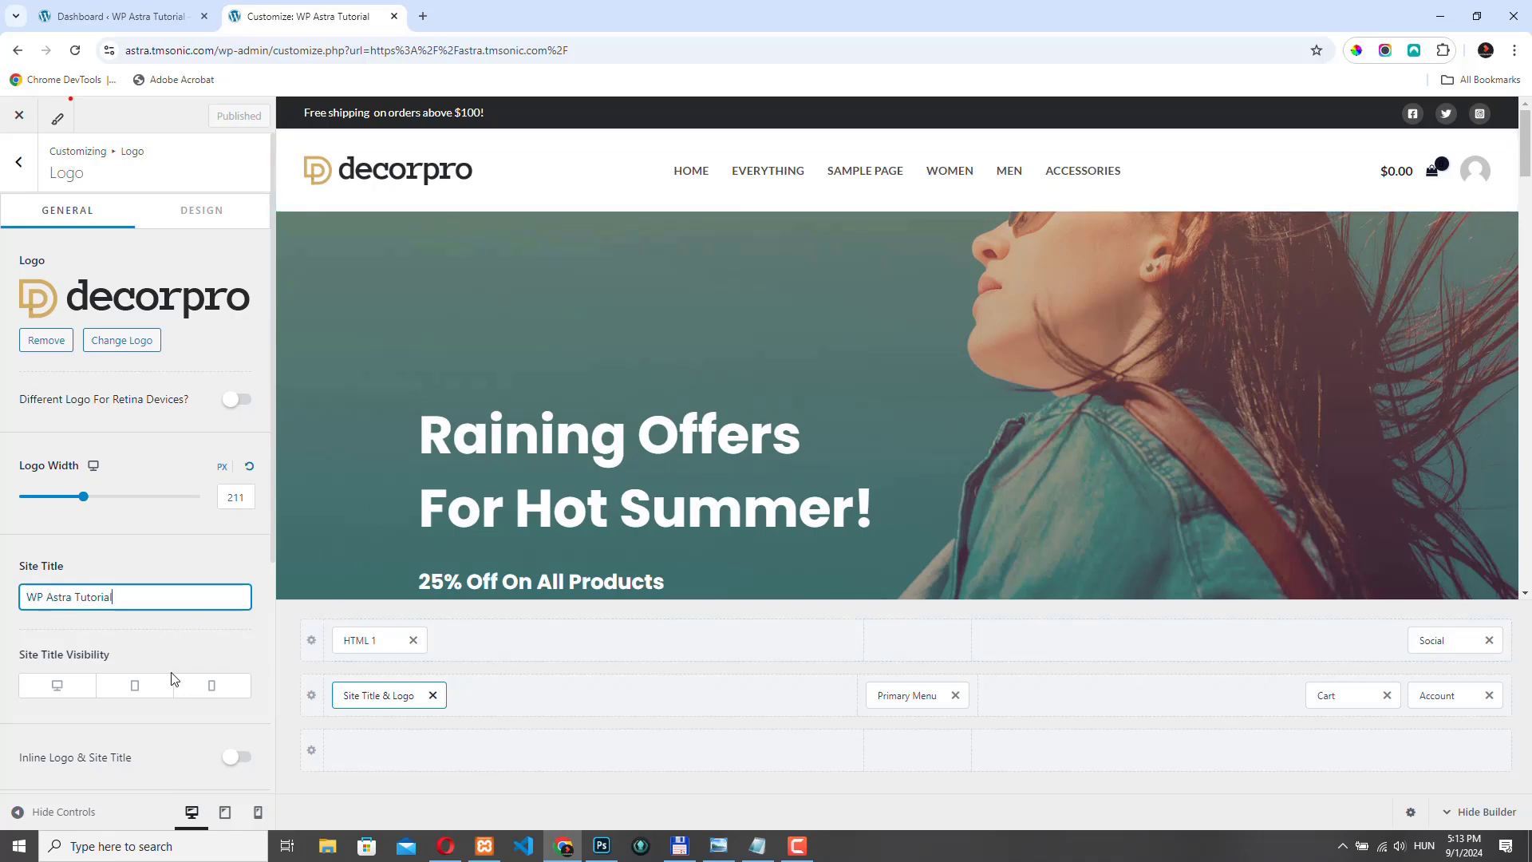
mouse_move(241, 707)
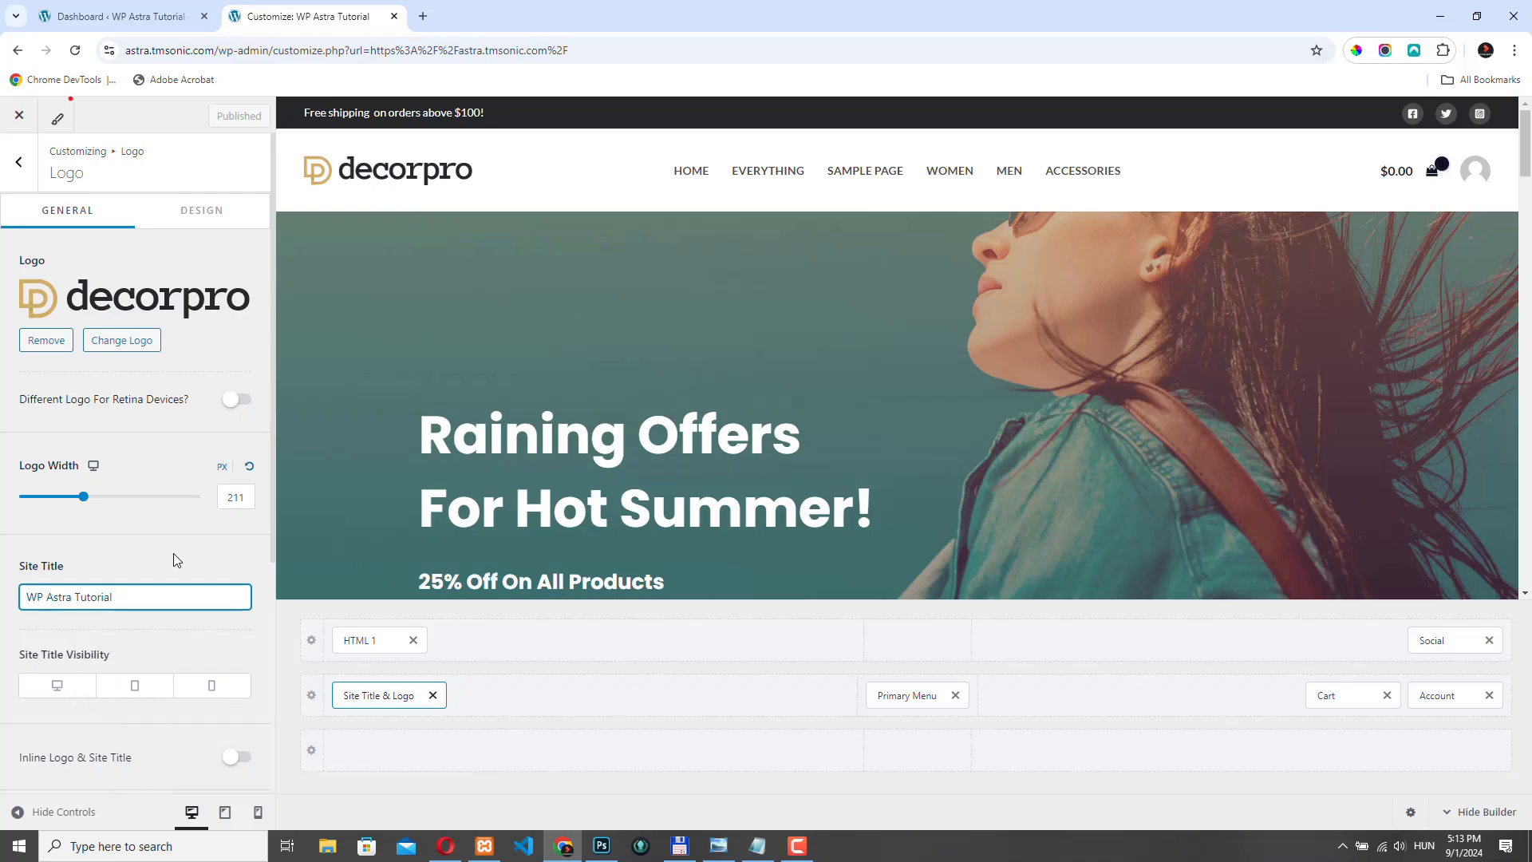
mouse_move(97, 685)
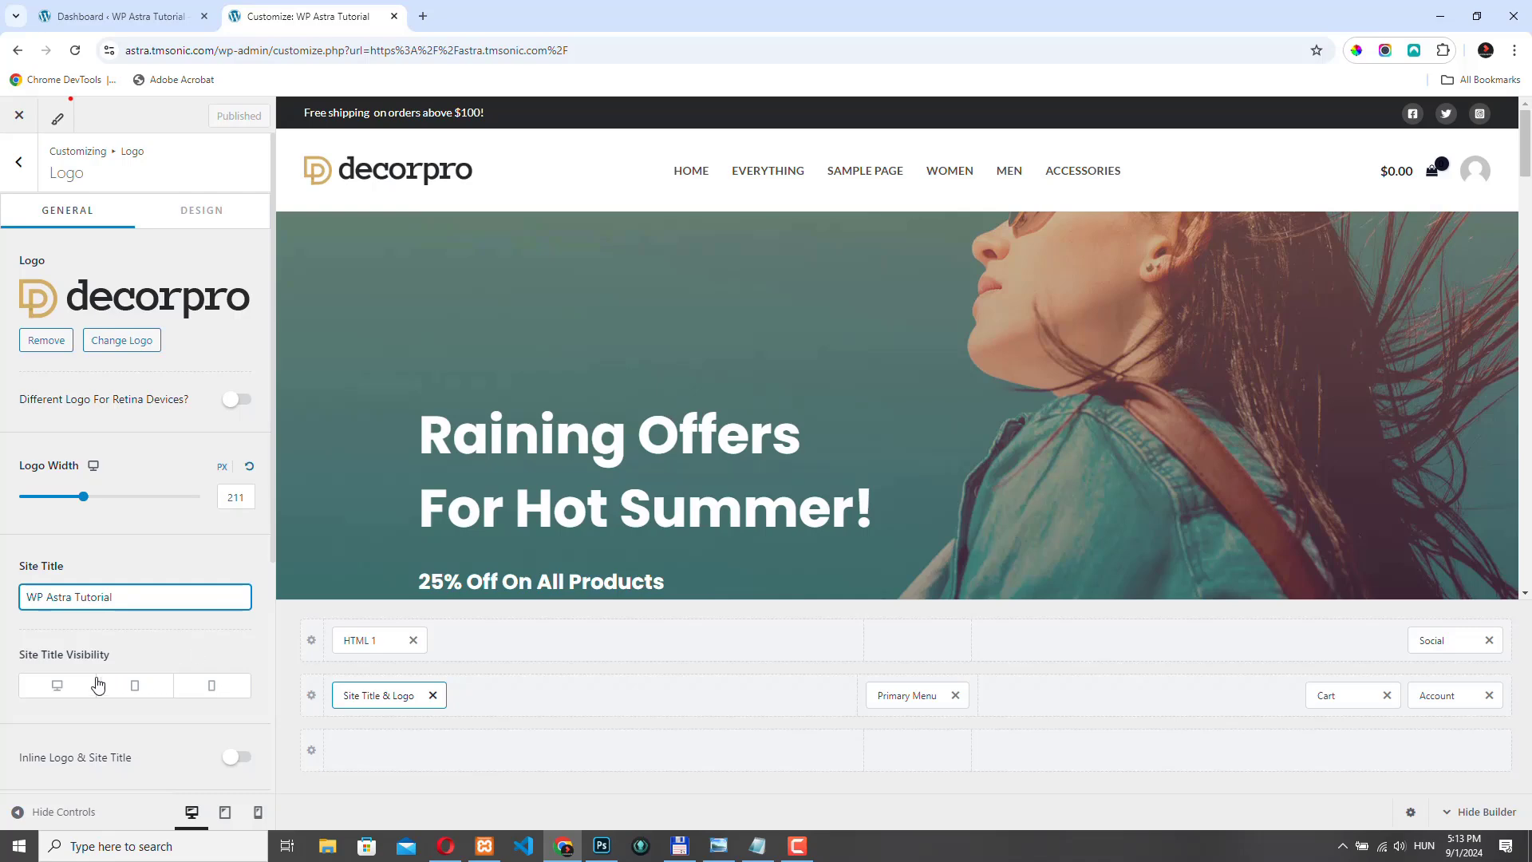
mouse_move(41, 699)
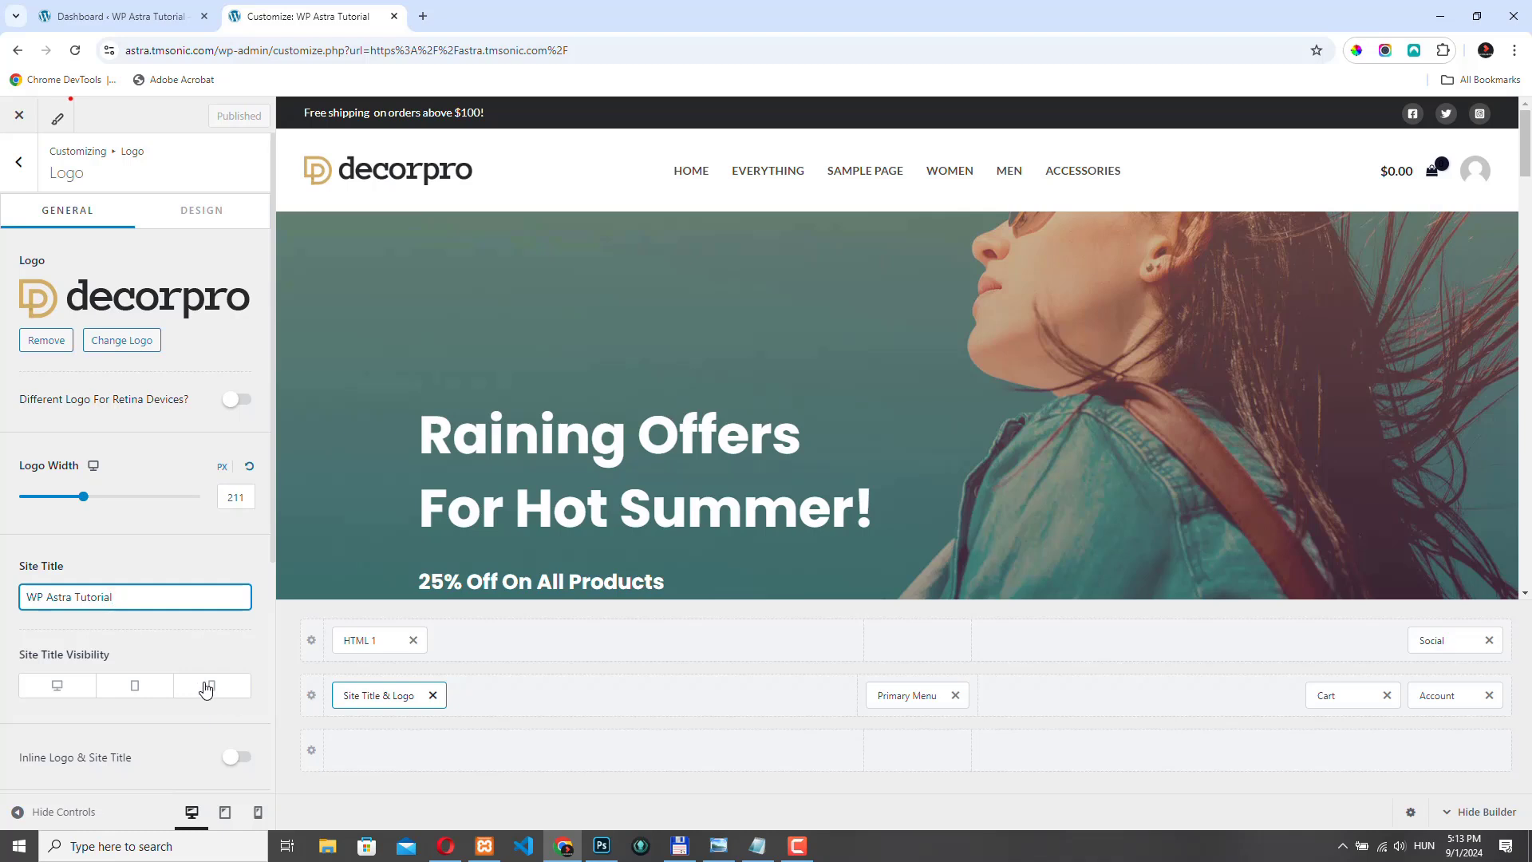
click(134, 597)
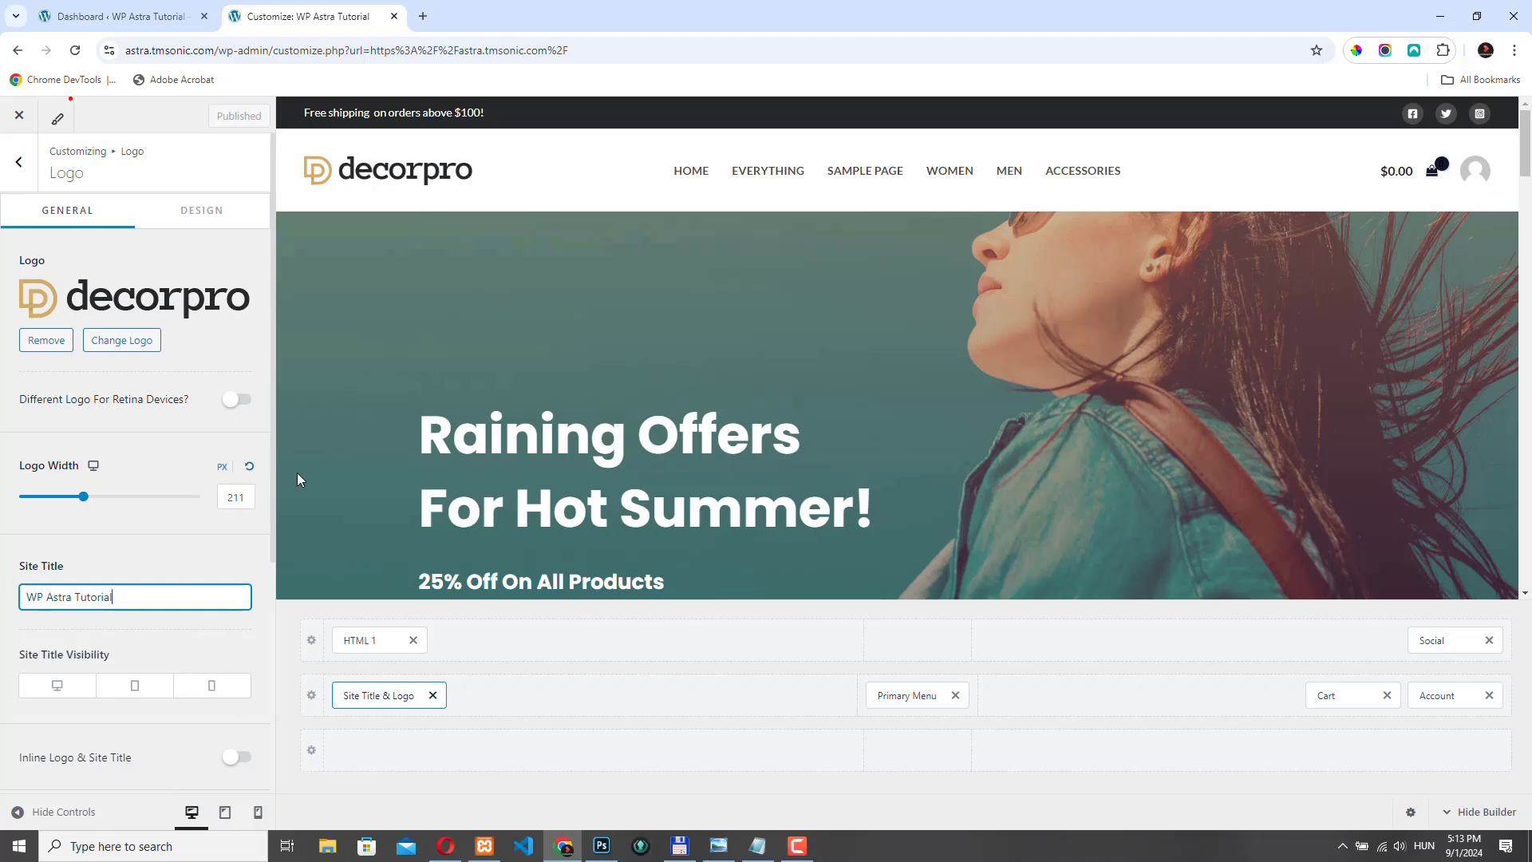
mouse_move(654, 211)
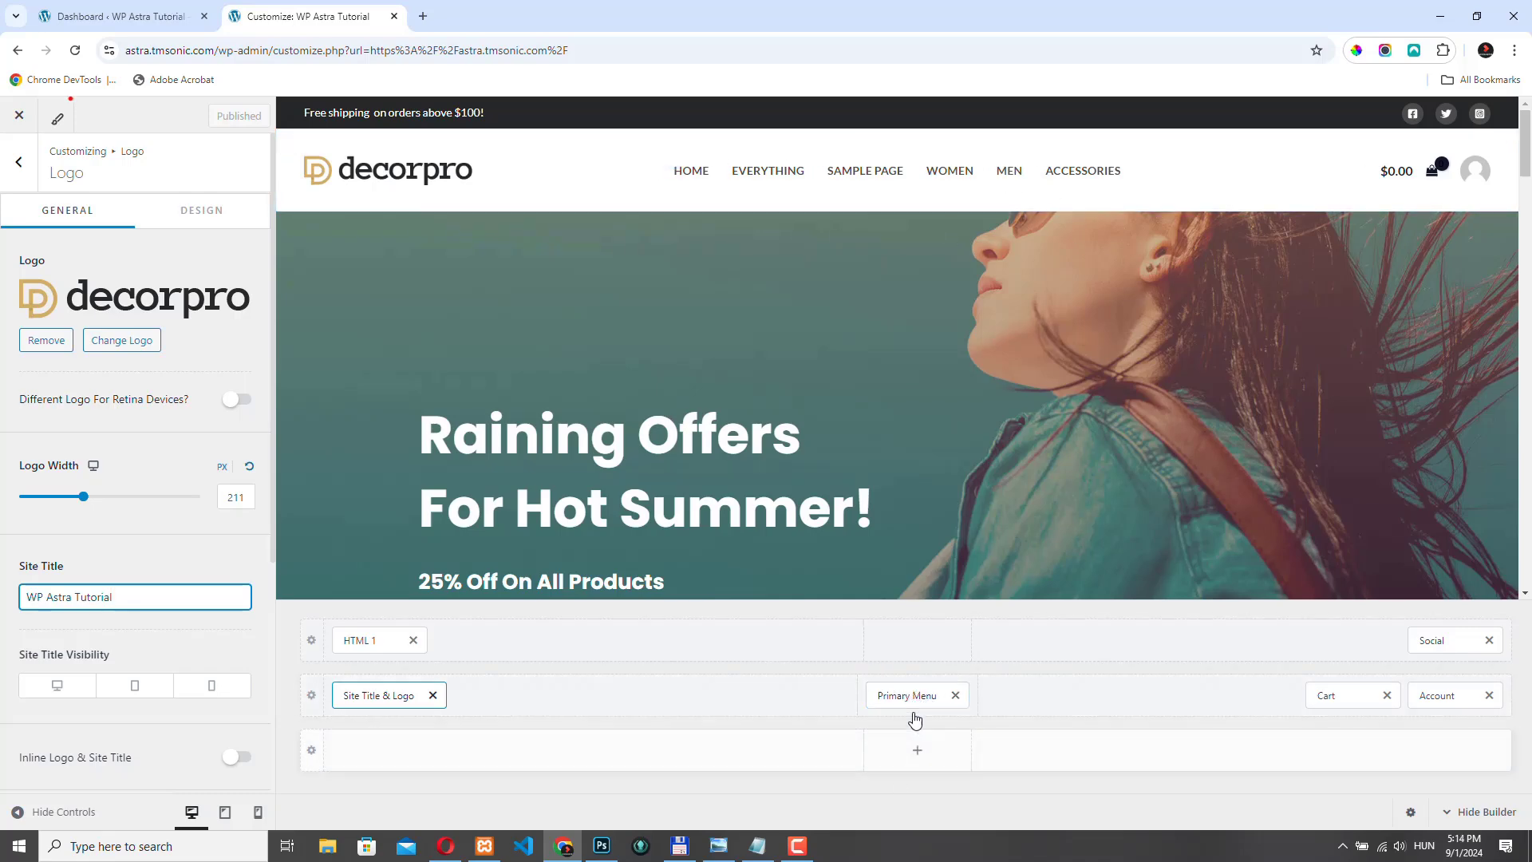
Step: View all menu locations, showing Main menu as primary and Secondary Menu as secondary
click(908, 694)
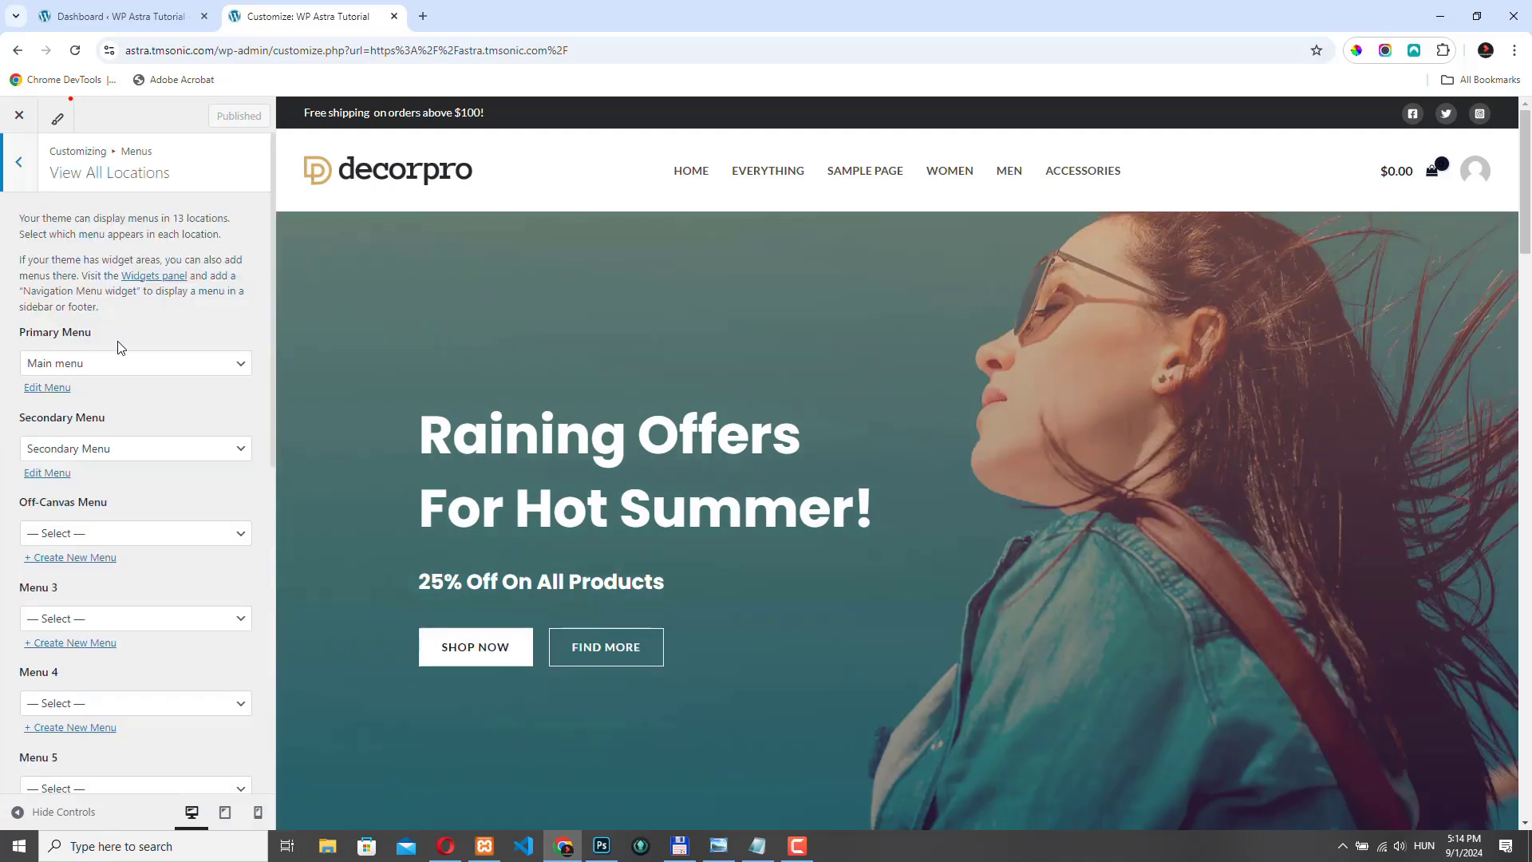
mouse_move(138, 362)
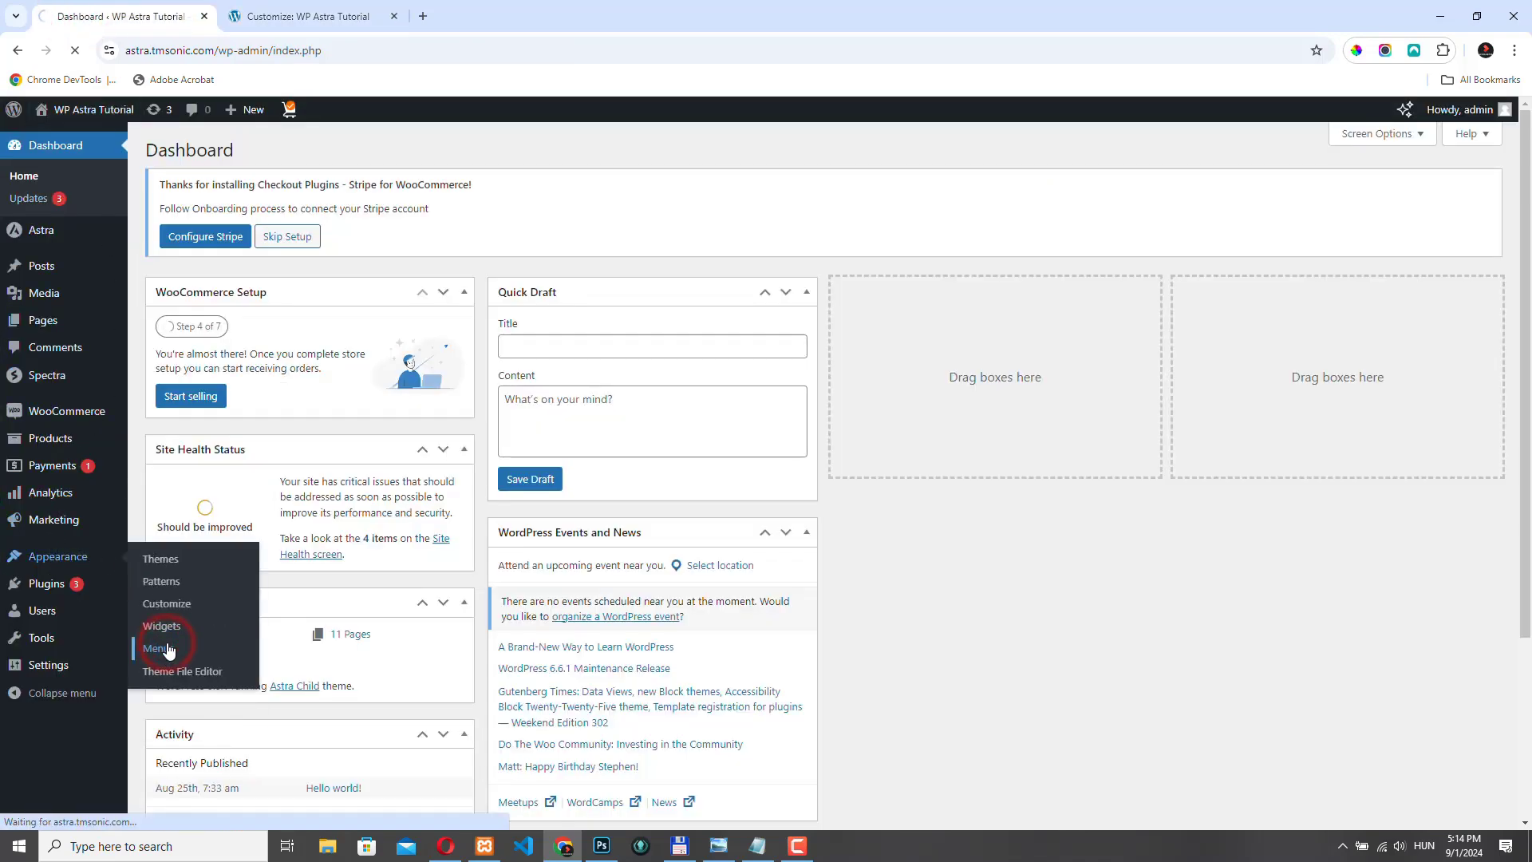
click(156, 648)
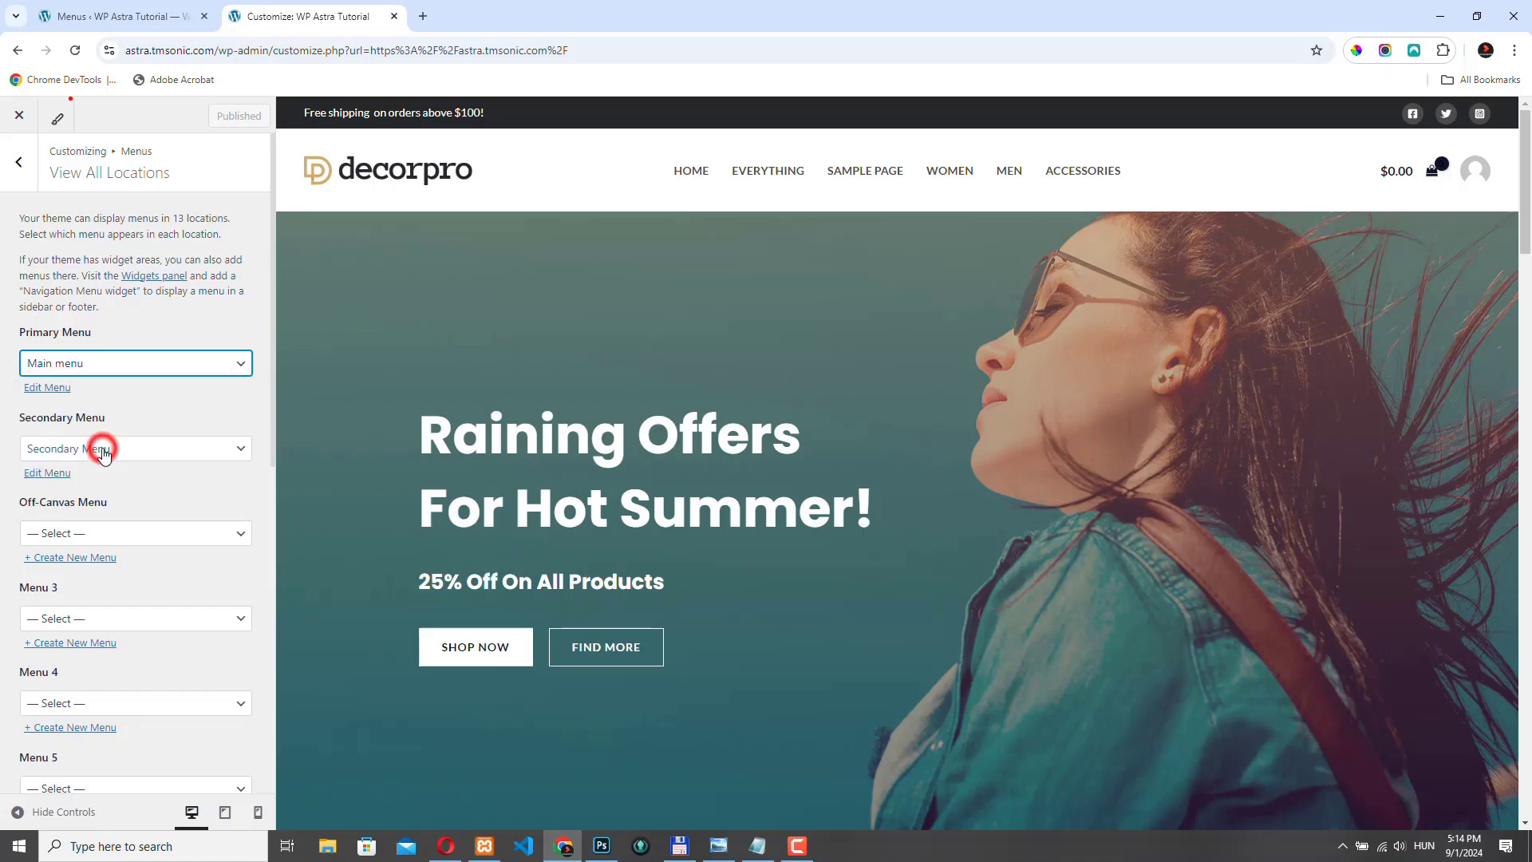
Step: Inspect the live header in DevTools at about 500px phone width, then return to the Customize tab
click(112, 16)
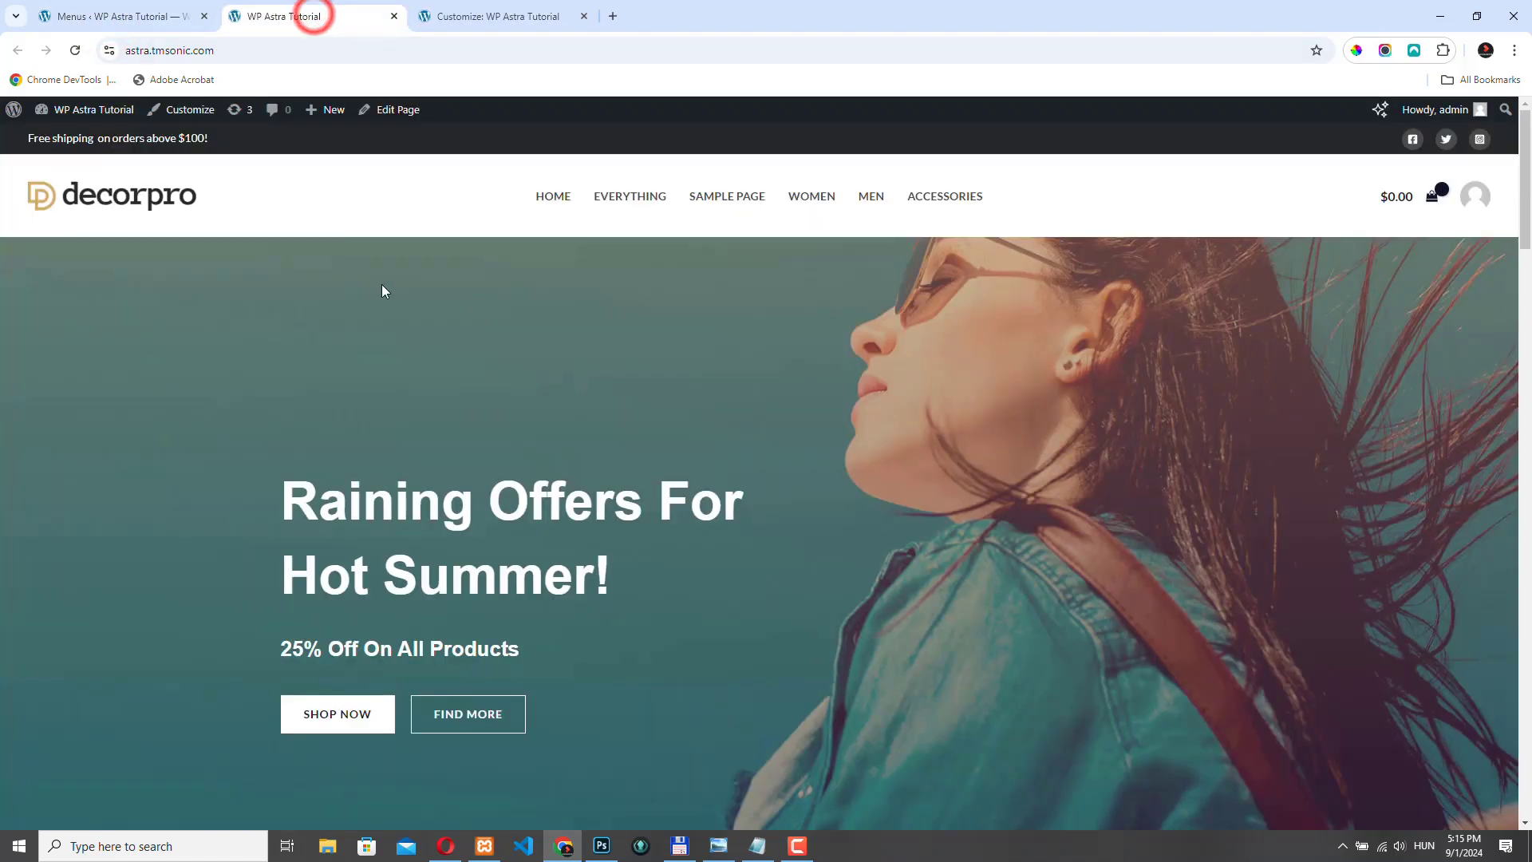
right_click(381, 291)
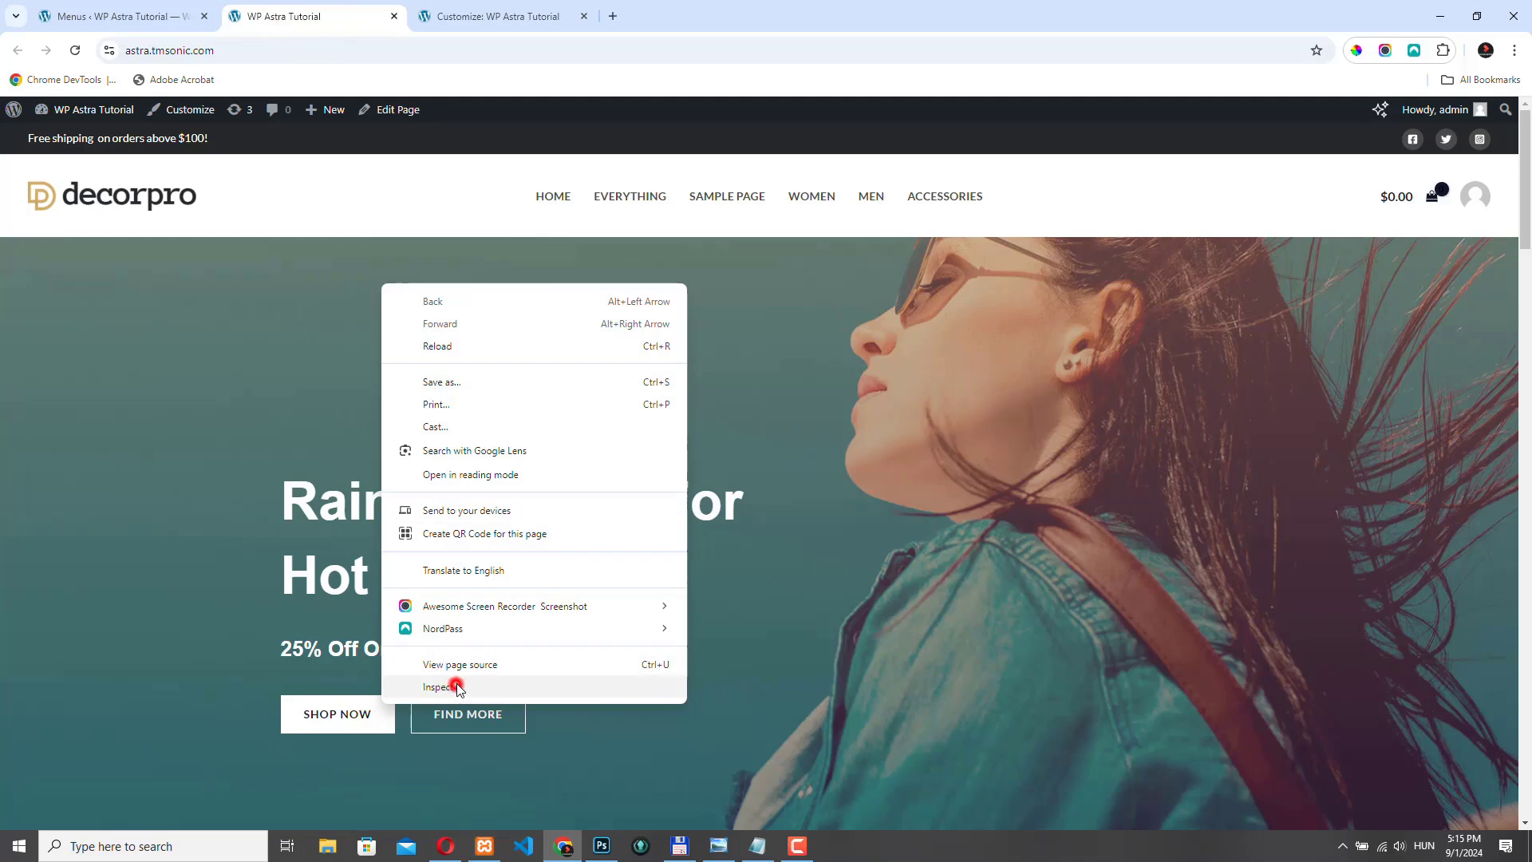
click(442, 686)
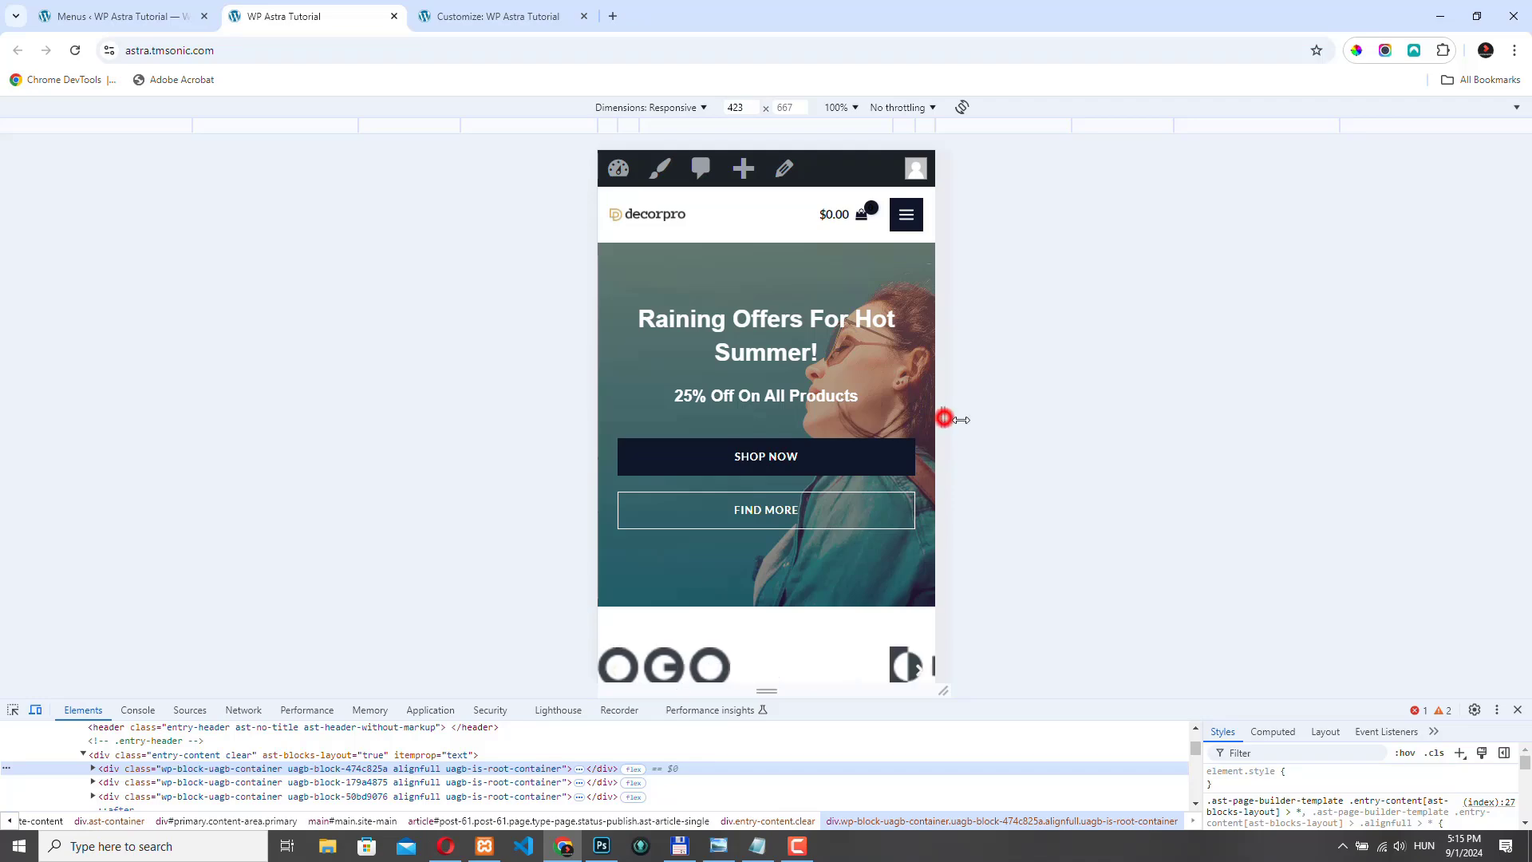
drag(943, 418, 1387, 418)
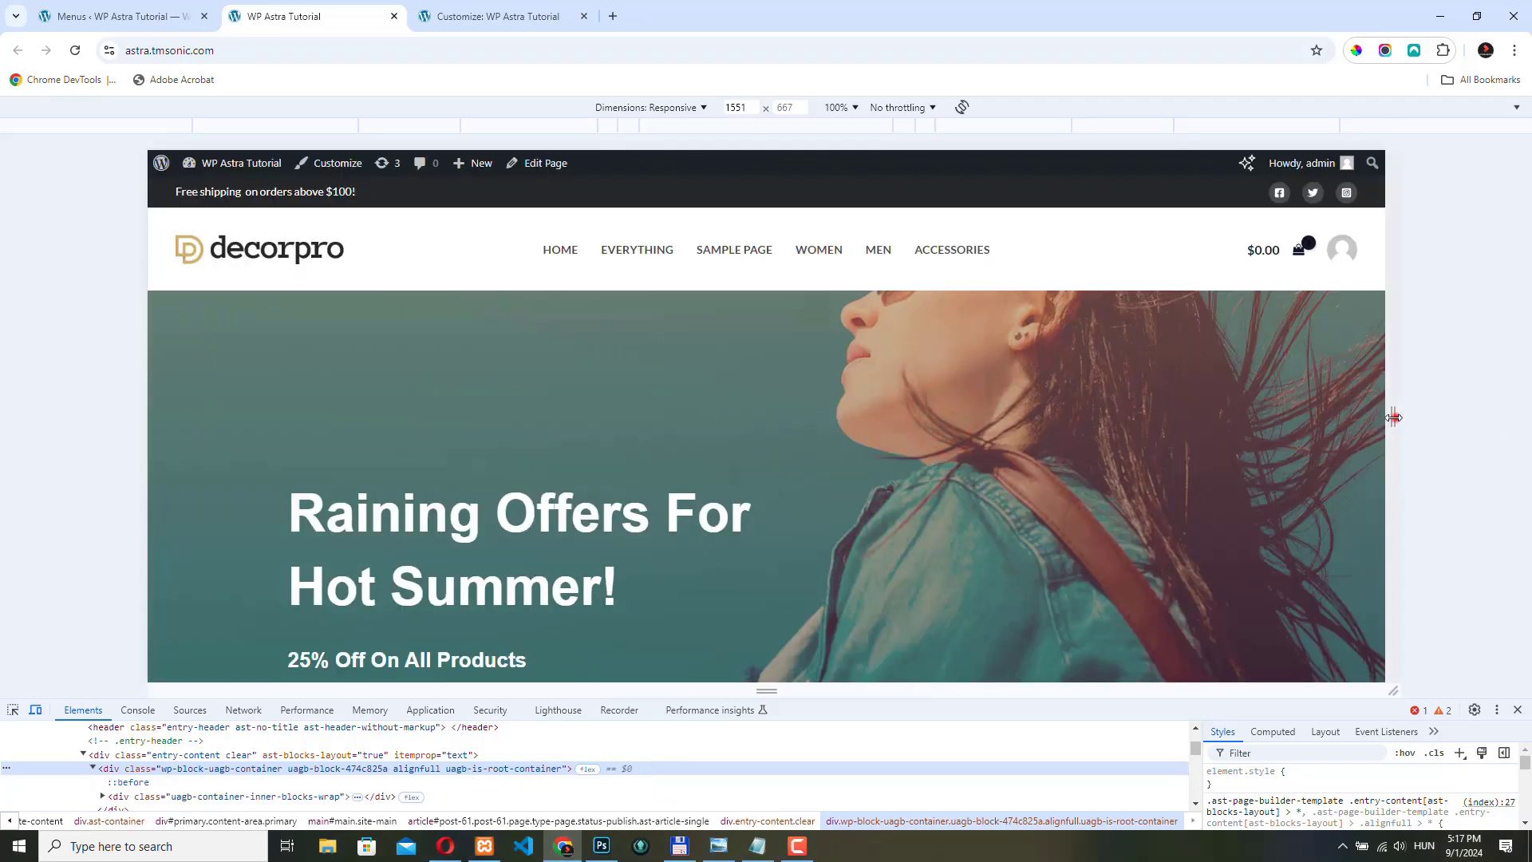
drag(1392, 417, 987, 442)
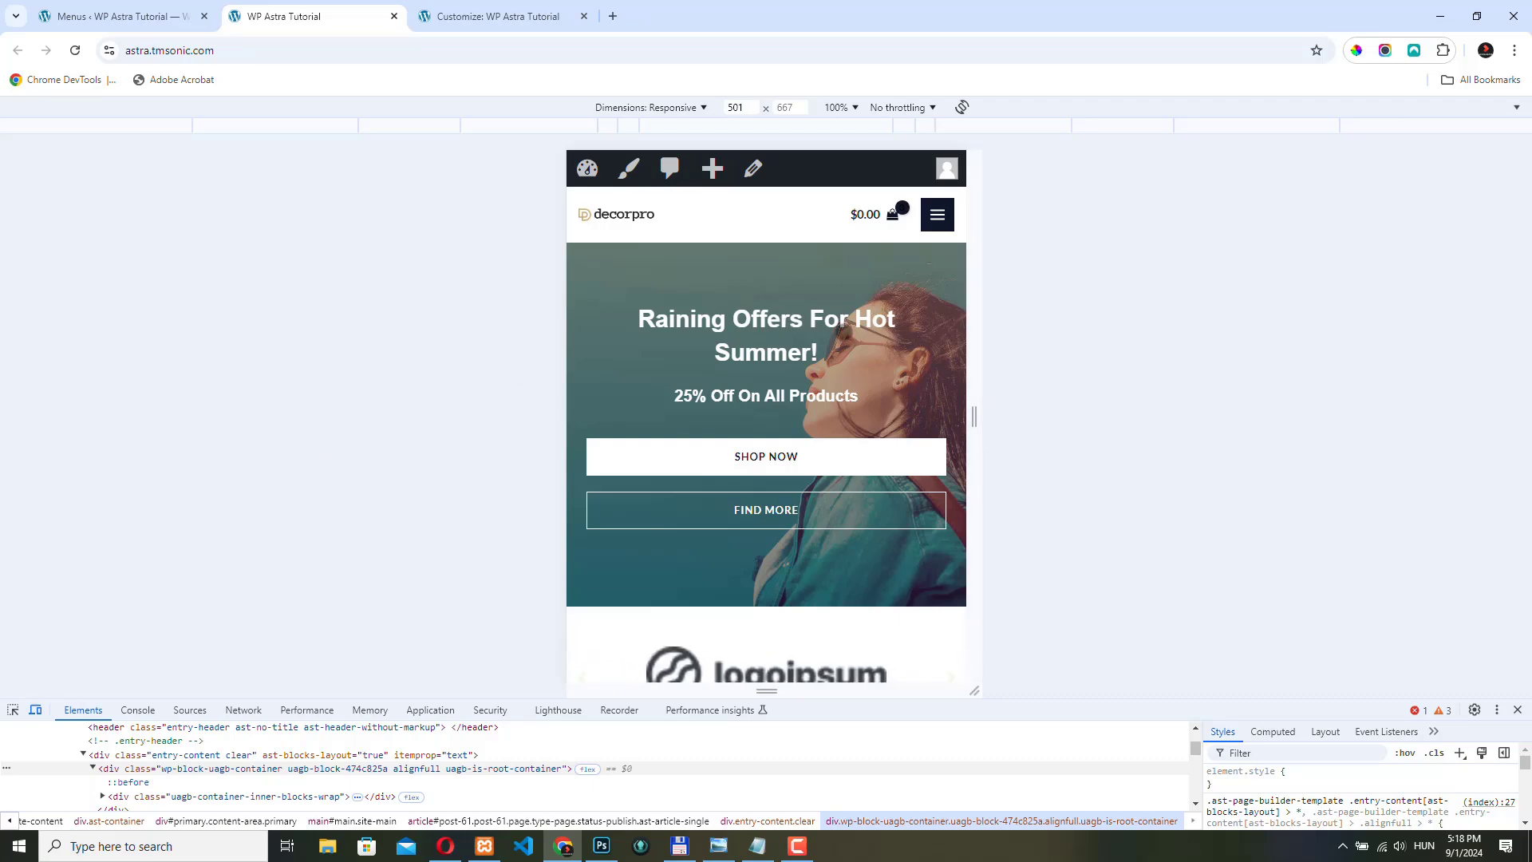
click(500, 16)
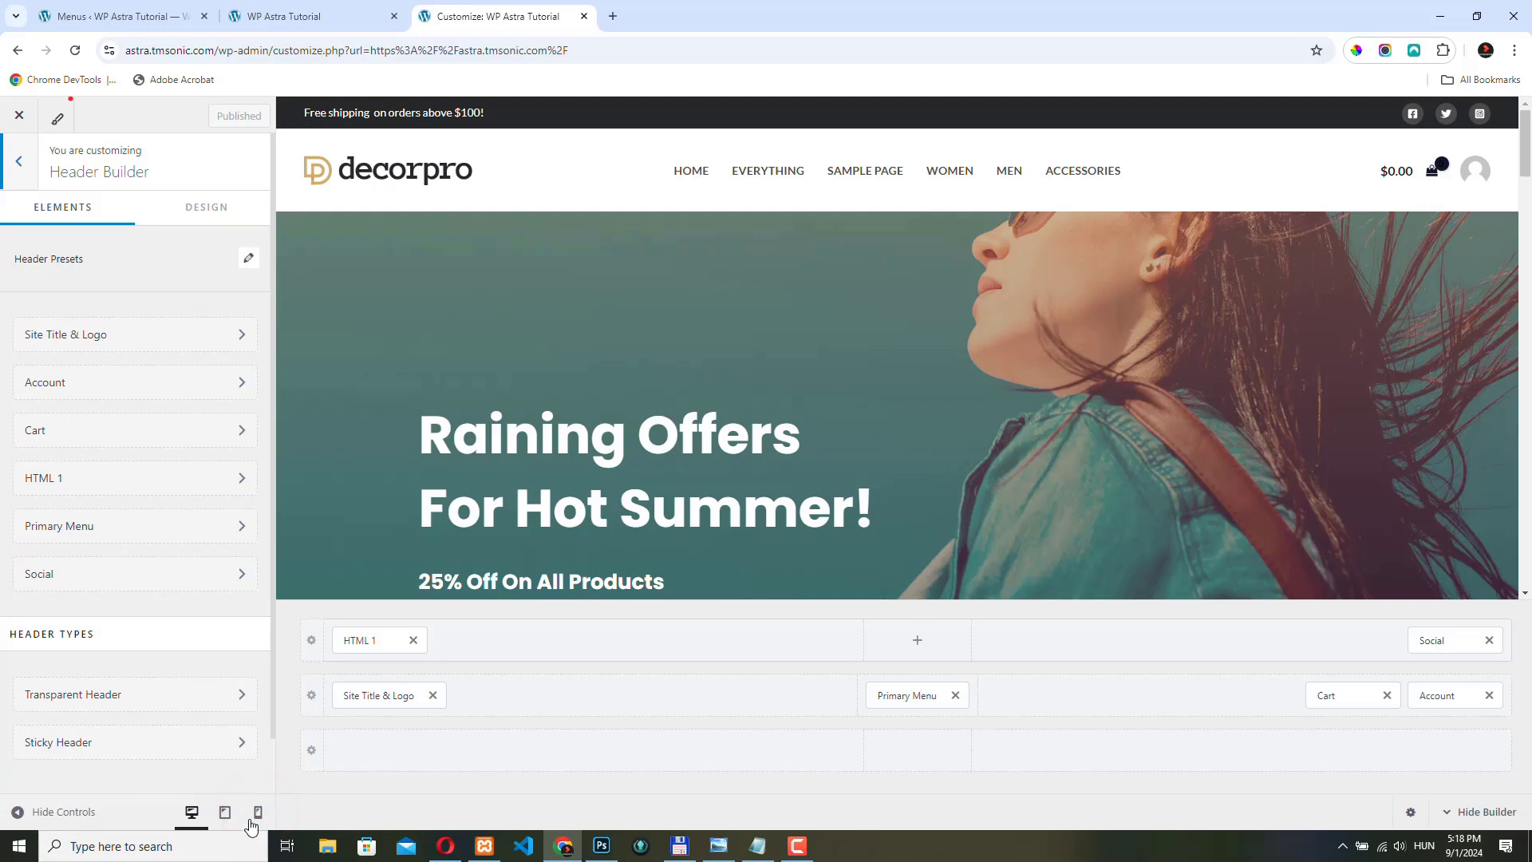
Step: Switch the header builder to mobile and expand the hamburger flyout in the phone preview
click(258, 812)
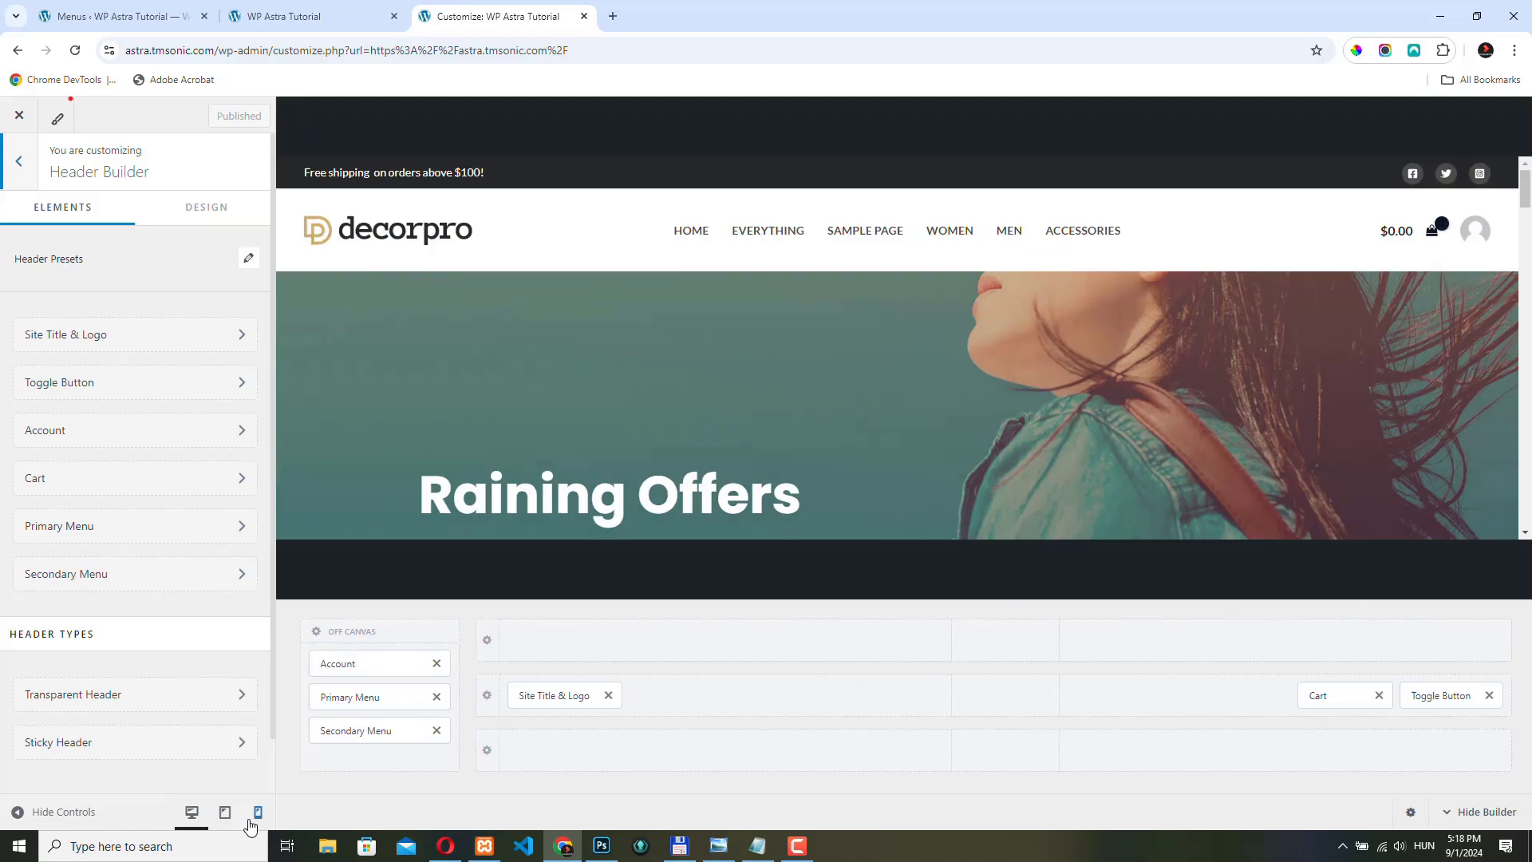
click(257, 812)
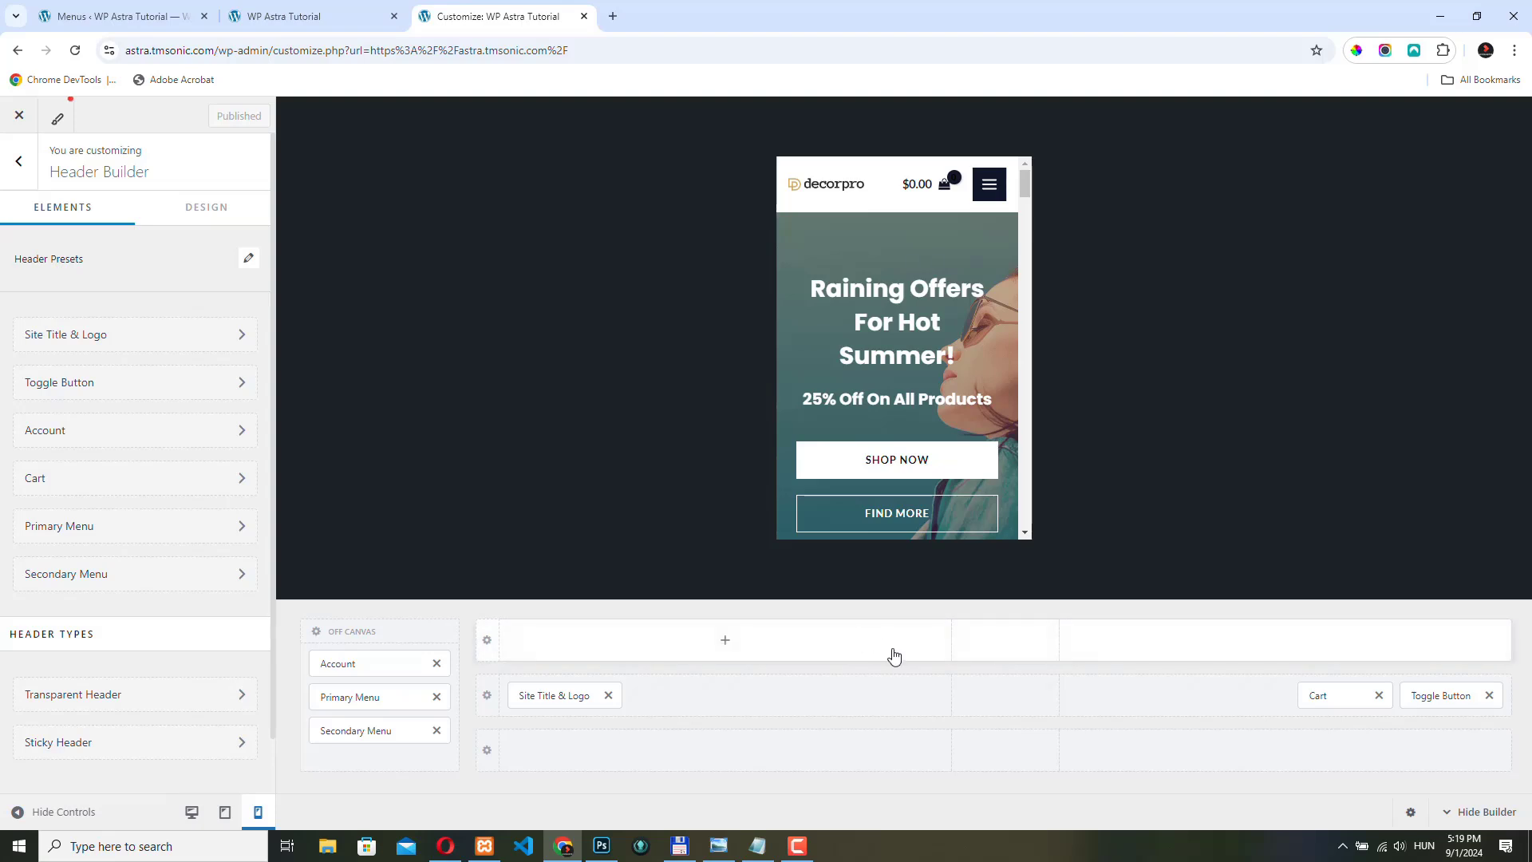
mouse_move(1026, 242)
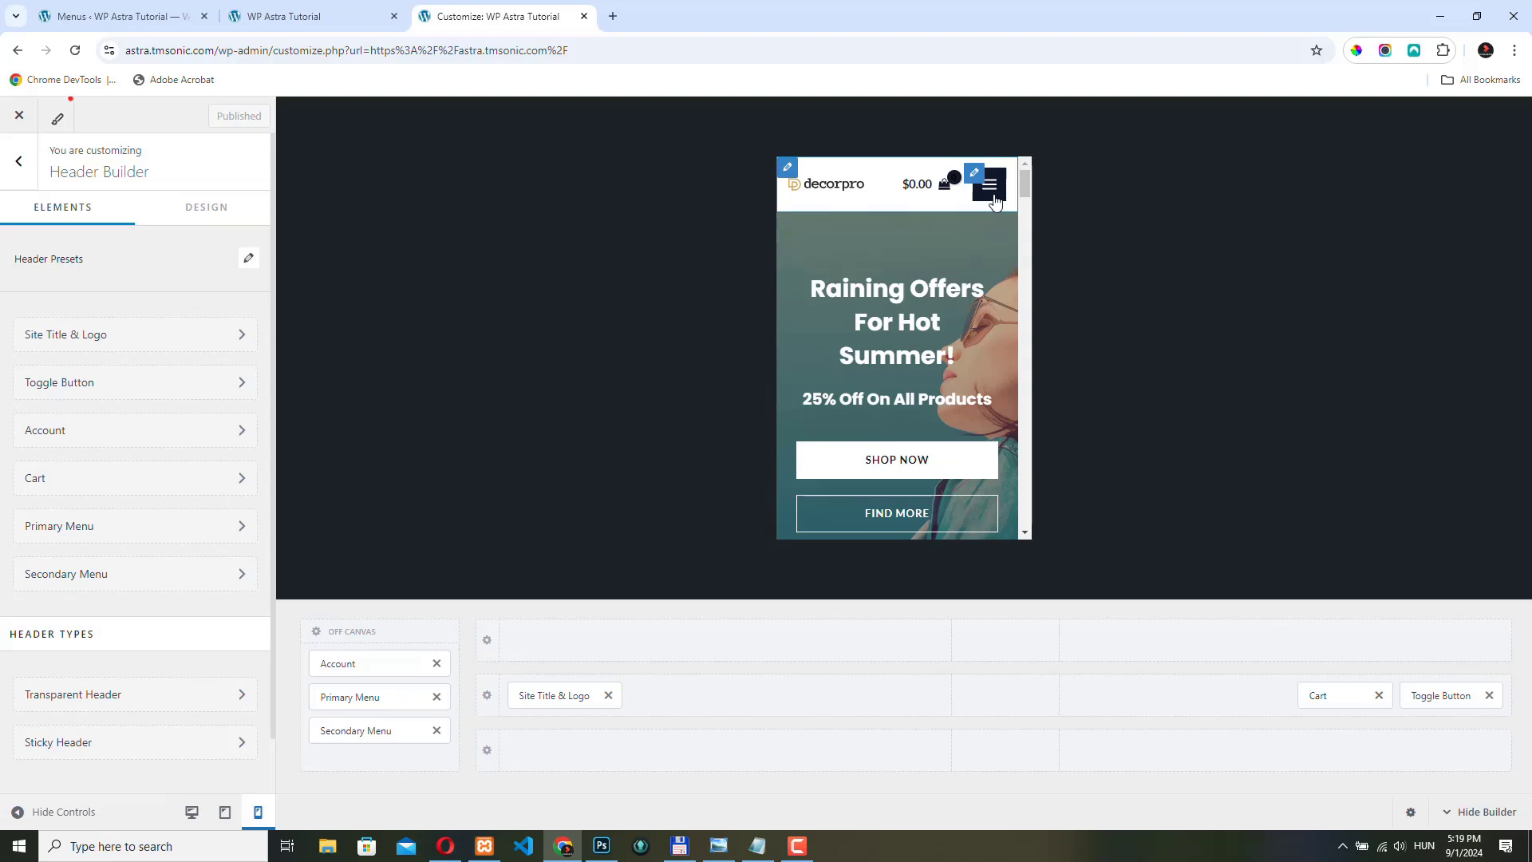
click(987, 183)
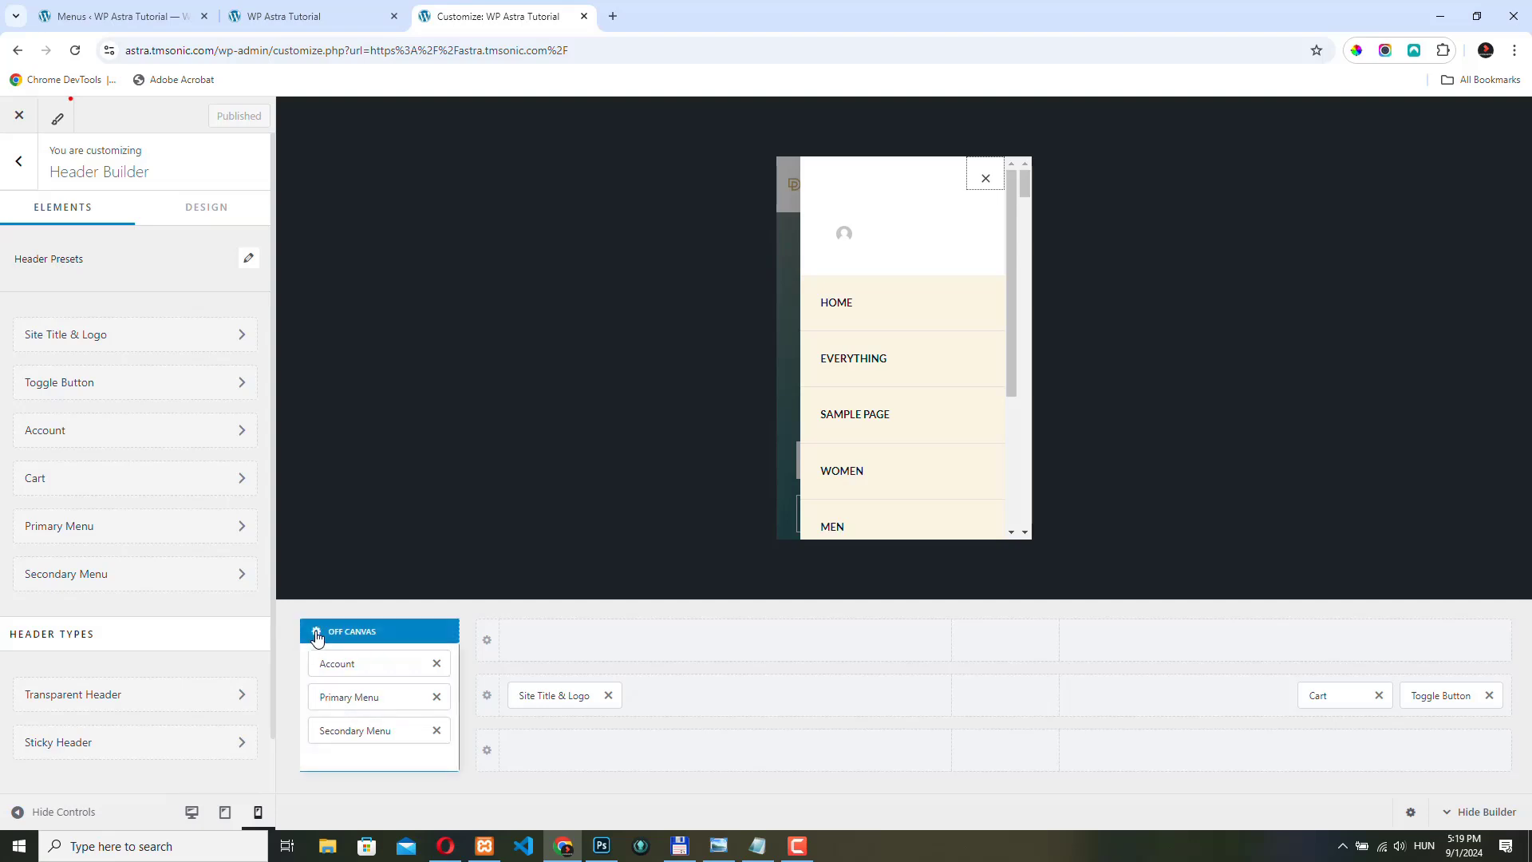
Step: Keep the Off Canvas as a right-side flyout and set its popup width to 88 percent
click(316, 635)
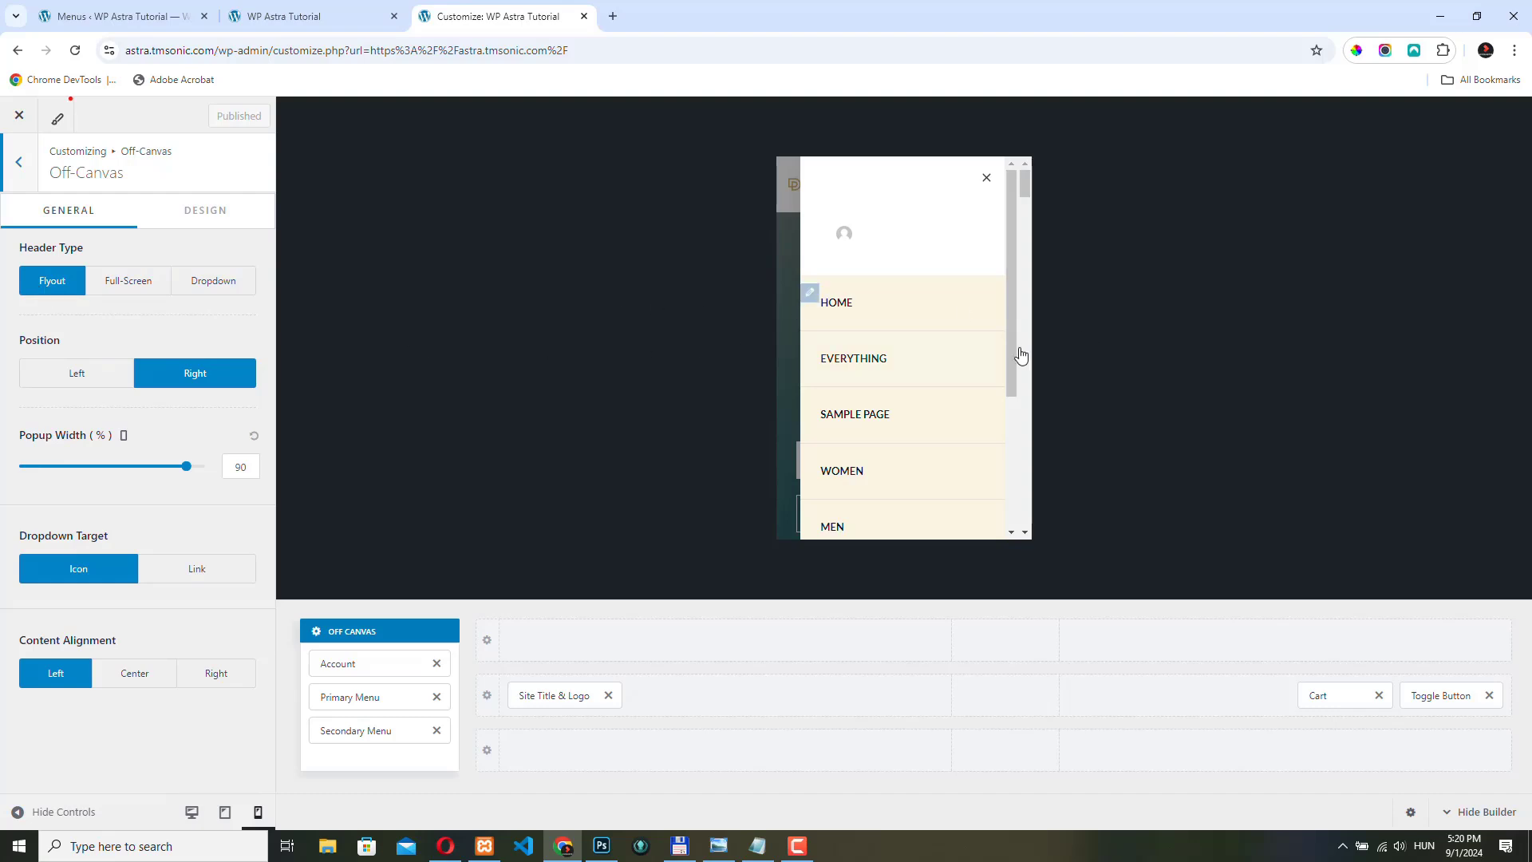
mouse_move(27, 393)
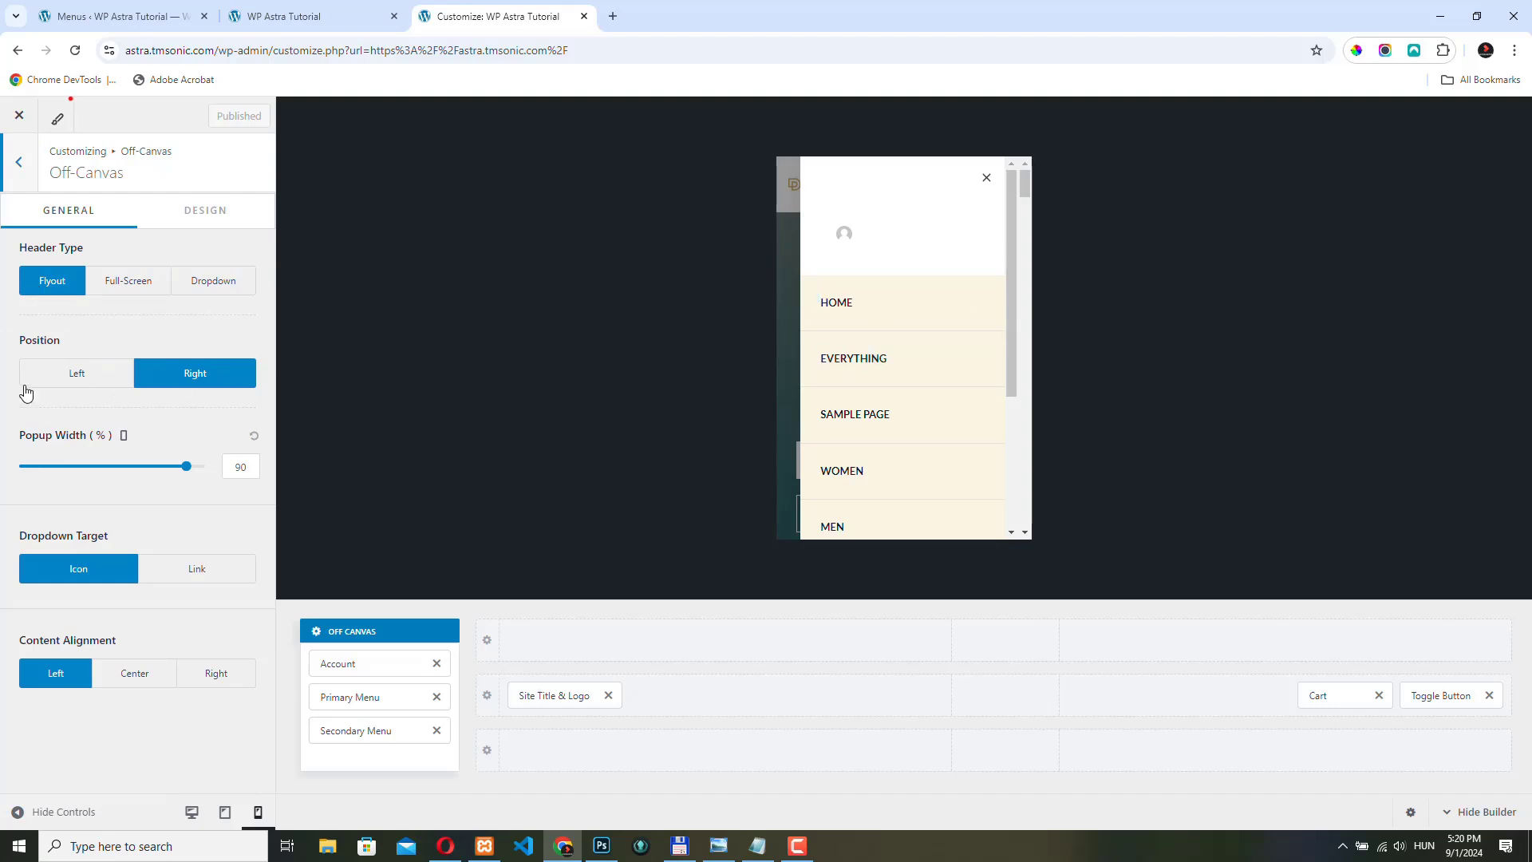
mouse_move(1123, 306)
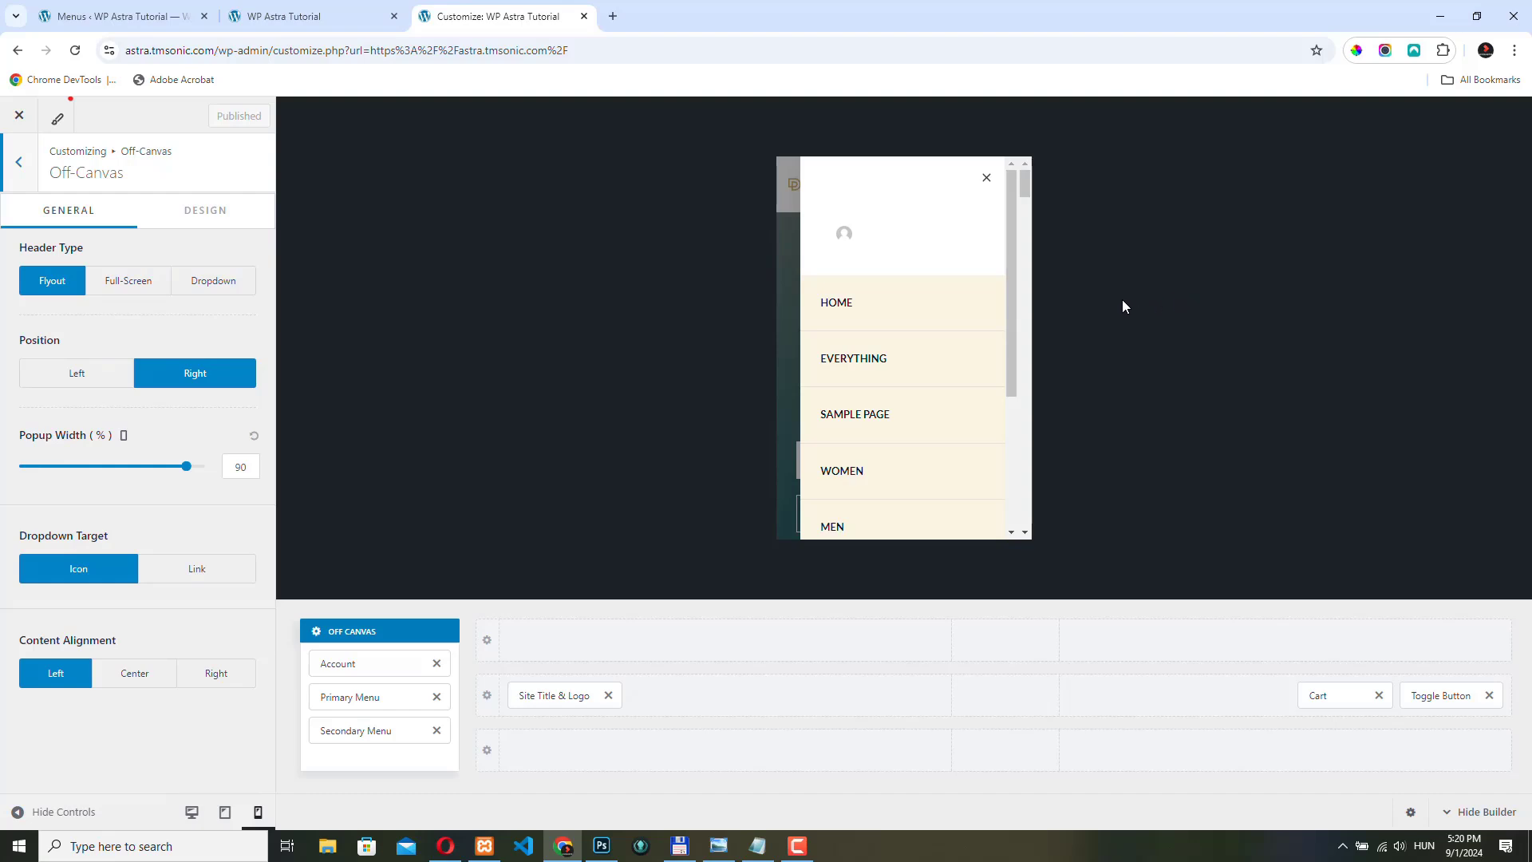
mouse_move(10, 380)
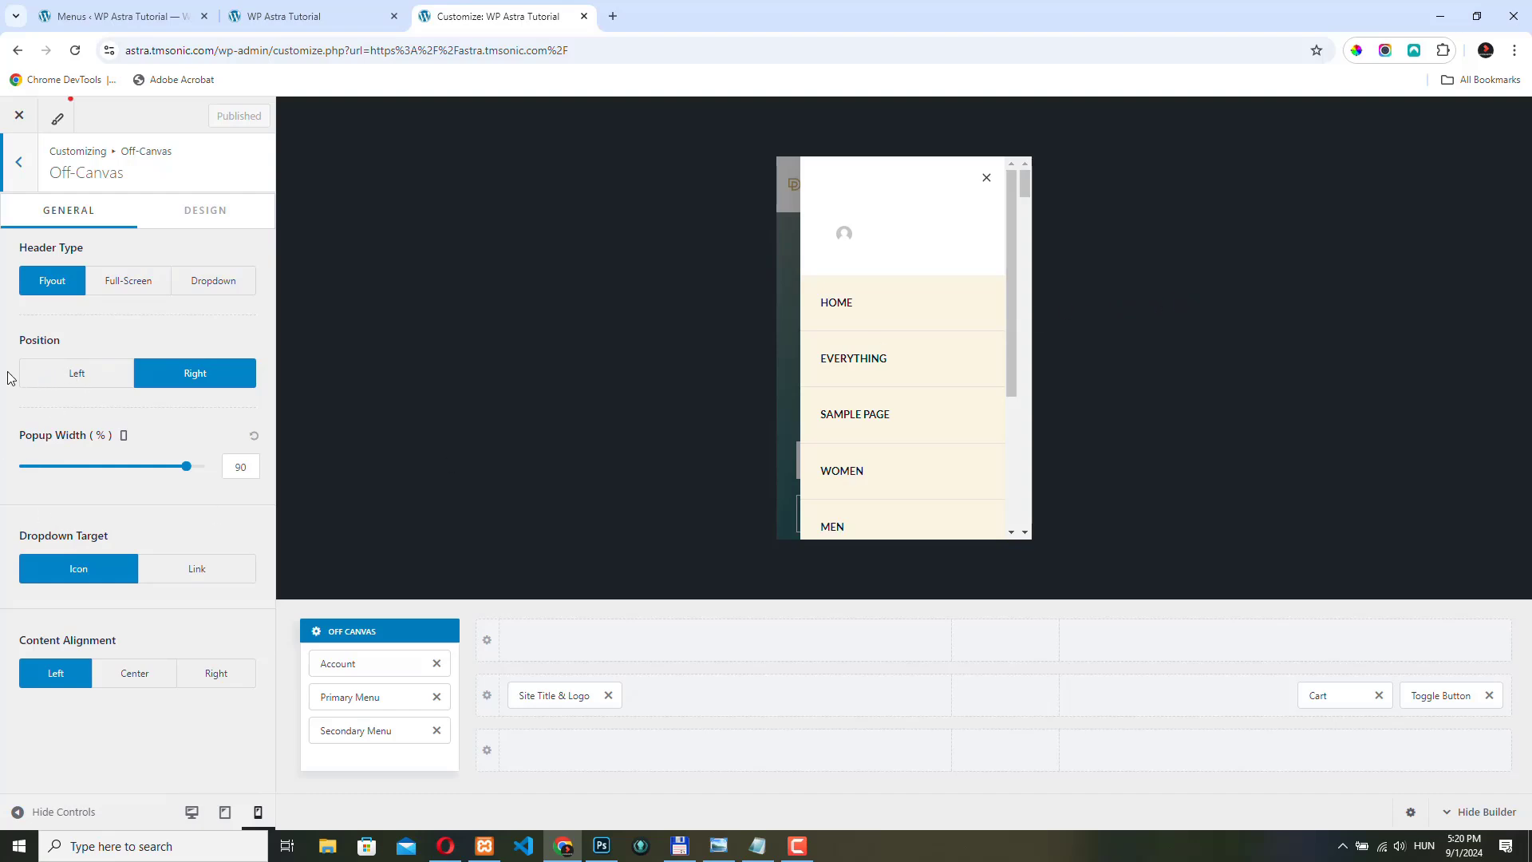
mouse_move(96, 381)
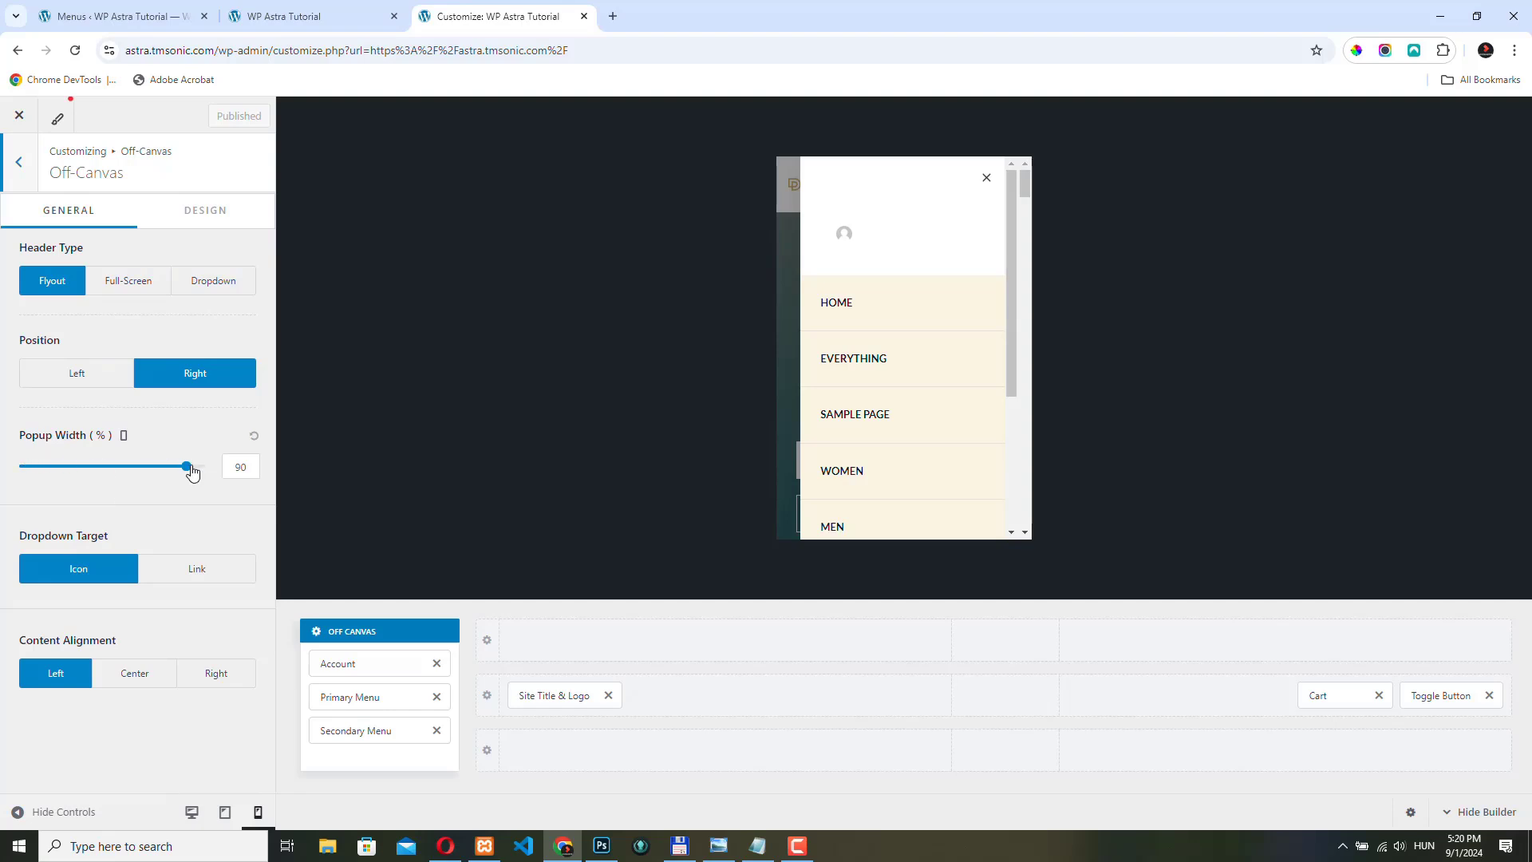
drag(189, 467, 142, 467)
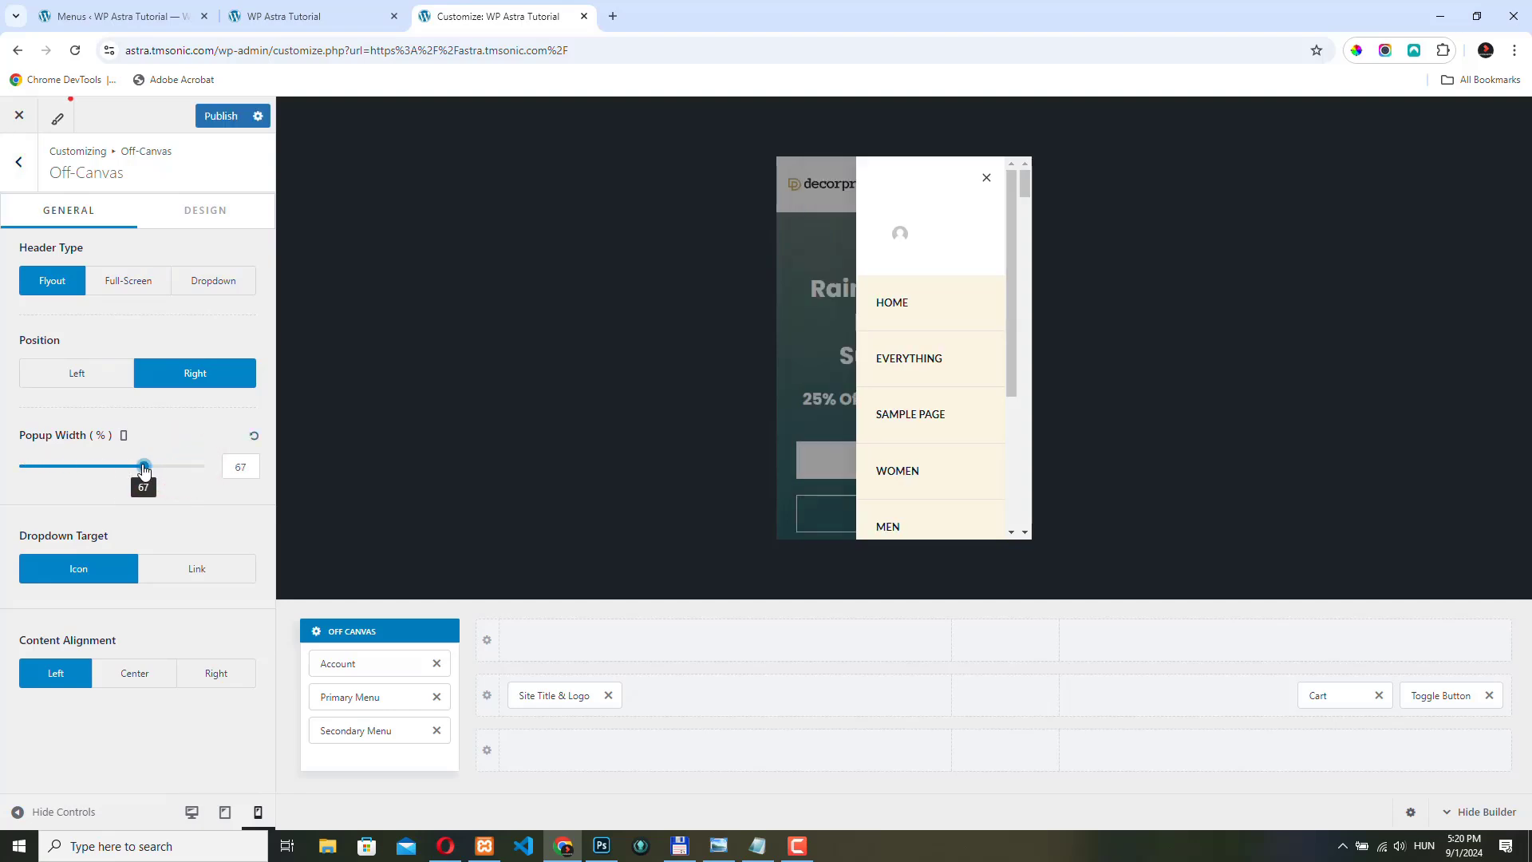
drag(143, 466, 190, 466)
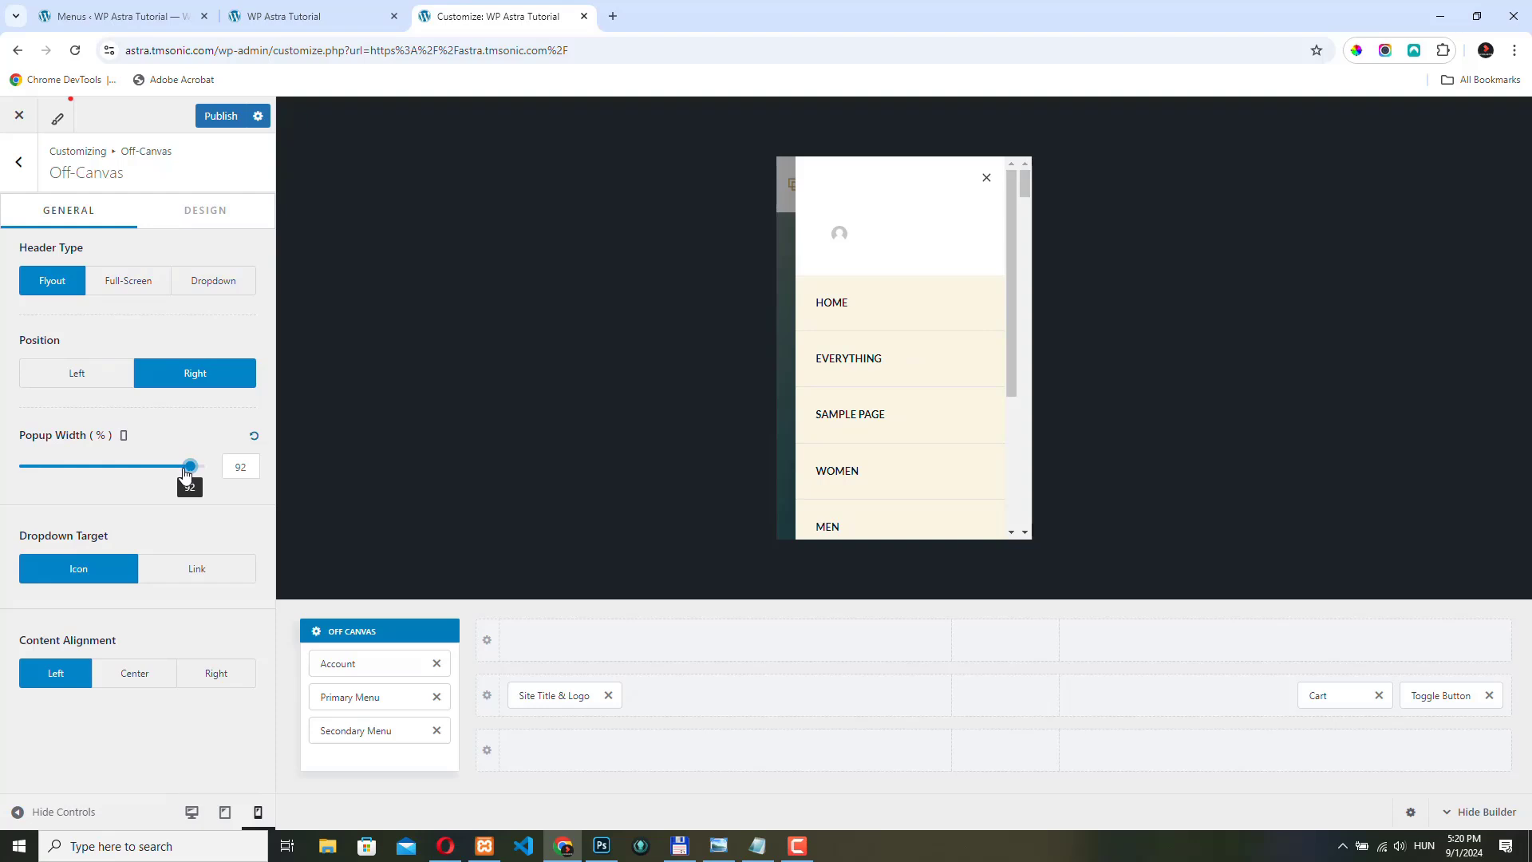
drag(190, 466, 182, 466)
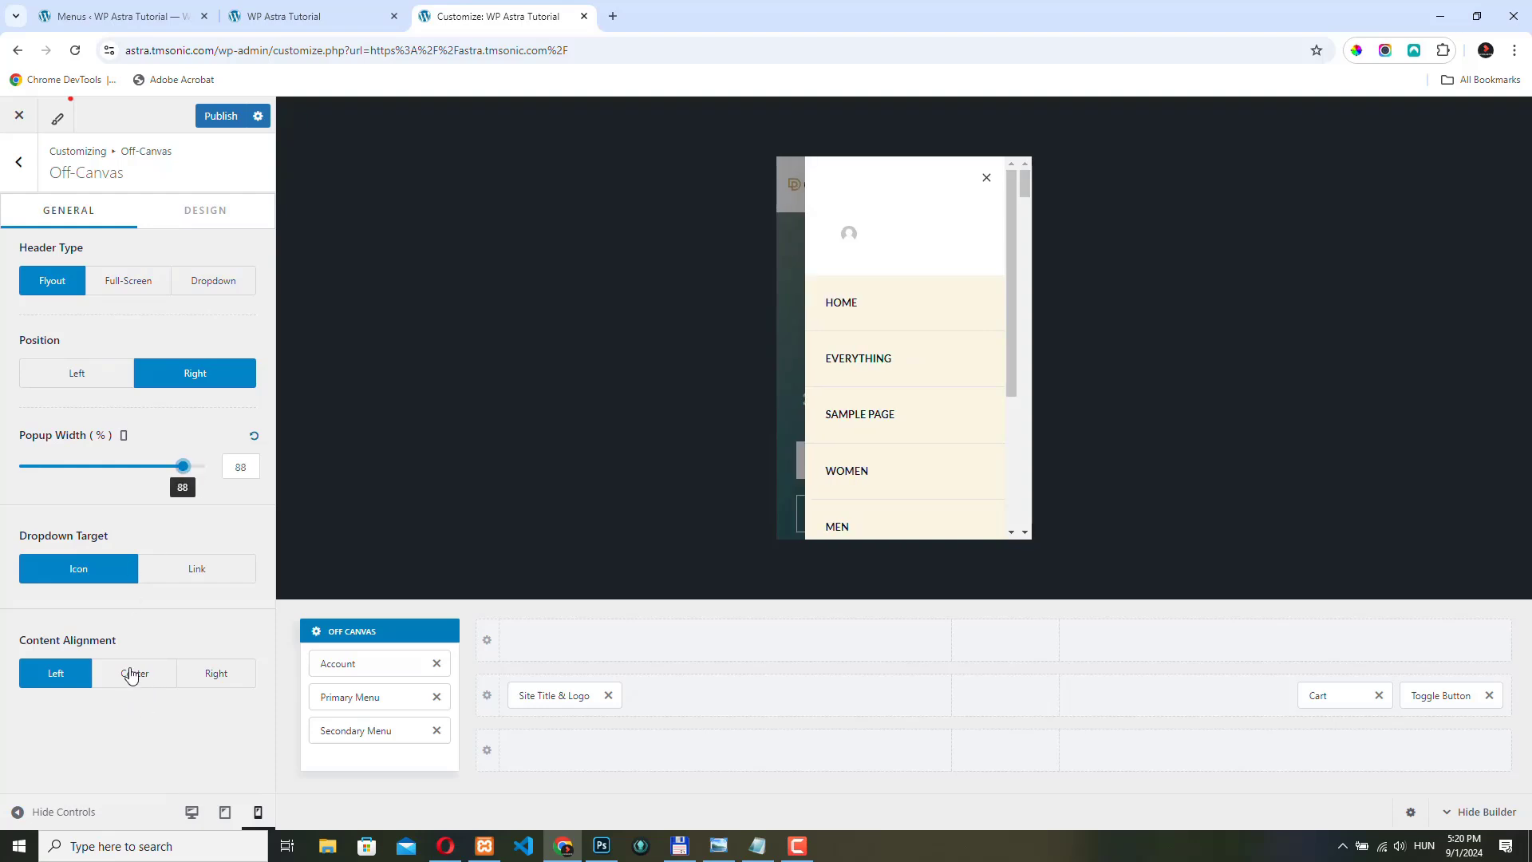
click(134, 673)
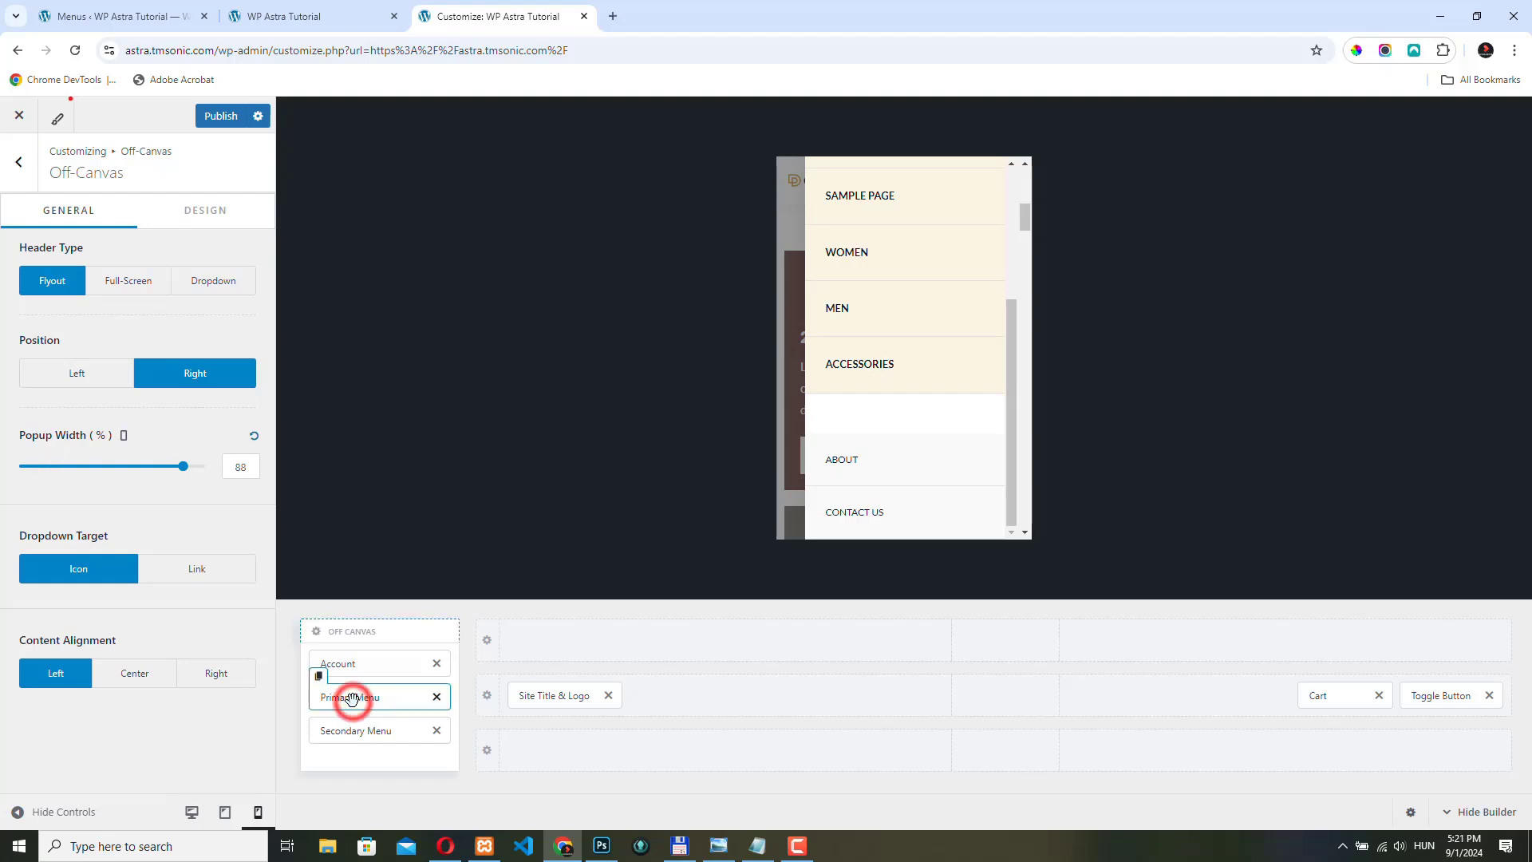
click(351, 698)
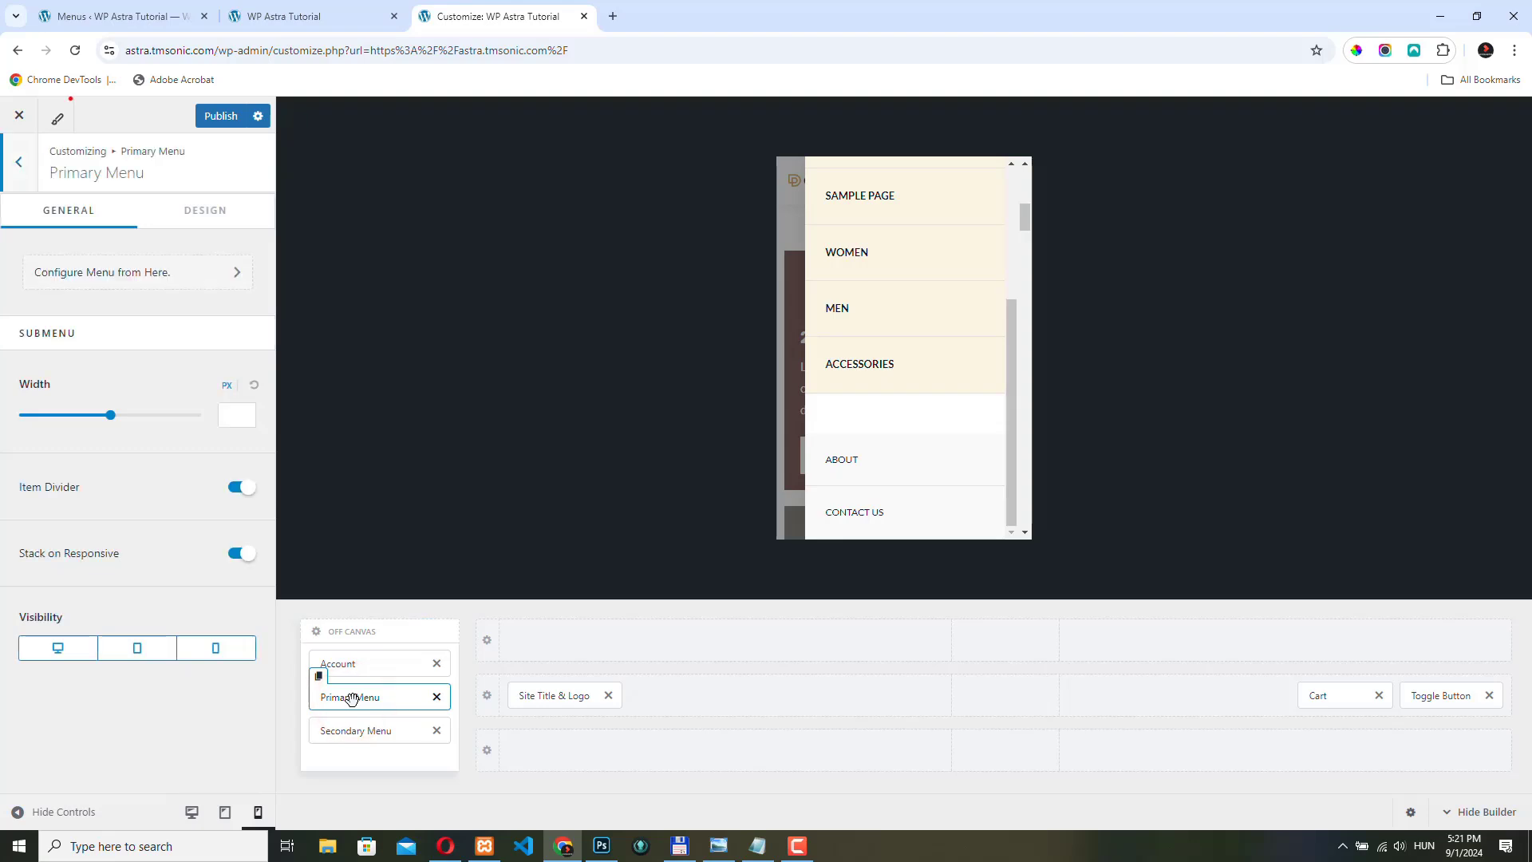
Step: Assign Main menu to the Off-Canvas Menu location
click(18, 161)
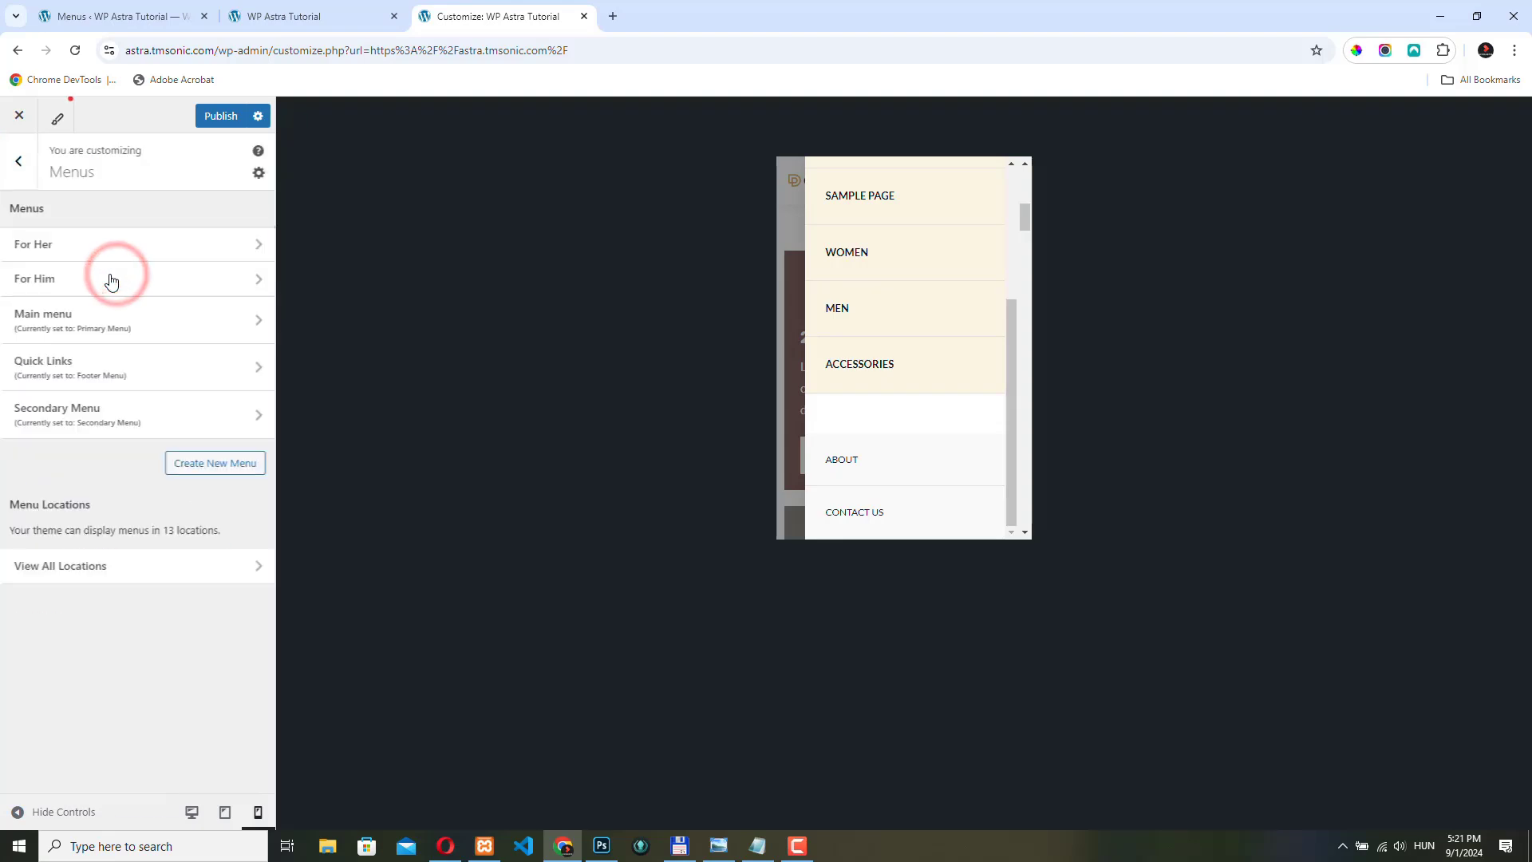
click(59, 565)
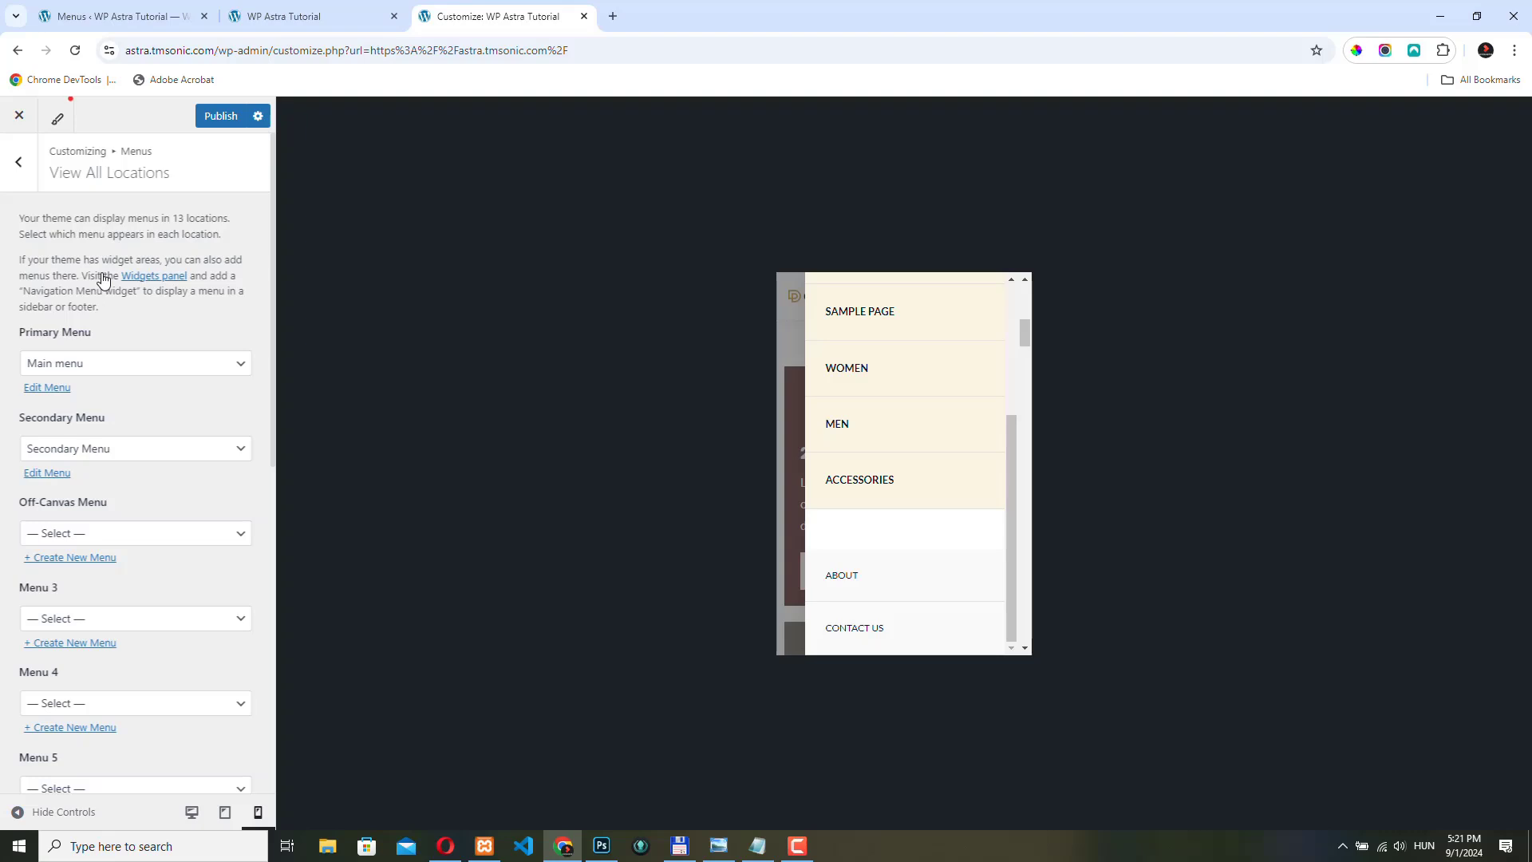
mouse_move(86, 541)
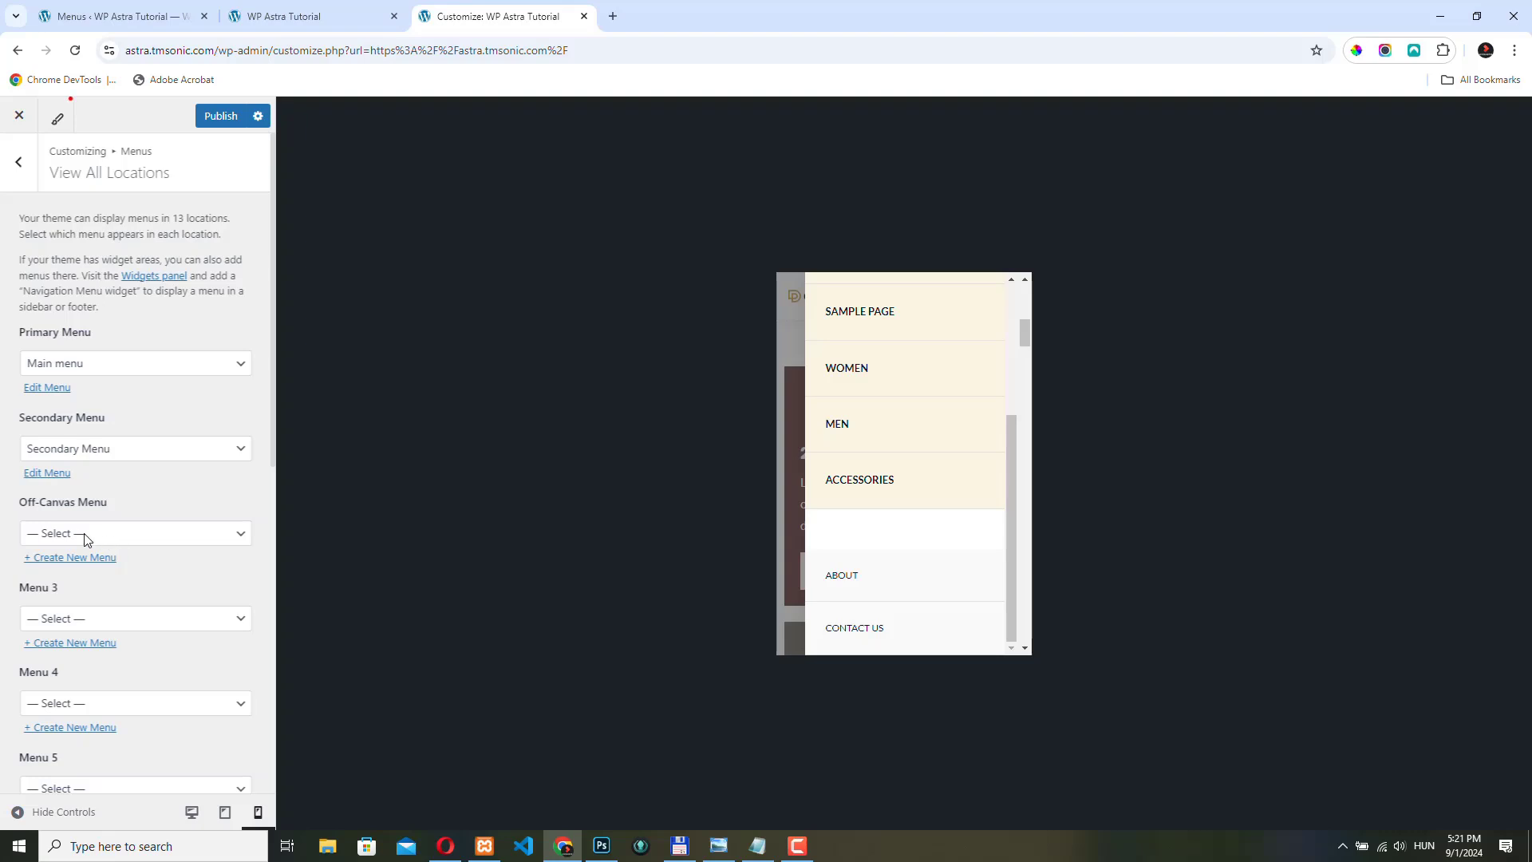
click(134, 533)
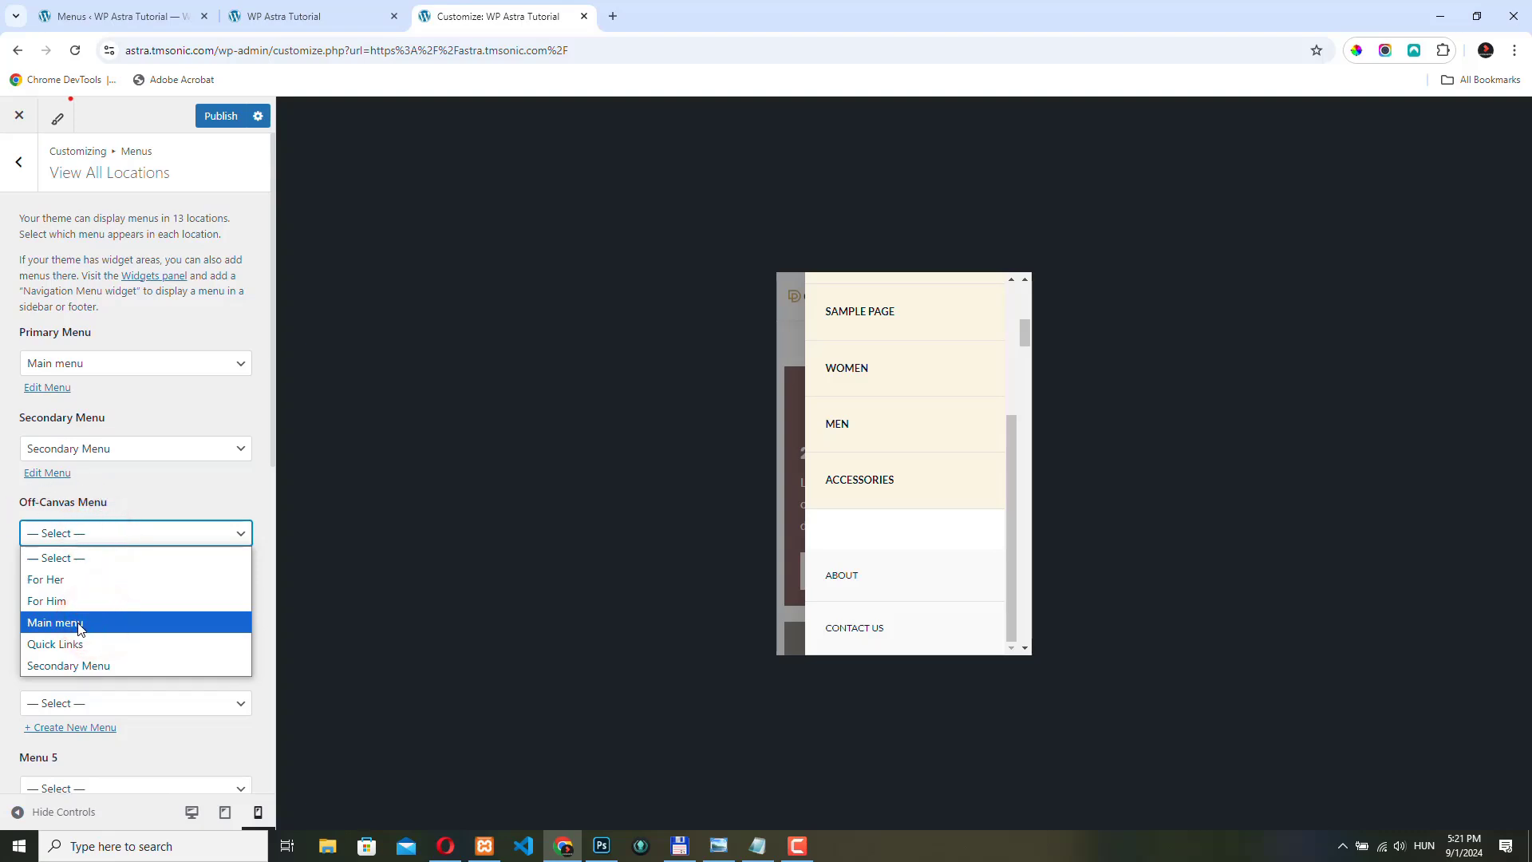
click(54, 622)
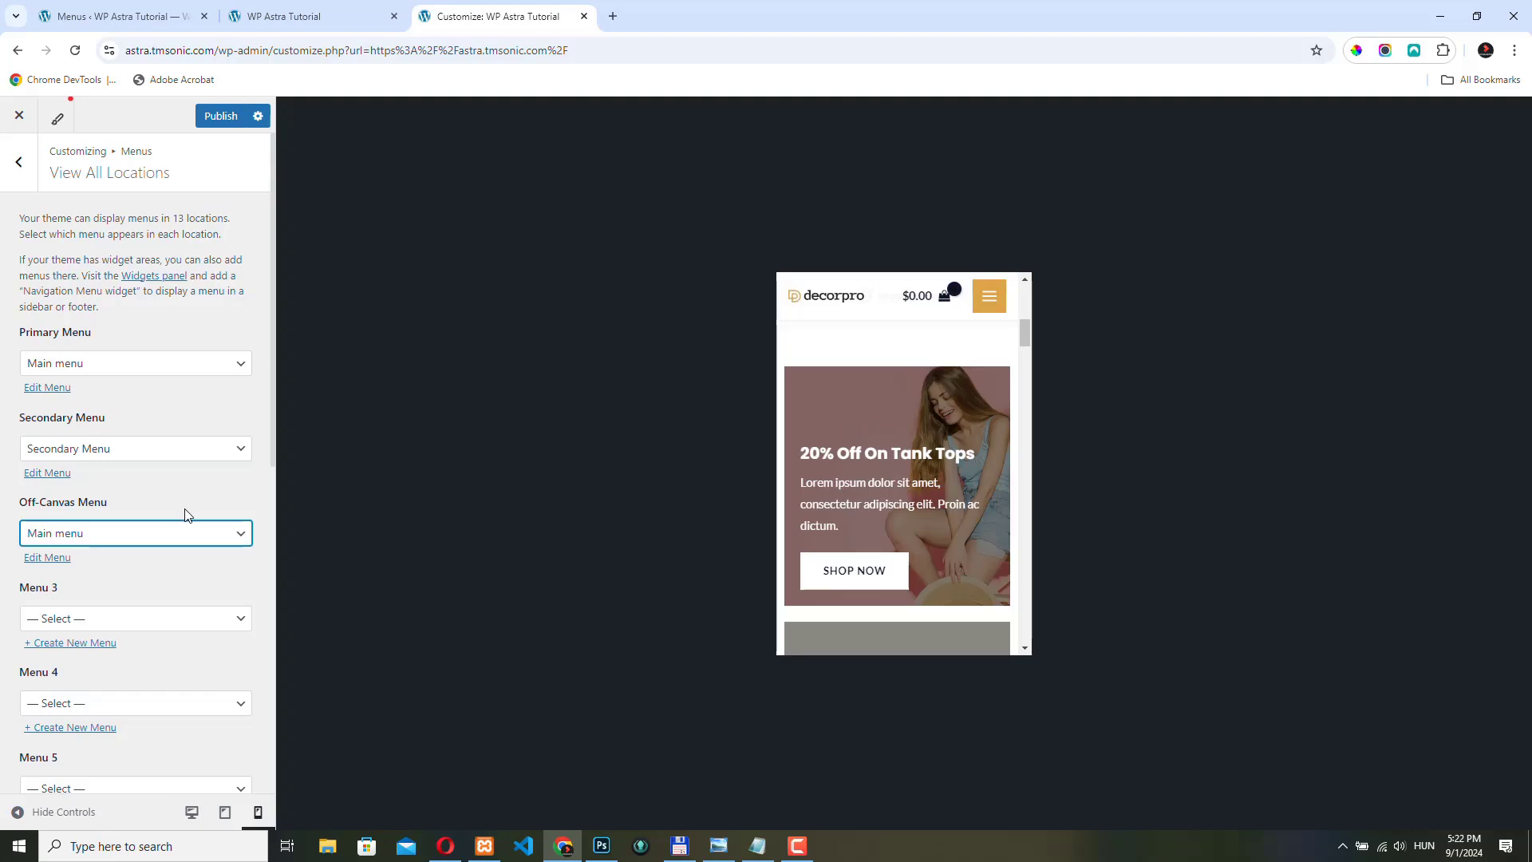
mouse_move(254, 555)
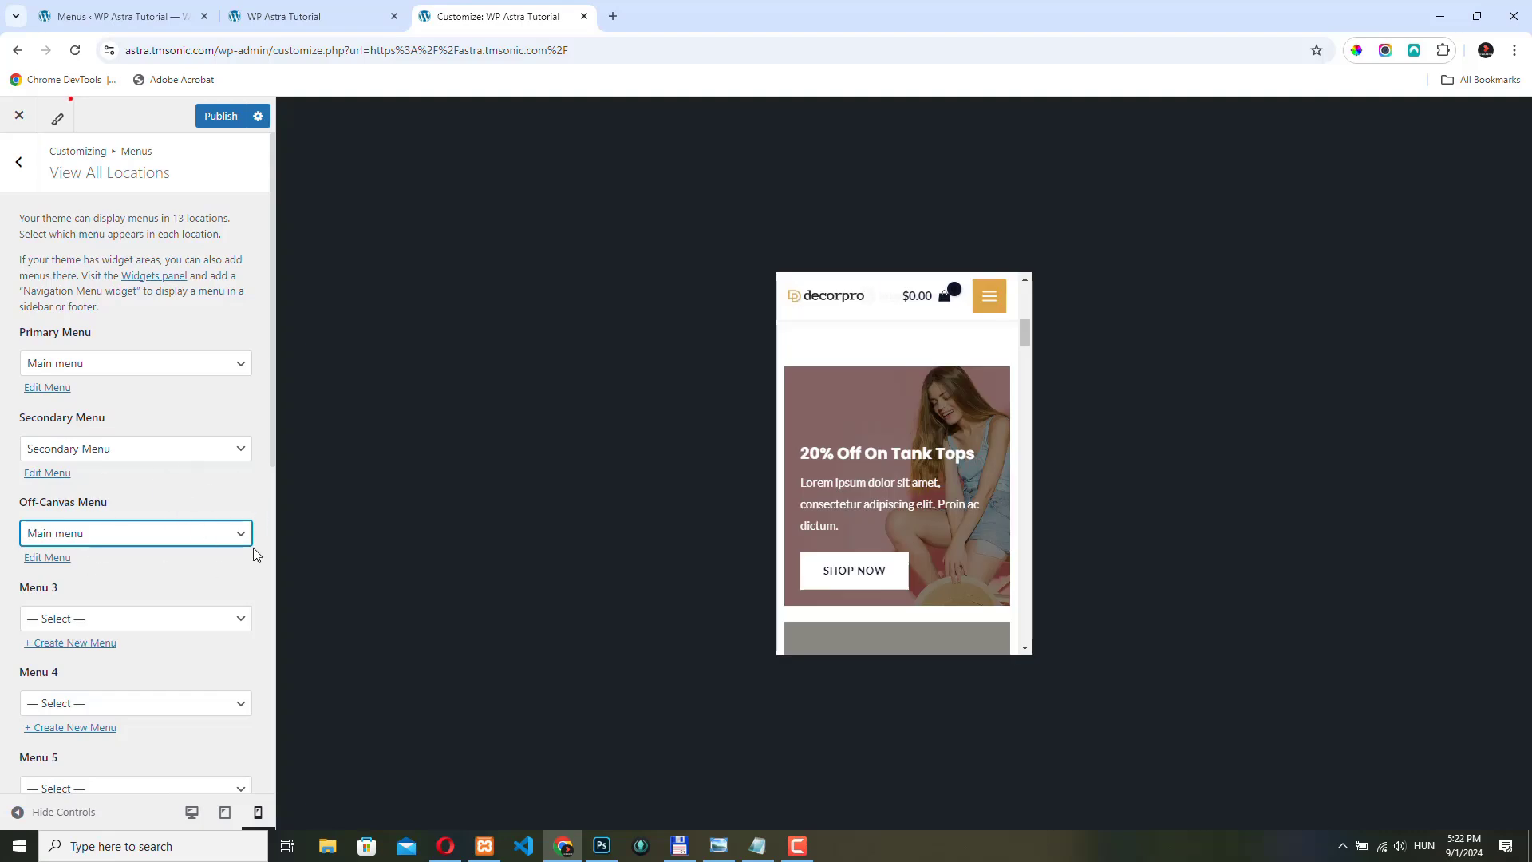
mouse_move(69, 607)
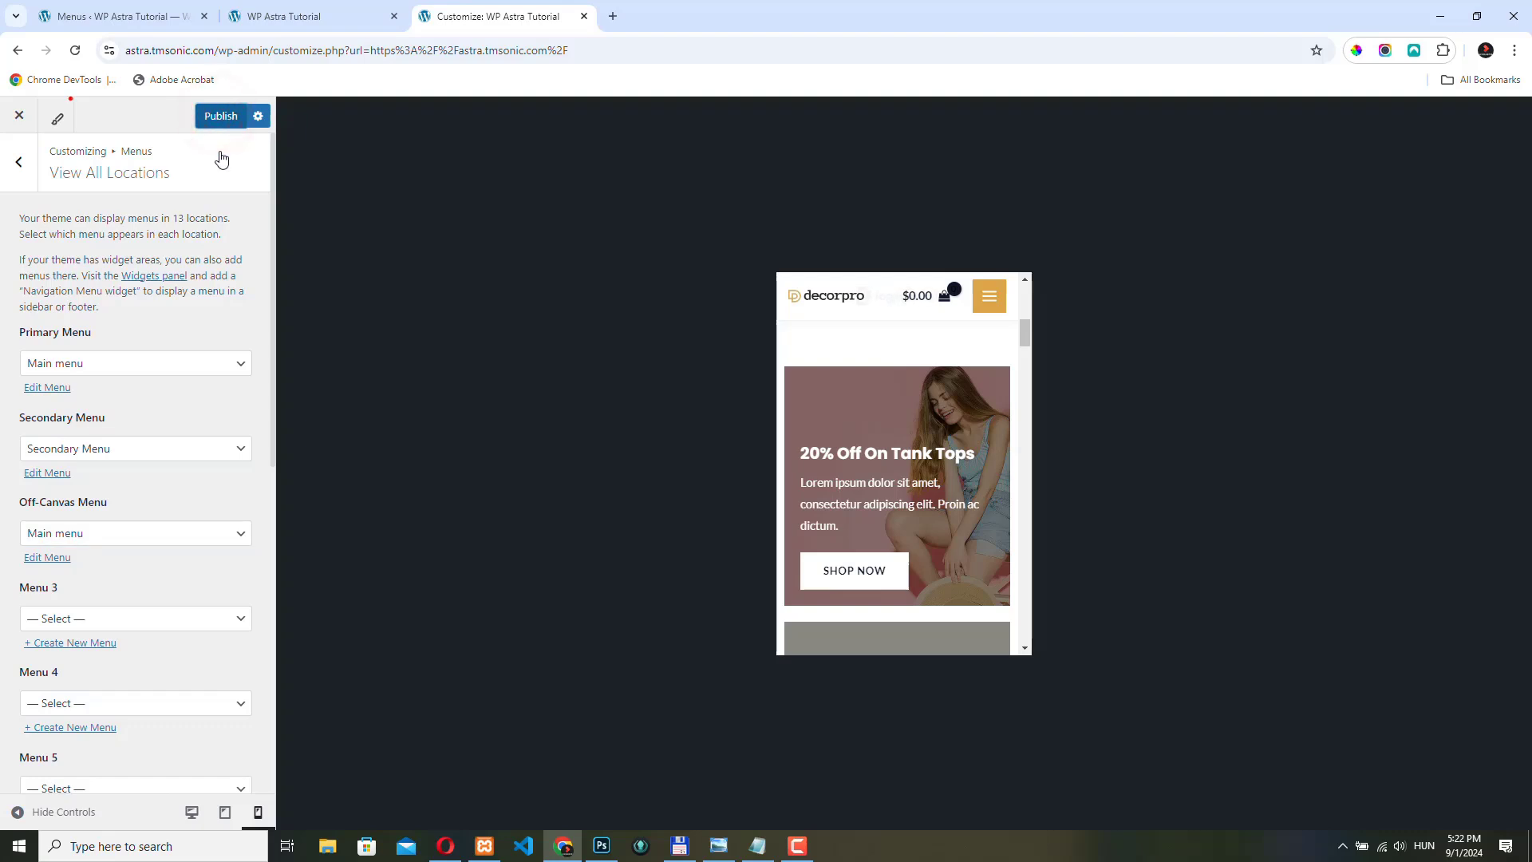
Step: Publish the menu assignment and go back to the header builder
click(220, 114)
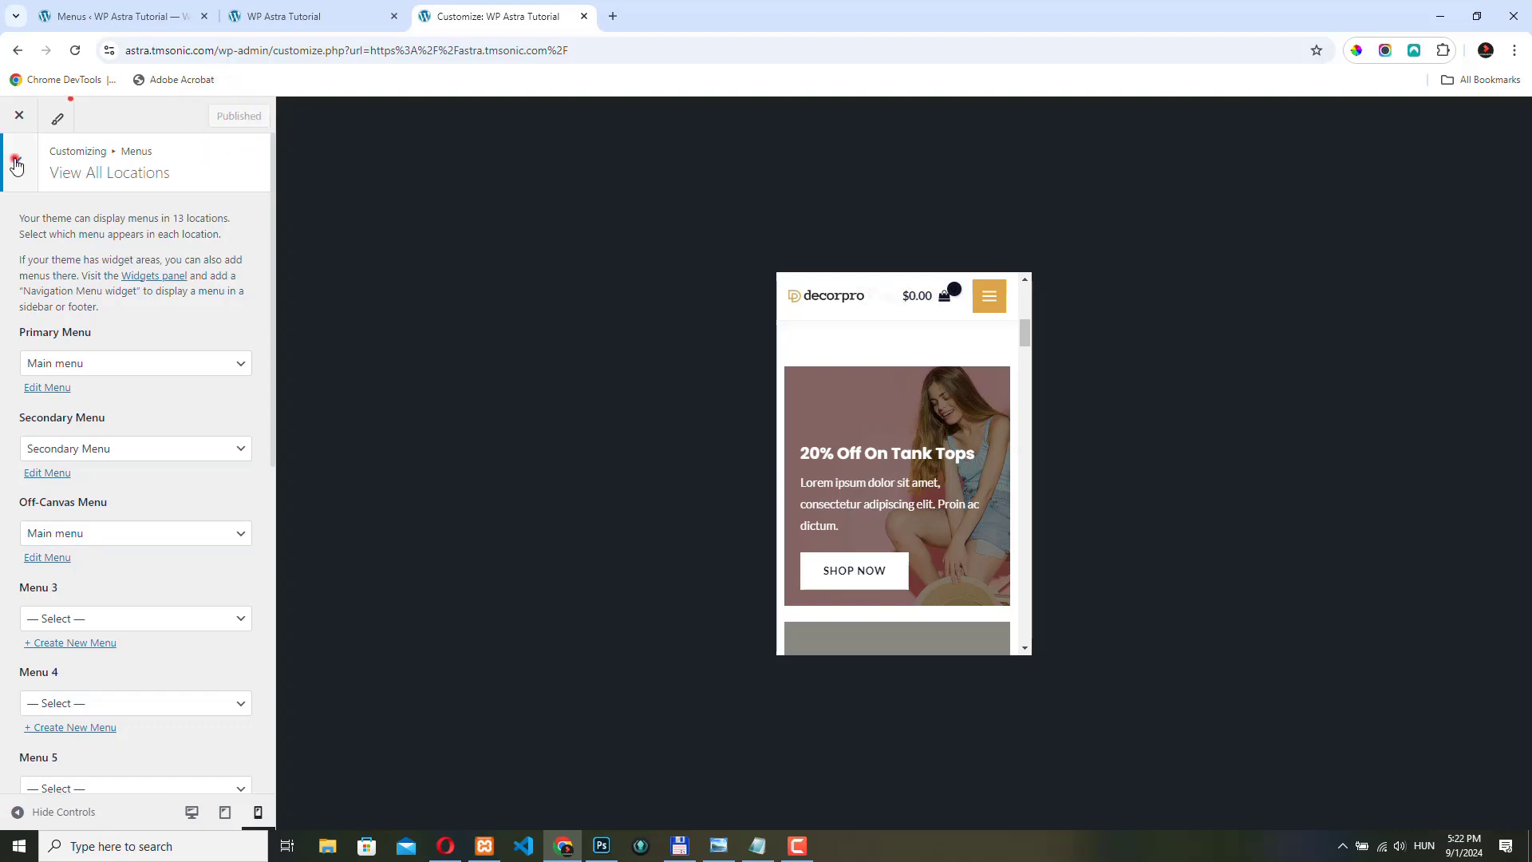
click(16, 161)
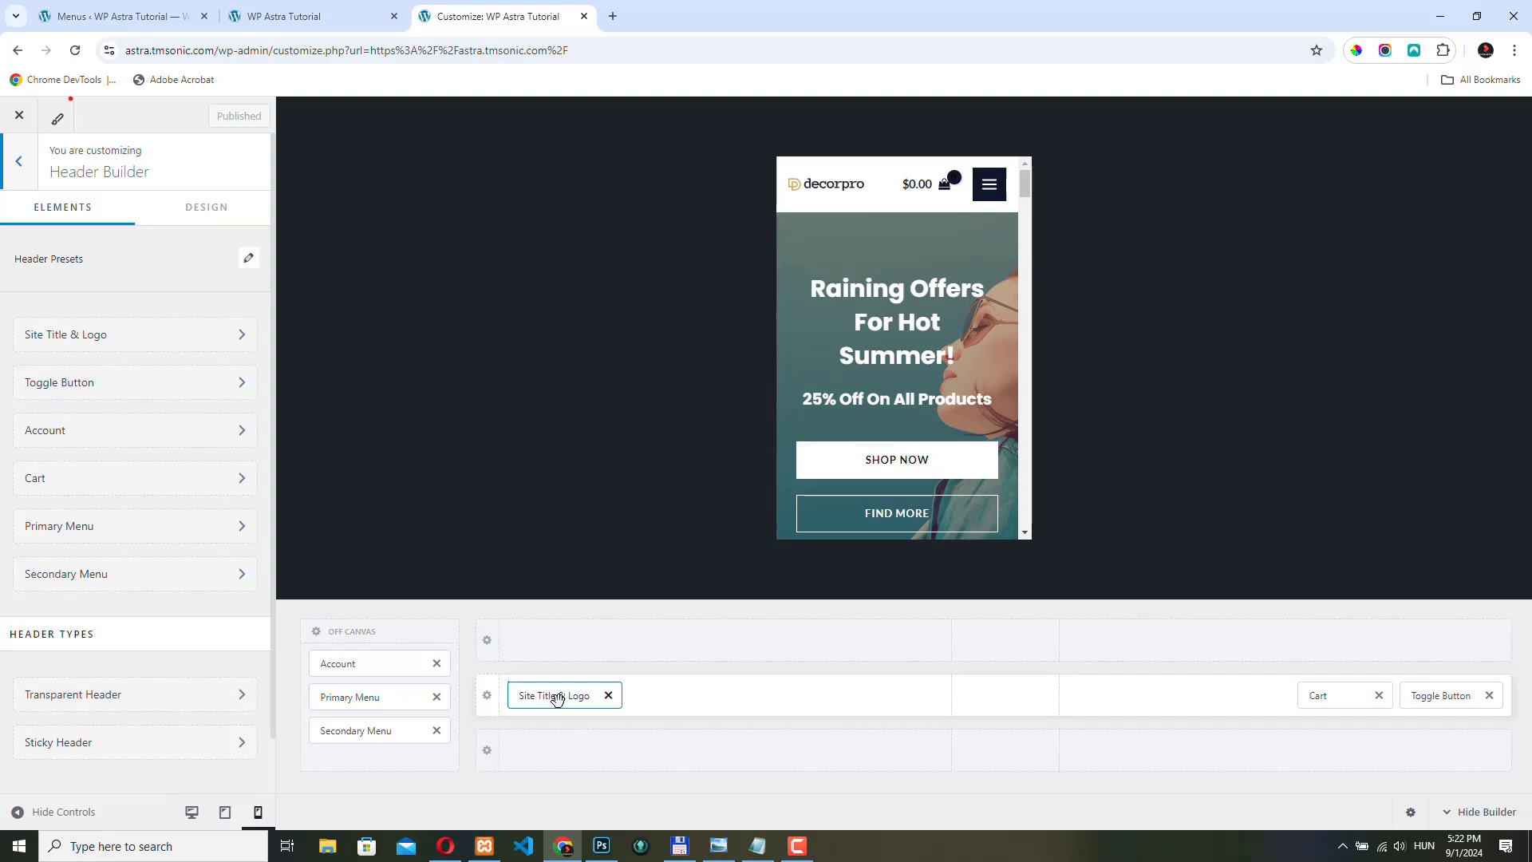
Step: Reduce the mobile Logo Width from 142 to 103 so logo, cart and menu fit one line
click(555, 694)
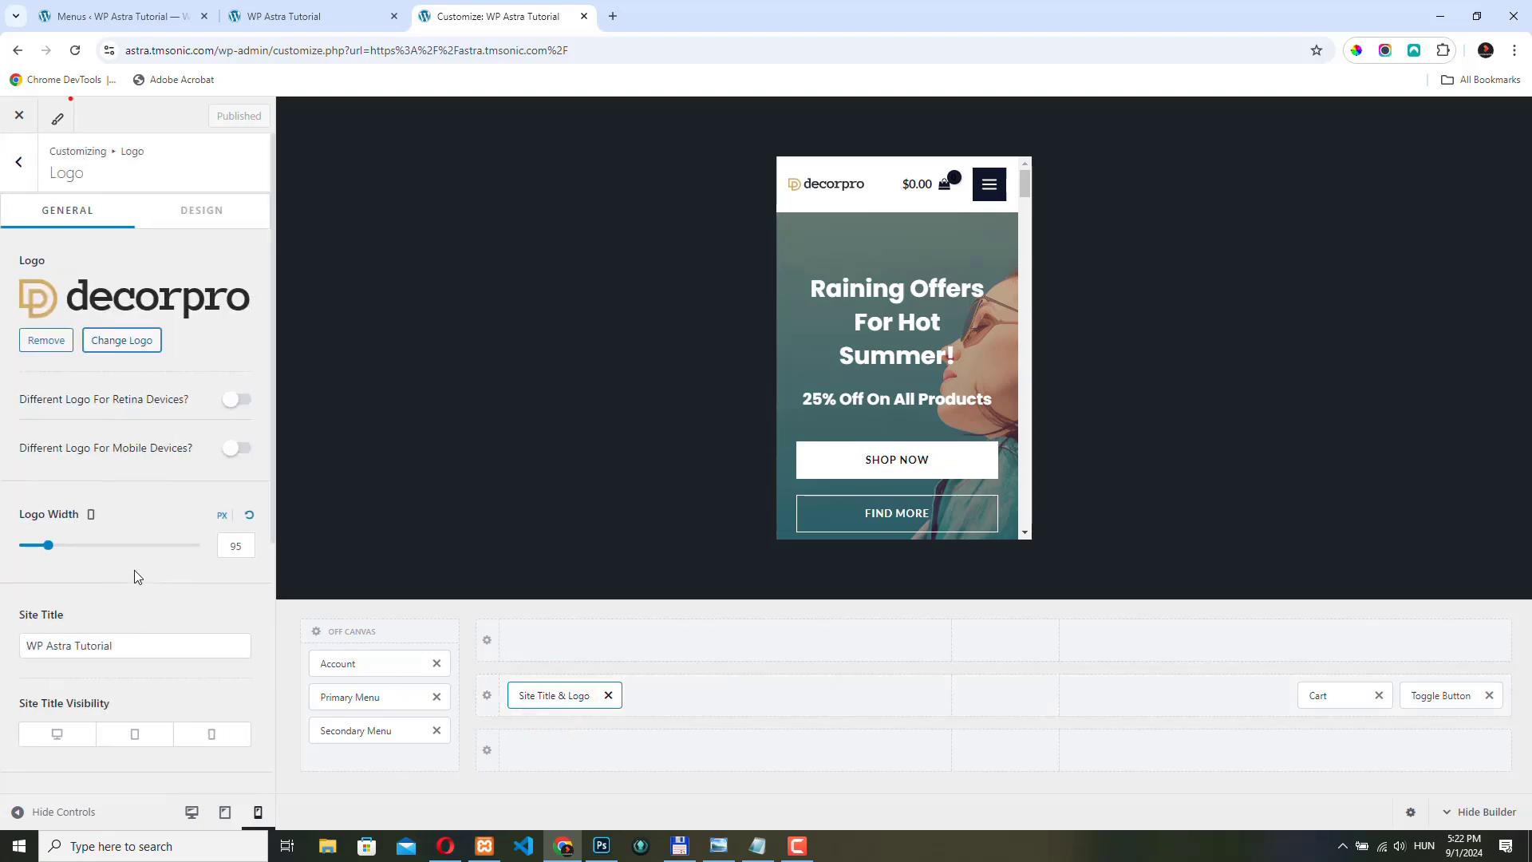
click(46, 545)
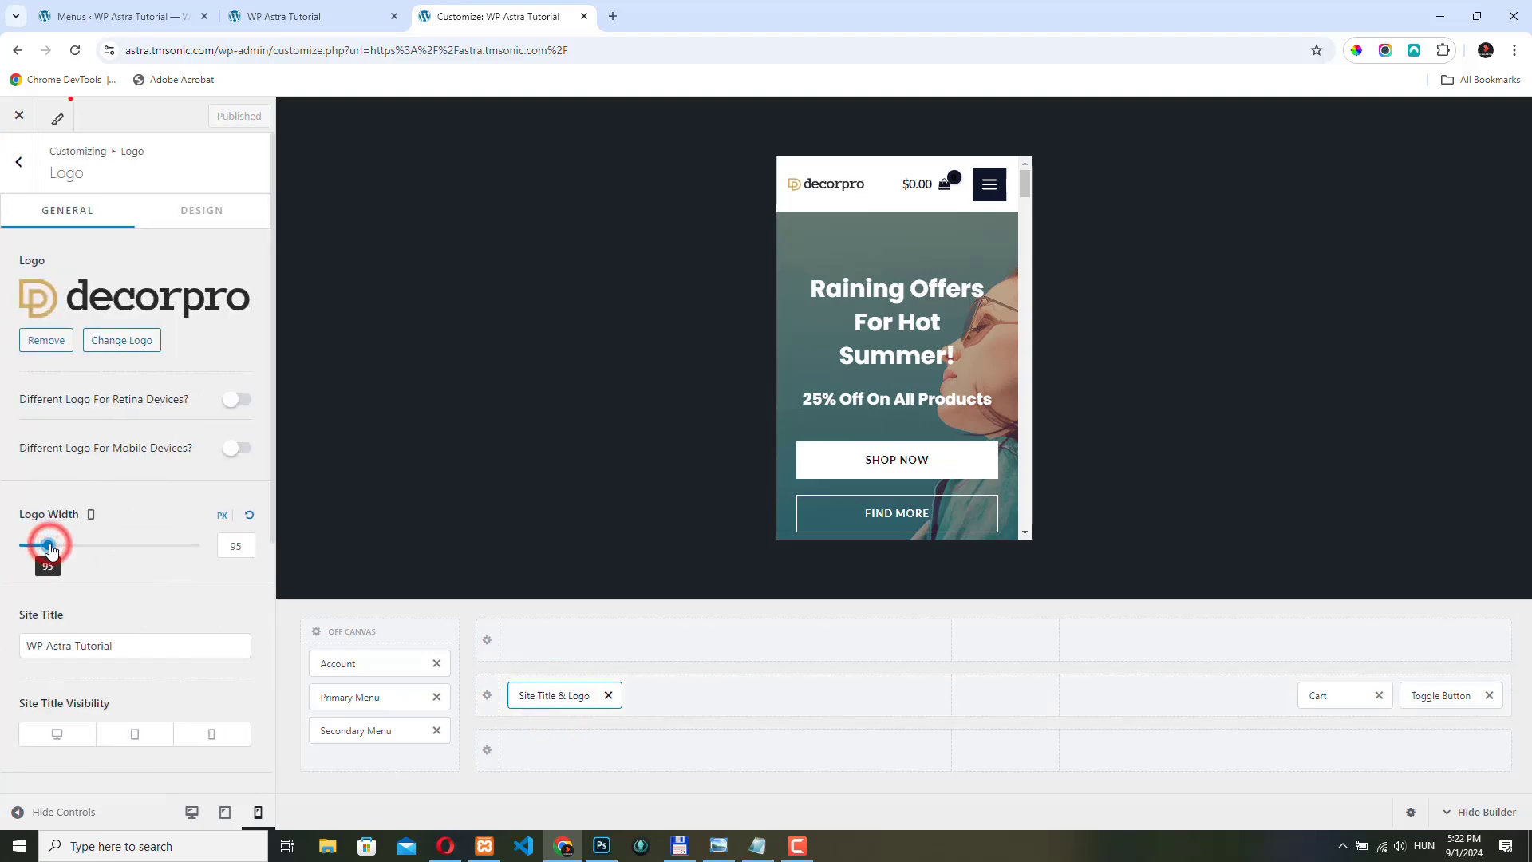
drag(50, 546, 63, 545)
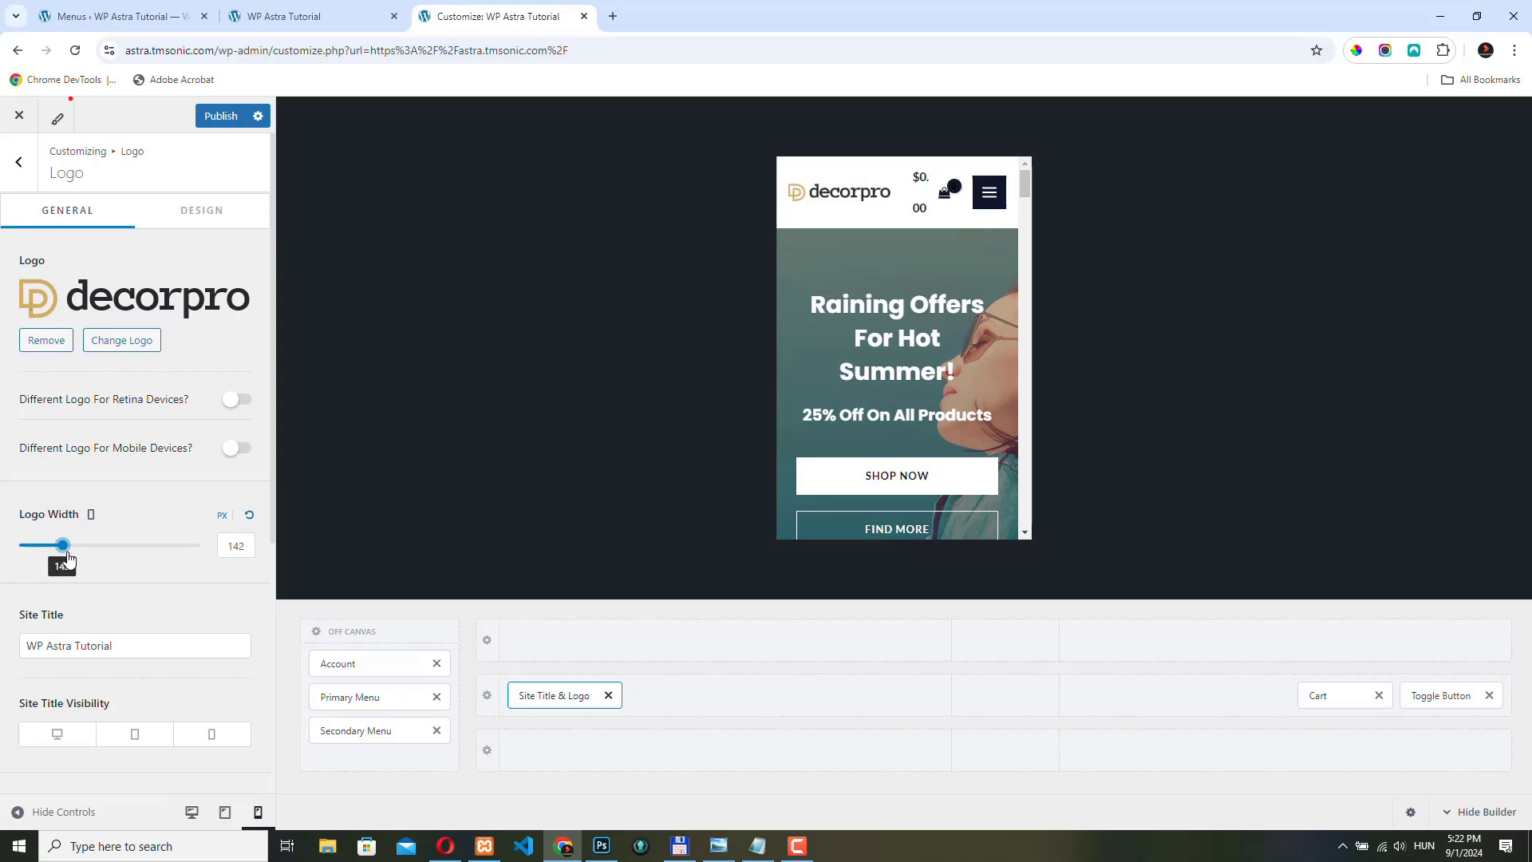
drag(65, 544, 57, 544)
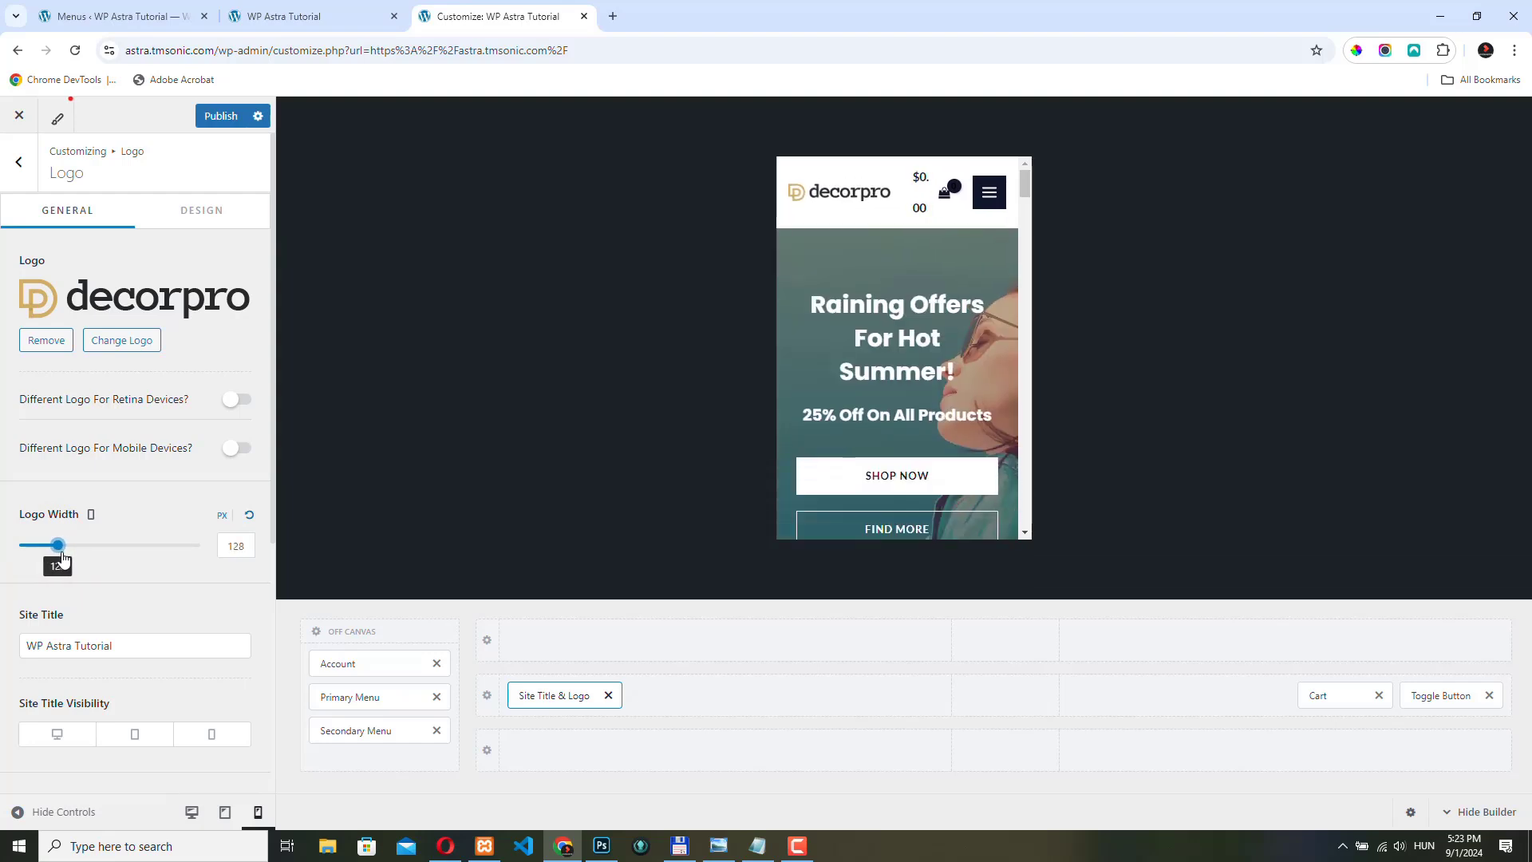
drag(59, 545, 51, 545)
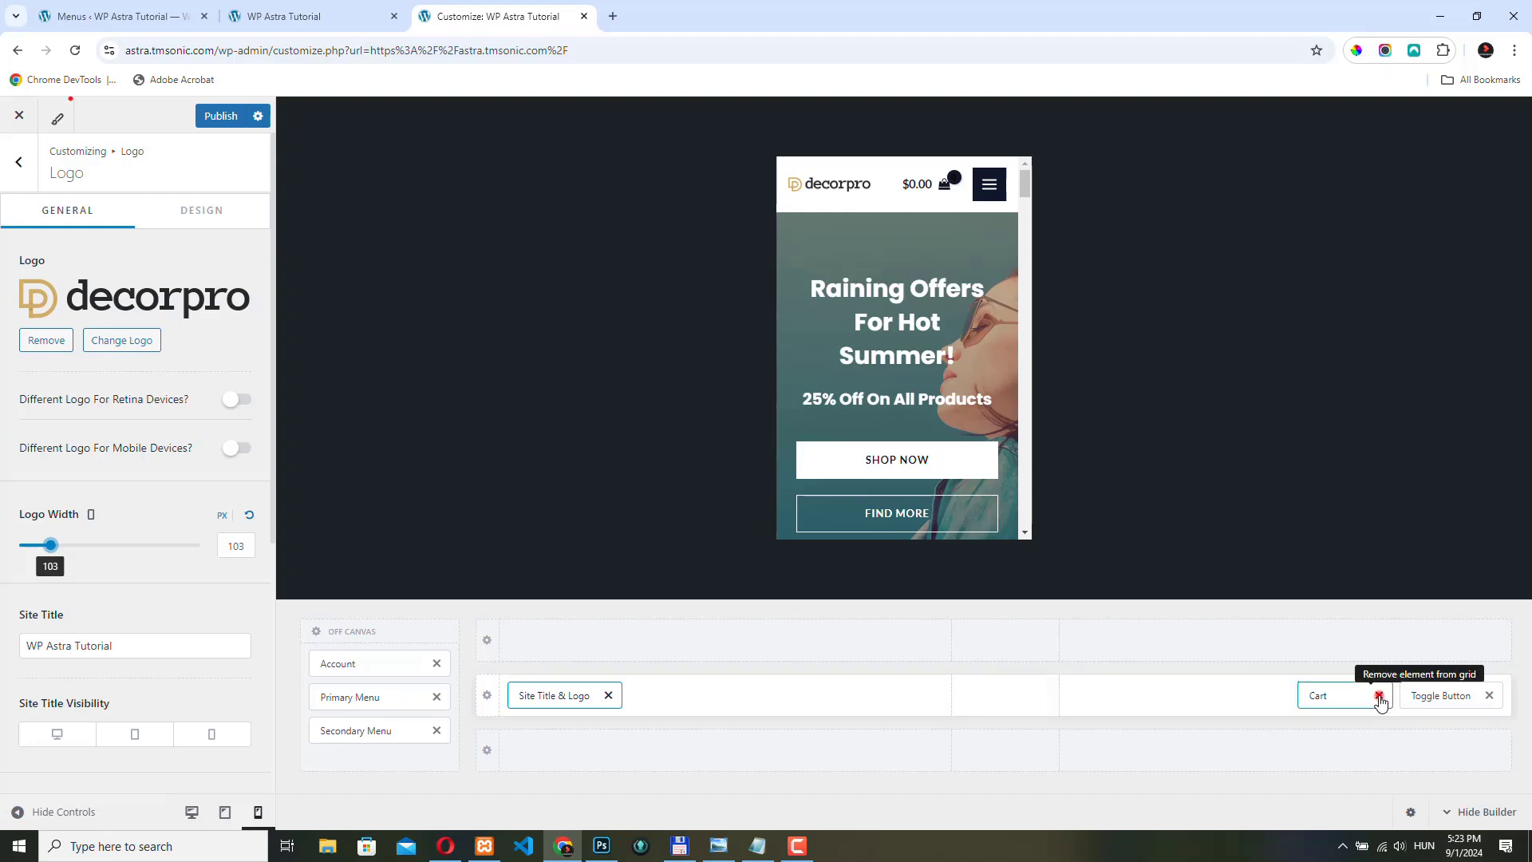
Step: Move Cart from the mobile header row into the Off Canvas section and preview the flyout
click(1379, 695)
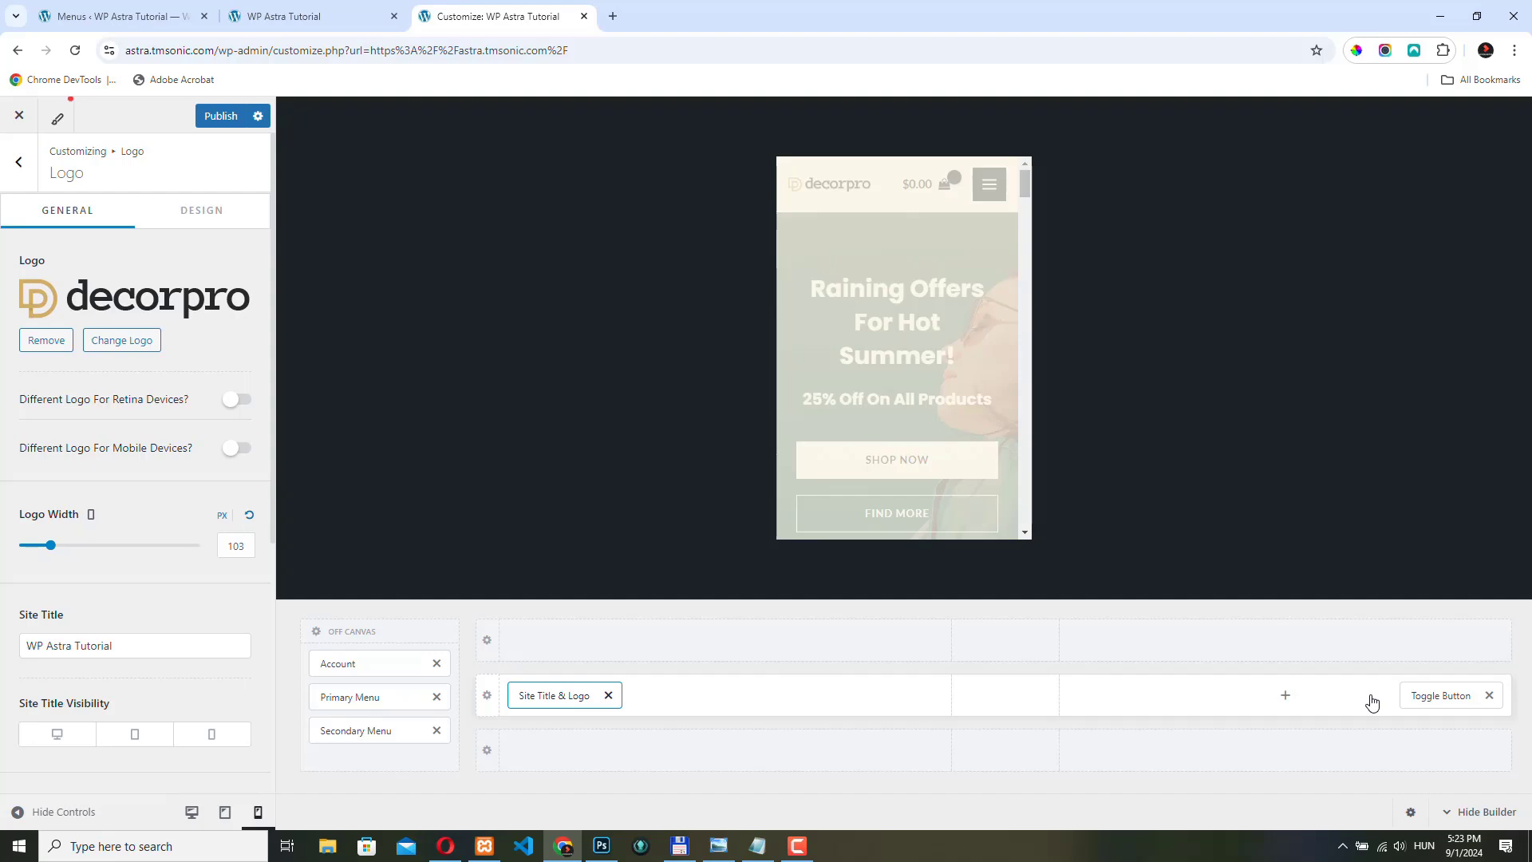
click(1286, 696)
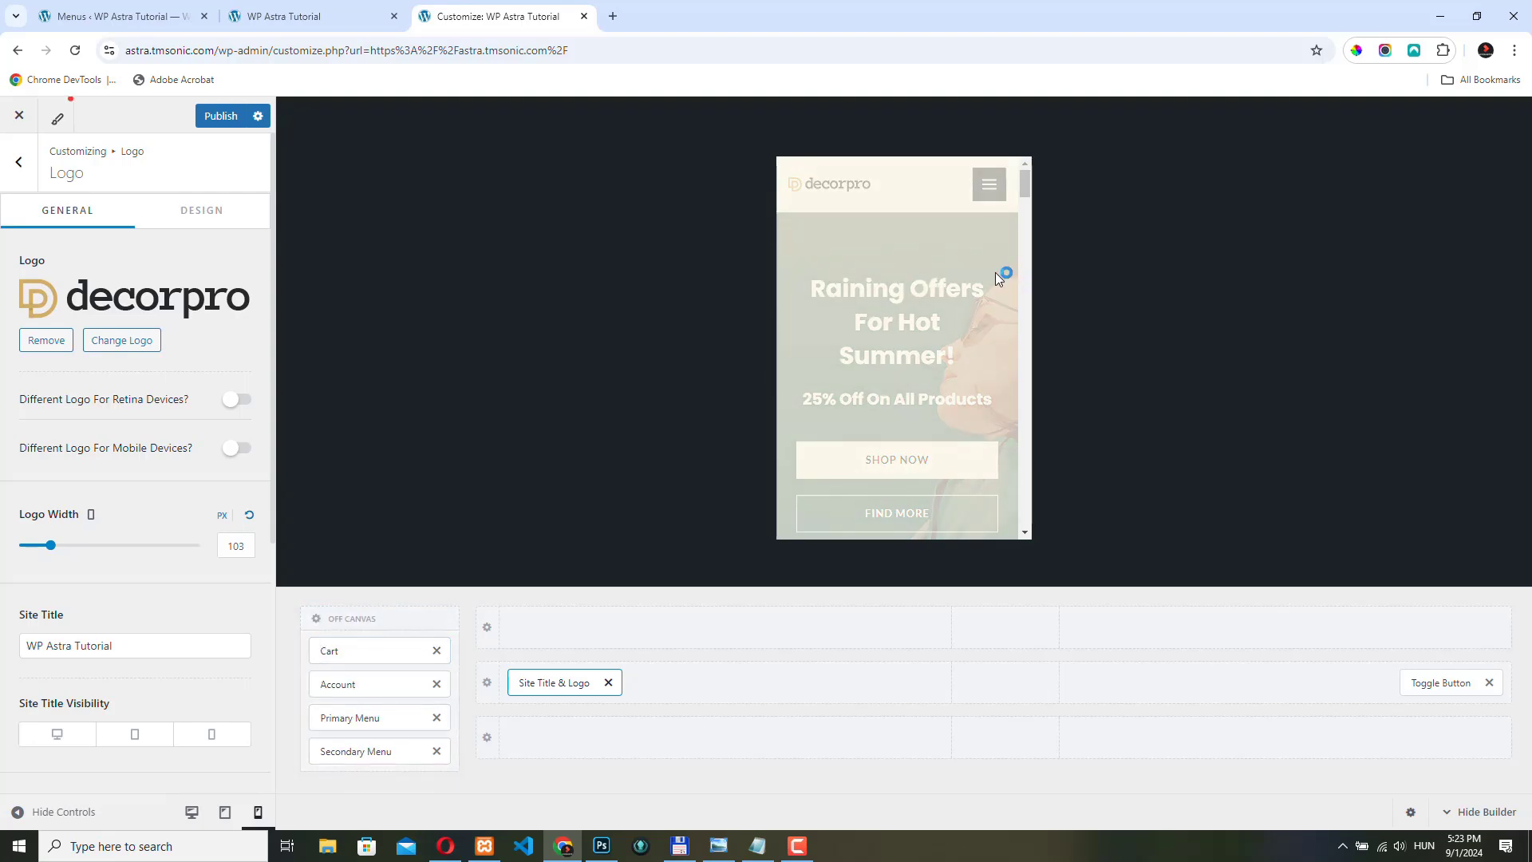
click(987, 191)
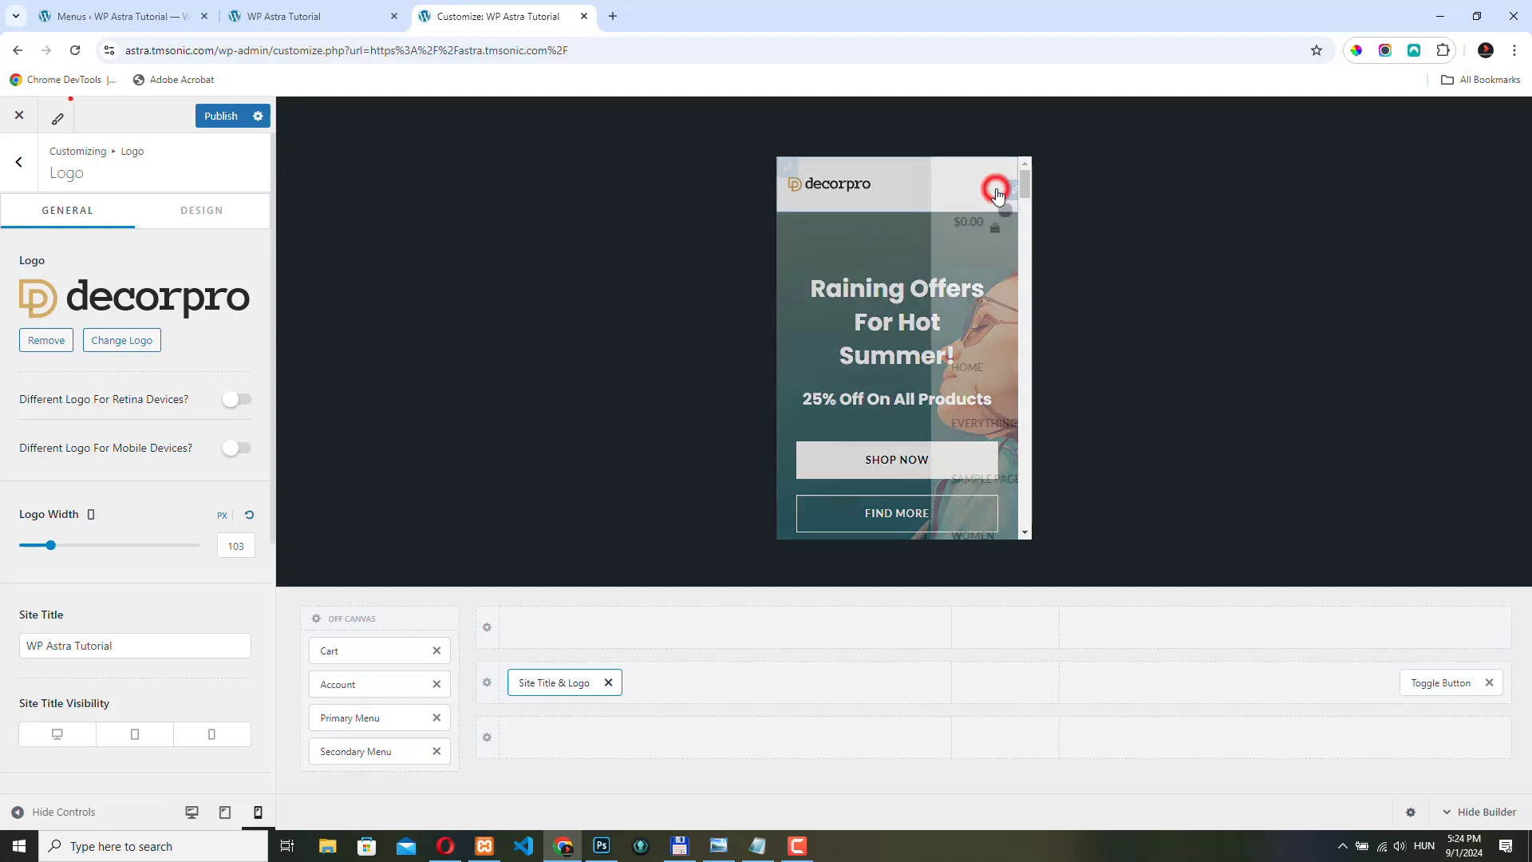
click(996, 188)
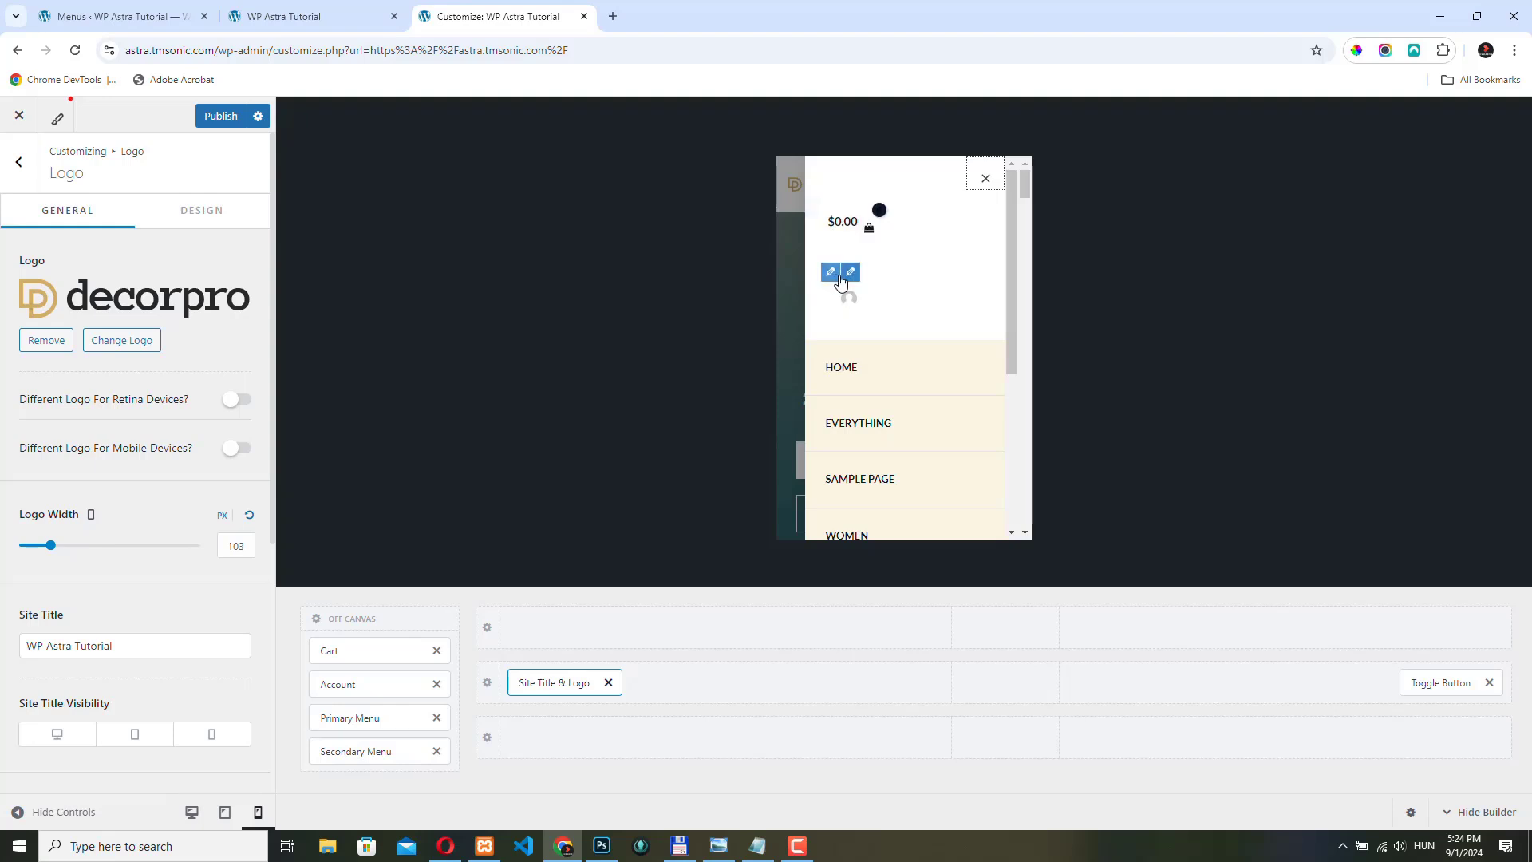
mouse_move(895, 280)
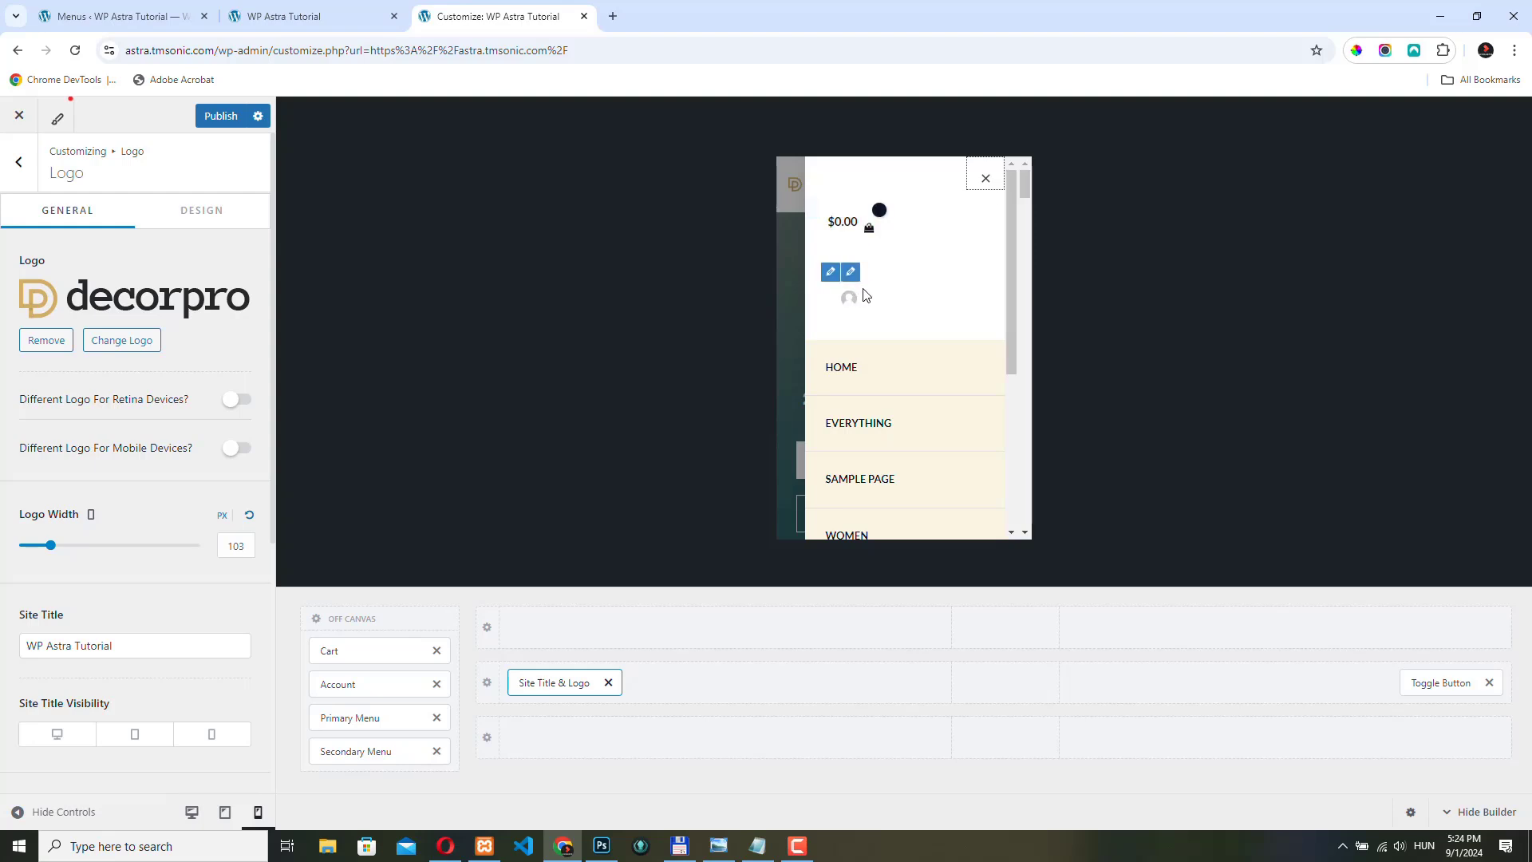
mouse_move(848, 243)
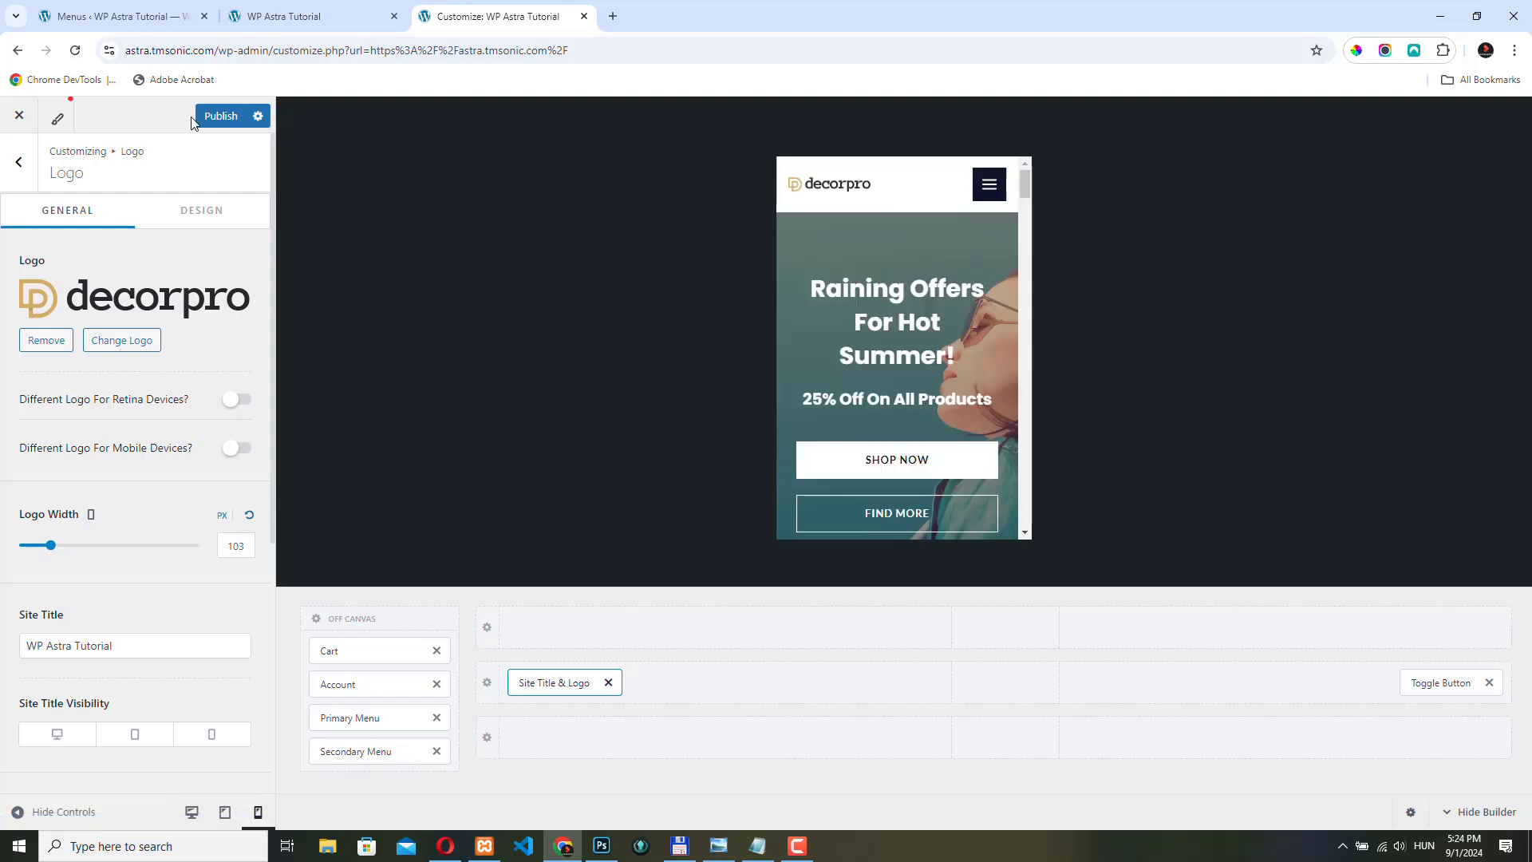
Step: Publish the mobile header and switch to the Menus admin page
click(220, 115)
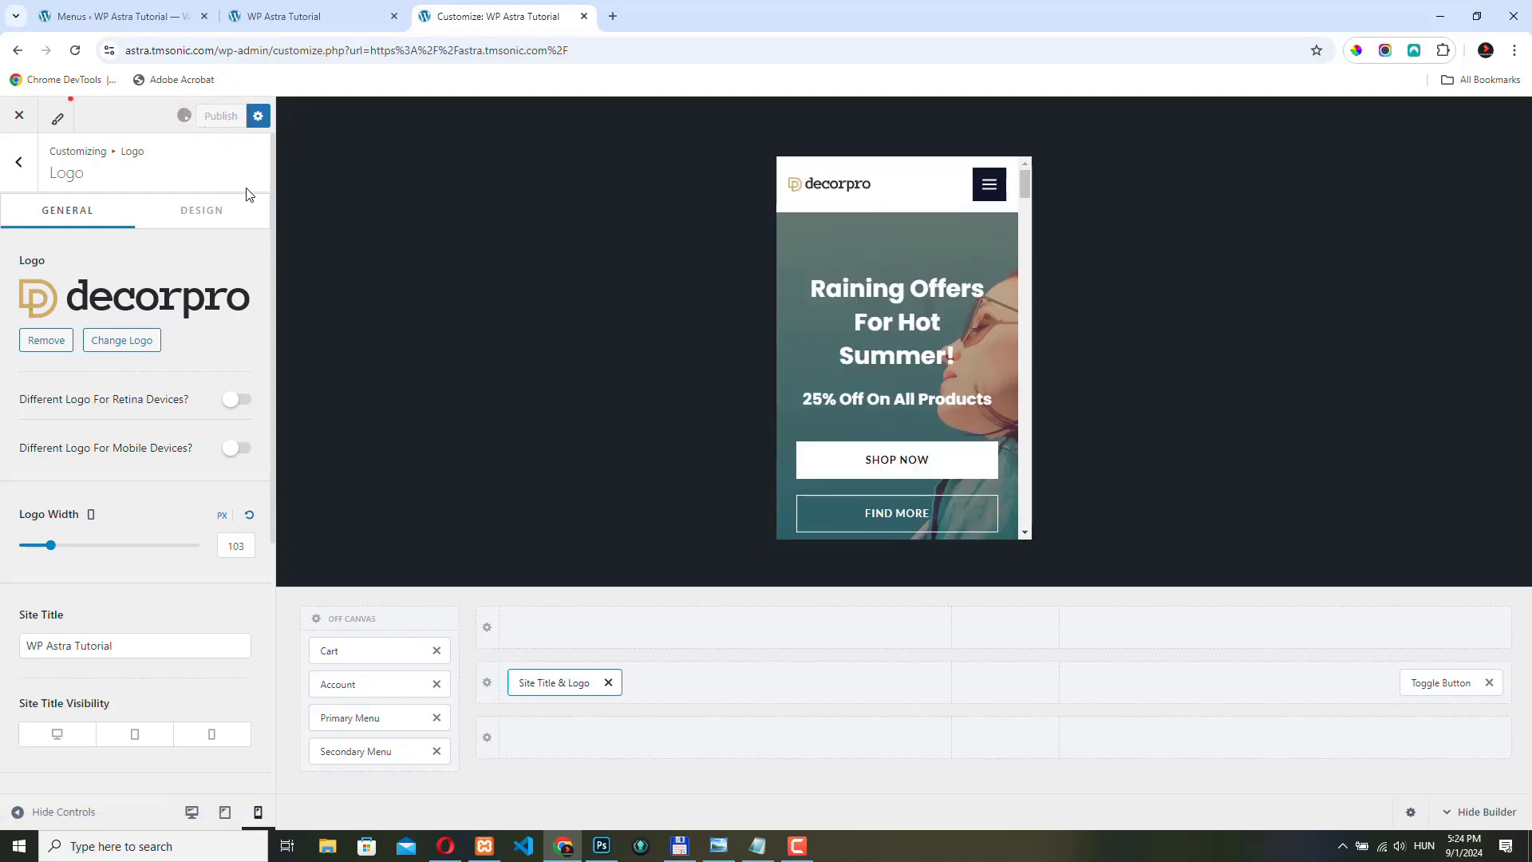
click(220, 115)
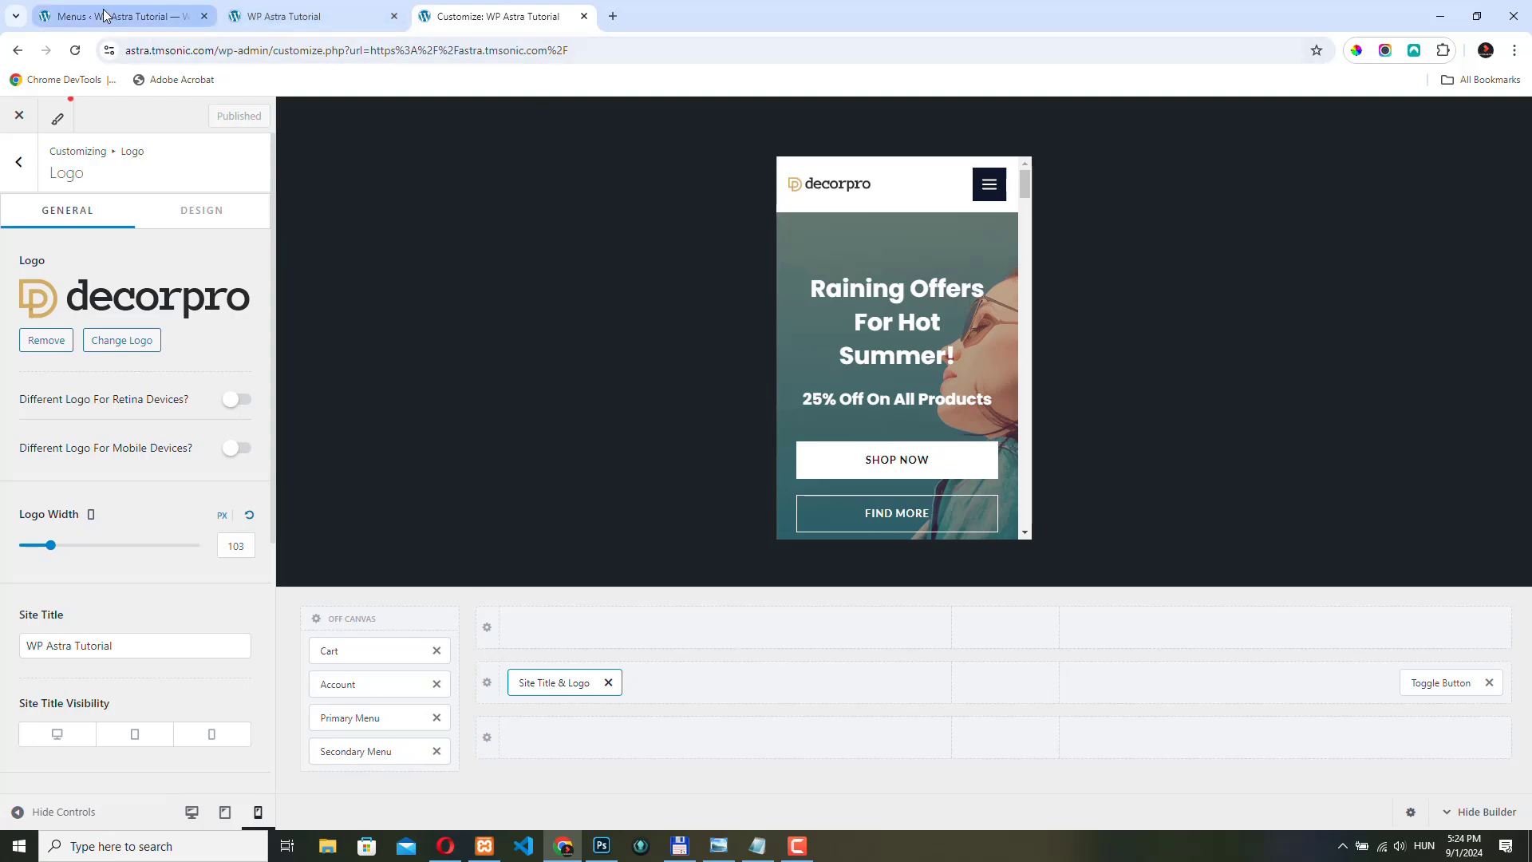
mouse_move(116, 16)
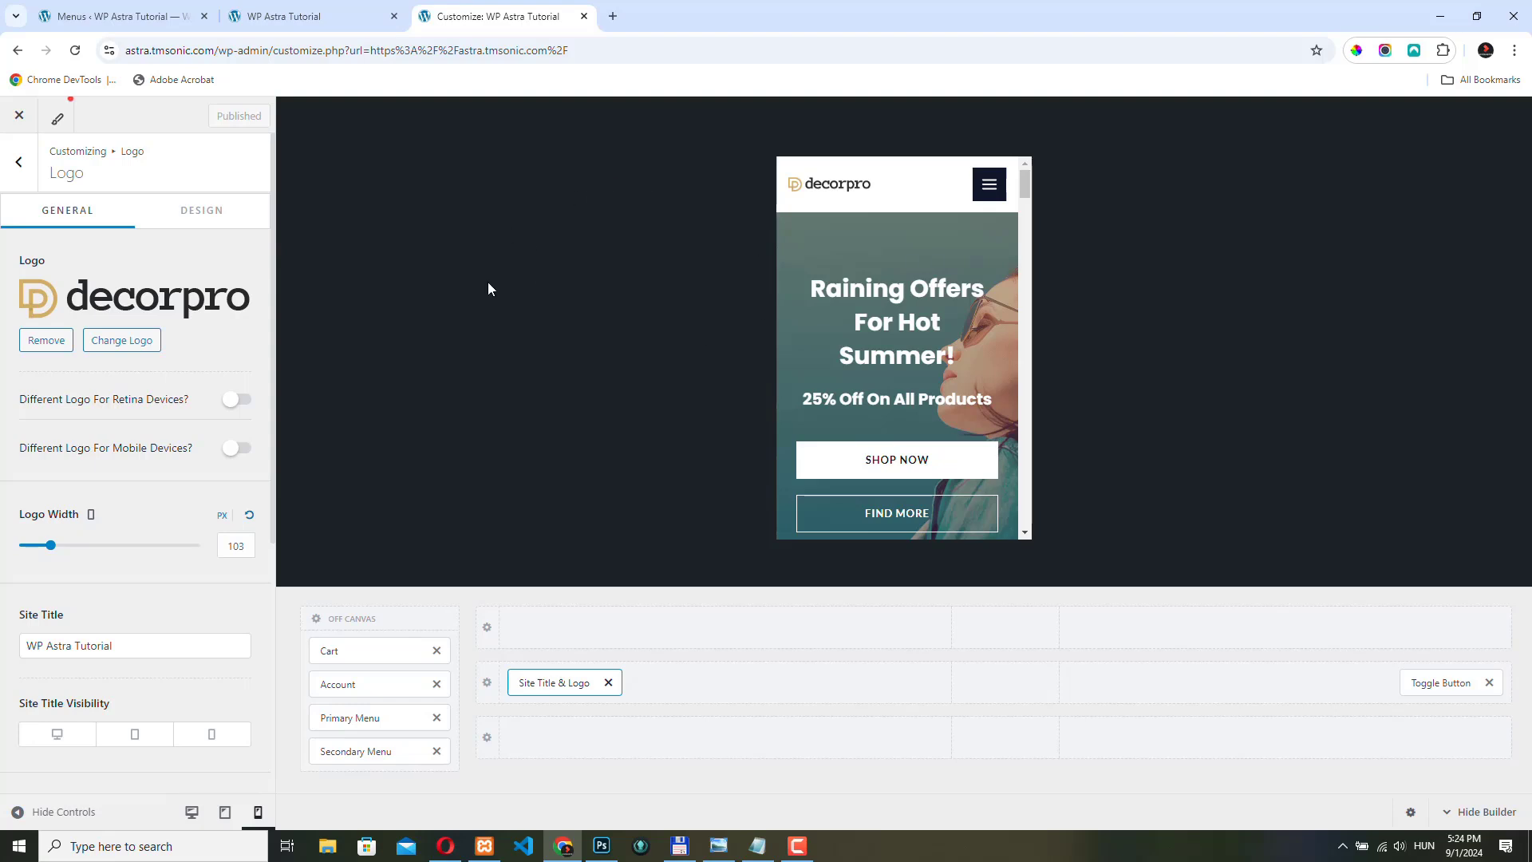
click(117, 16)
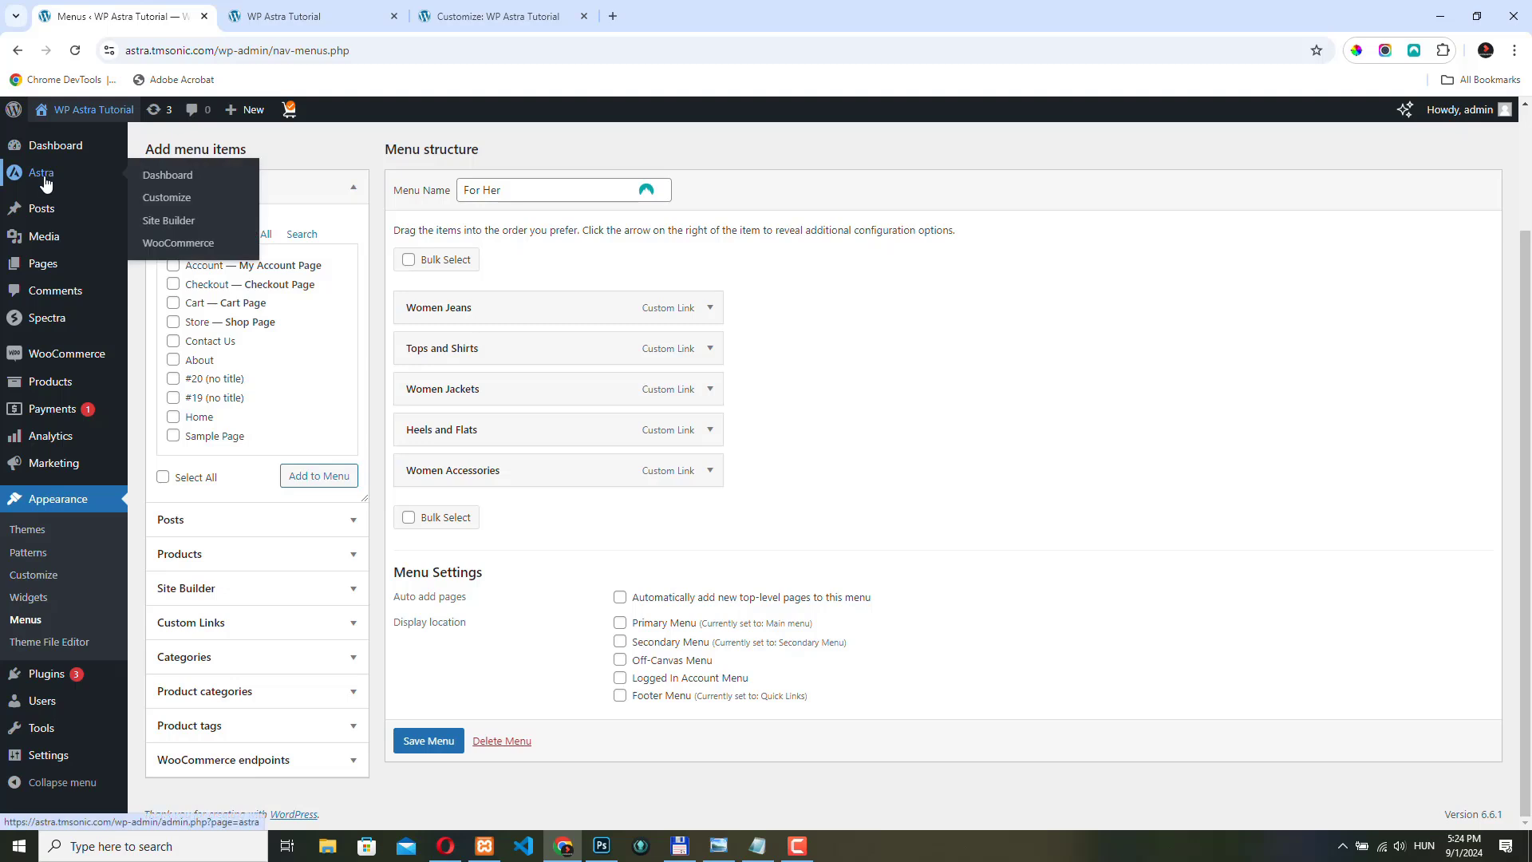
mouse_move(38, 176)
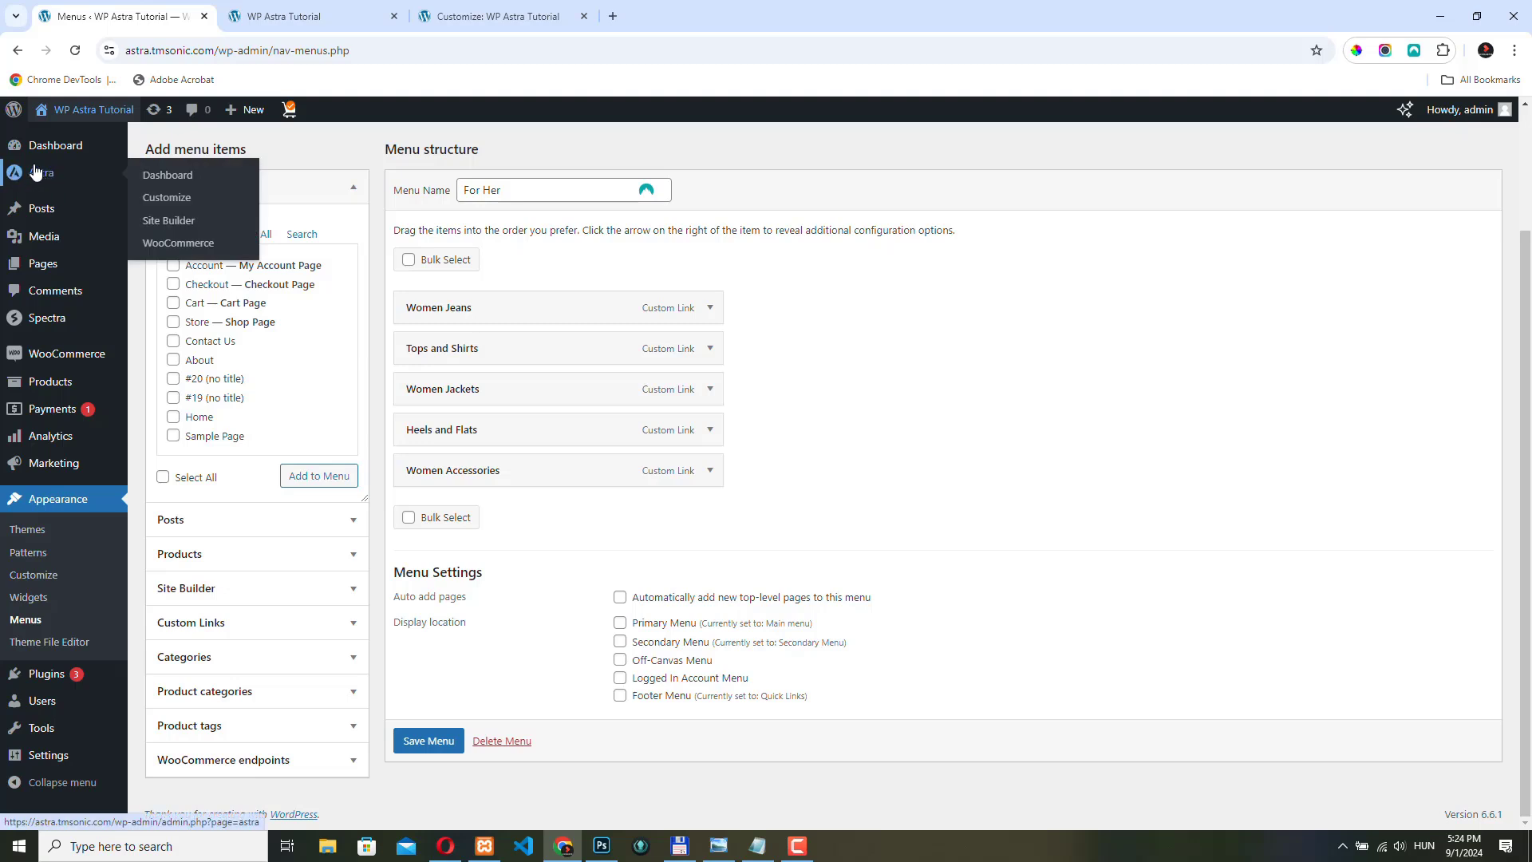
Step: Open Astra > Site Builder listing Header, Footer, Hooks and 404 Page layouts
click(167, 220)
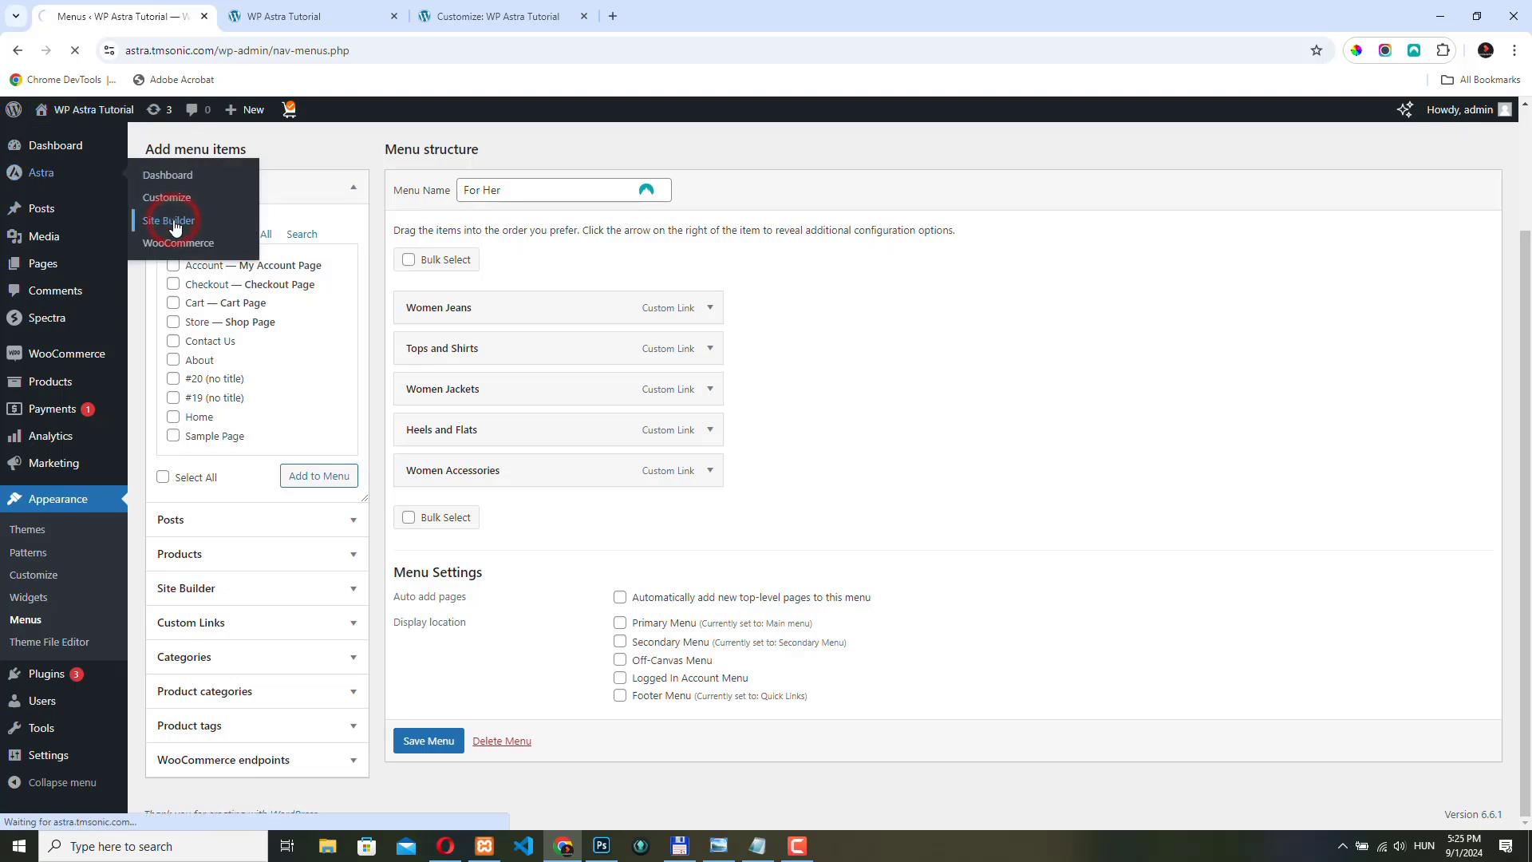
click(169, 221)
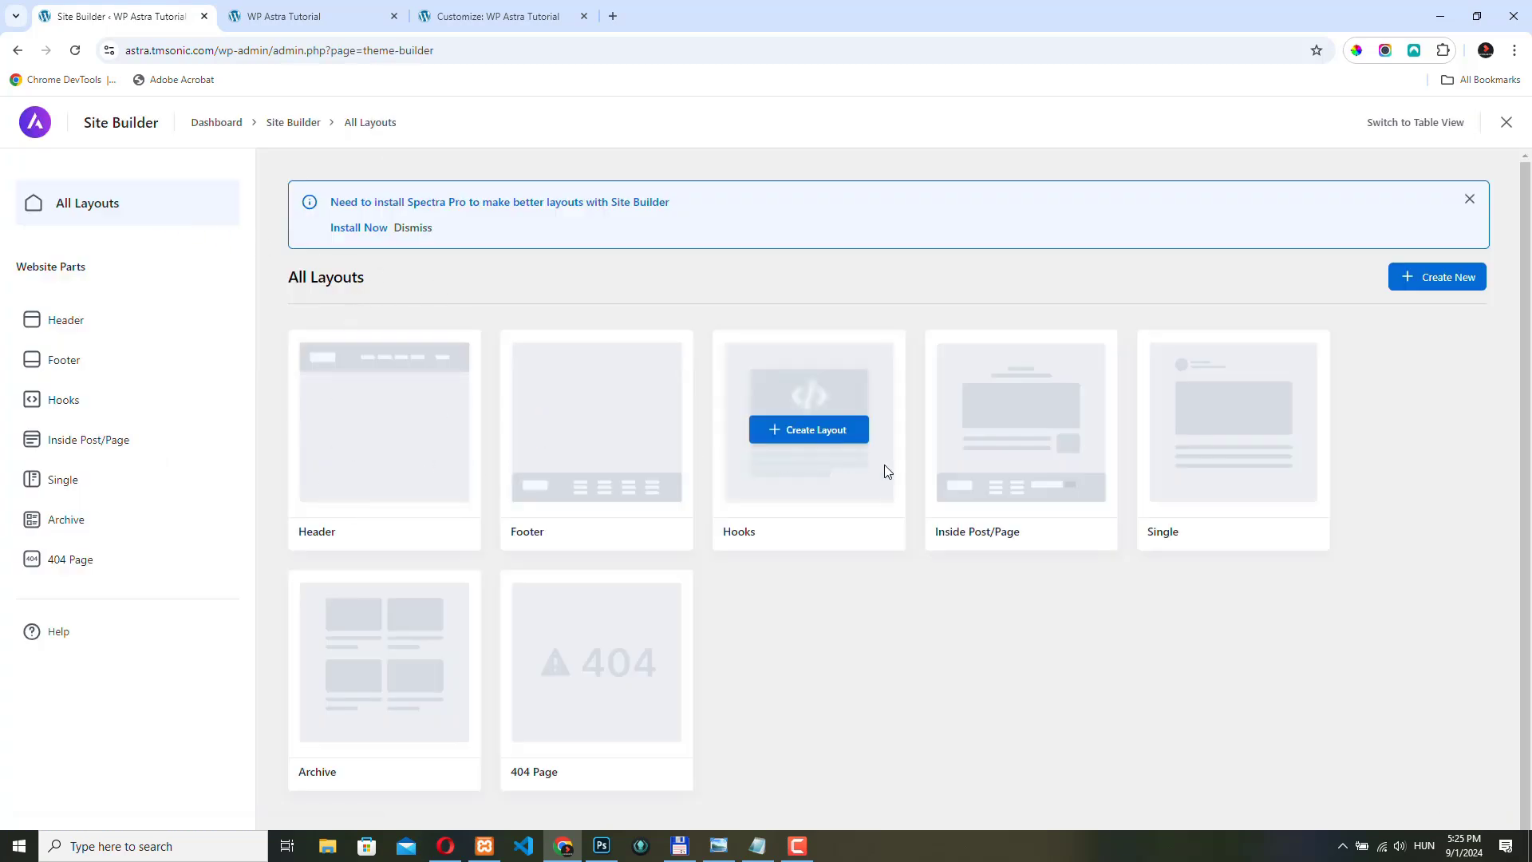
mouse_move(351, 452)
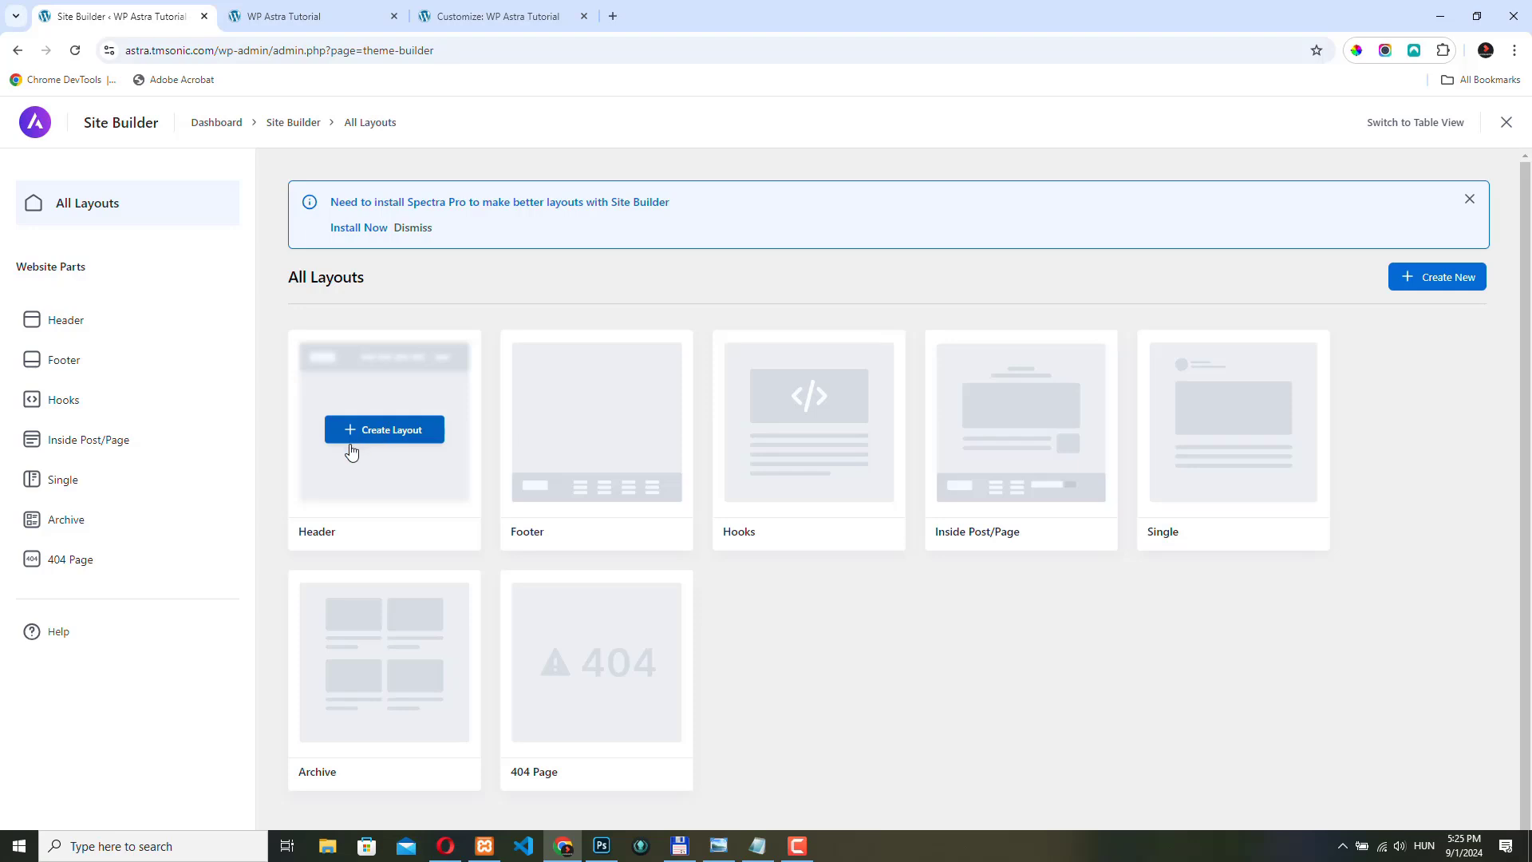
mouse_move(343, 471)
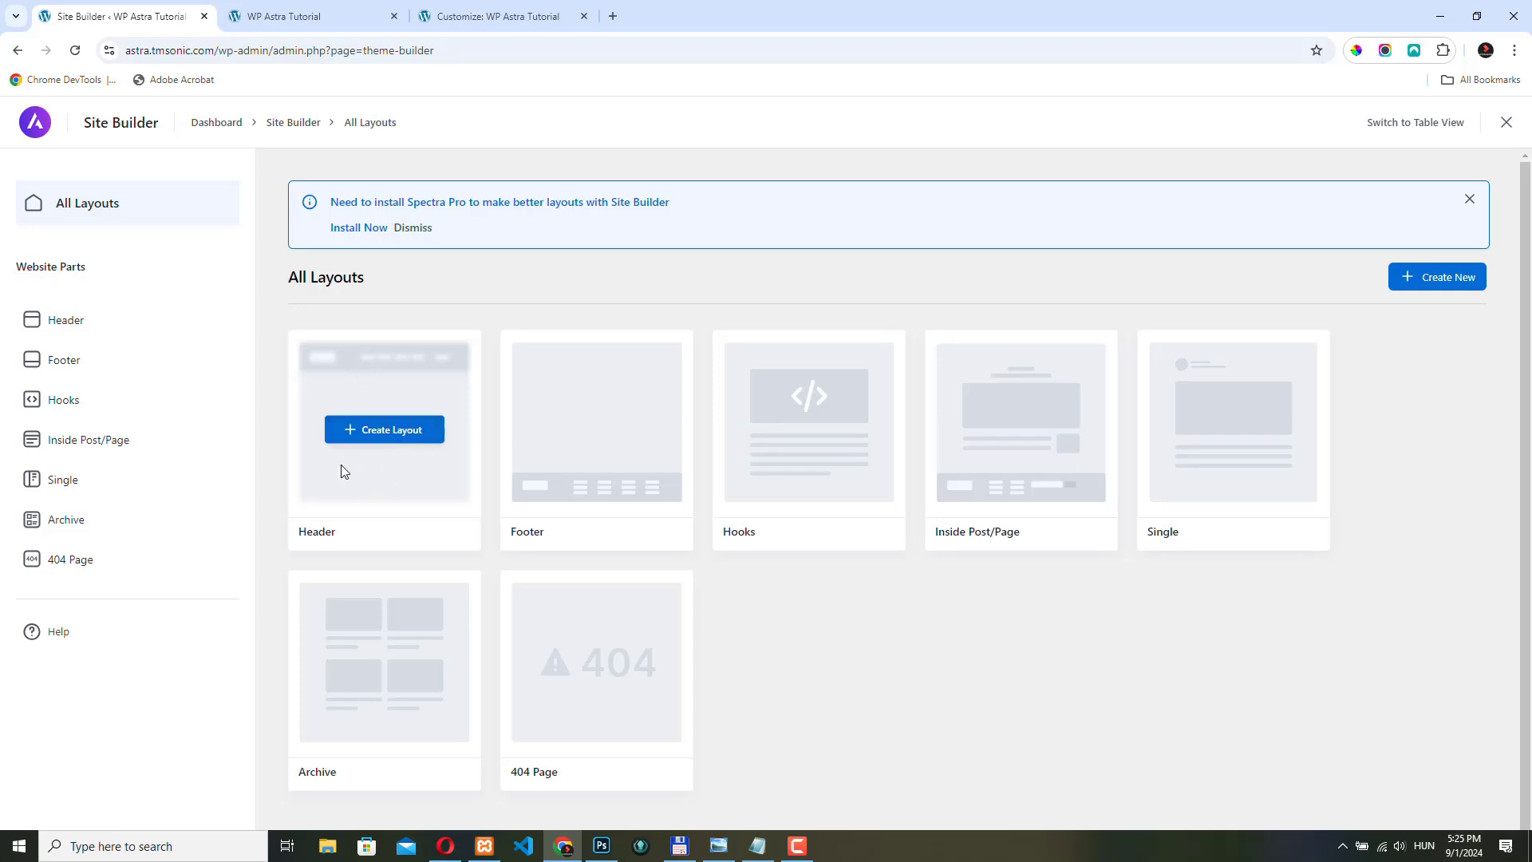
mouse_move(363, 421)
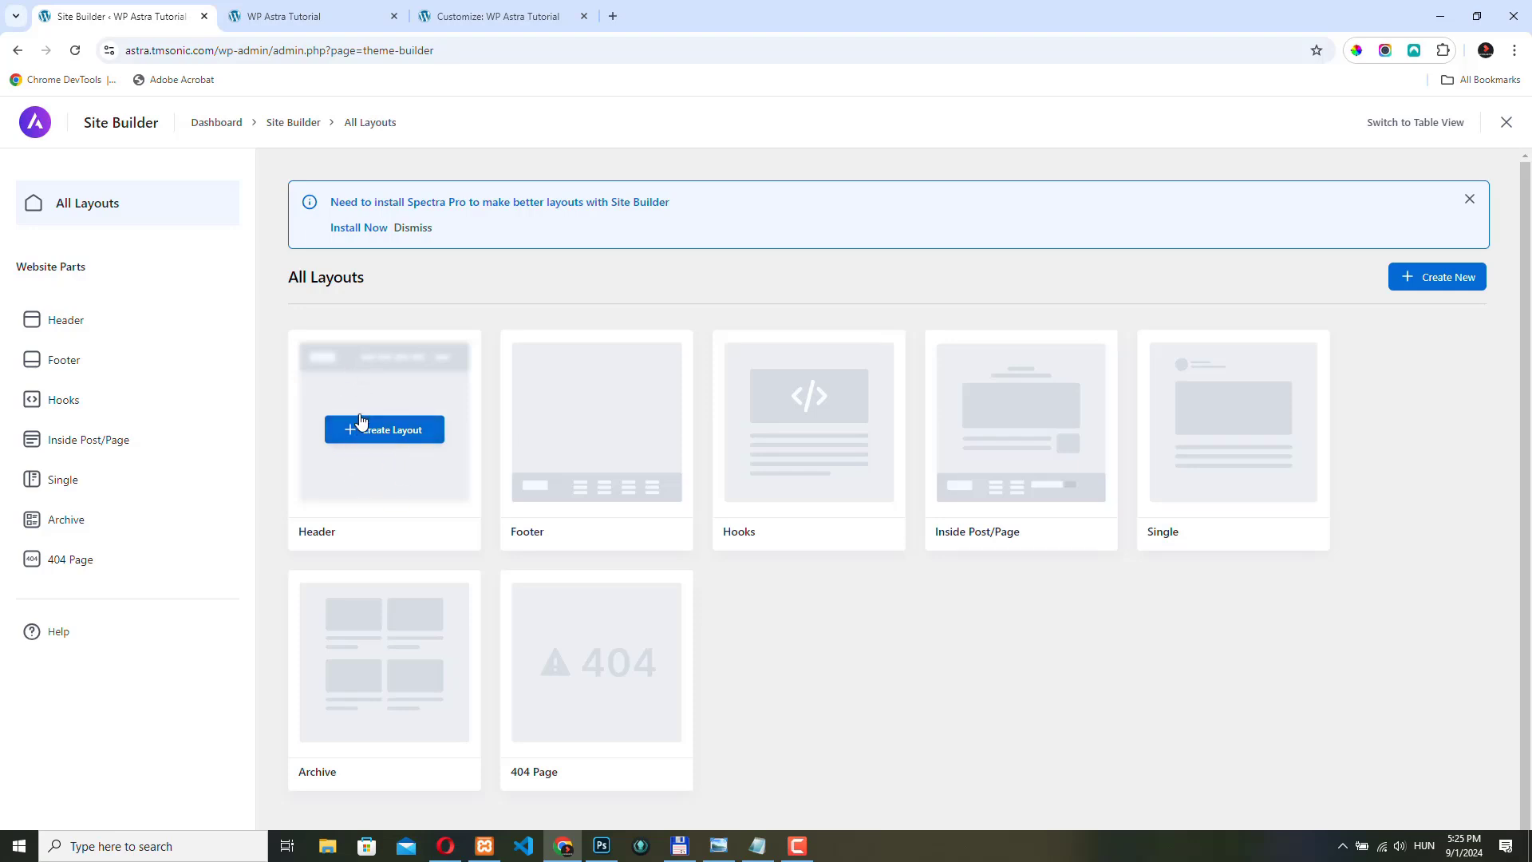
mouse_move(389, 367)
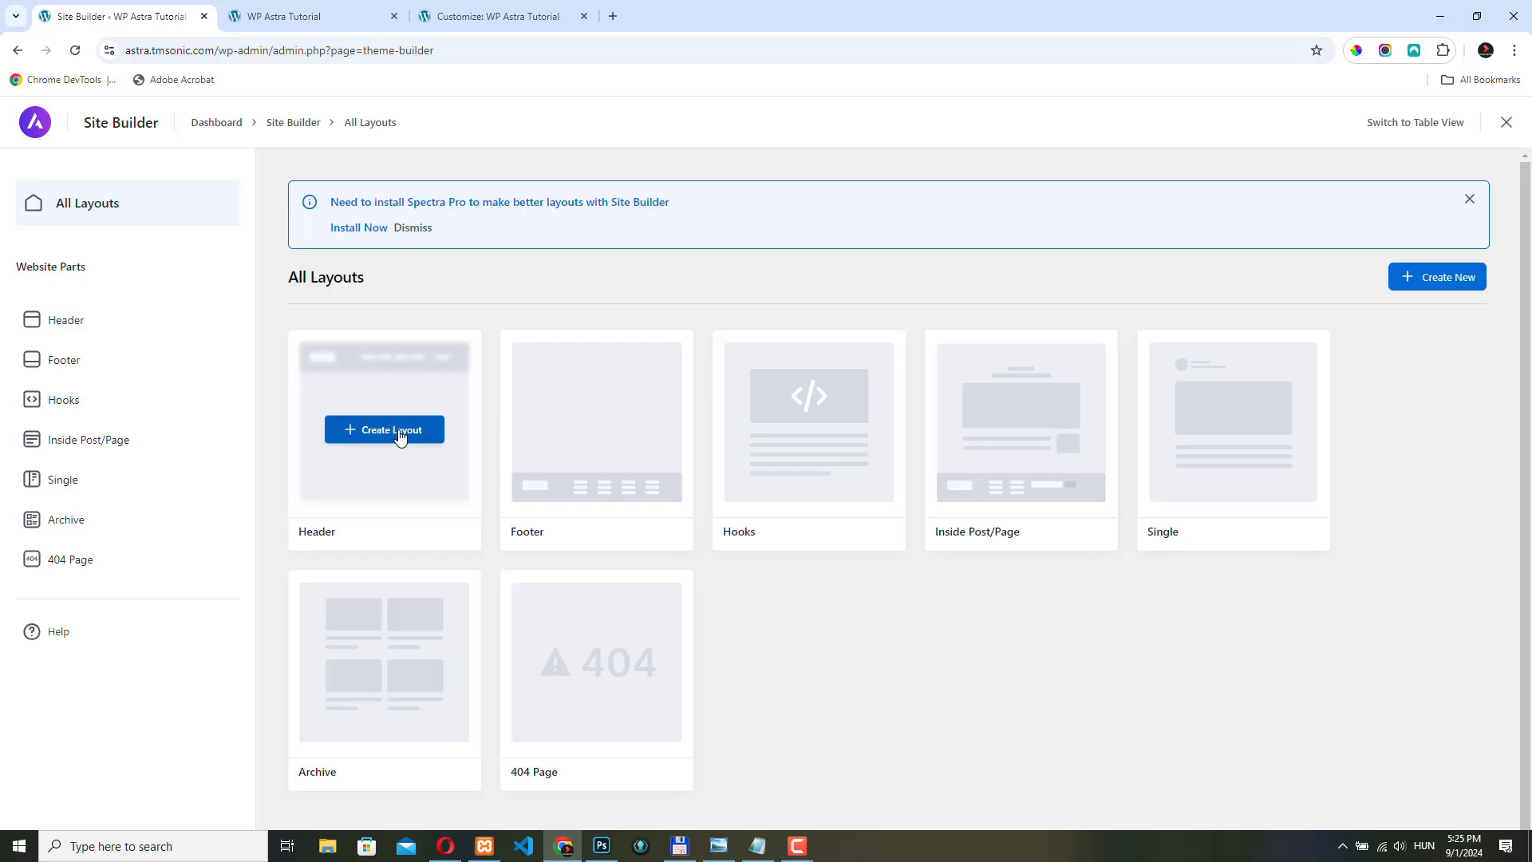
mouse_move(264, 403)
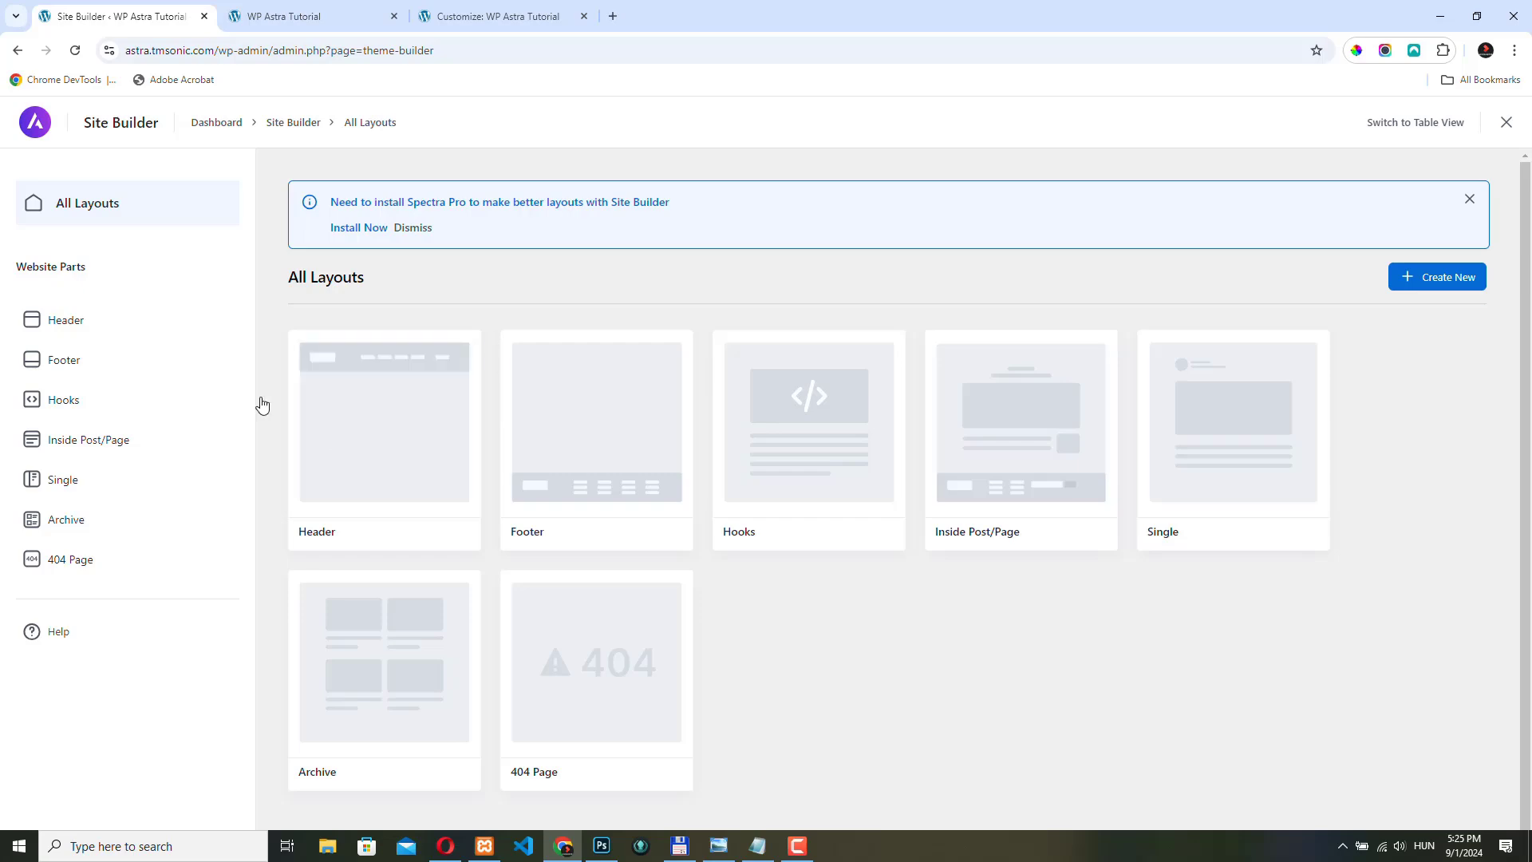
click(294, 16)
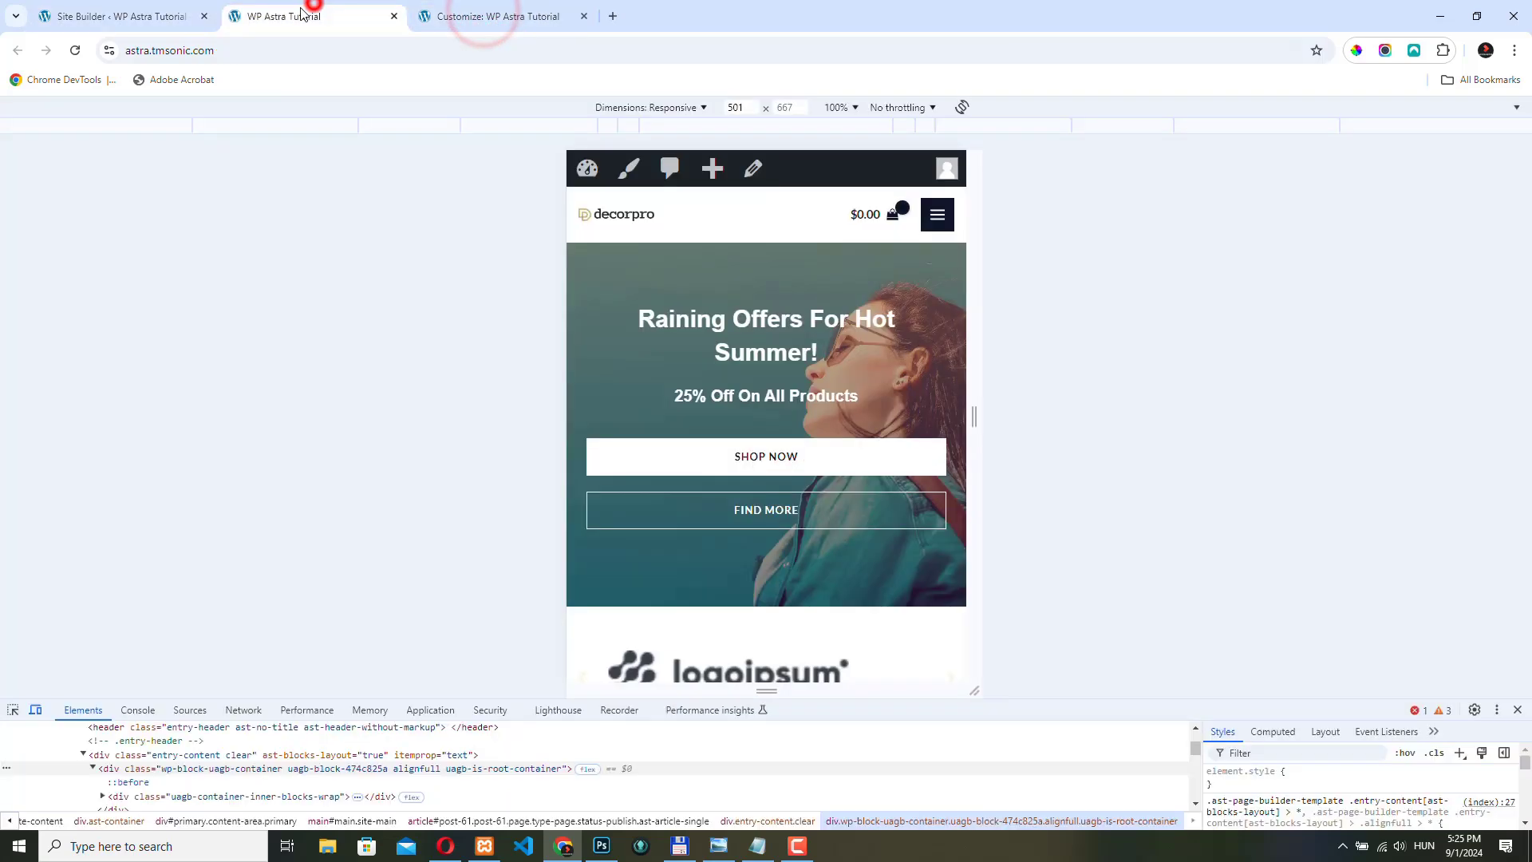
click(112, 16)
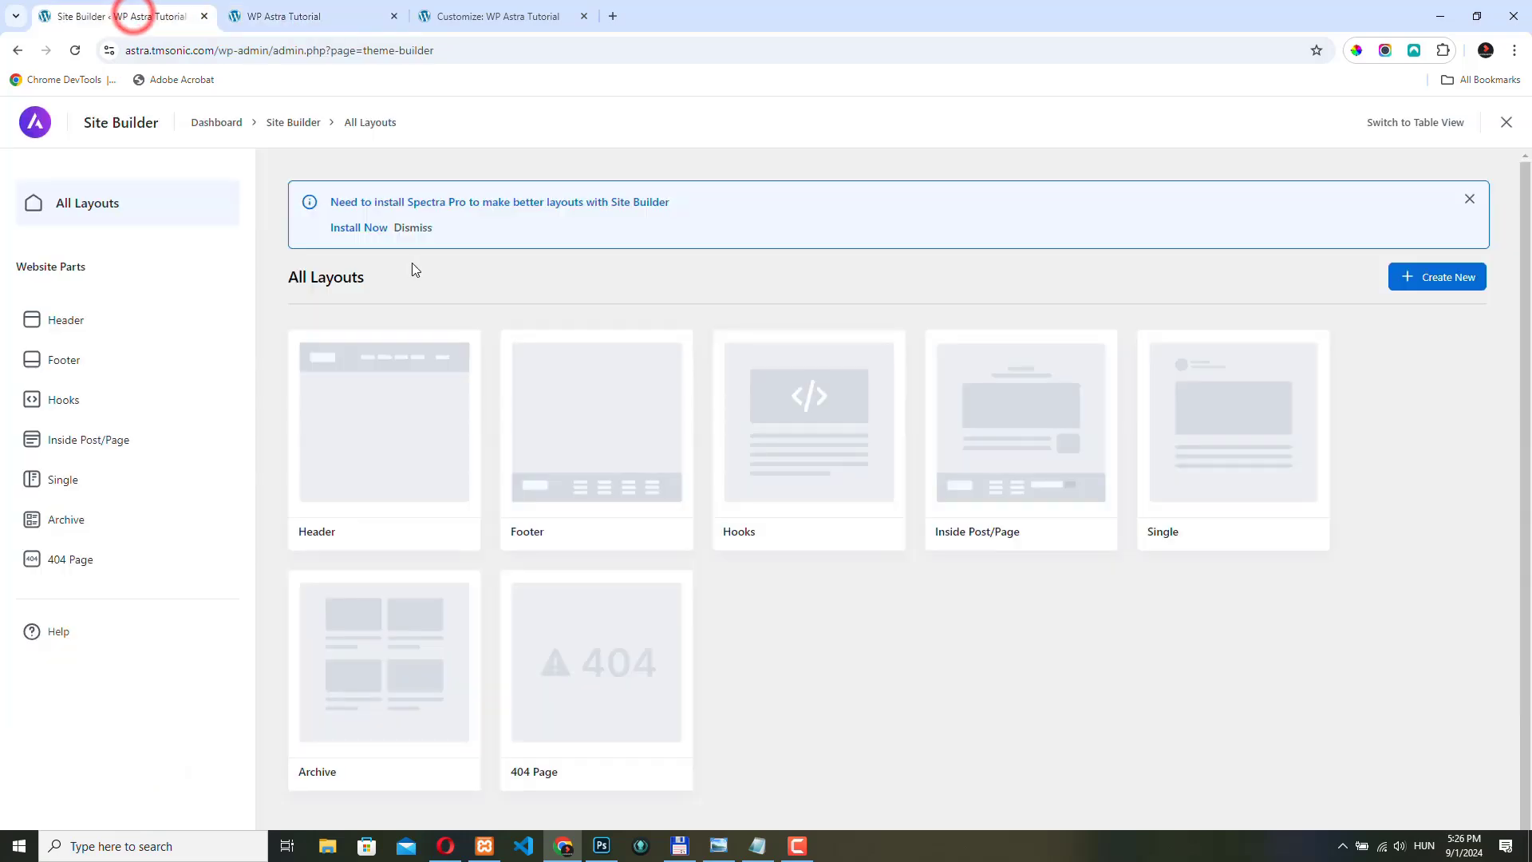
mouse_move(420, 367)
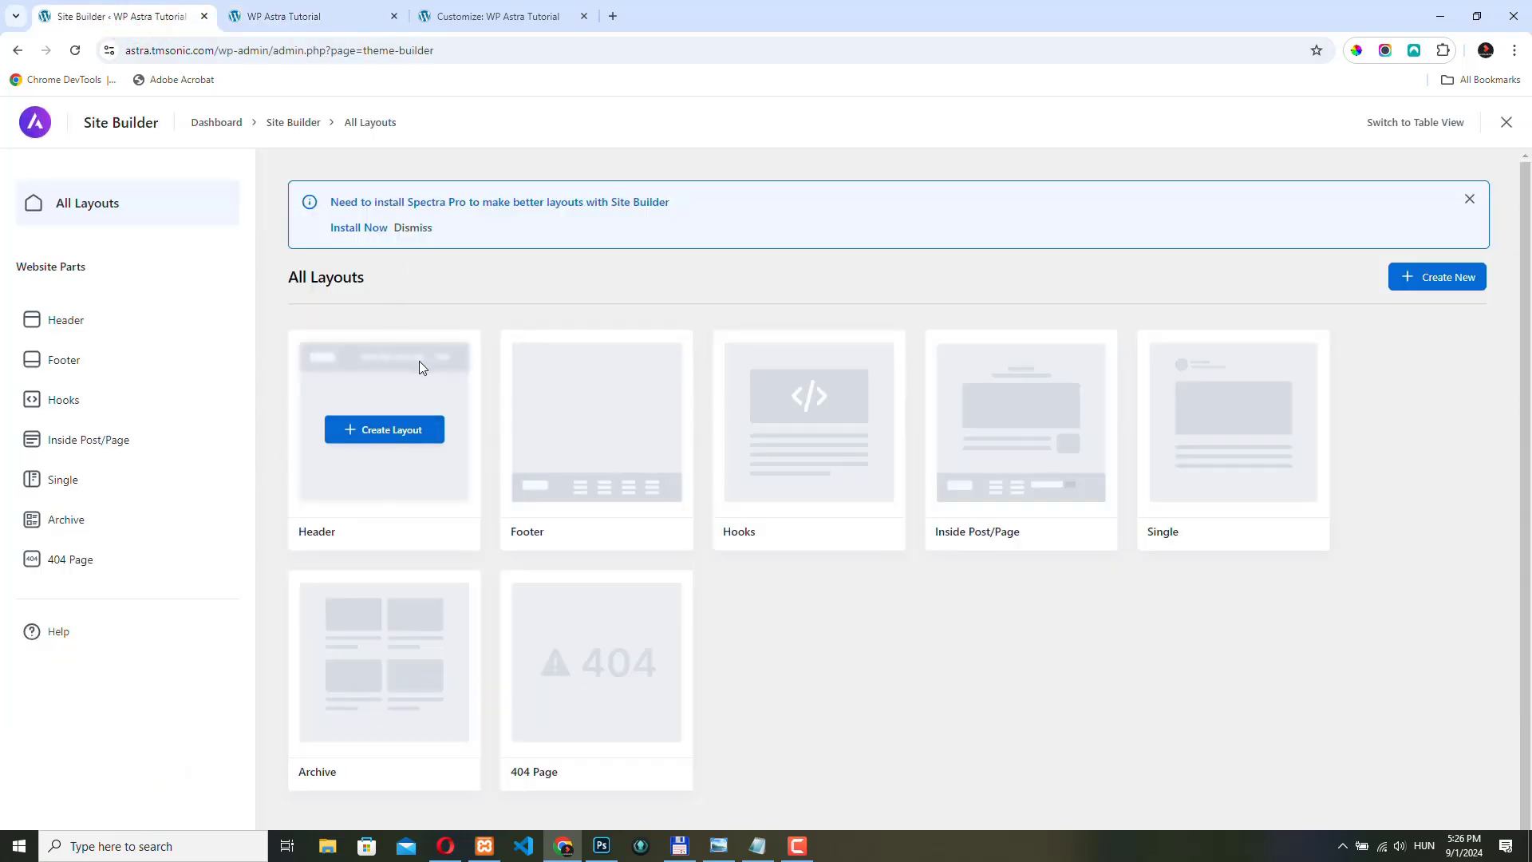
mouse_move(334, 523)
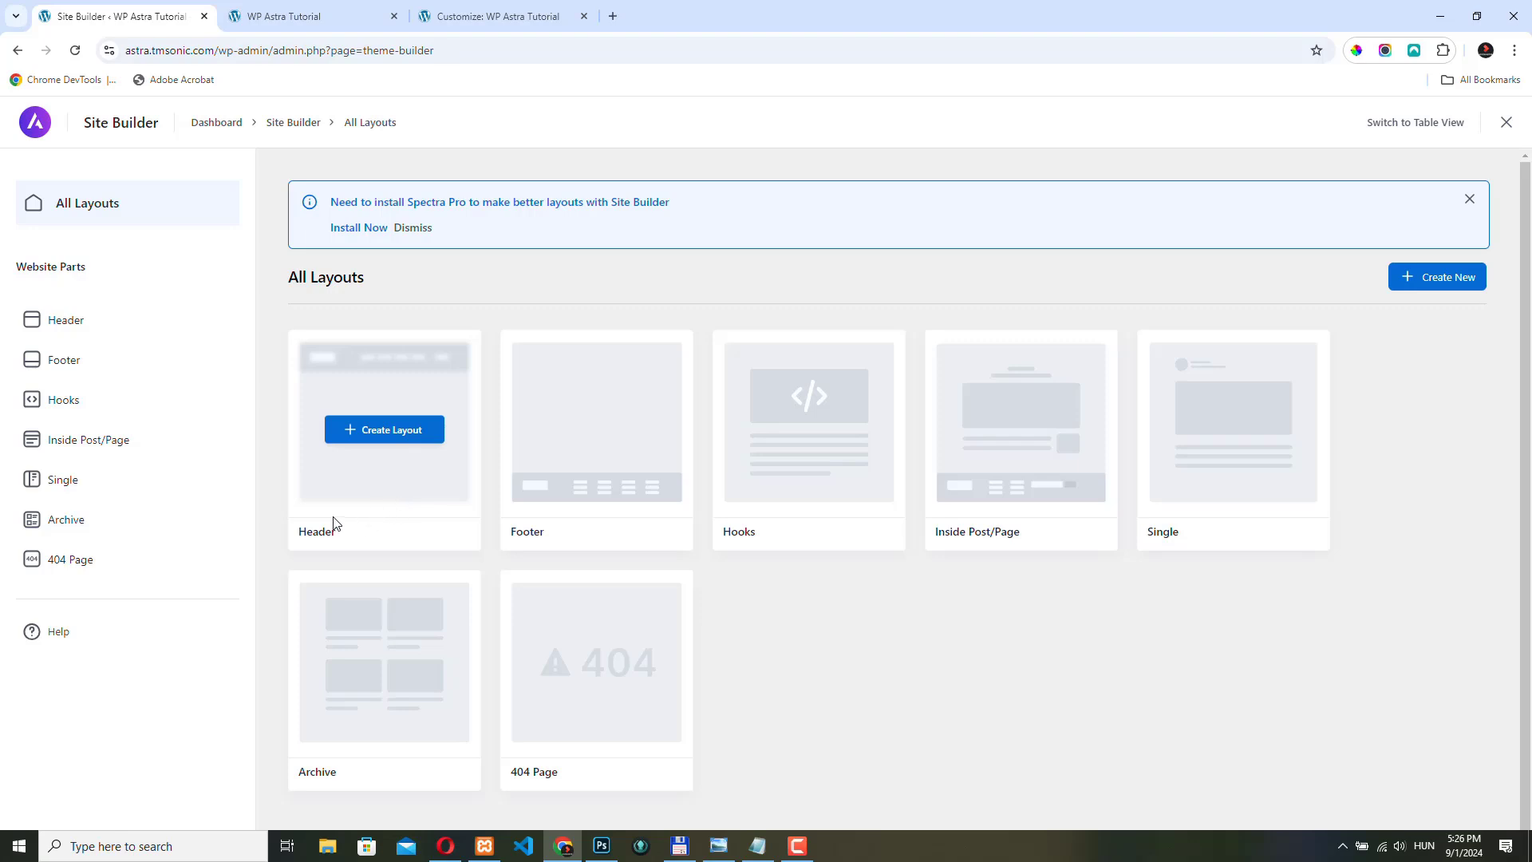
mouse_move(277, 490)
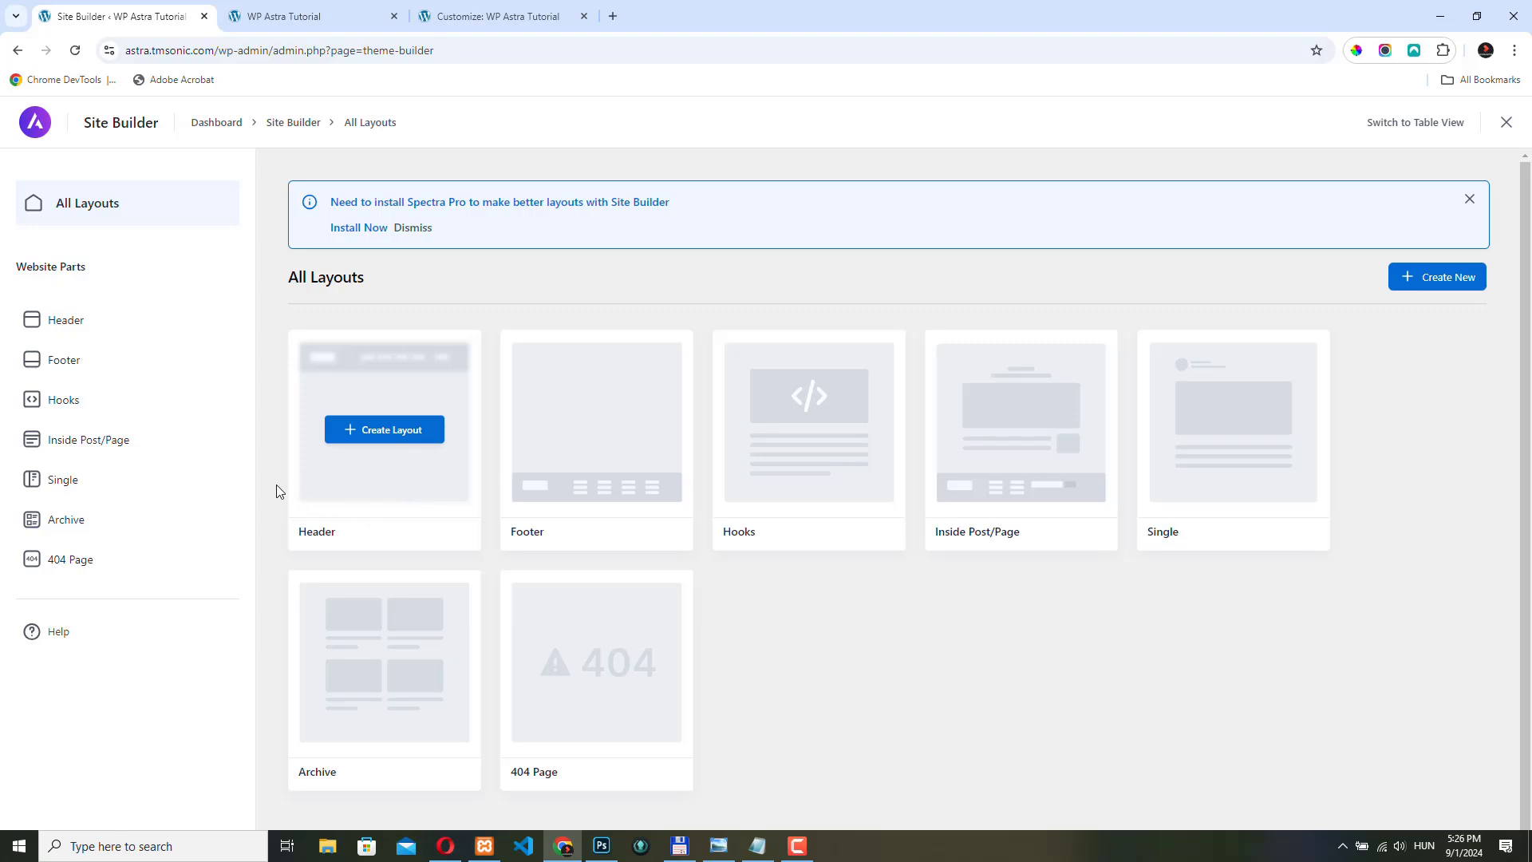